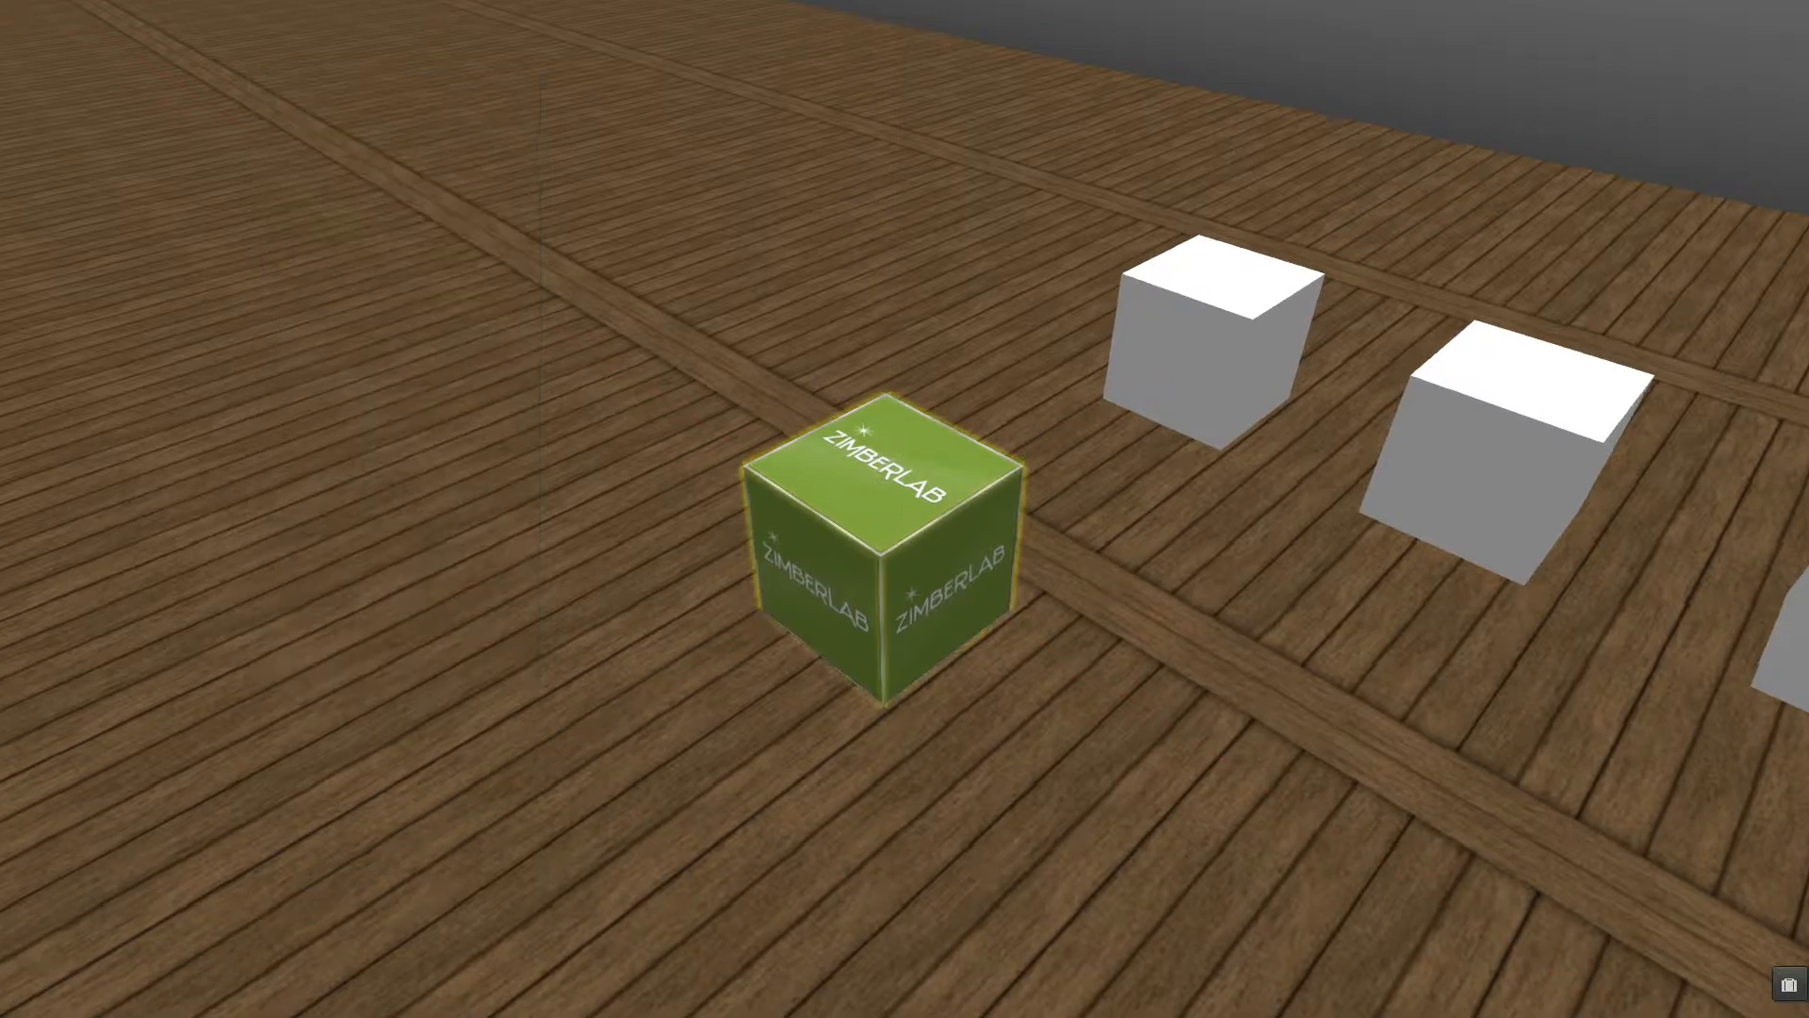
# Step: Open the Build floater on the green logo cube, then select a plain white cube
pyautogui.click(888, 543)
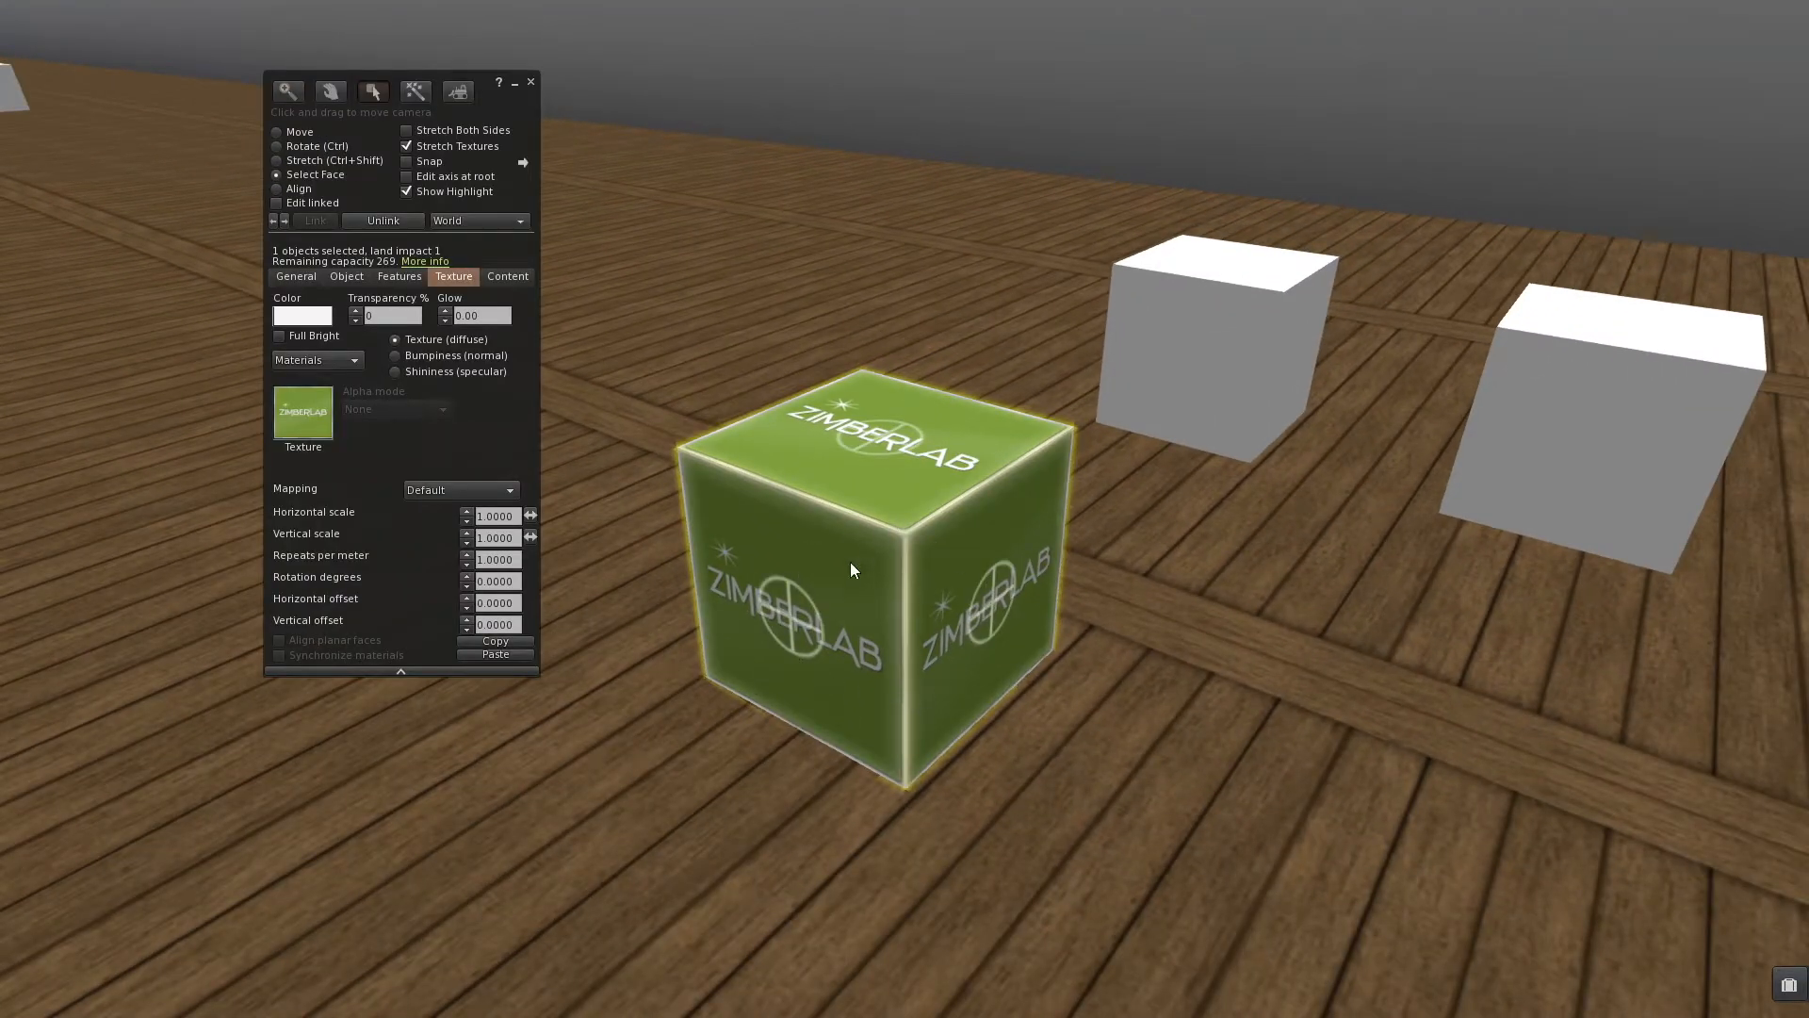
pyautogui.moveTo(808, 637)
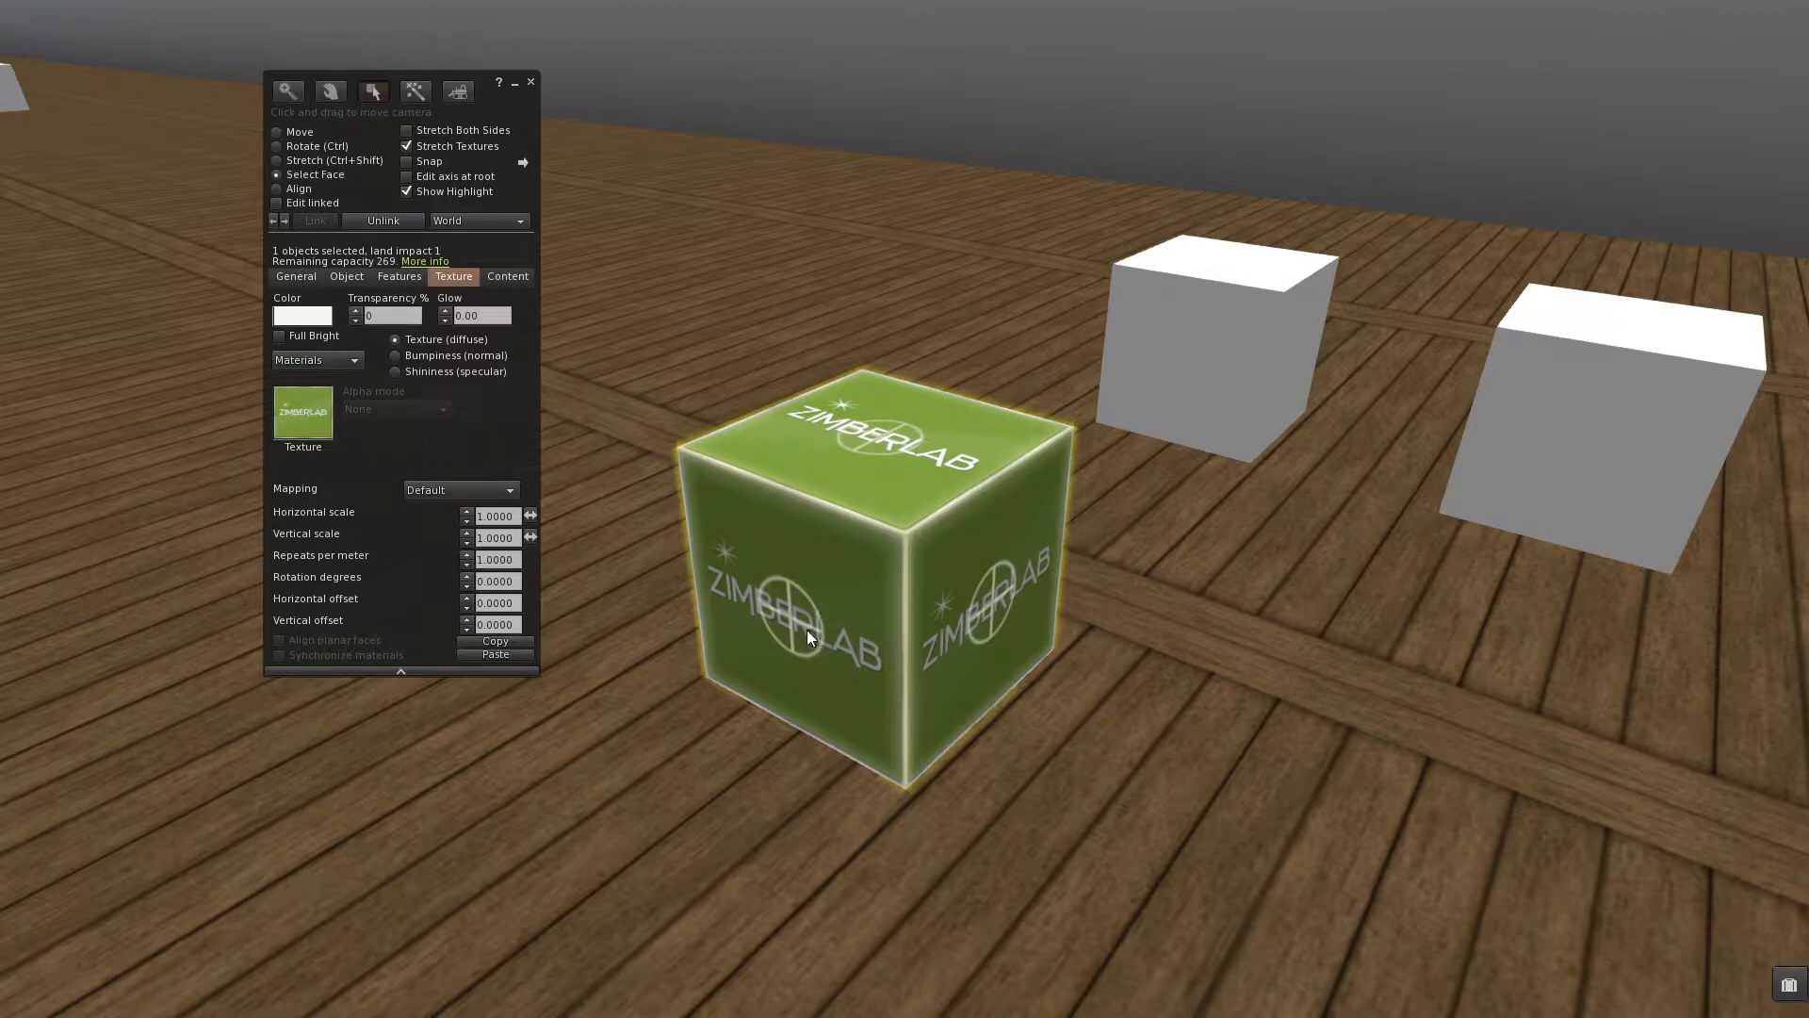
pyautogui.click(986, 612)
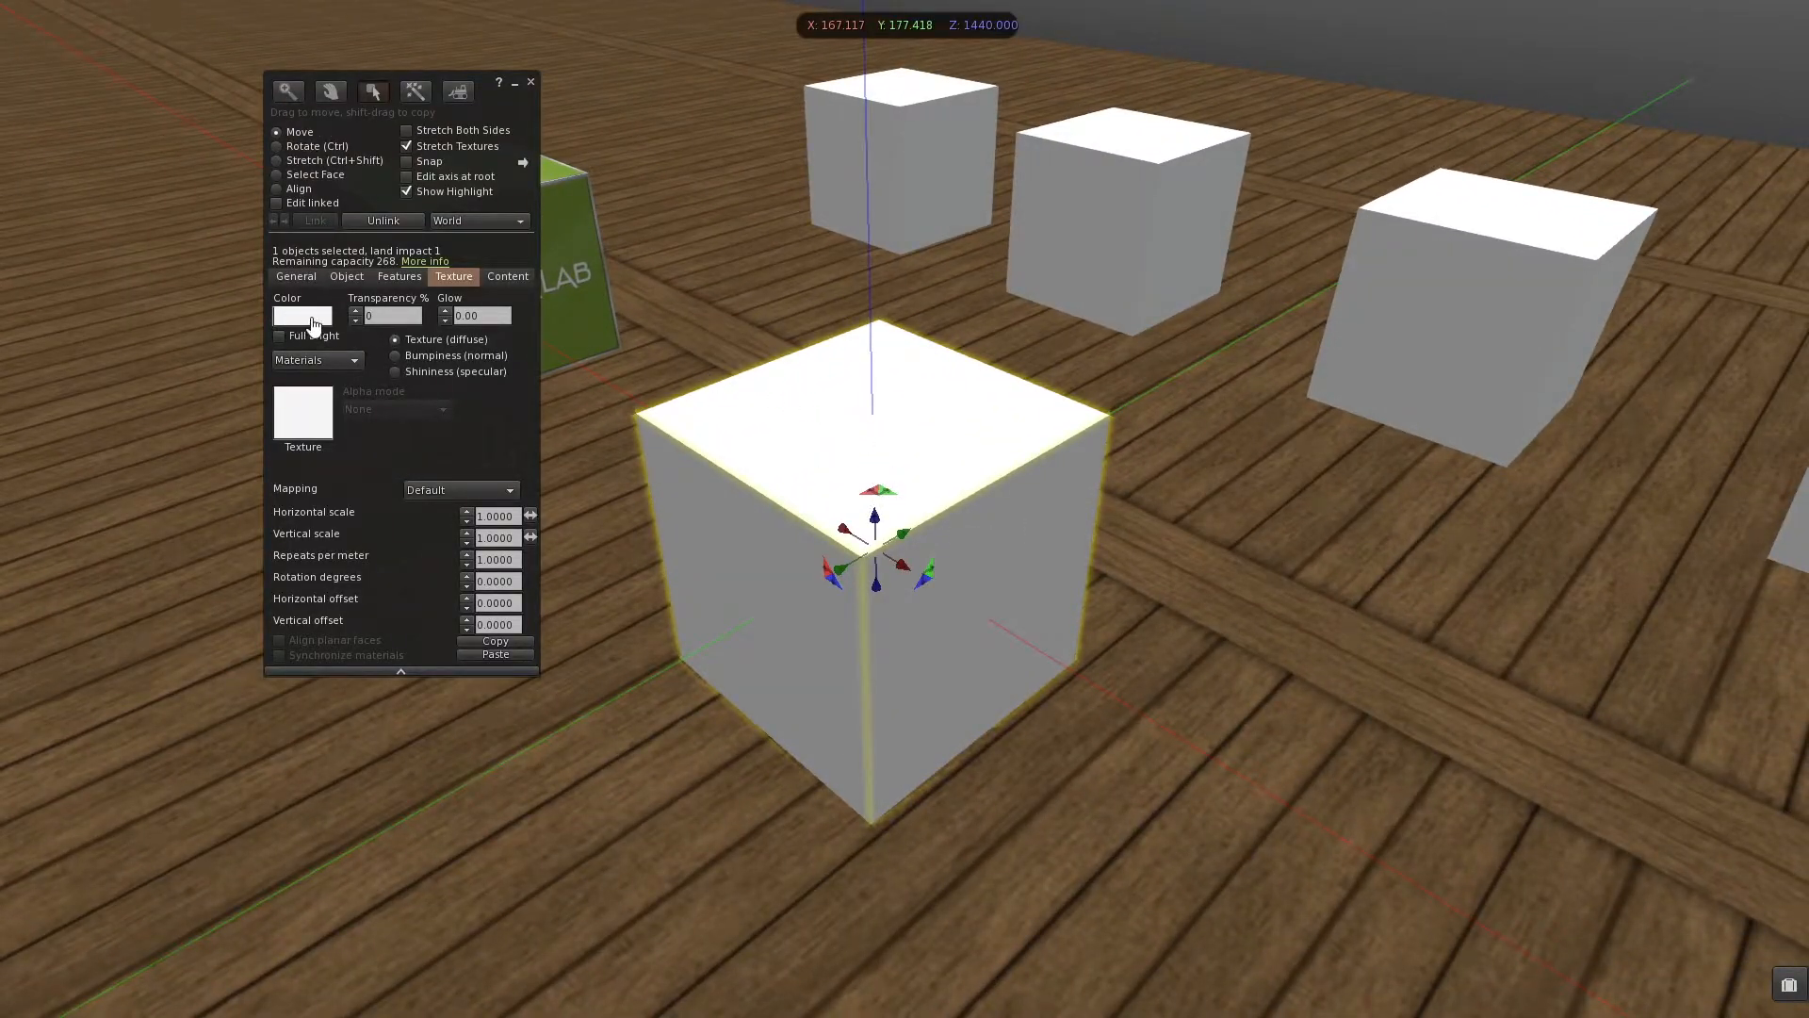
# Step: Colour the white cube purple, after trying dark green and dark blue
pyautogui.click(302, 317)
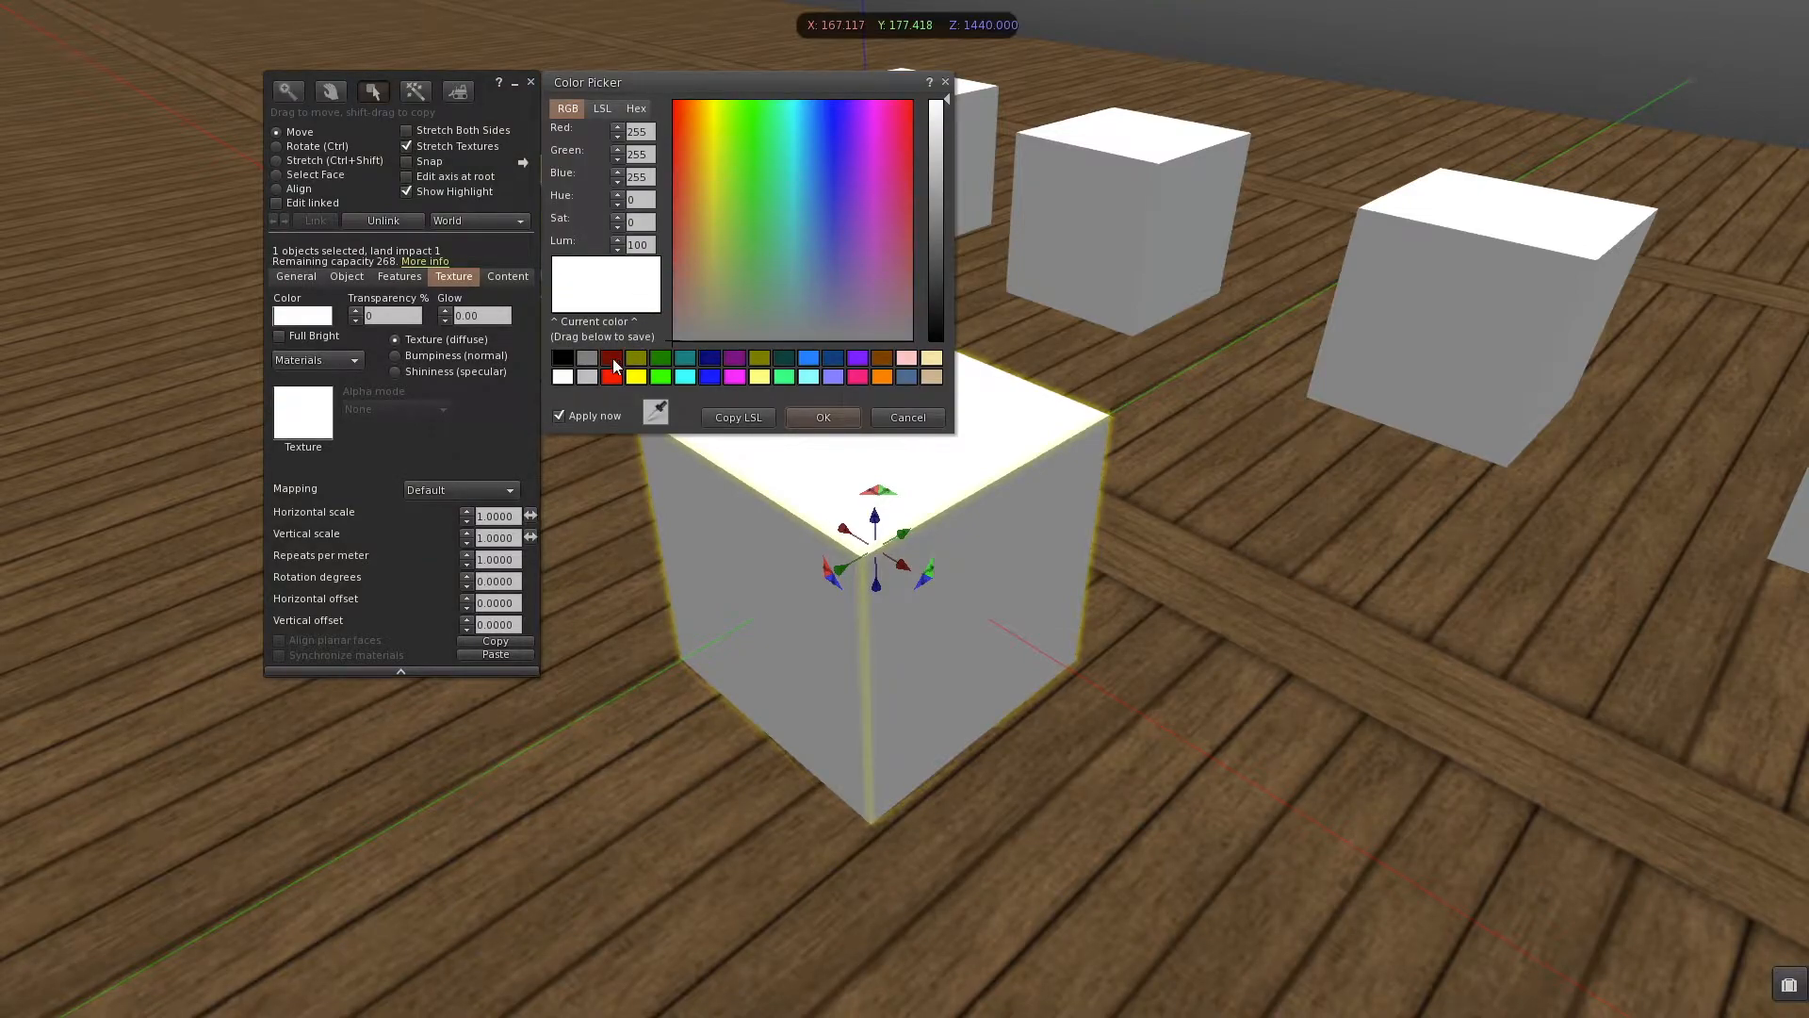
pyautogui.click(730, 251)
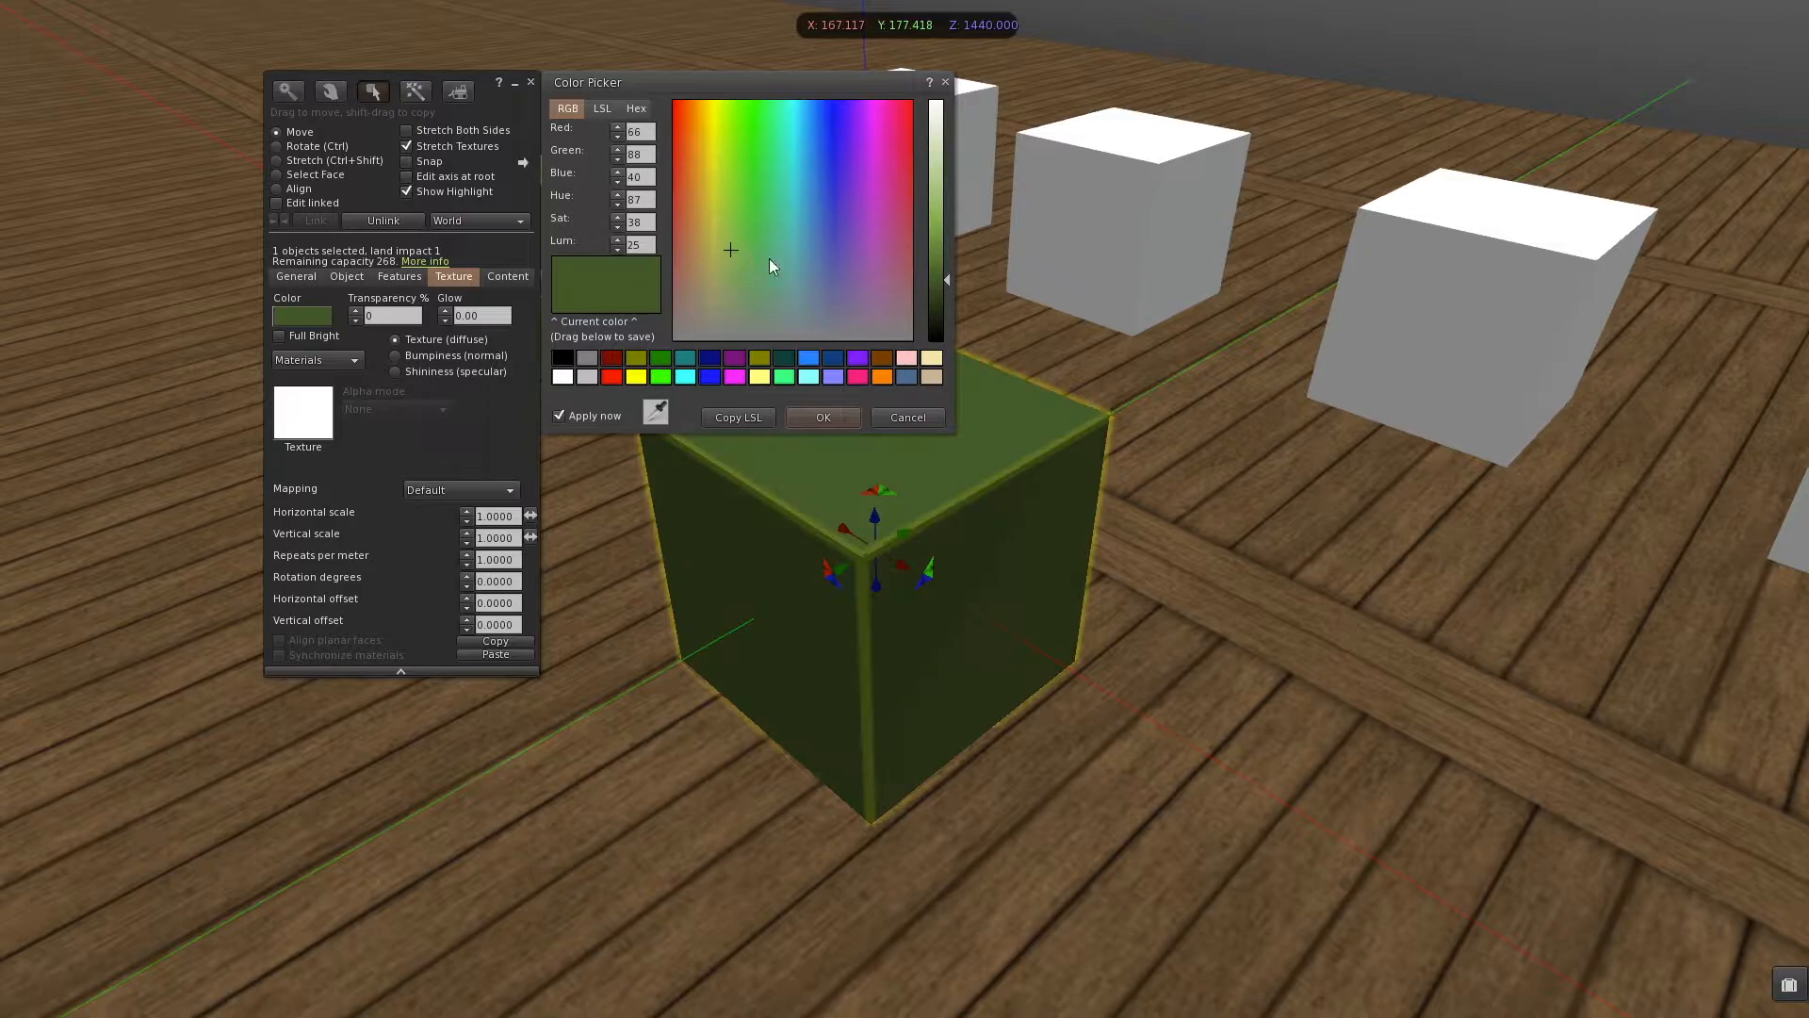
pyautogui.click(827, 251)
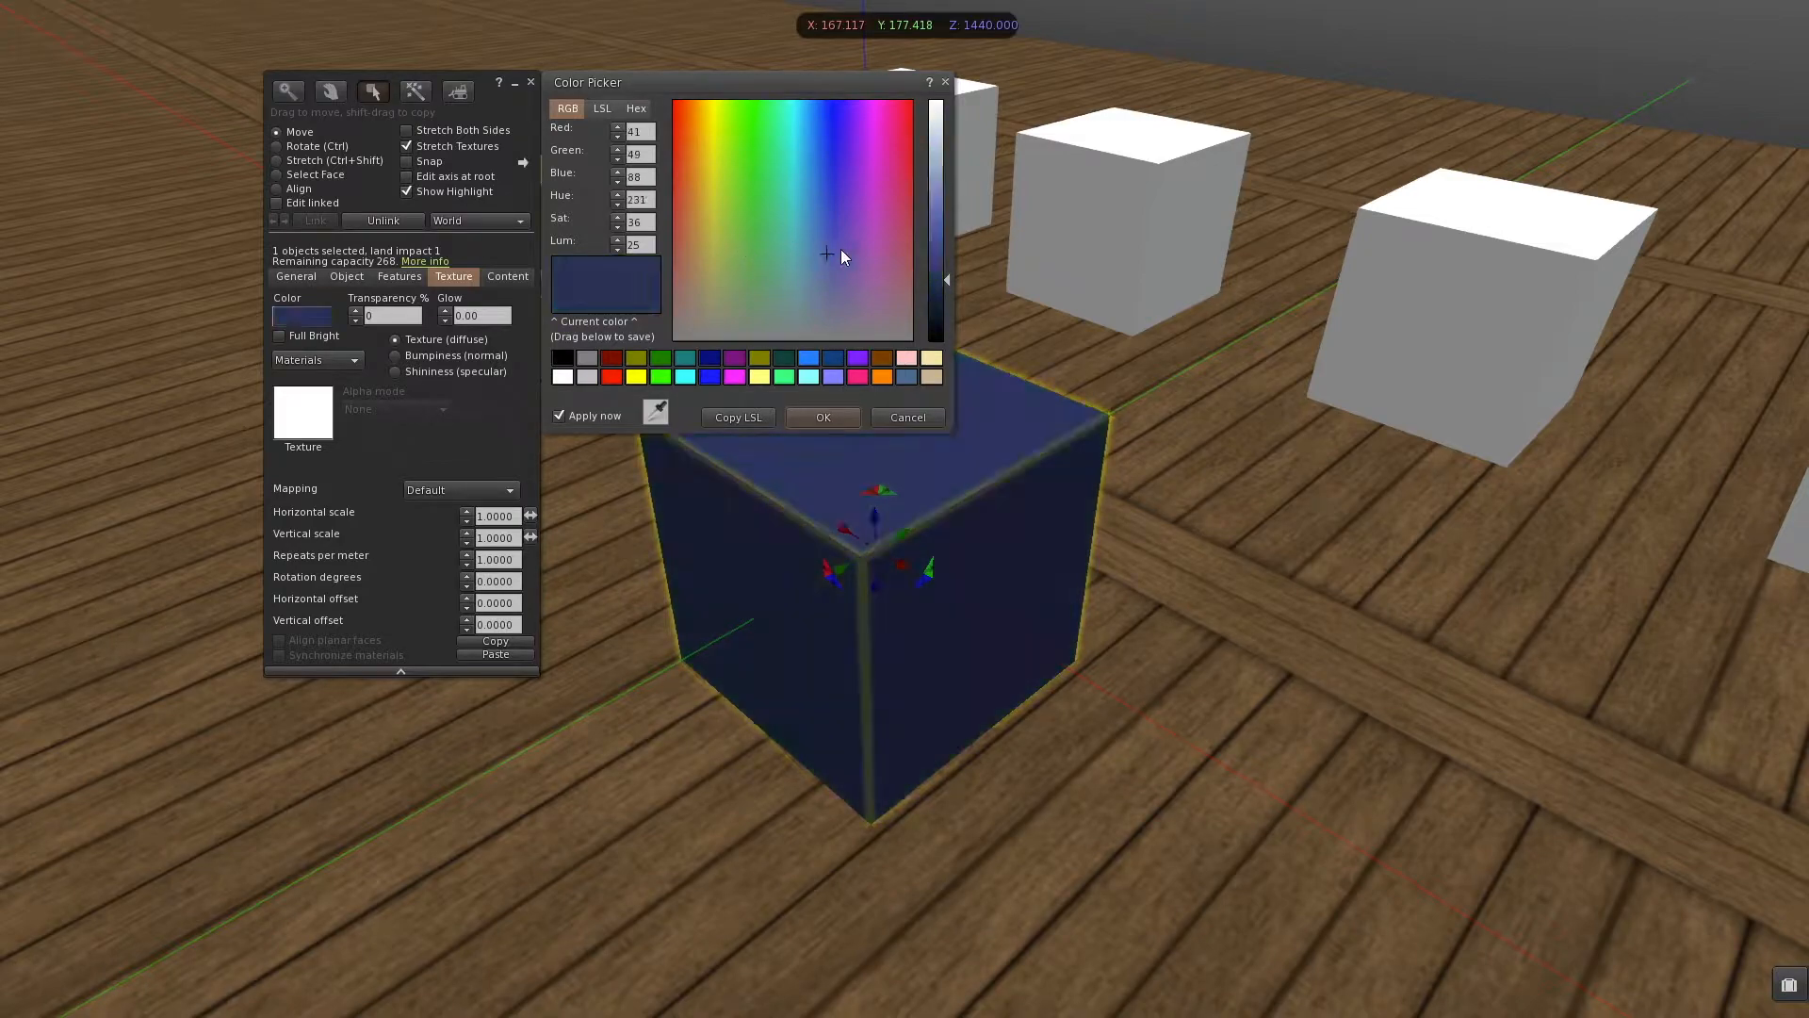
pyautogui.click(879, 230)
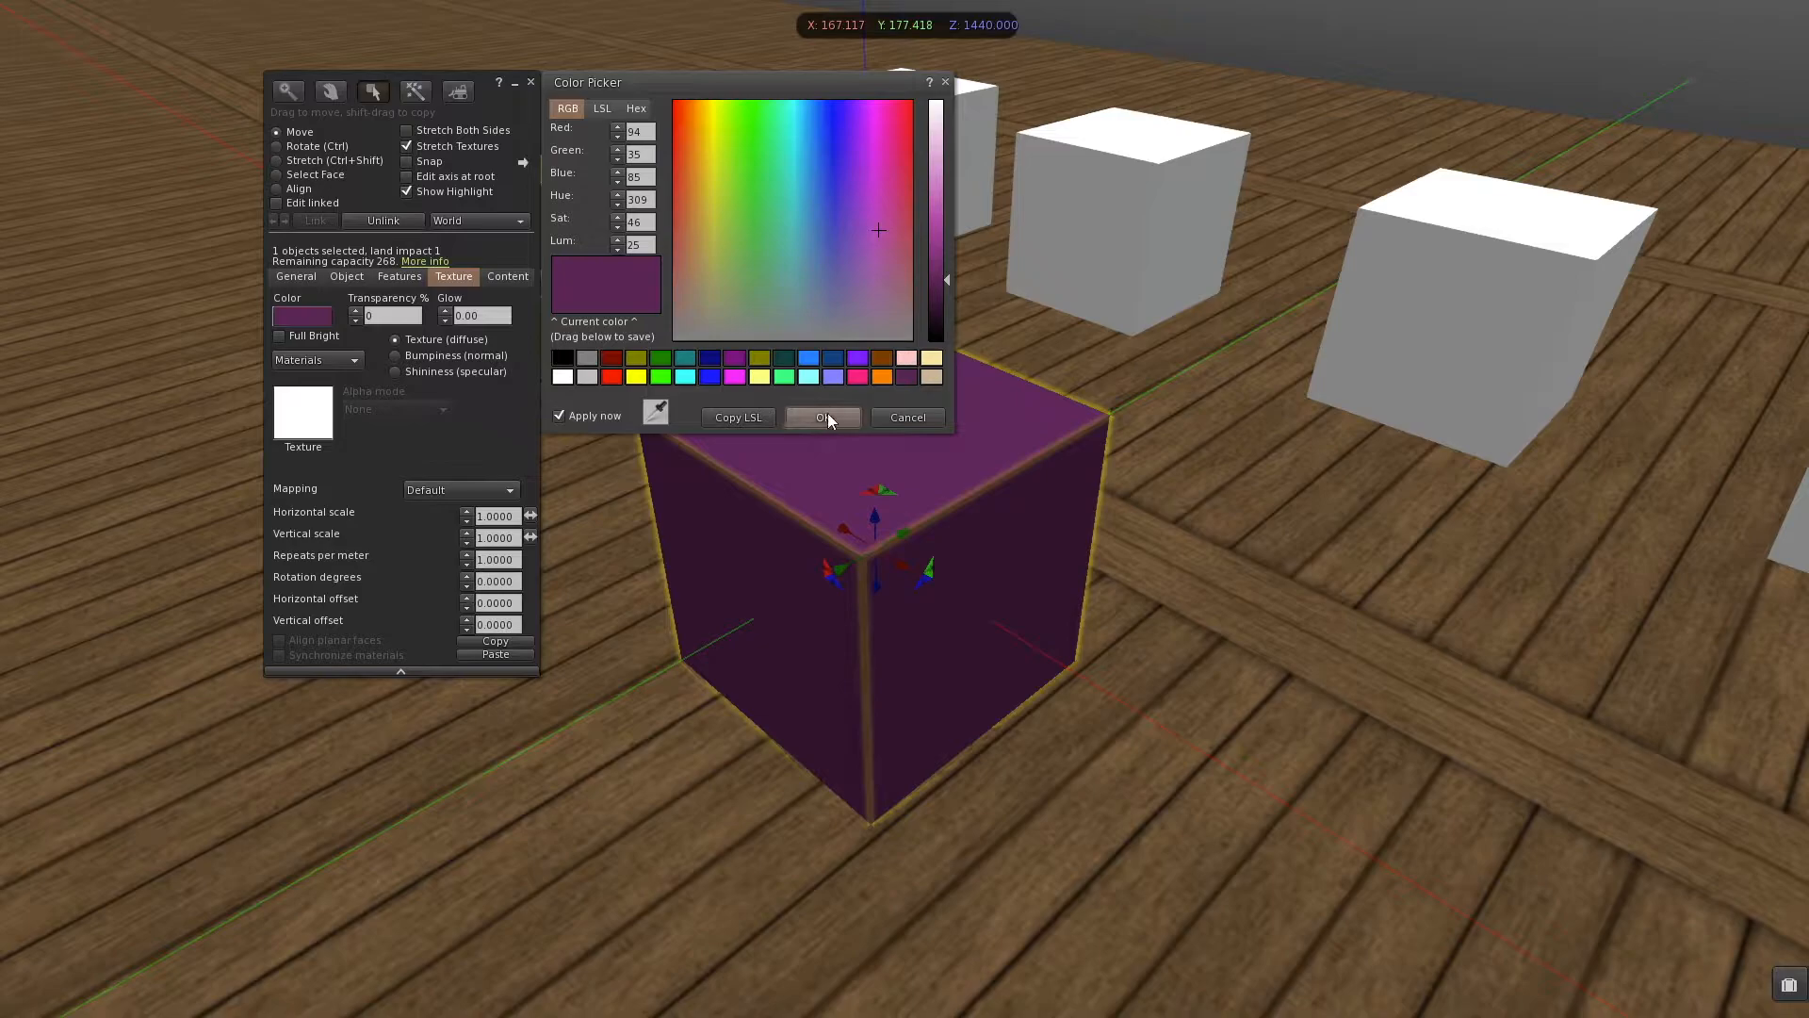
pyautogui.click(822, 416)
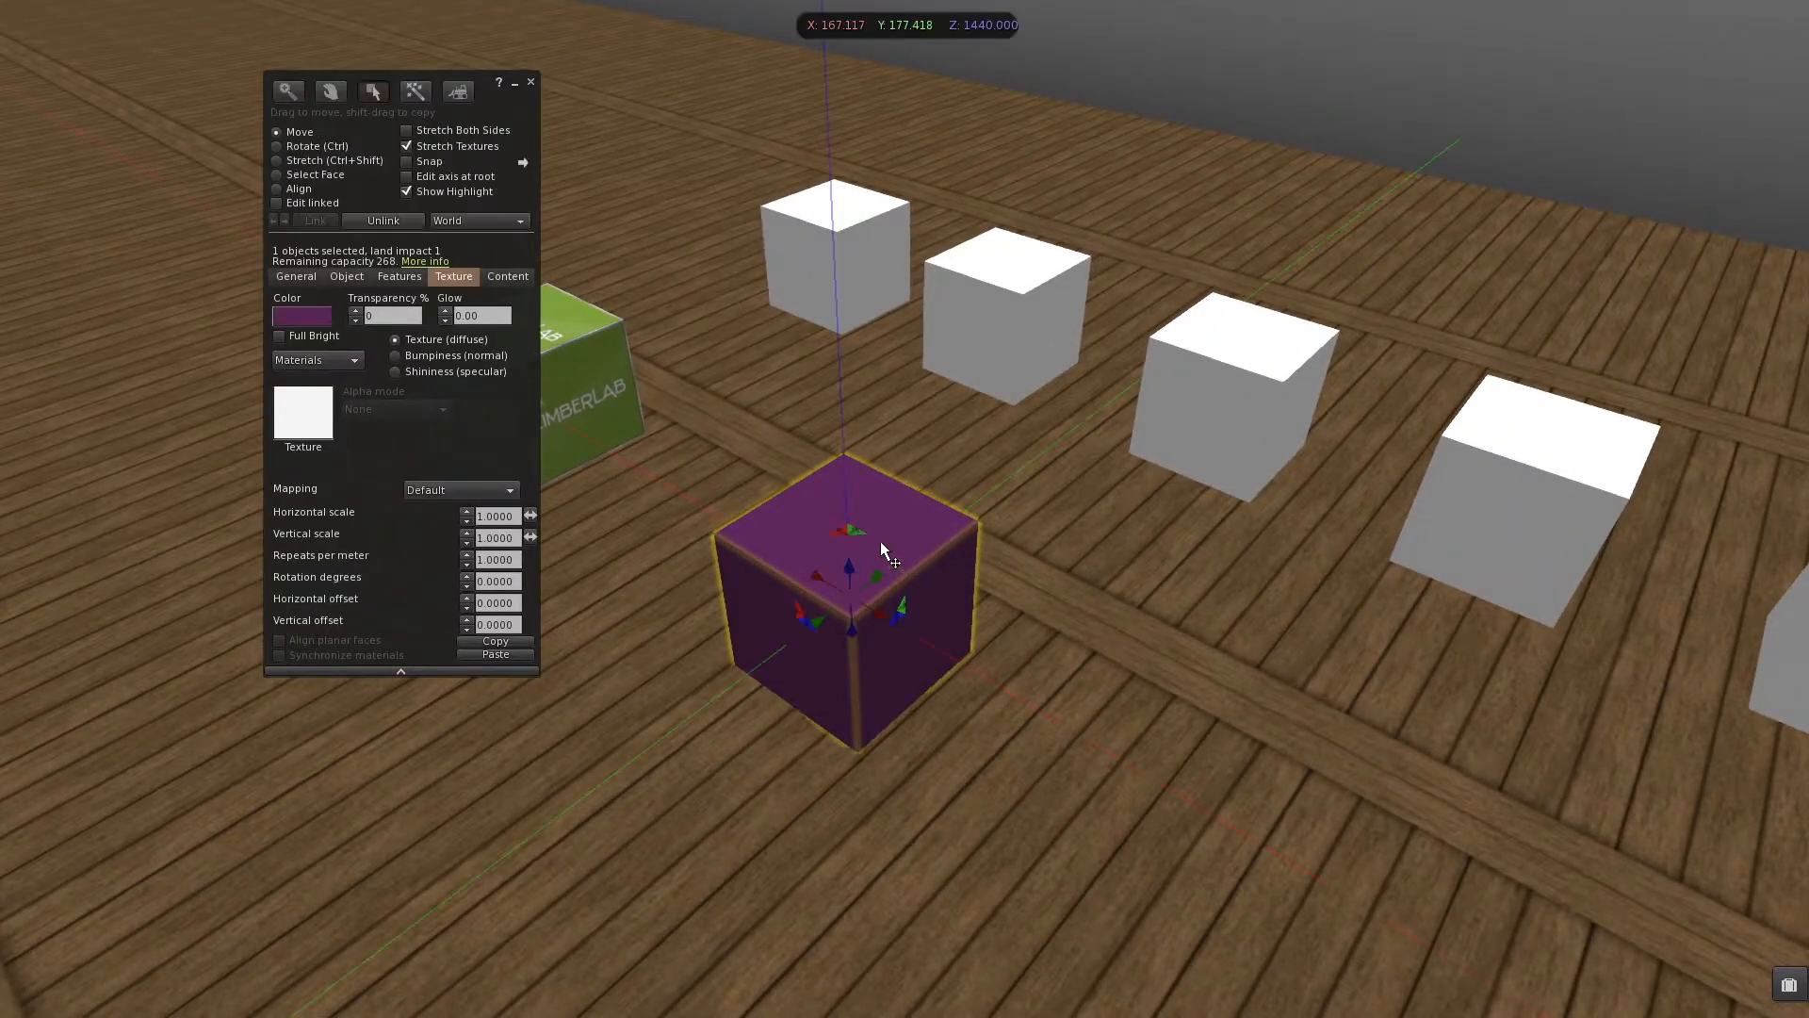
pyautogui.moveTo(998, 335)
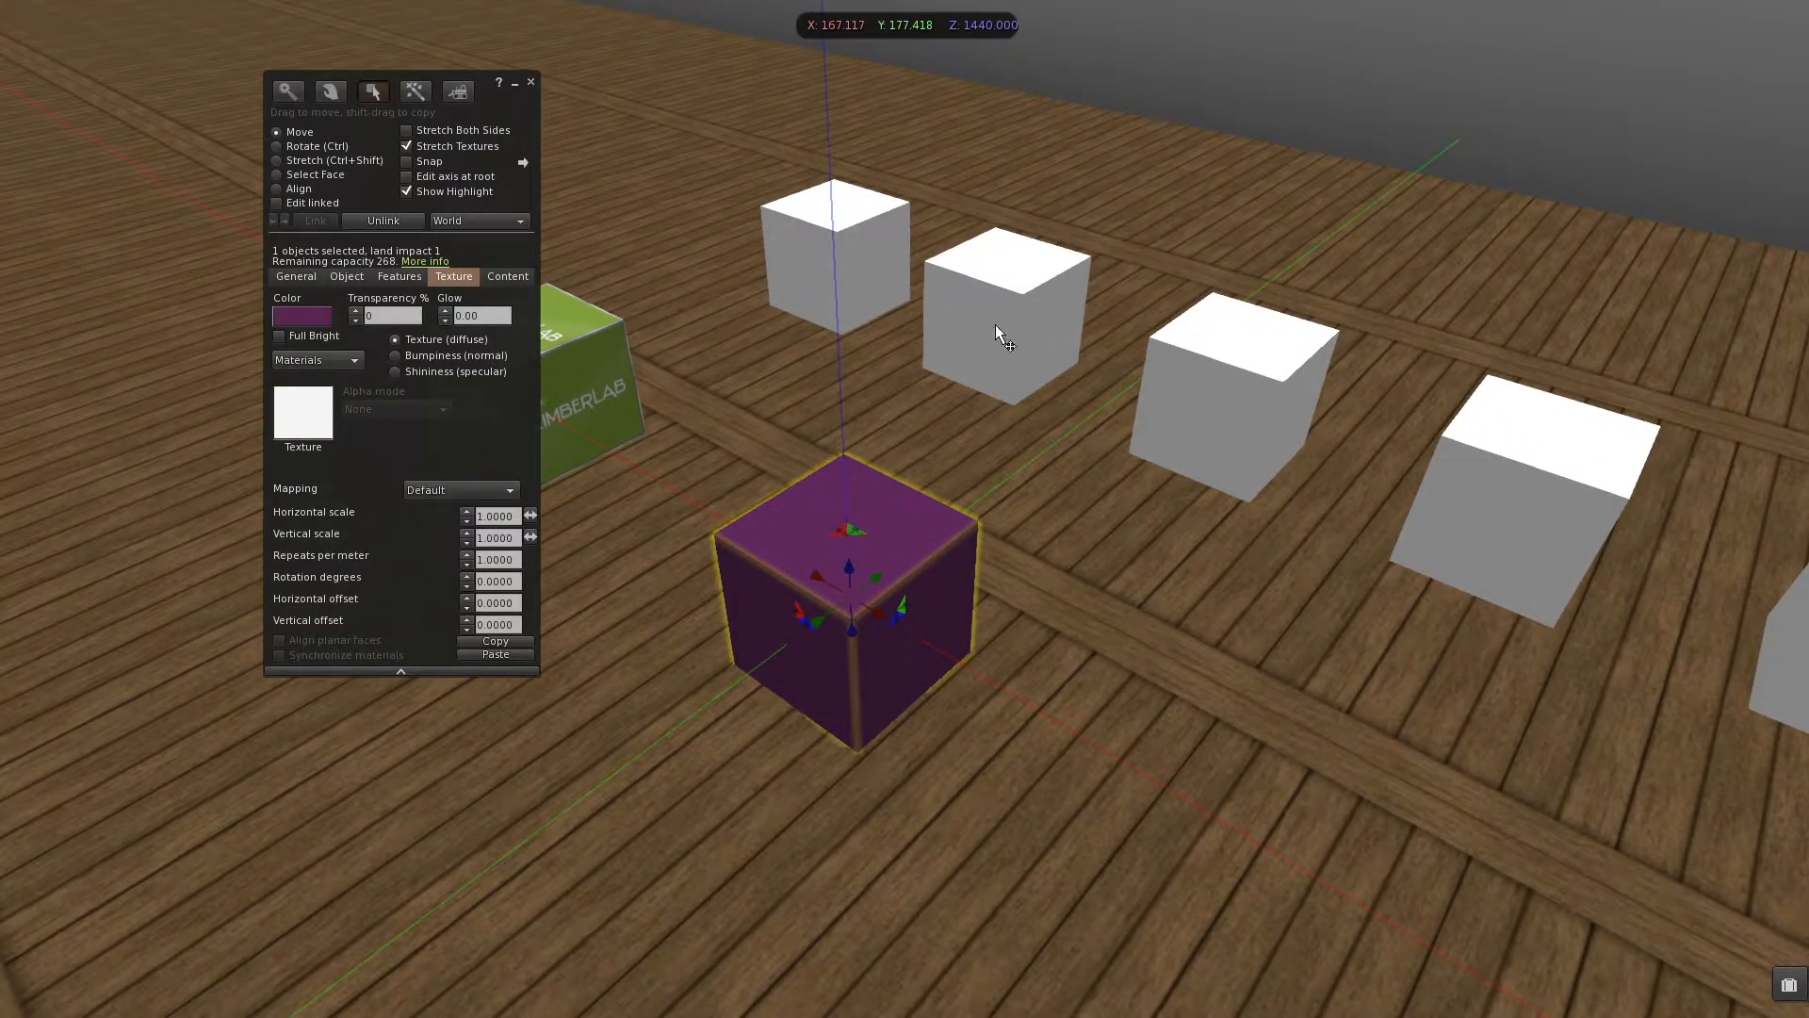
# Step: Select faces on two other cubes and make them purple too
pyautogui.click(277, 174)
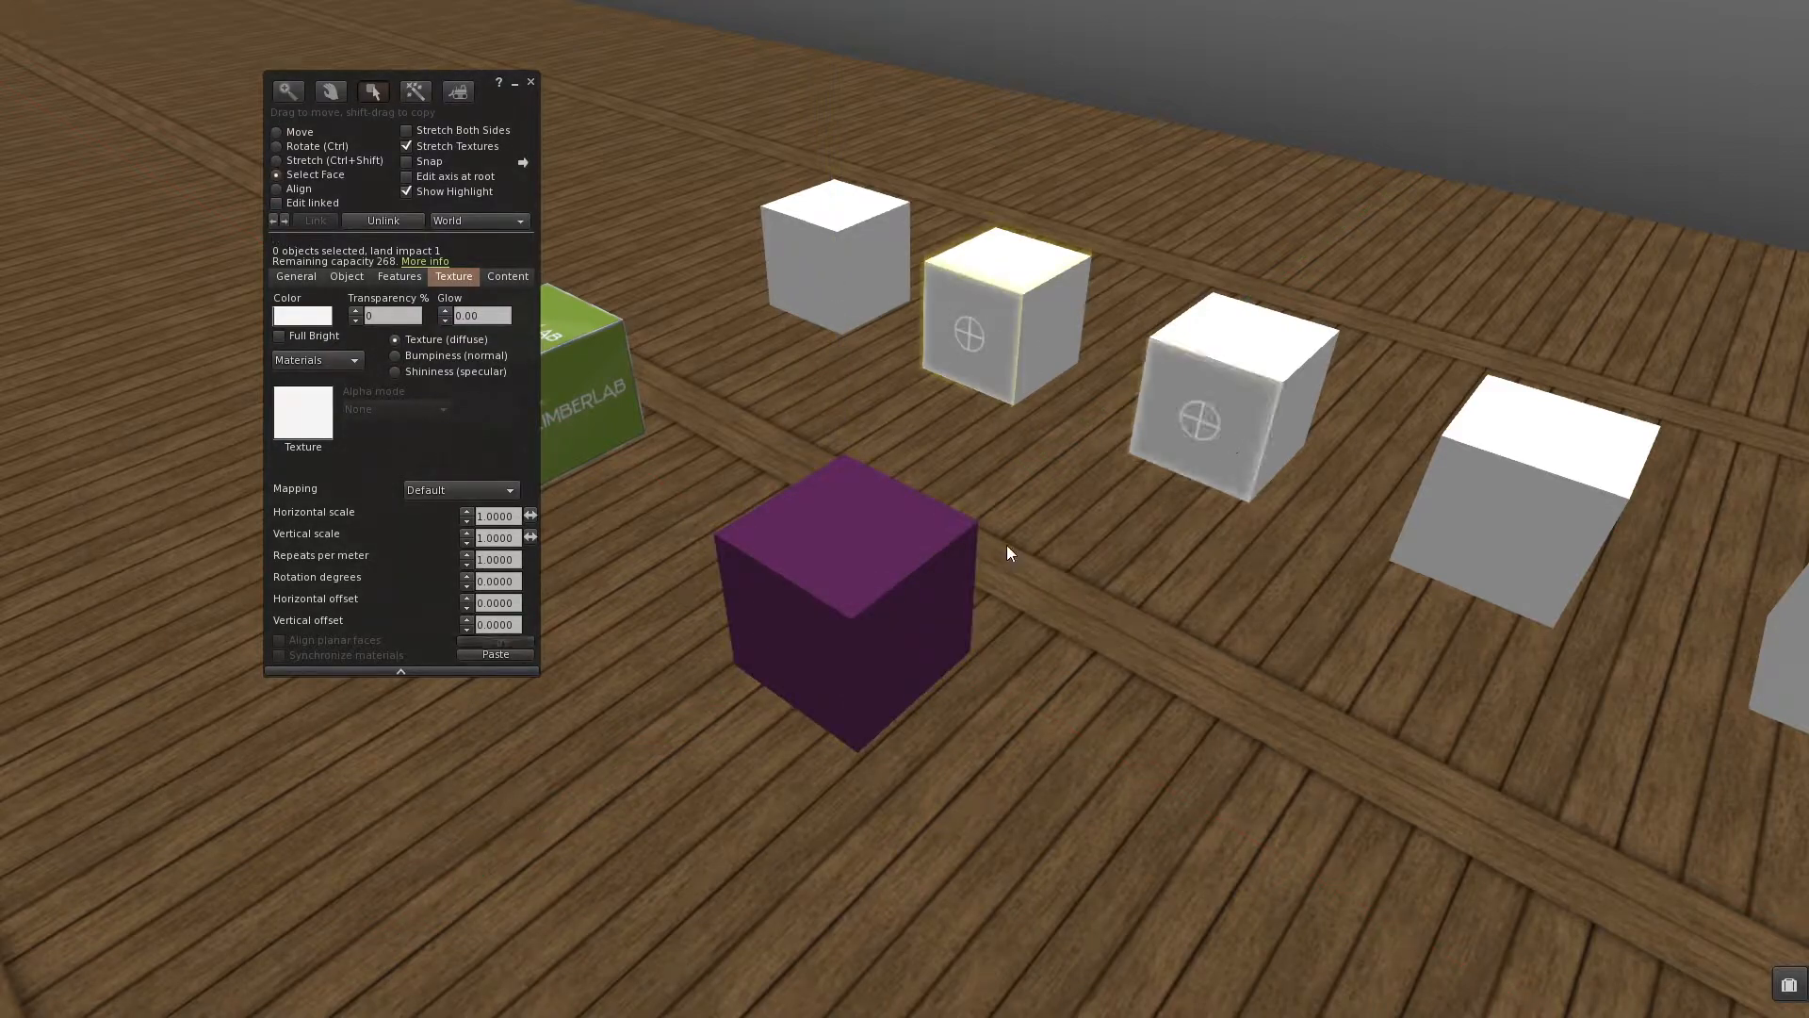
pyautogui.click(844, 519)
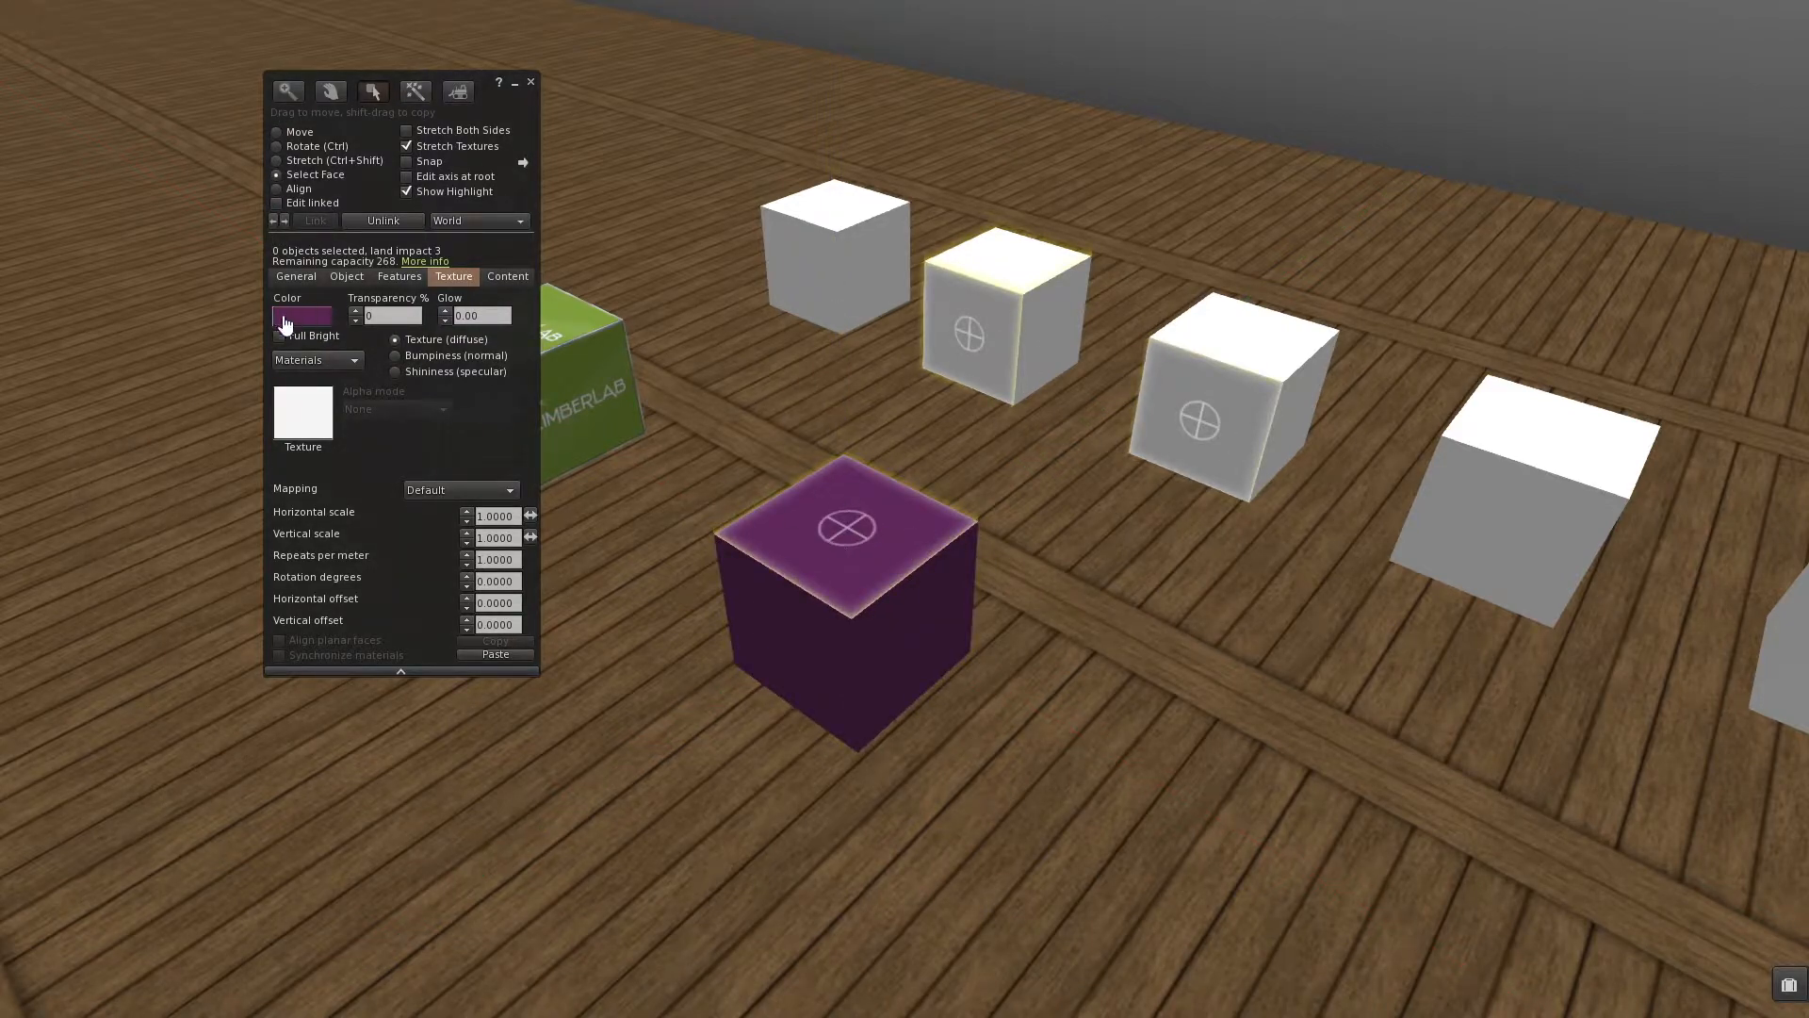
pyautogui.click(302, 316)
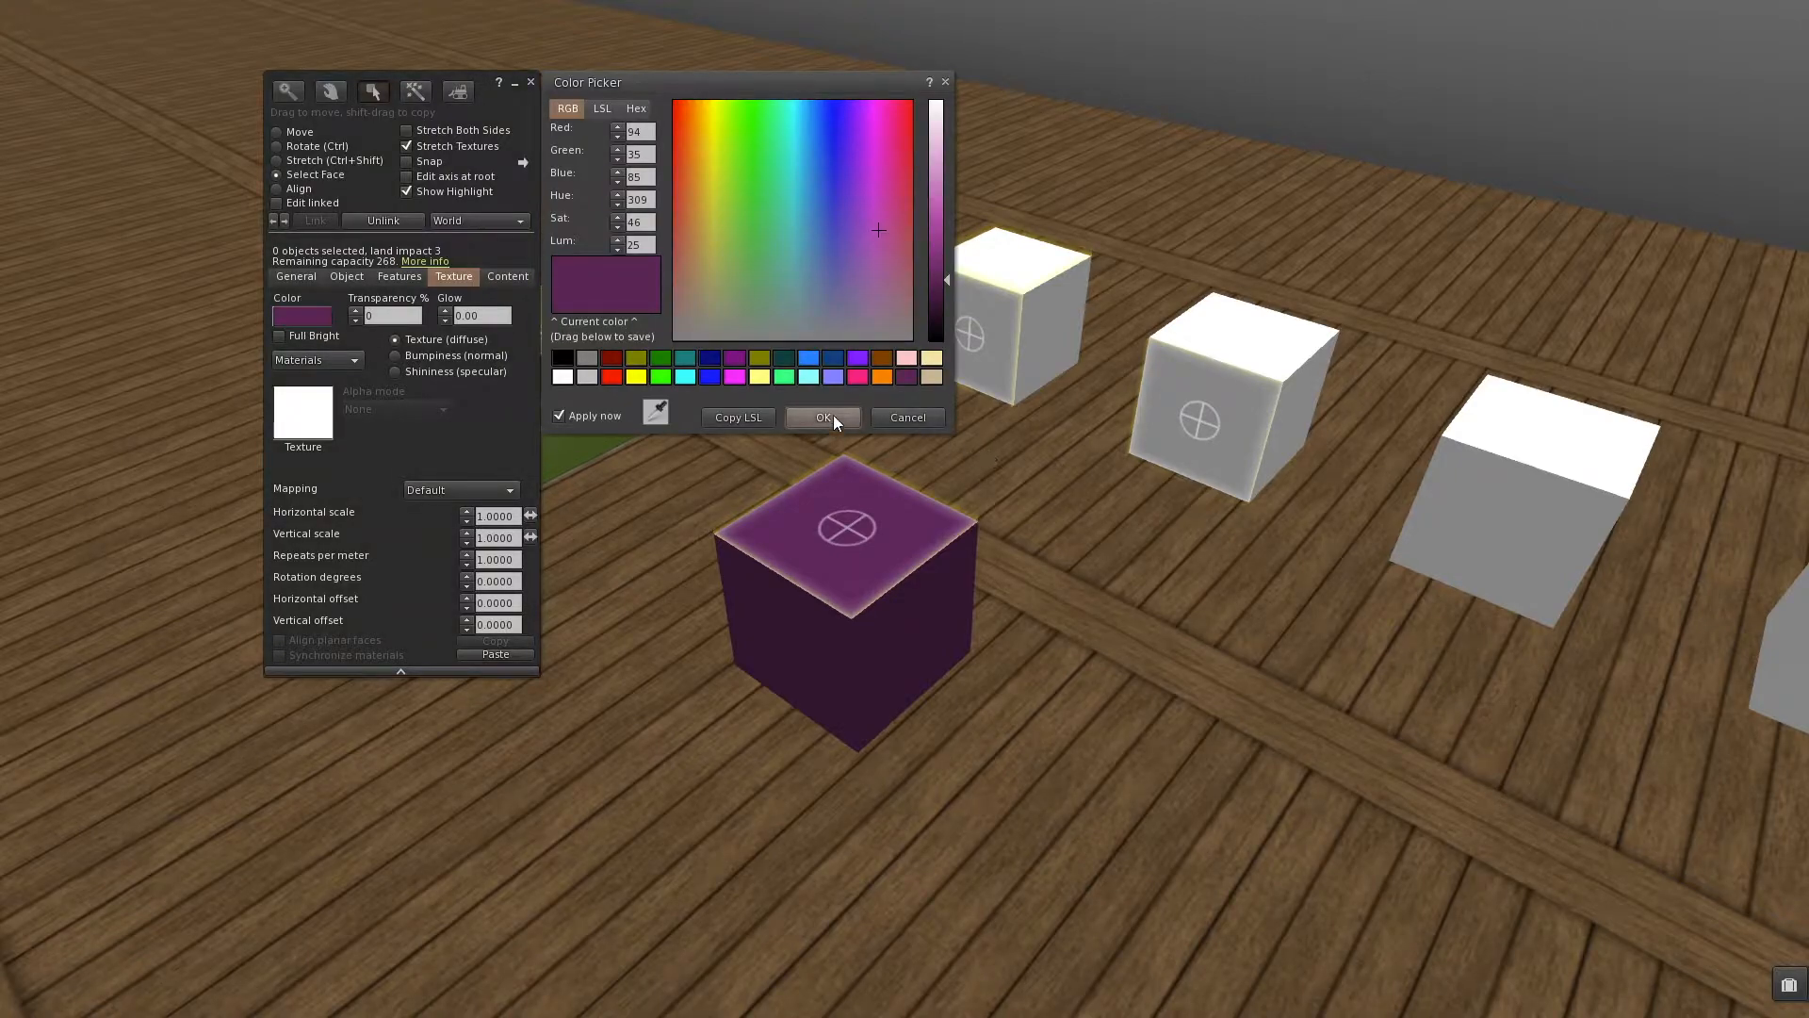
pyautogui.click(822, 417)
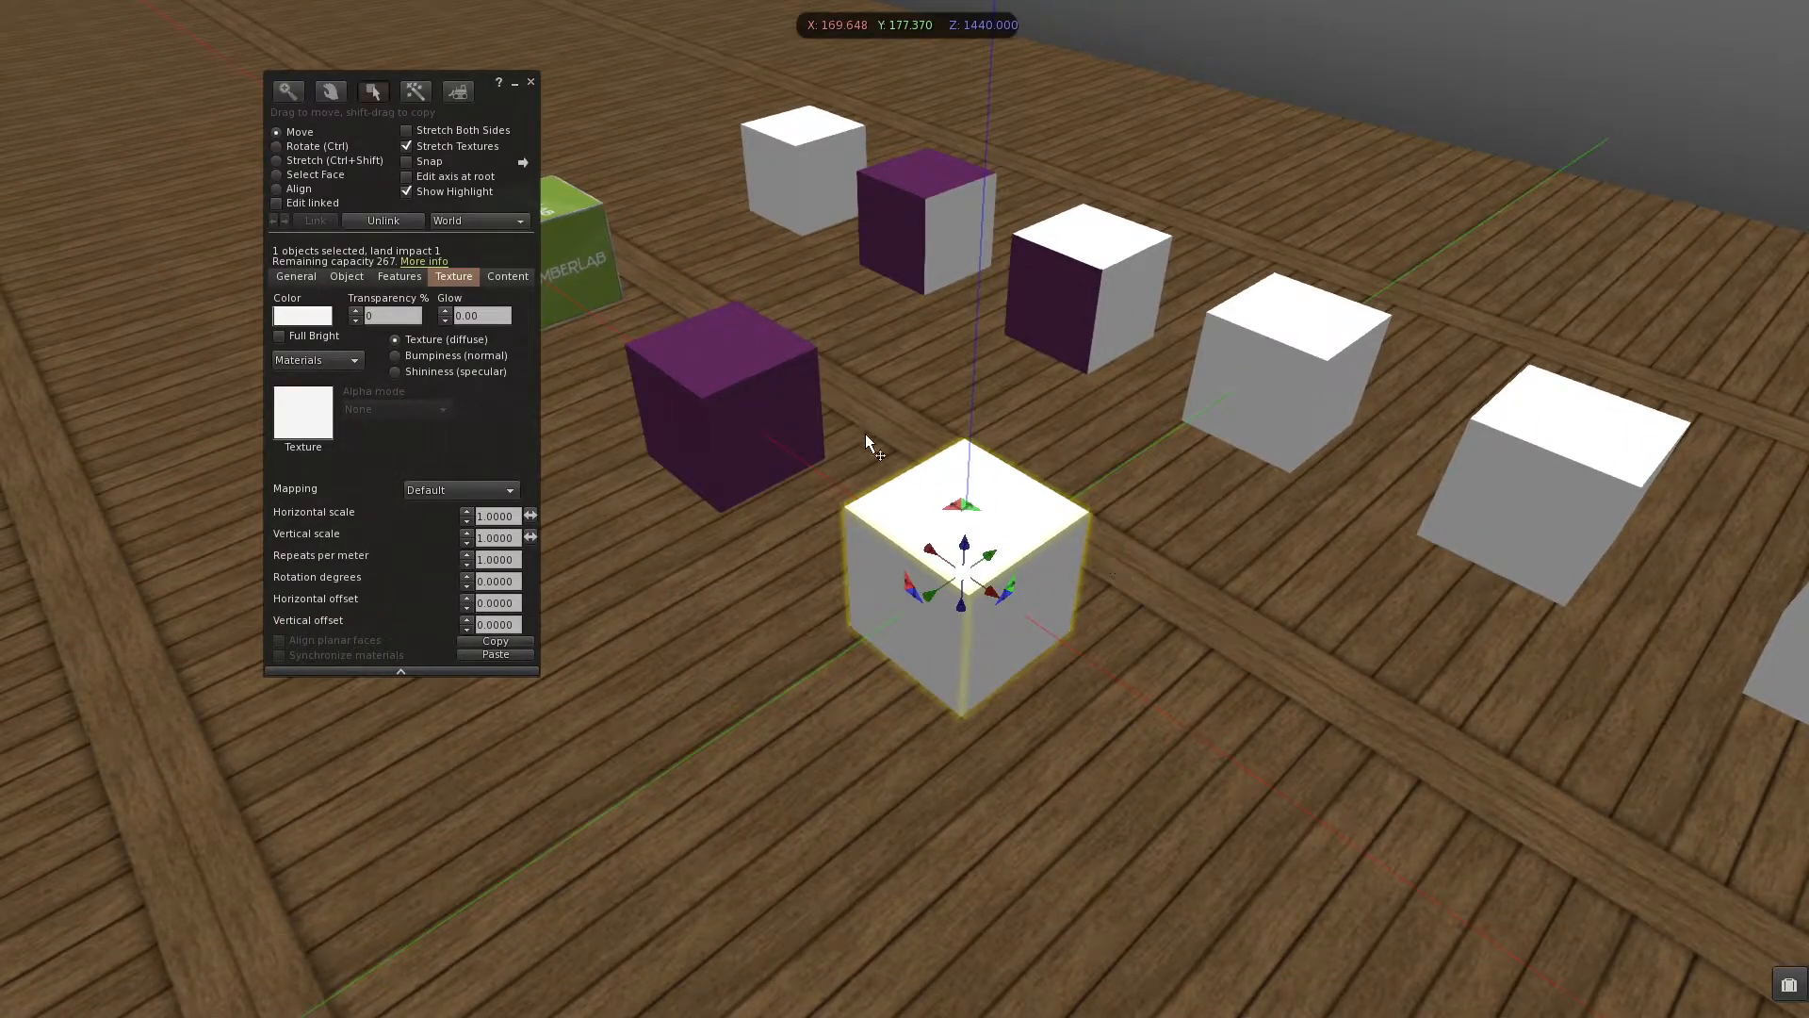
pyautogui.moveTo(756, 375)
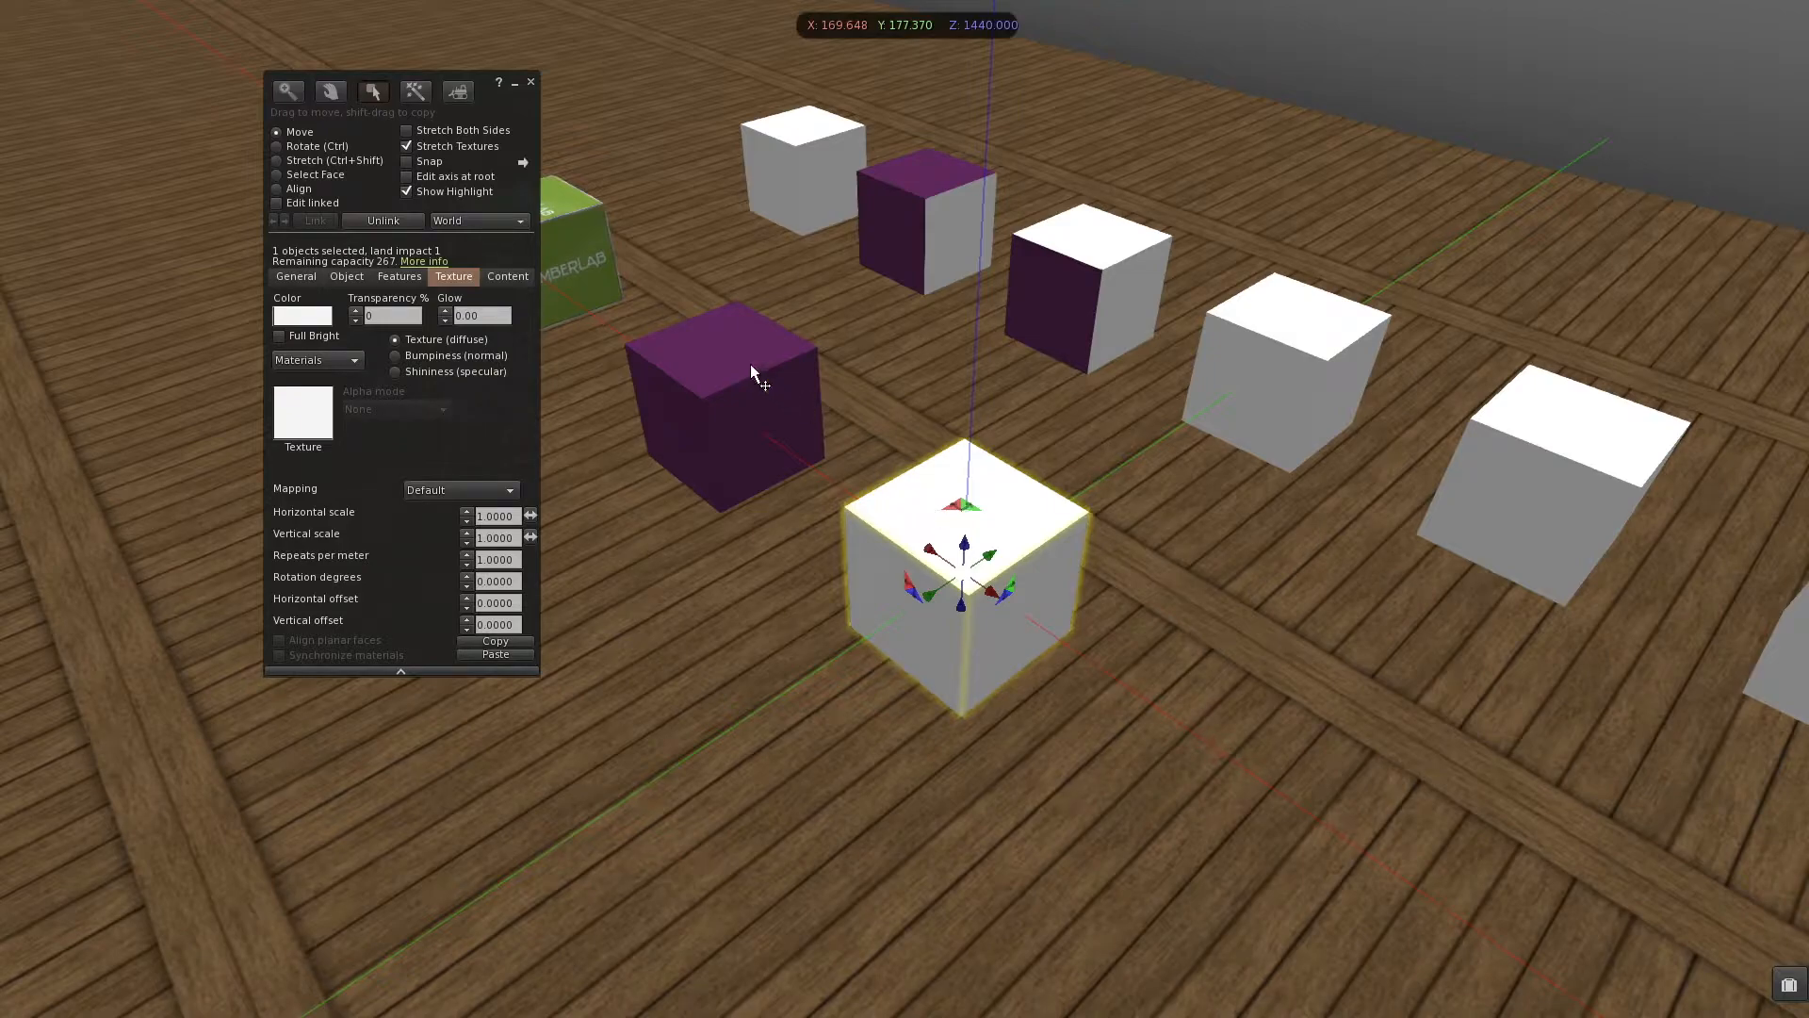
pyautogui.moveTo(1749, 960)
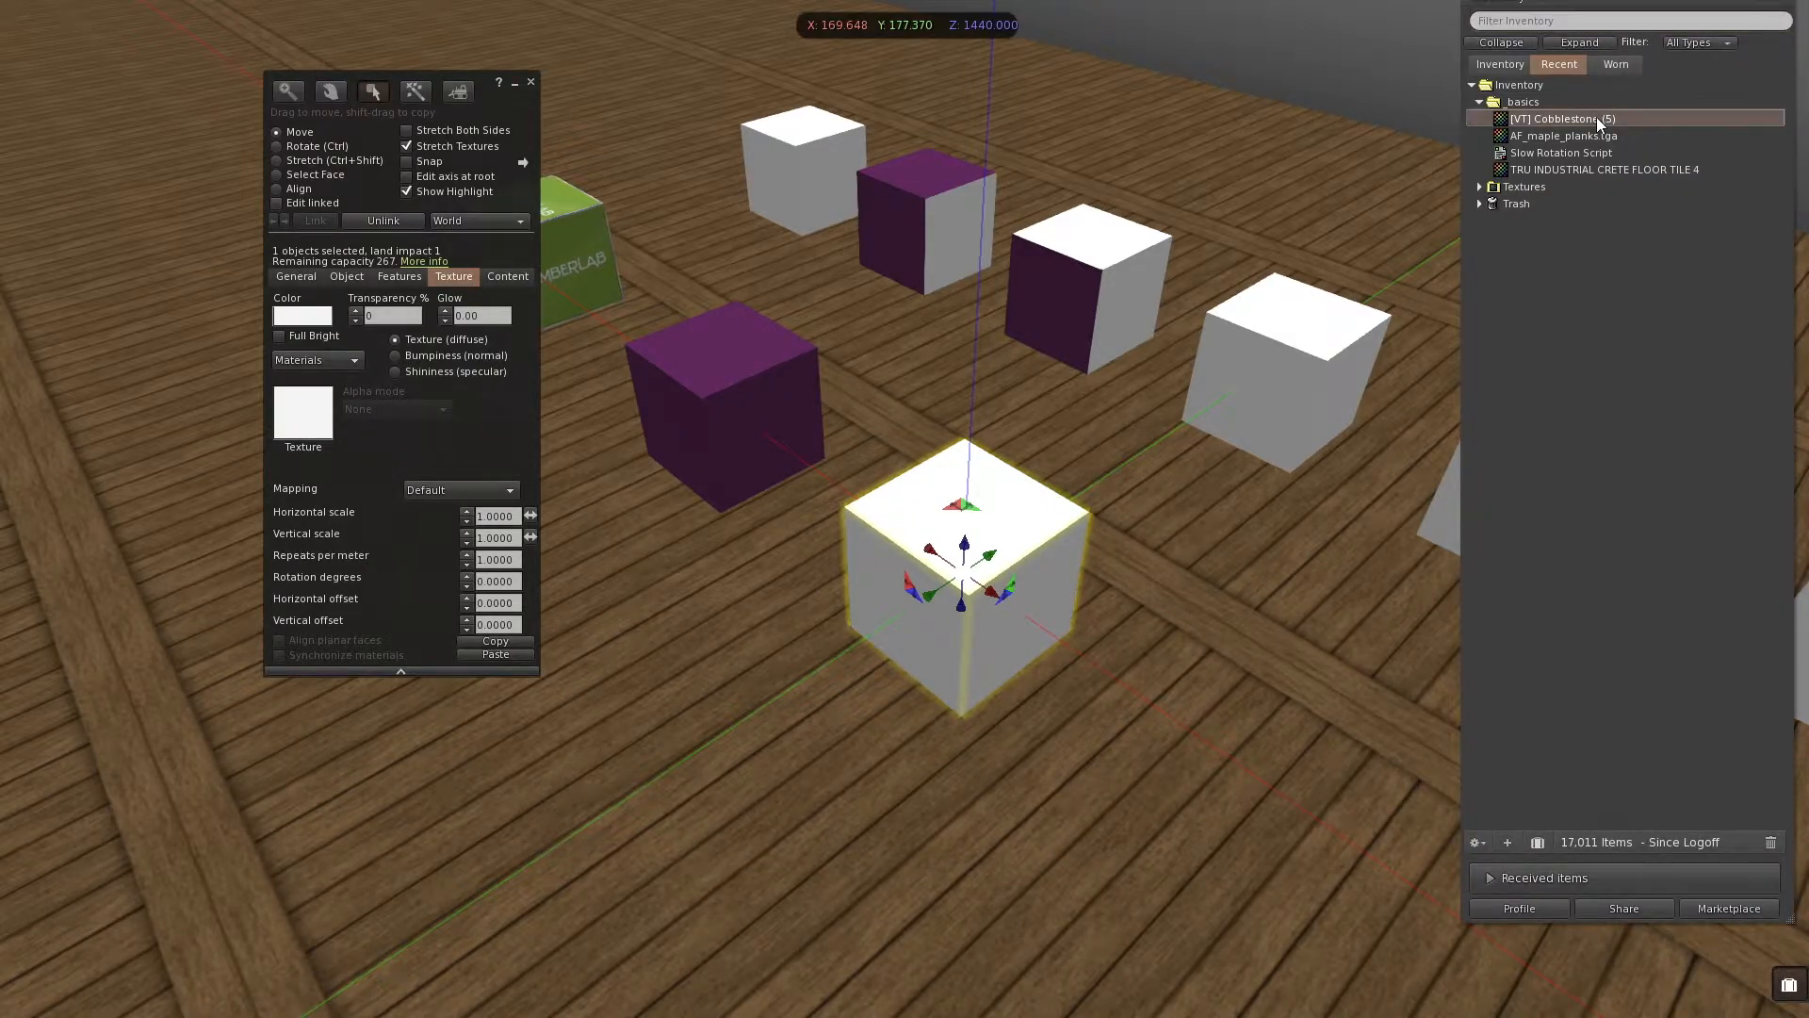
# Step: Apply [VT] Cobblestone (5) to the cube, then to chosen faces of two other cubes
pyautogui.doubleClick(1562, 118)
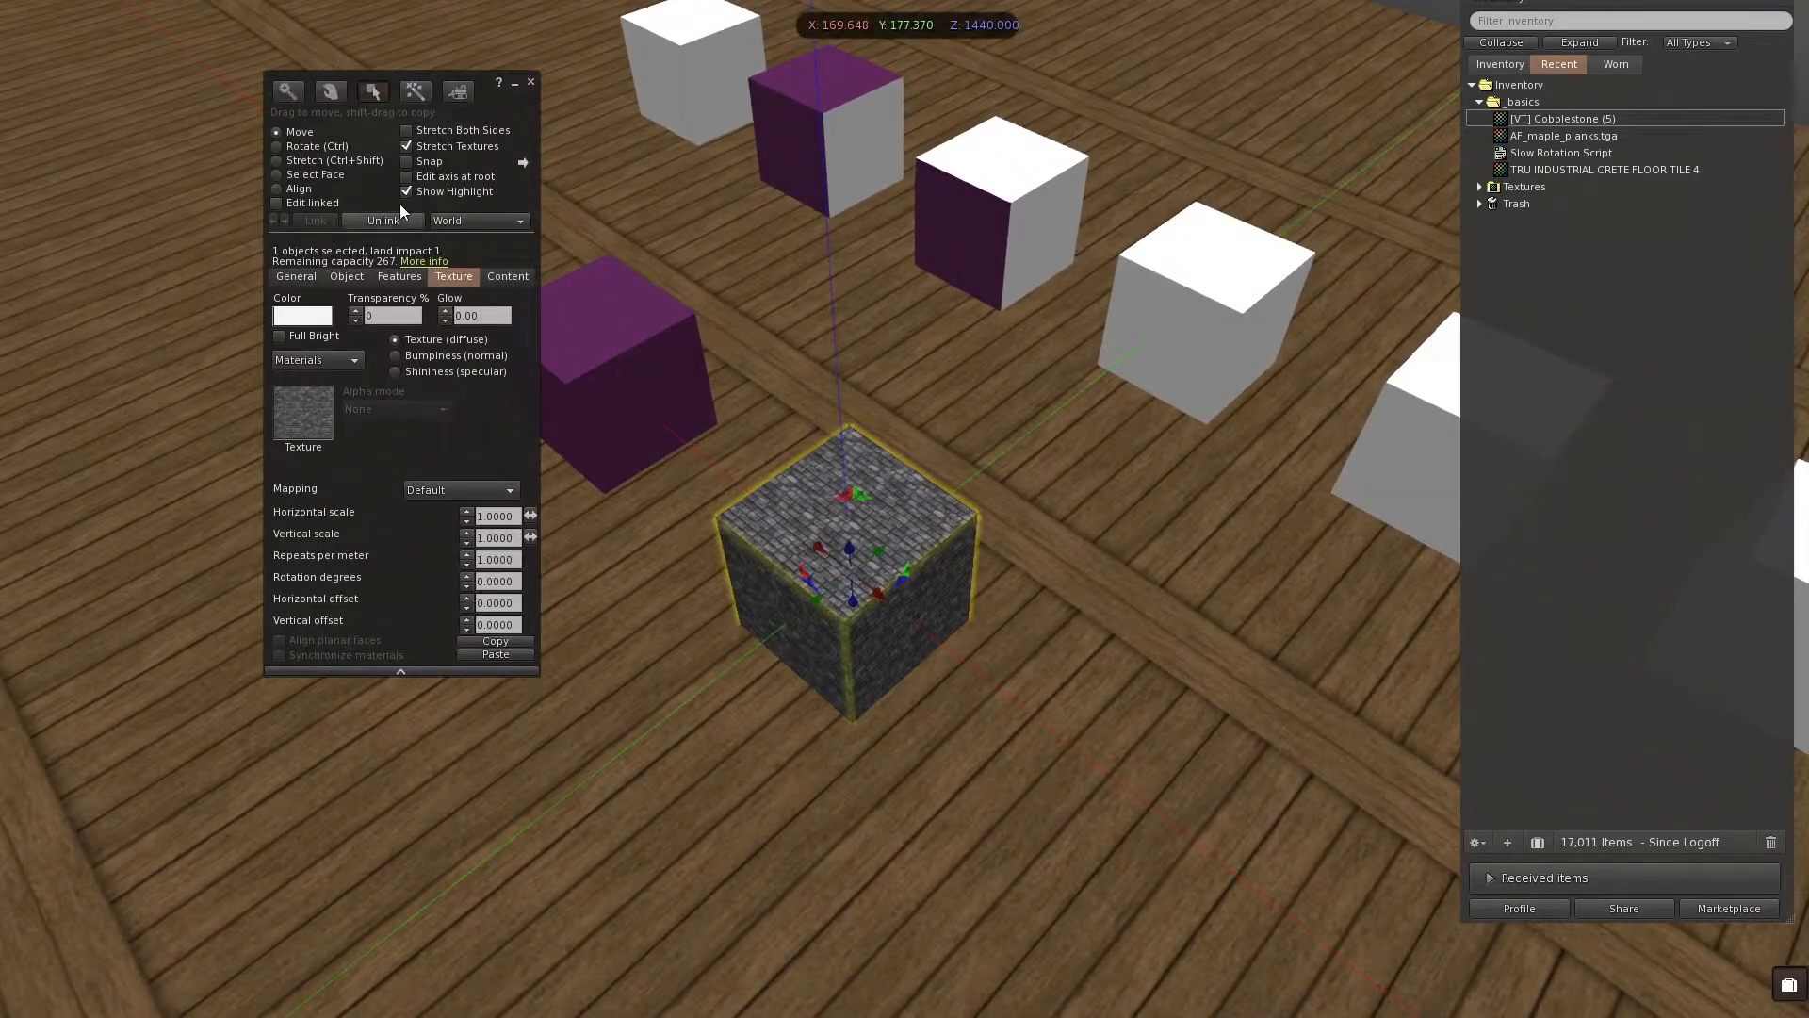
pyautogui.click(1203, 272)
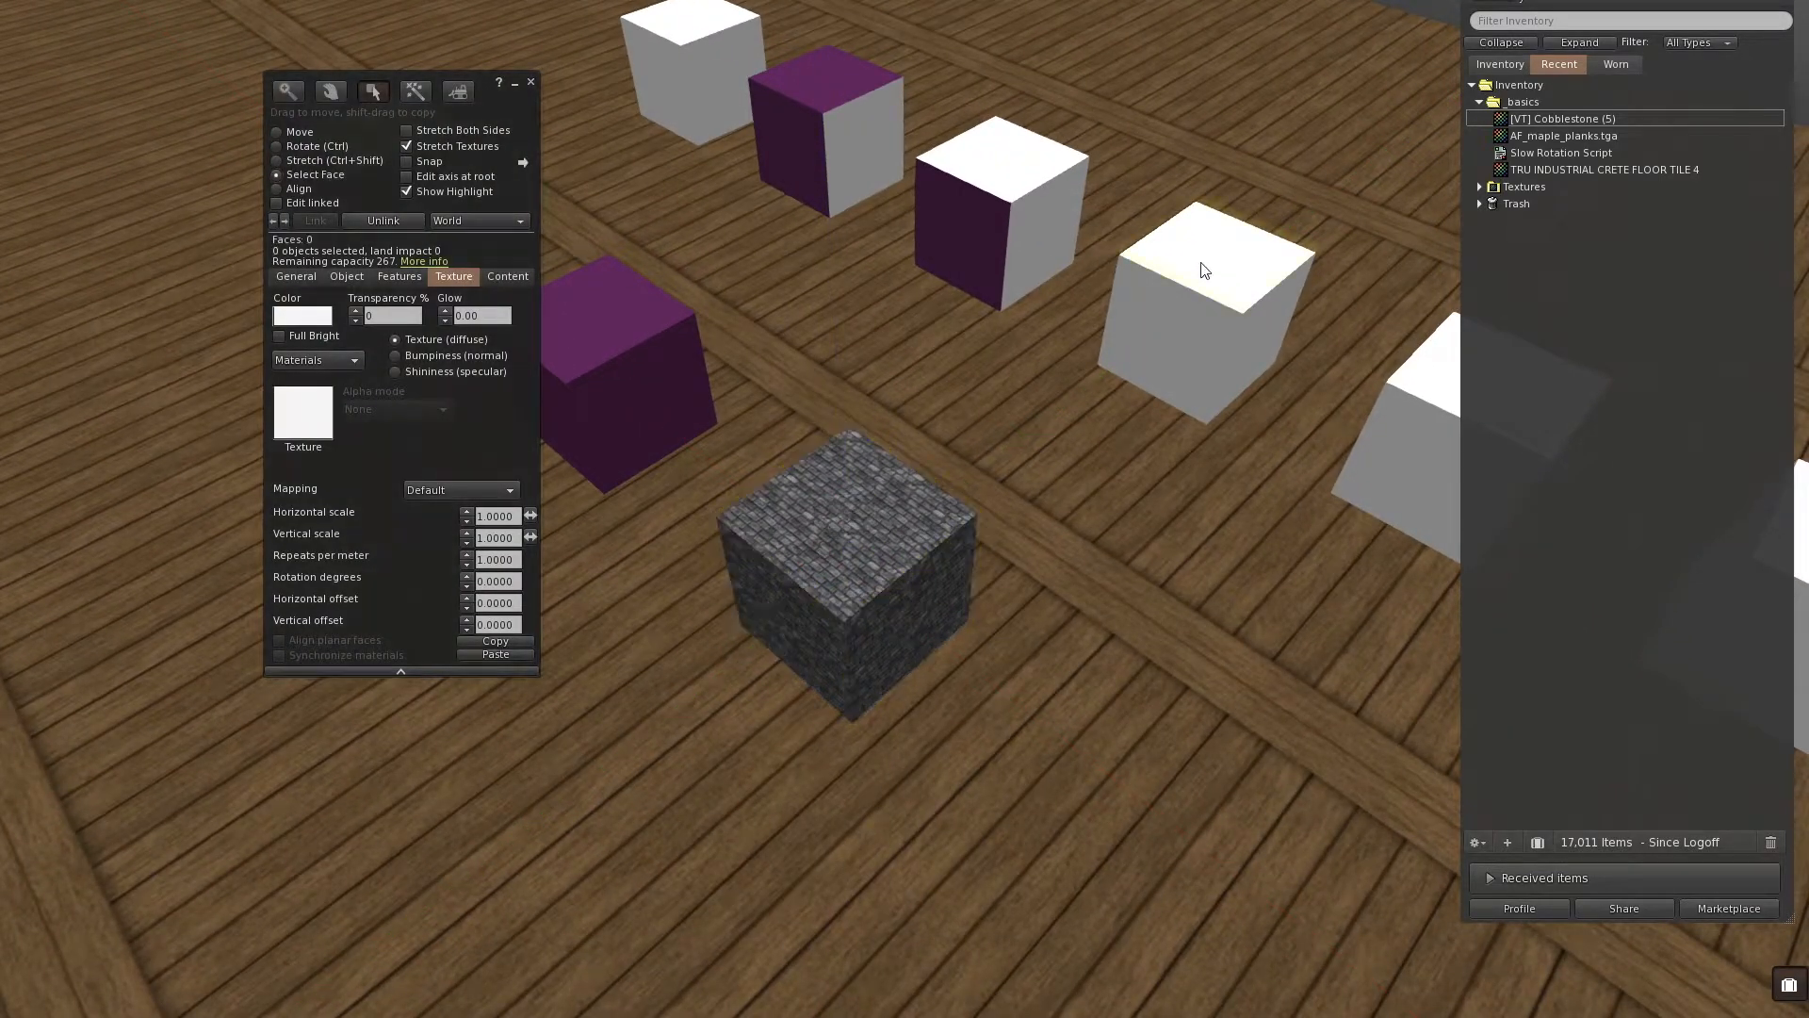
pyautogui.click(1177, 289)
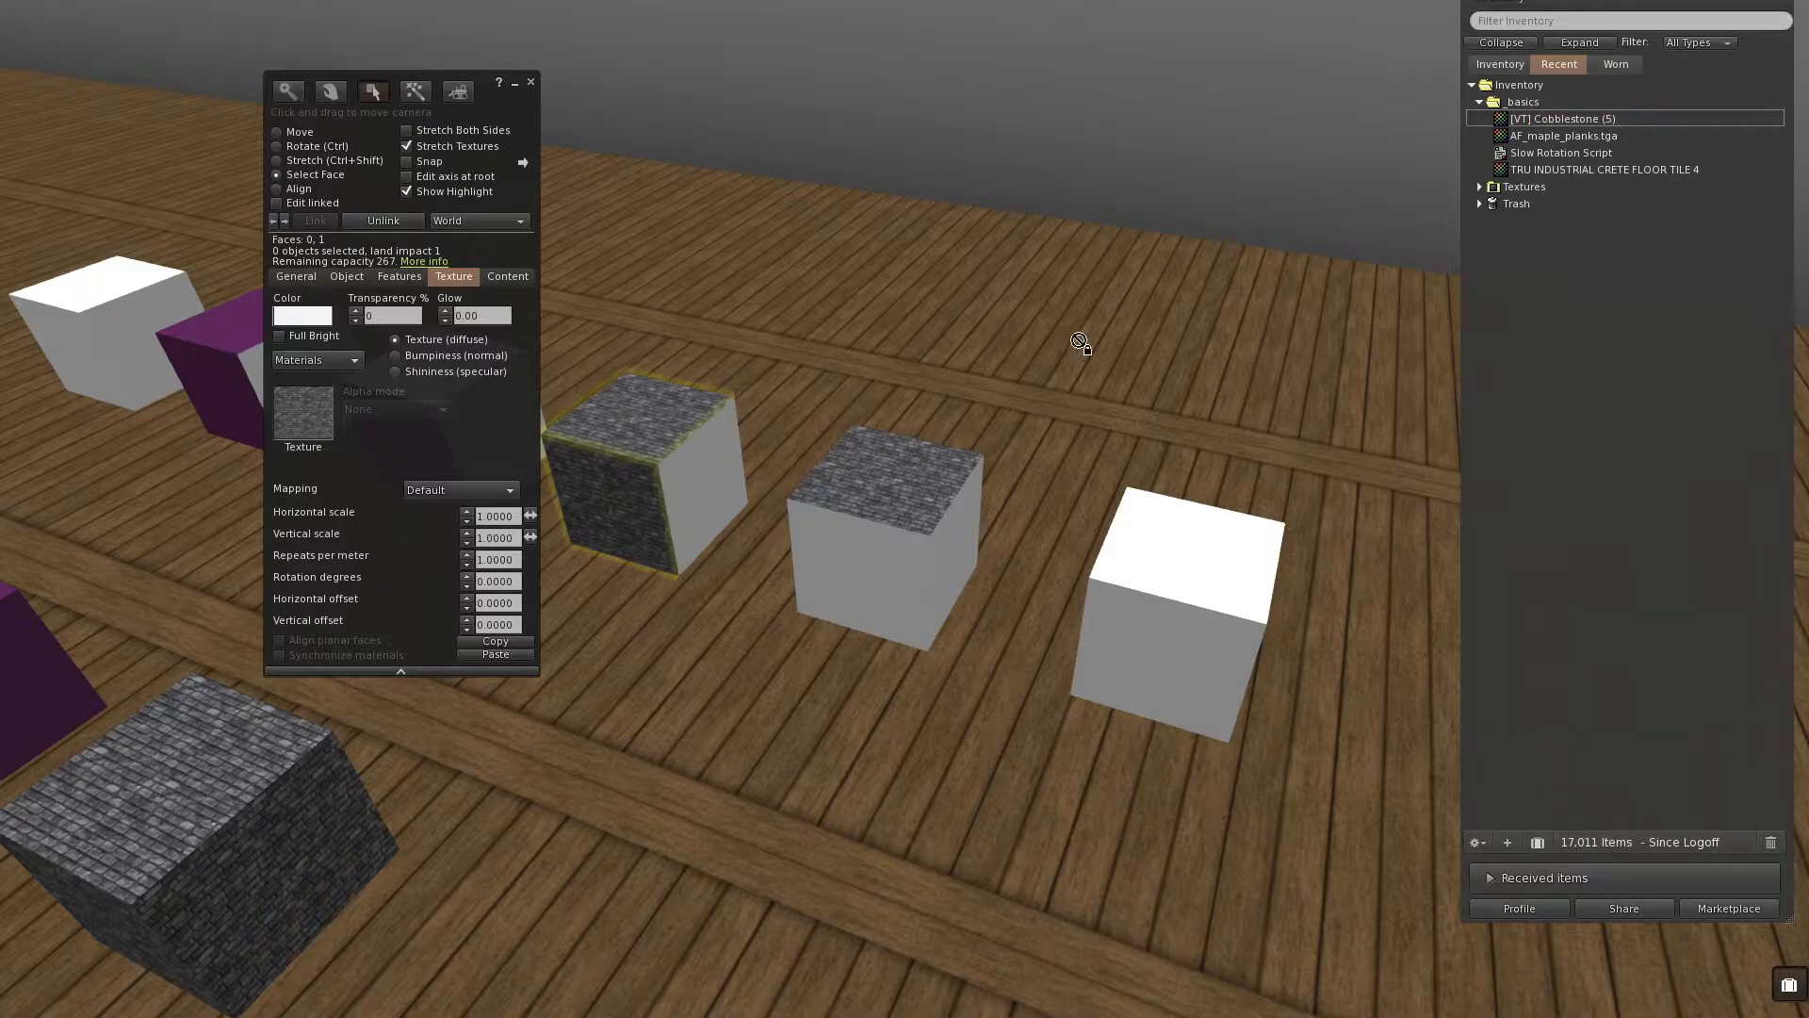
pyautogui.click(330, 92)
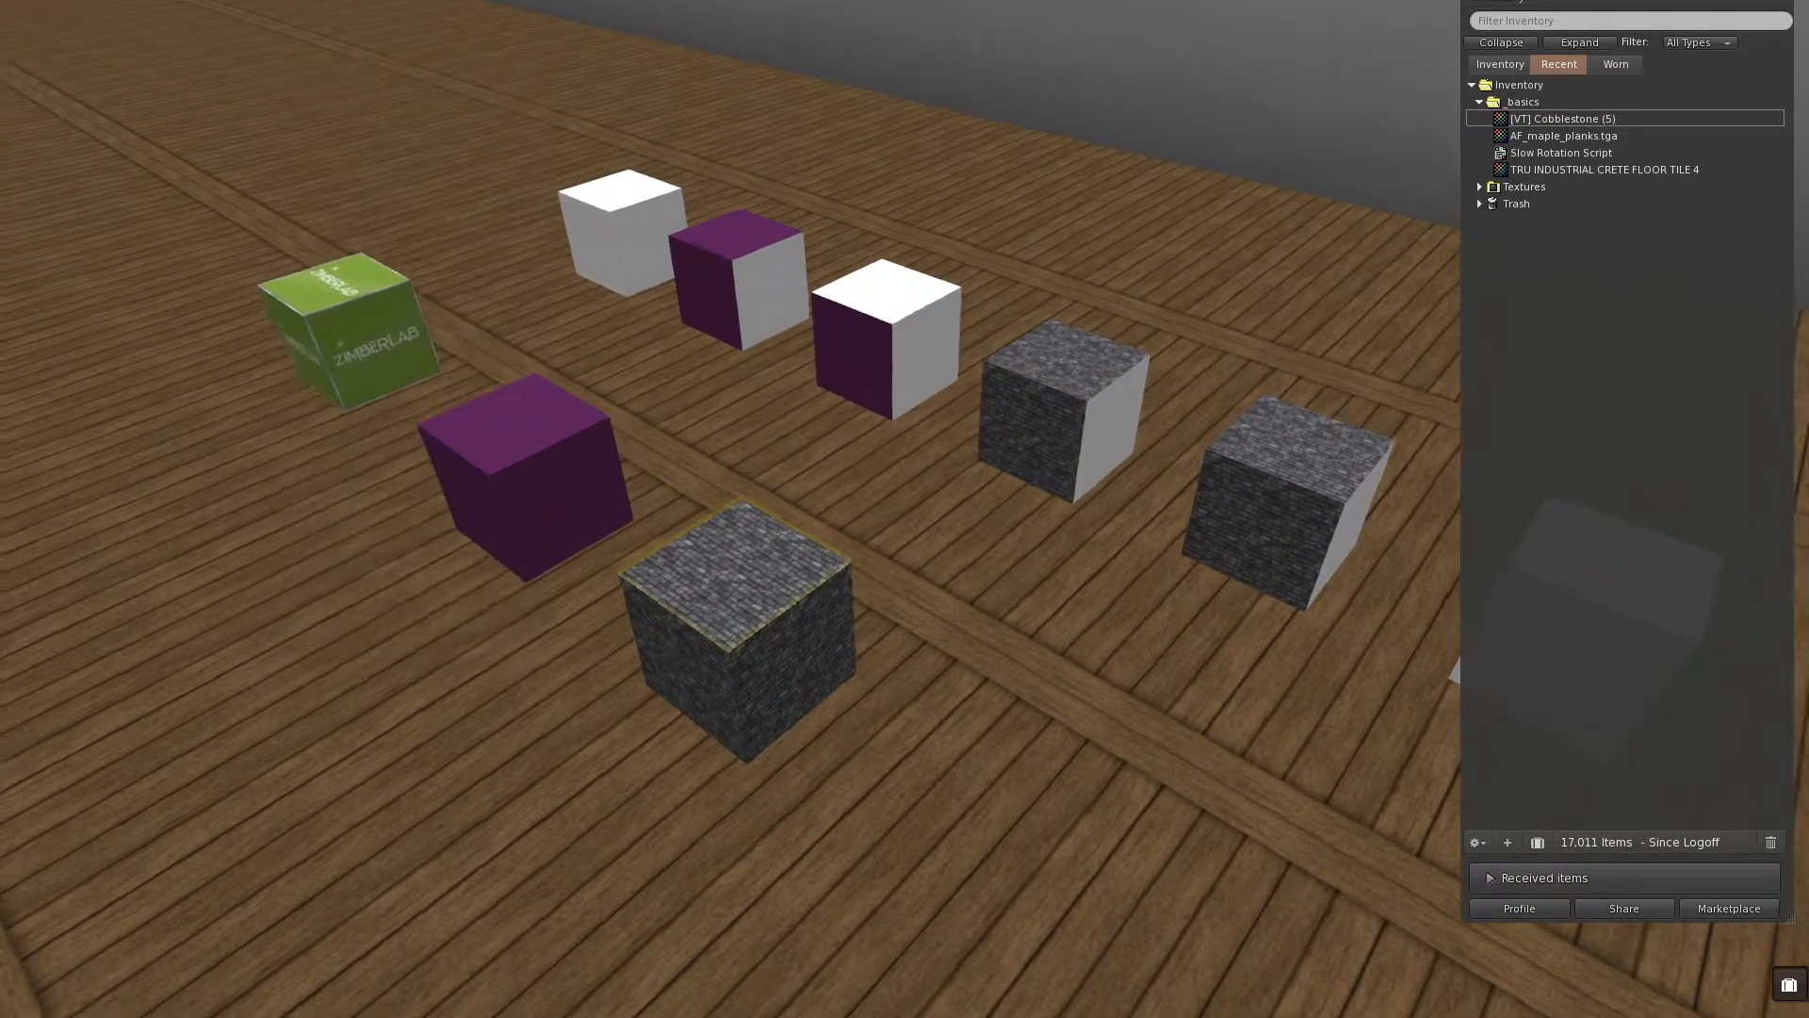
# Step: Preview brown cobblestone, wood and transparent textures on the top face, discard them, then select two faces
pyautogui.click(735, 629)
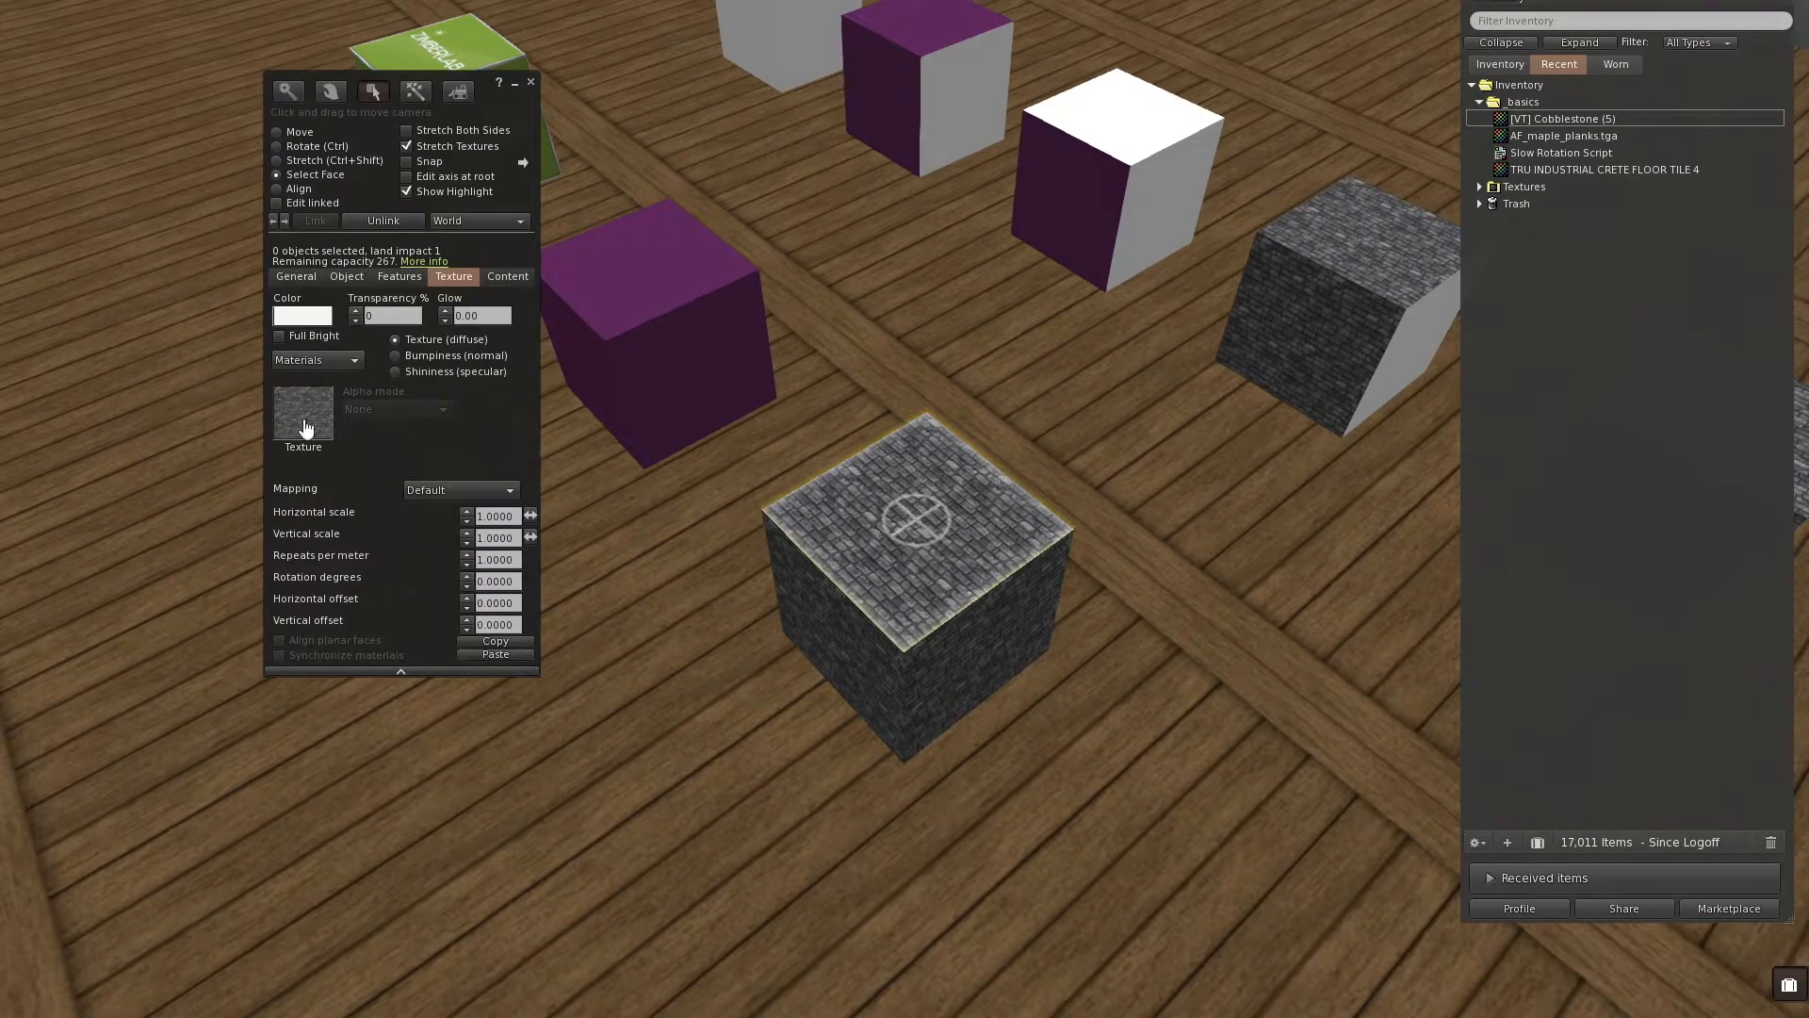
pyautogui.click(302, 417)
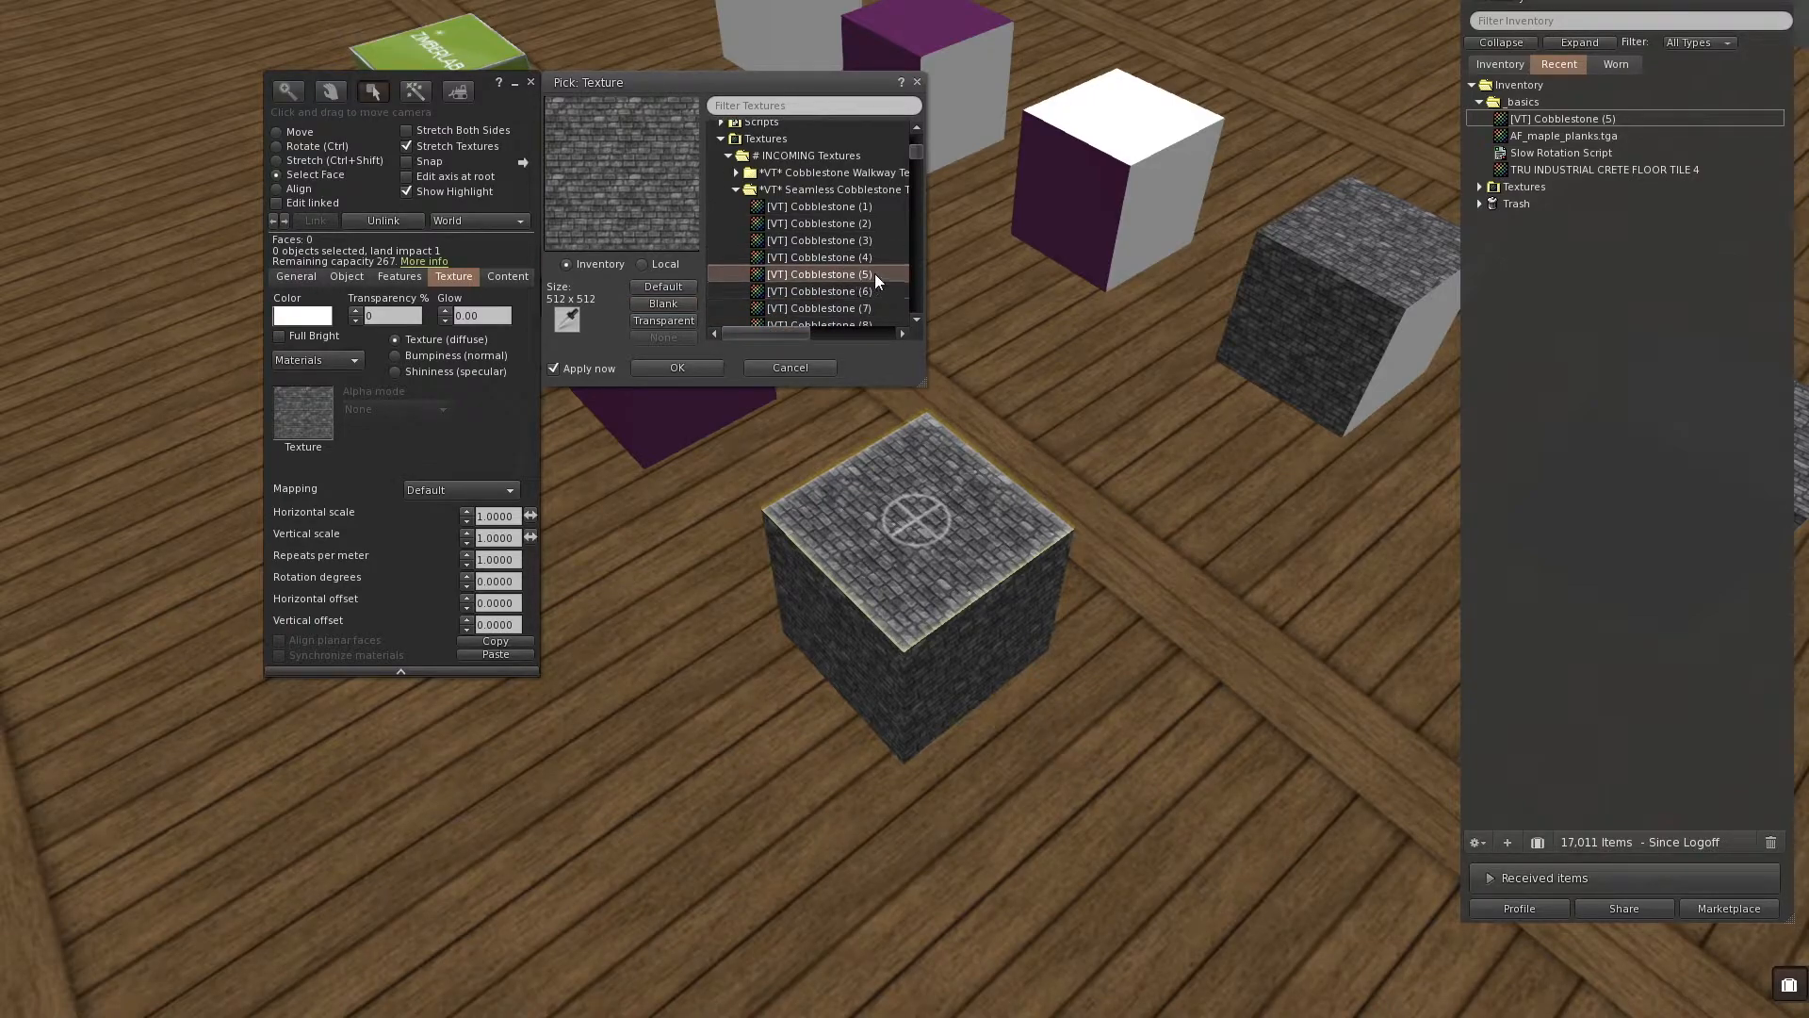
pyautogui.click(819, 256)
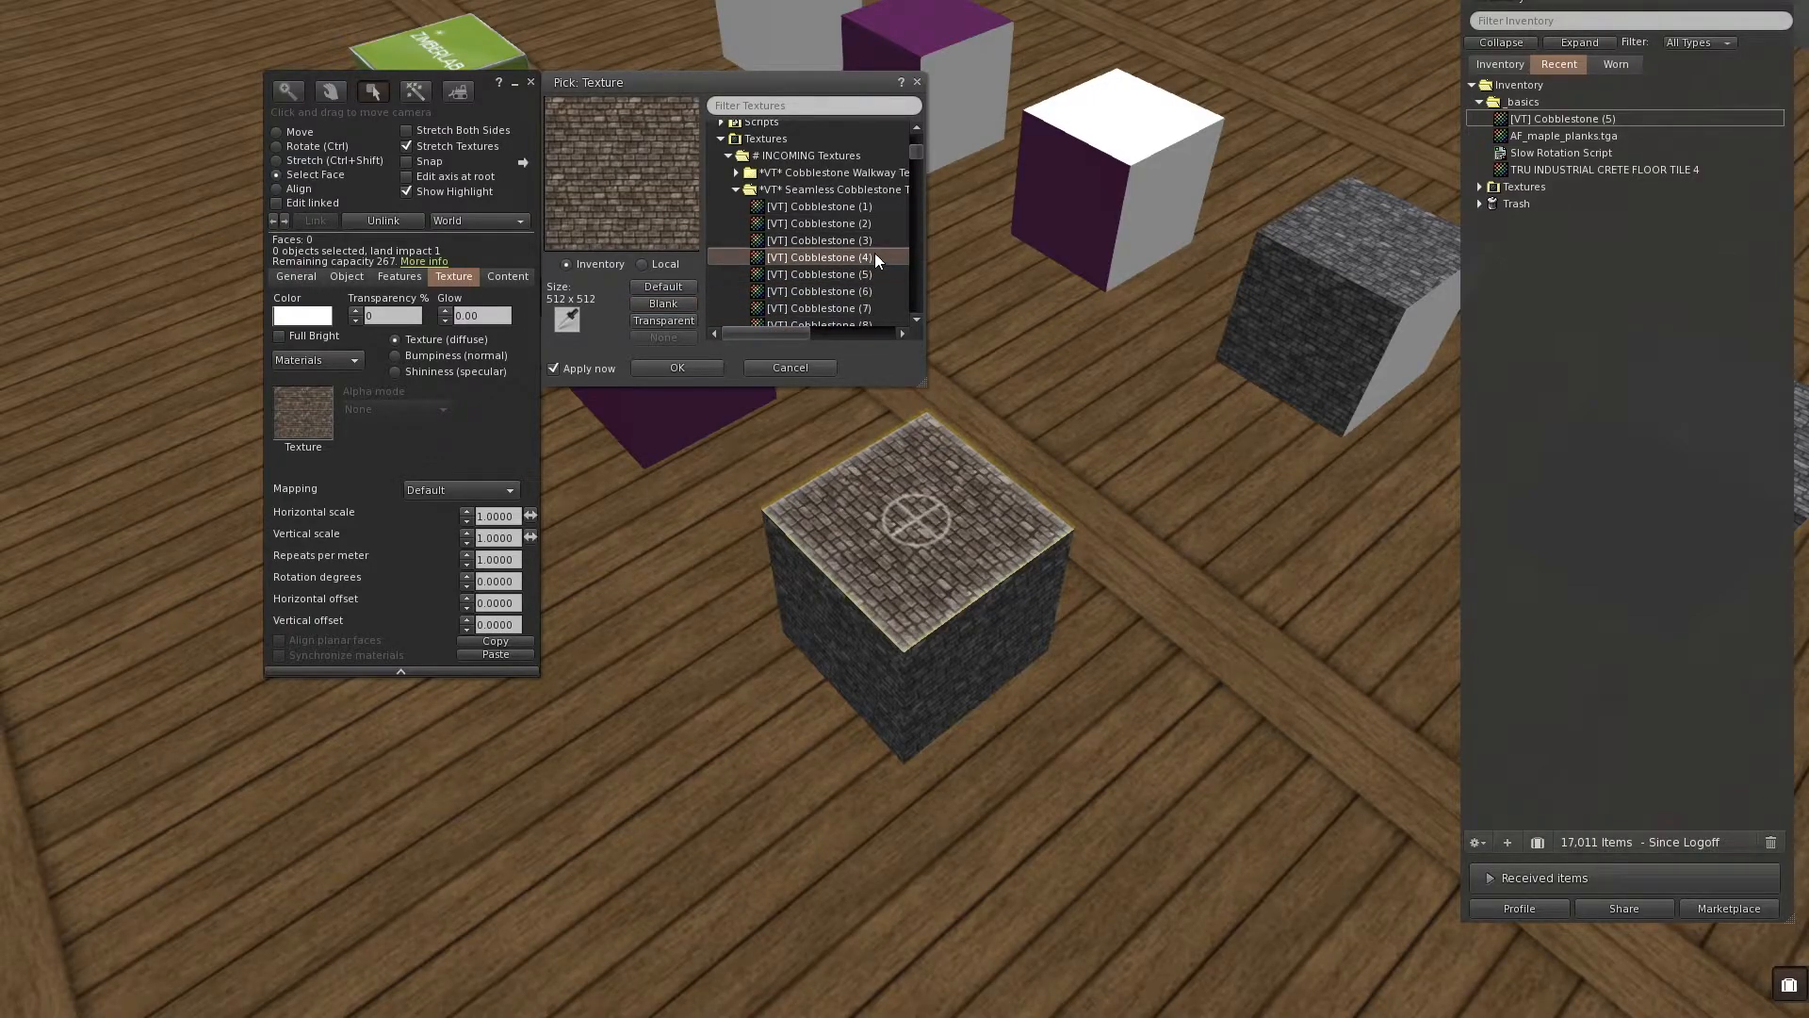
pyautogui.click(819, 240)
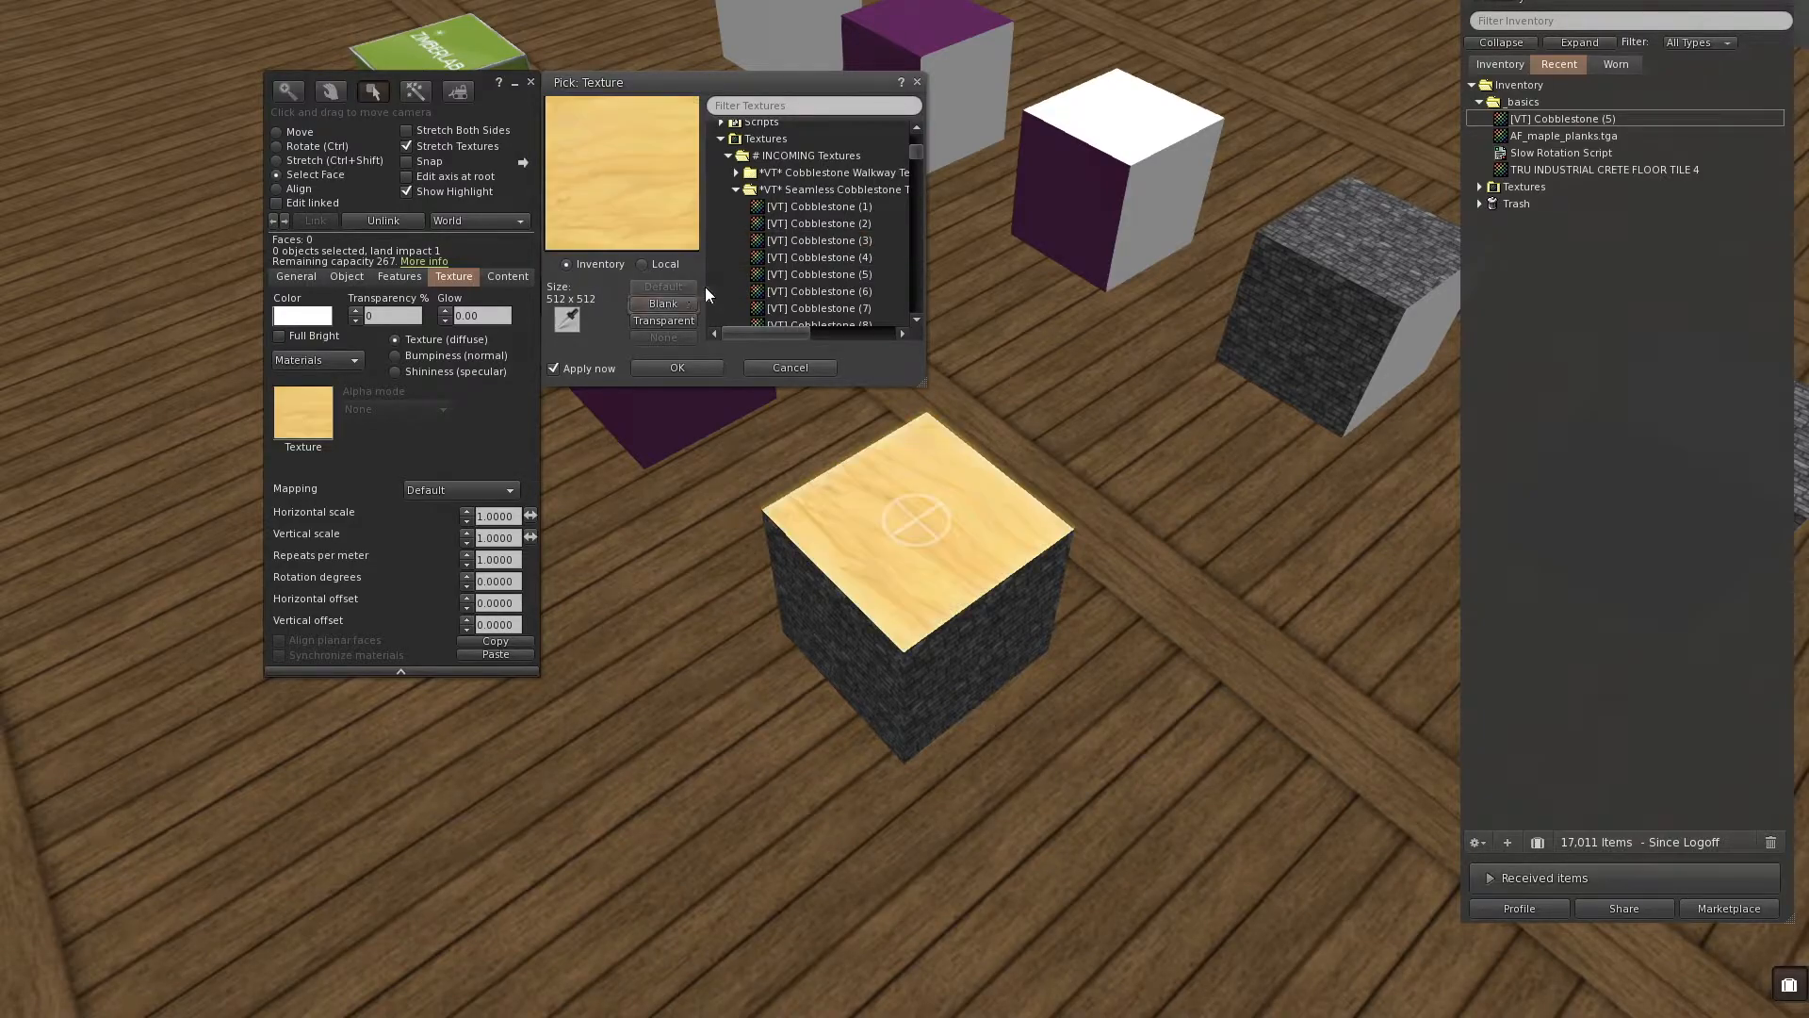
pyautogui.click(664, 287)
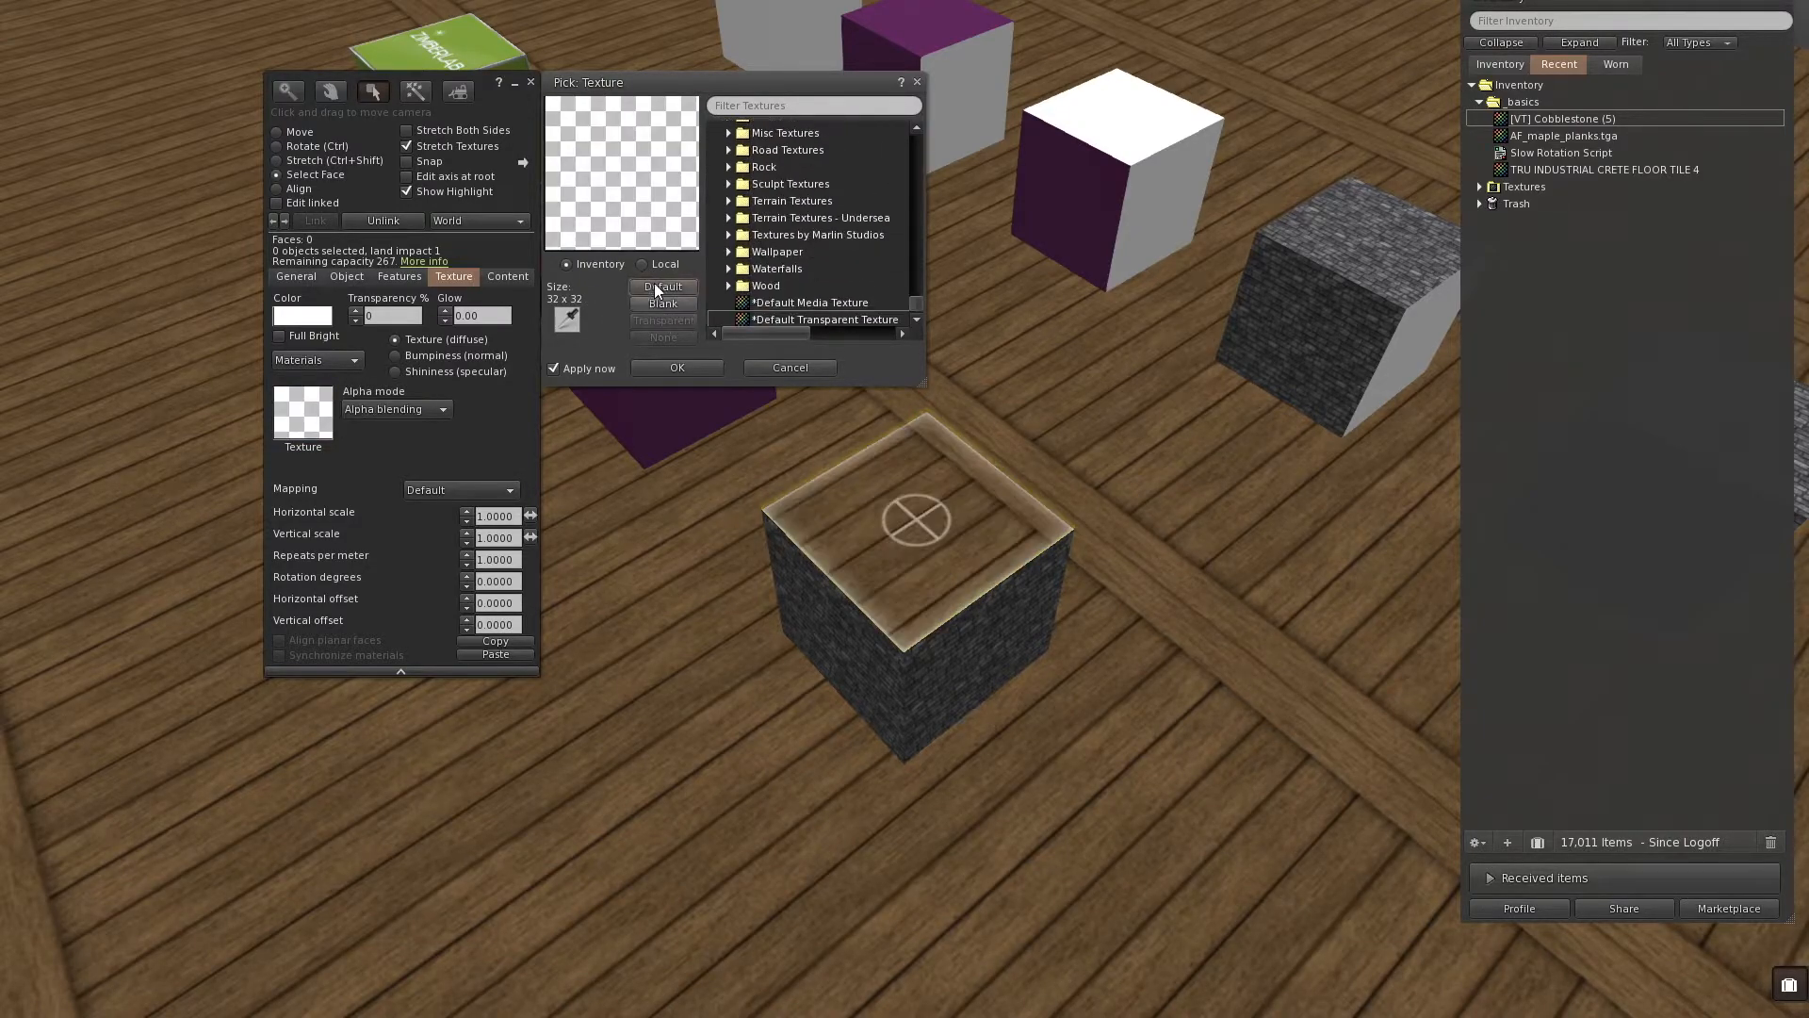
pyautogui.click(677, 367)
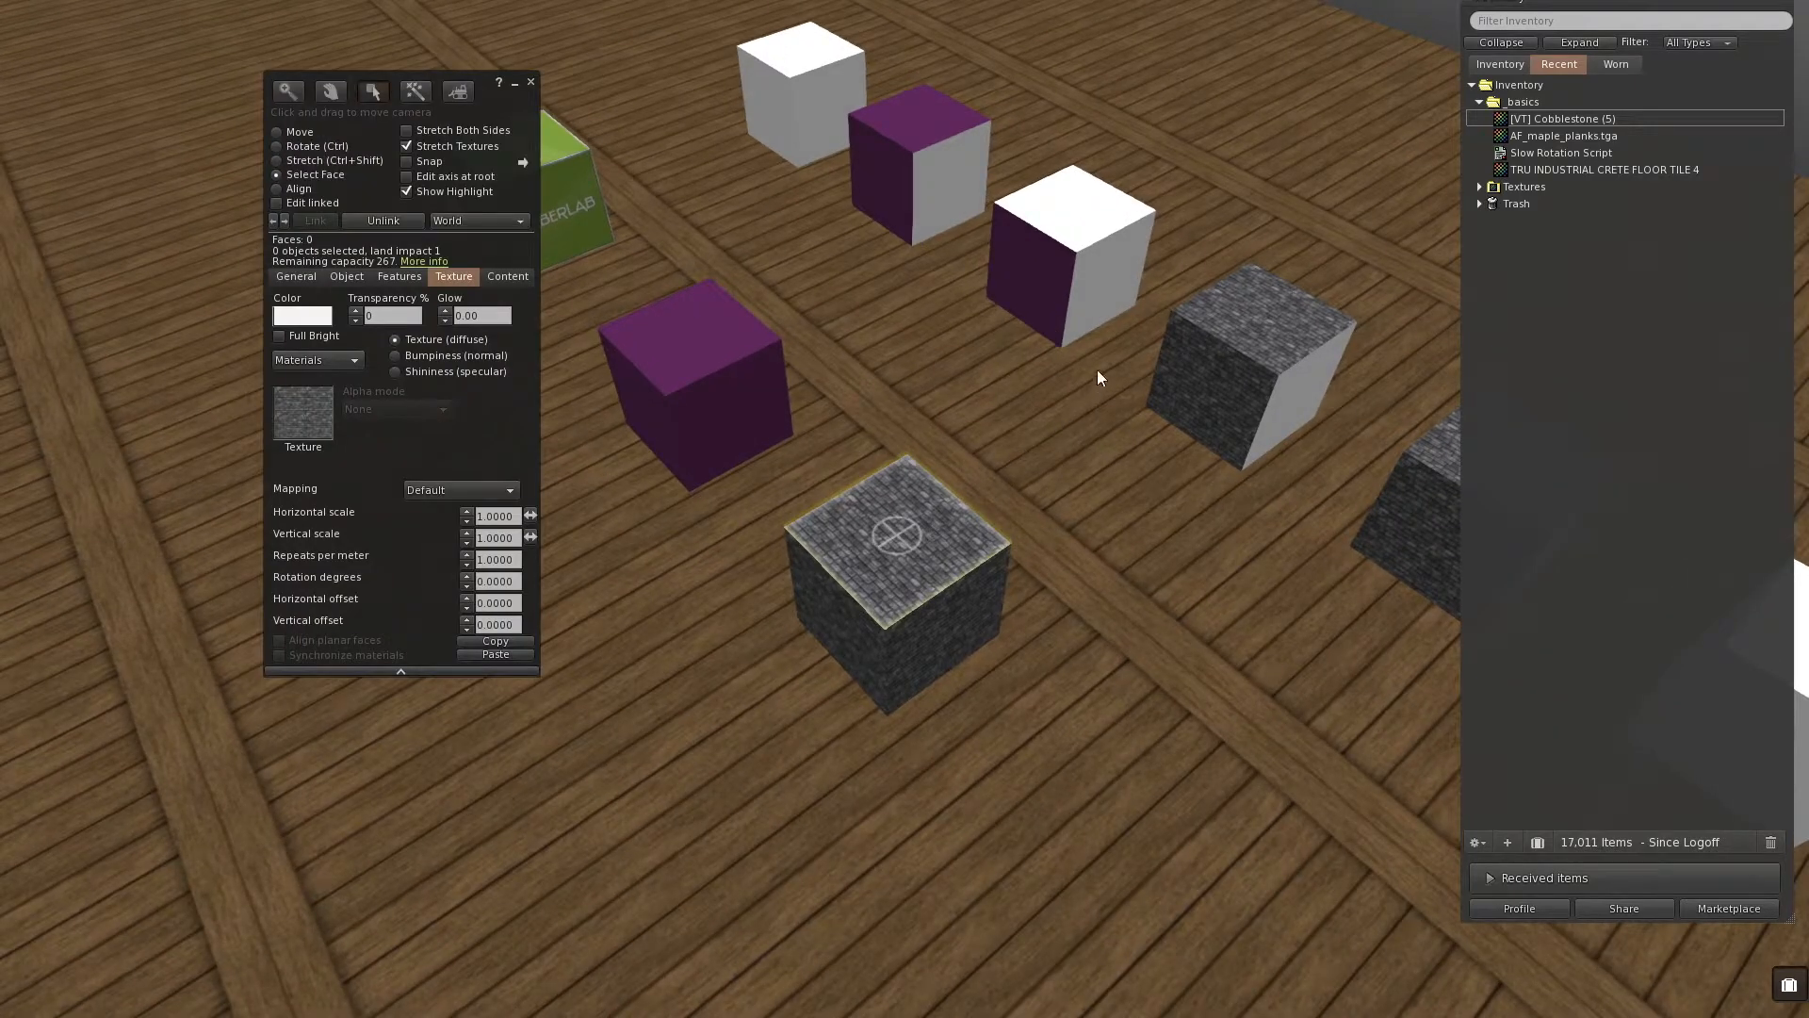
pyautogui.click(1102, 285)
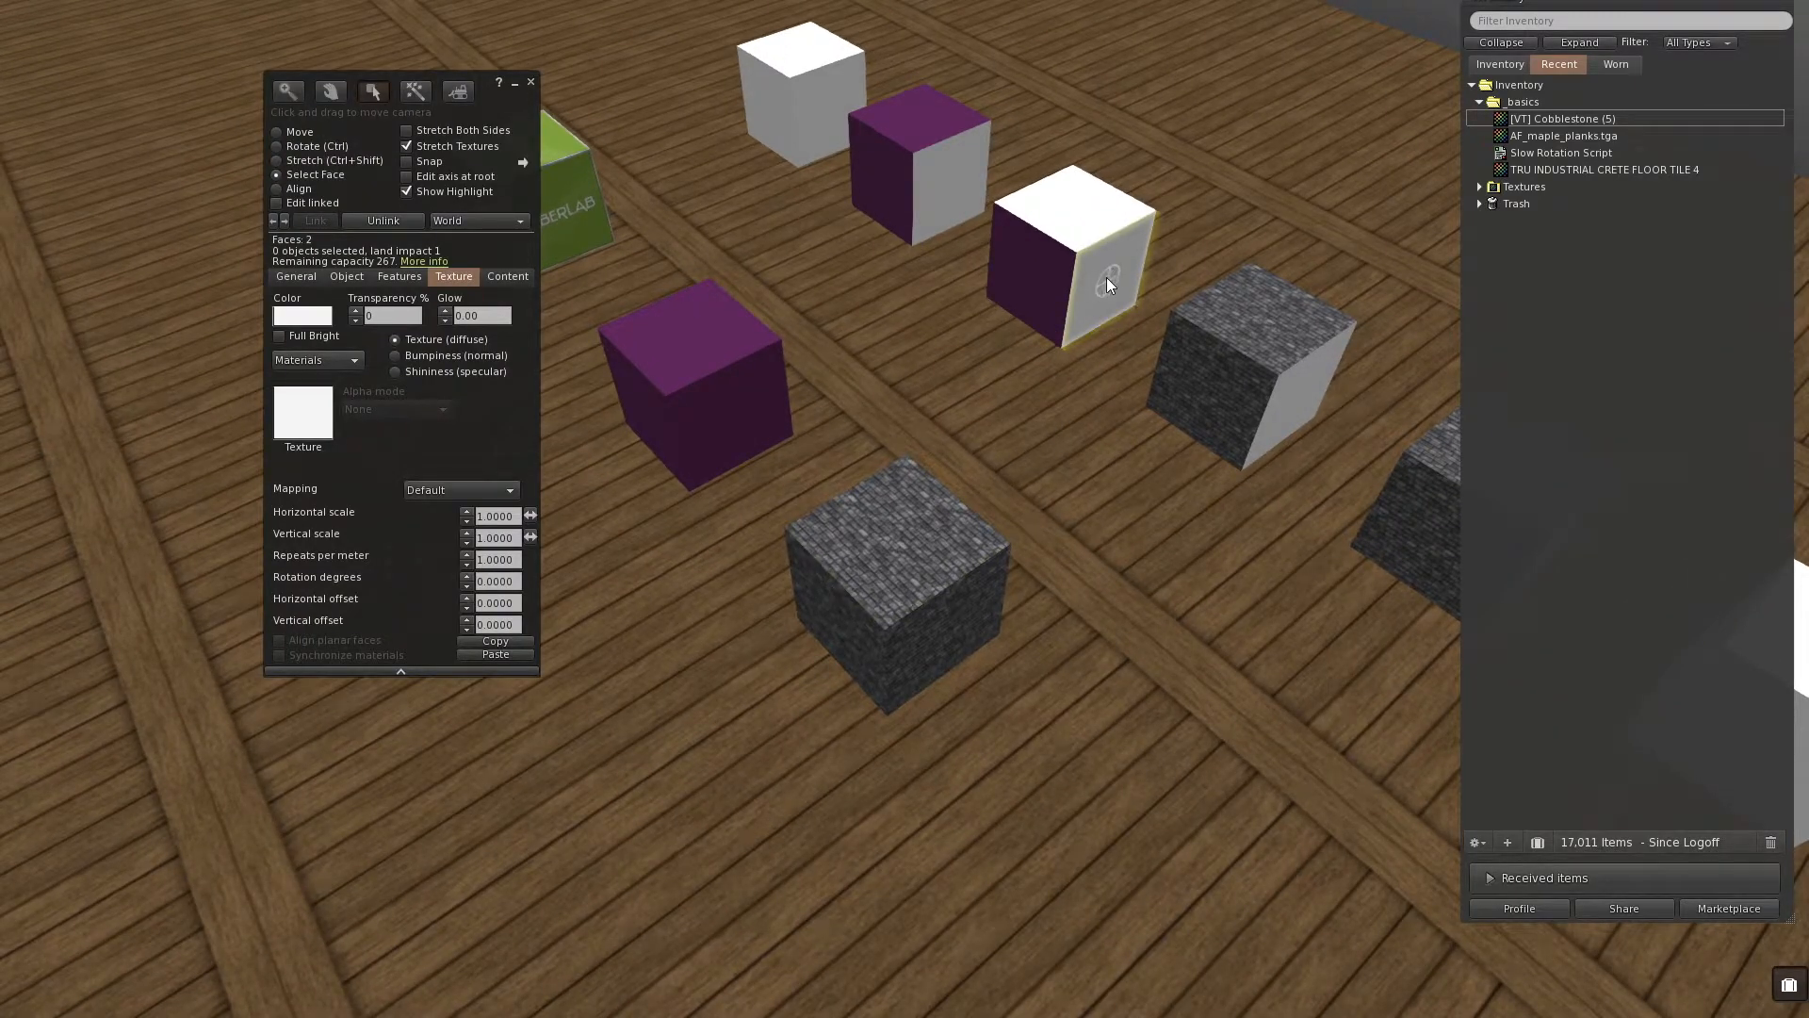
pyautogui.click(900, 537)
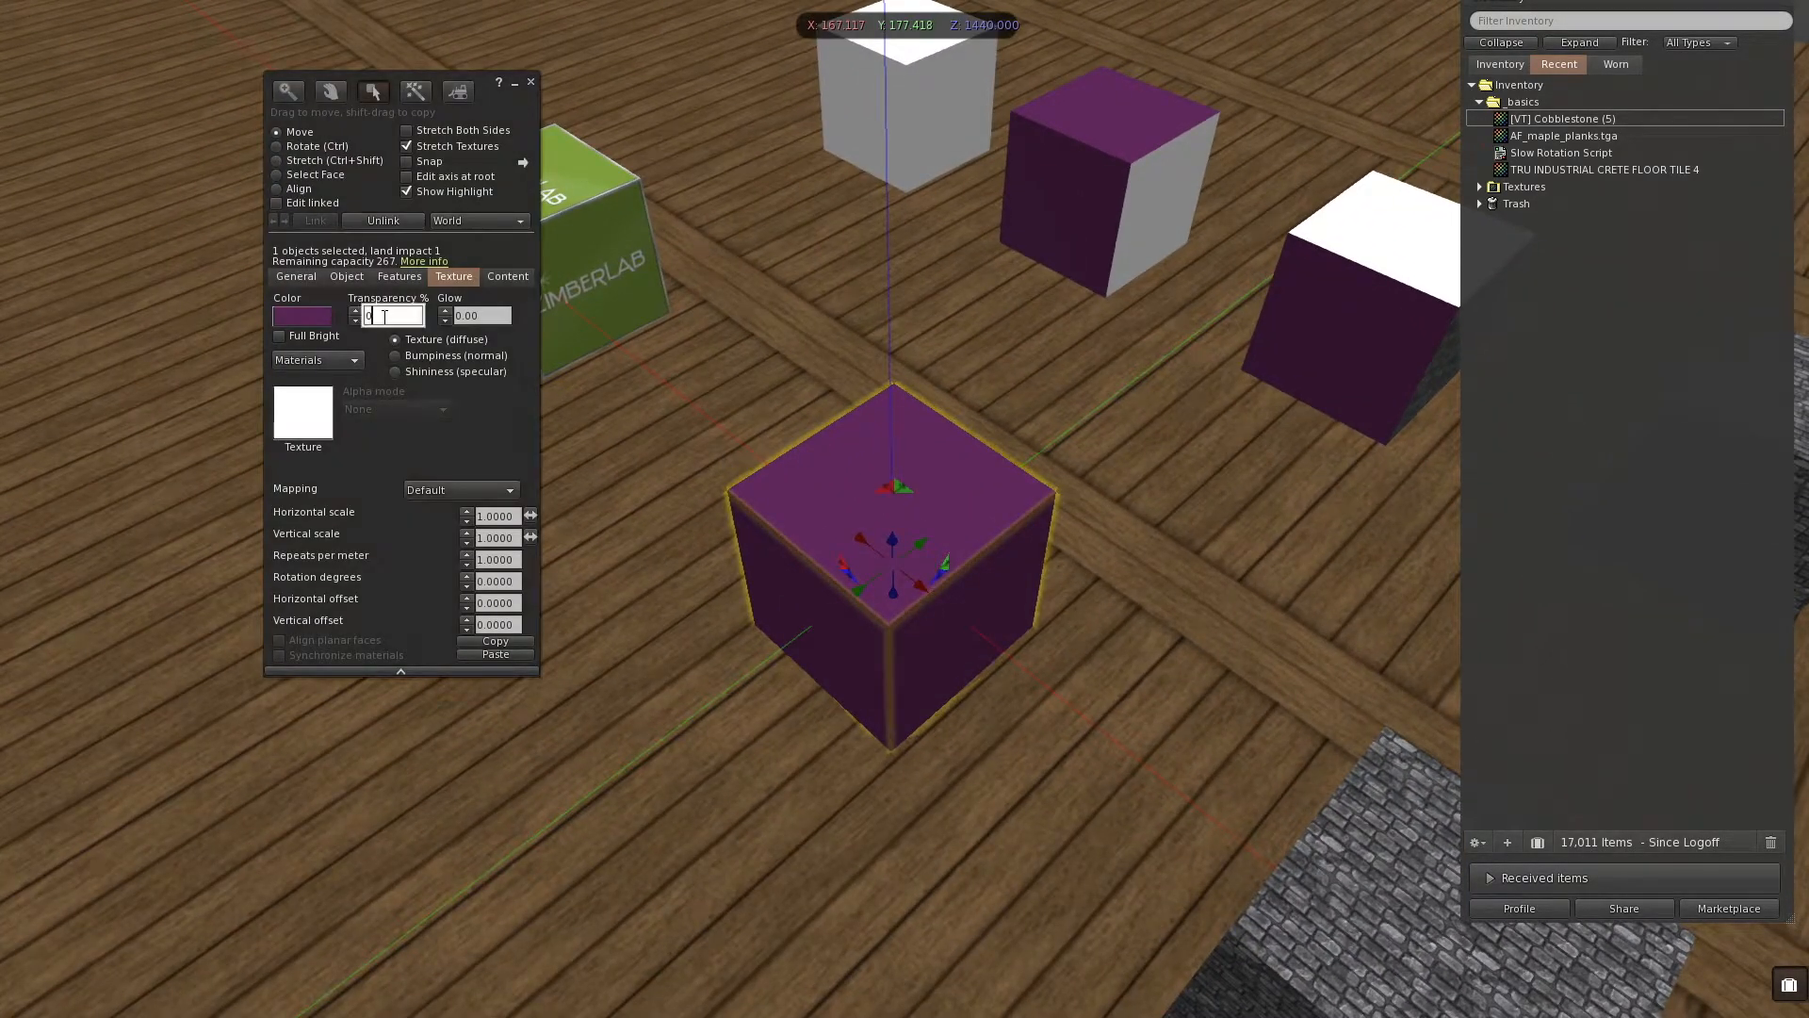
# Step: Set the purple cube's Transparency to 40% and Glow to 0.10
pyautogui.write('40')
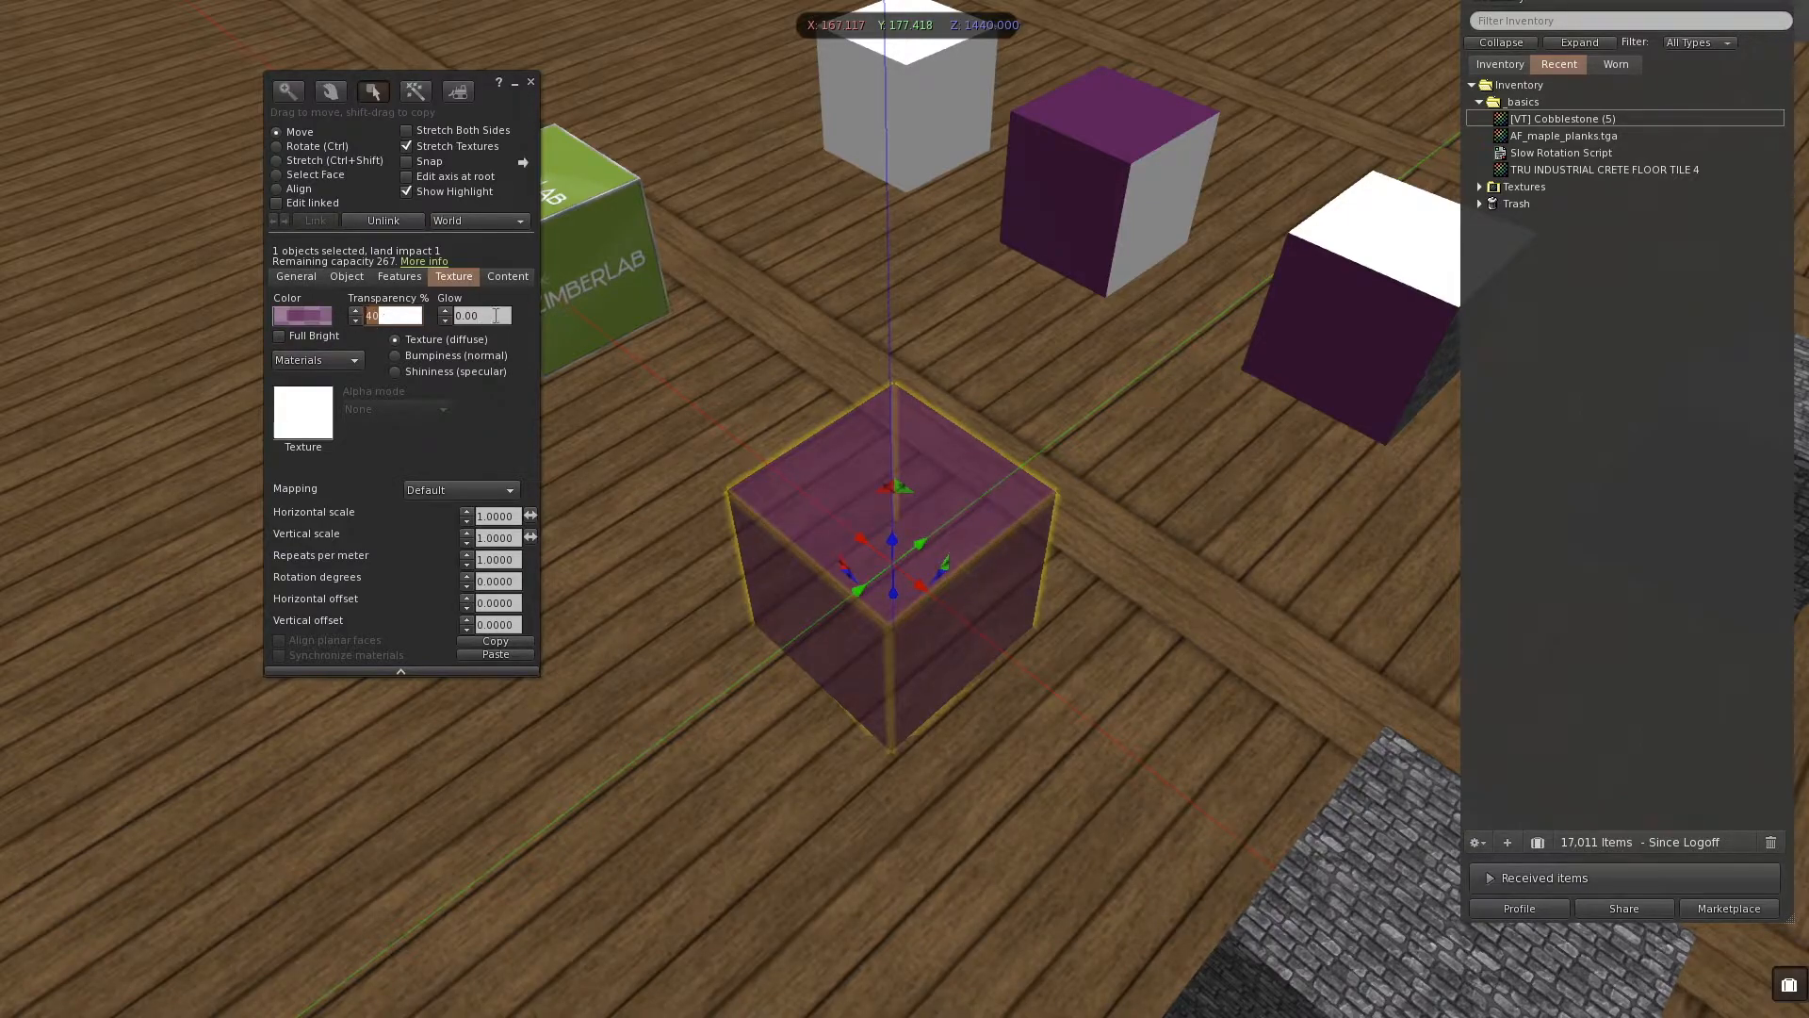
pyautogui.write('0.10')
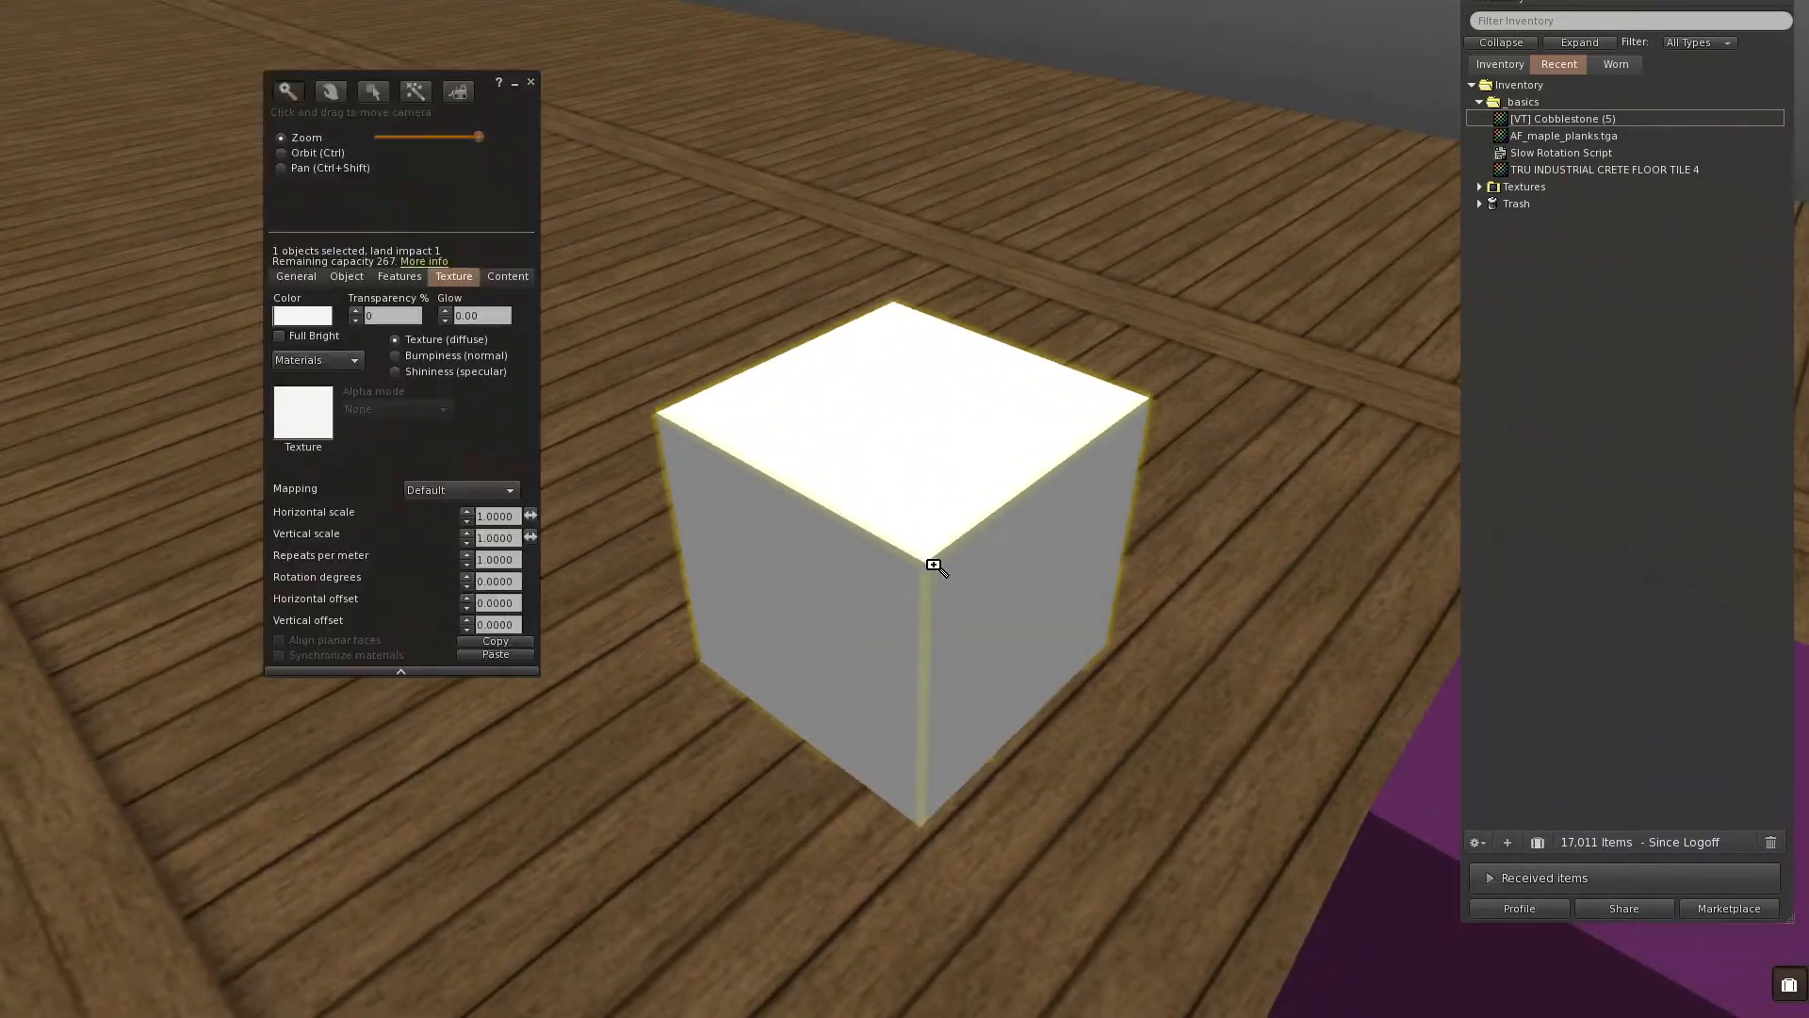
# Step: Make the white cube Full Bright
pyautogui.click(374, 91)
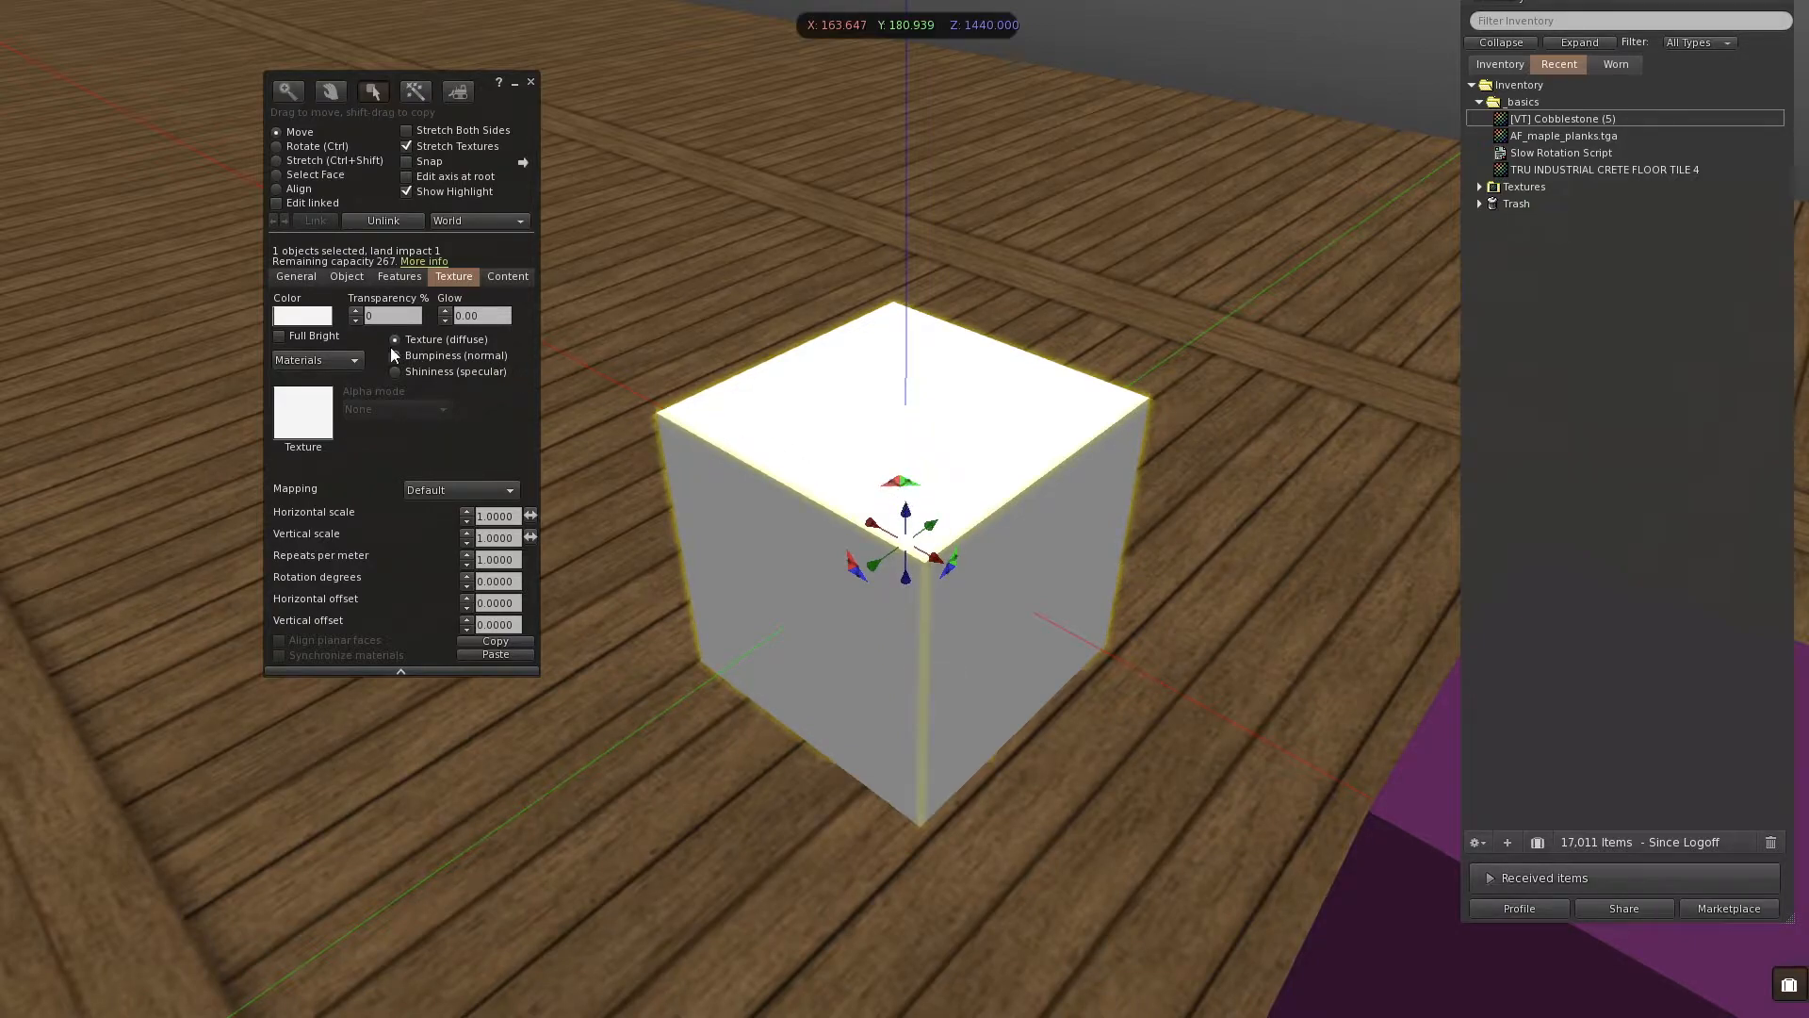
pyautogui.click(278, 336)
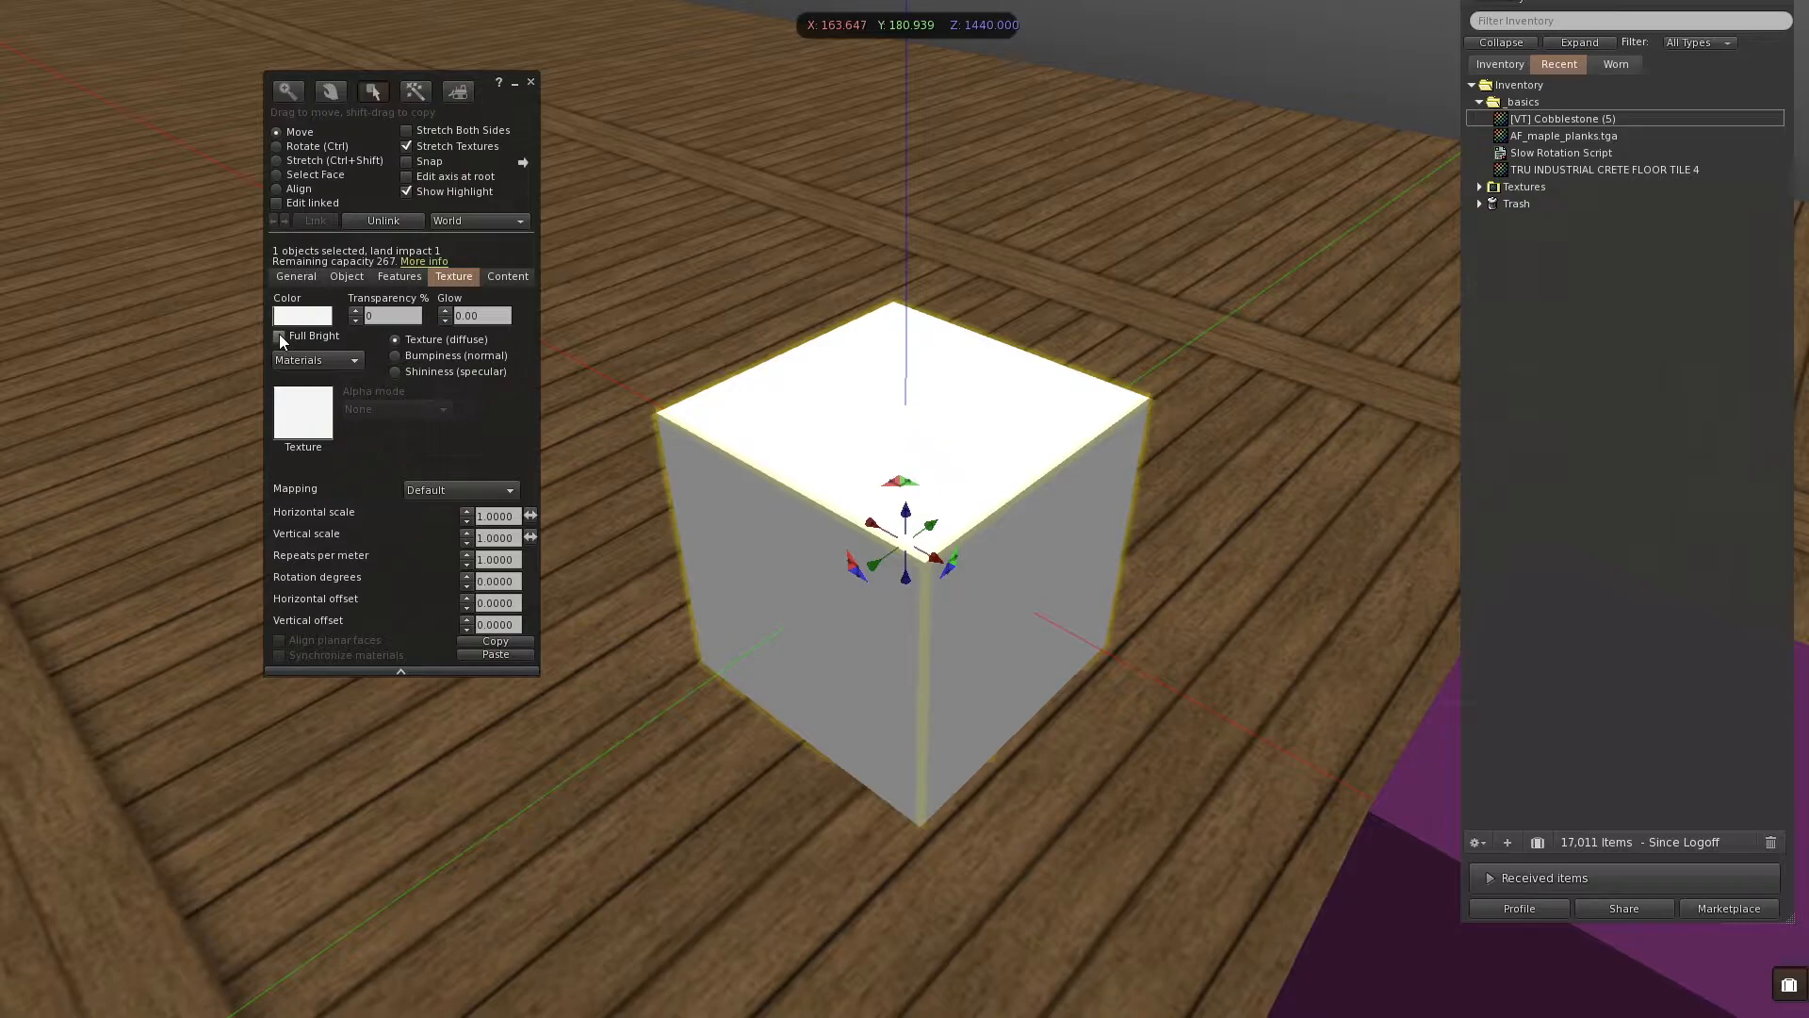
pyautogui.click(279, 334)
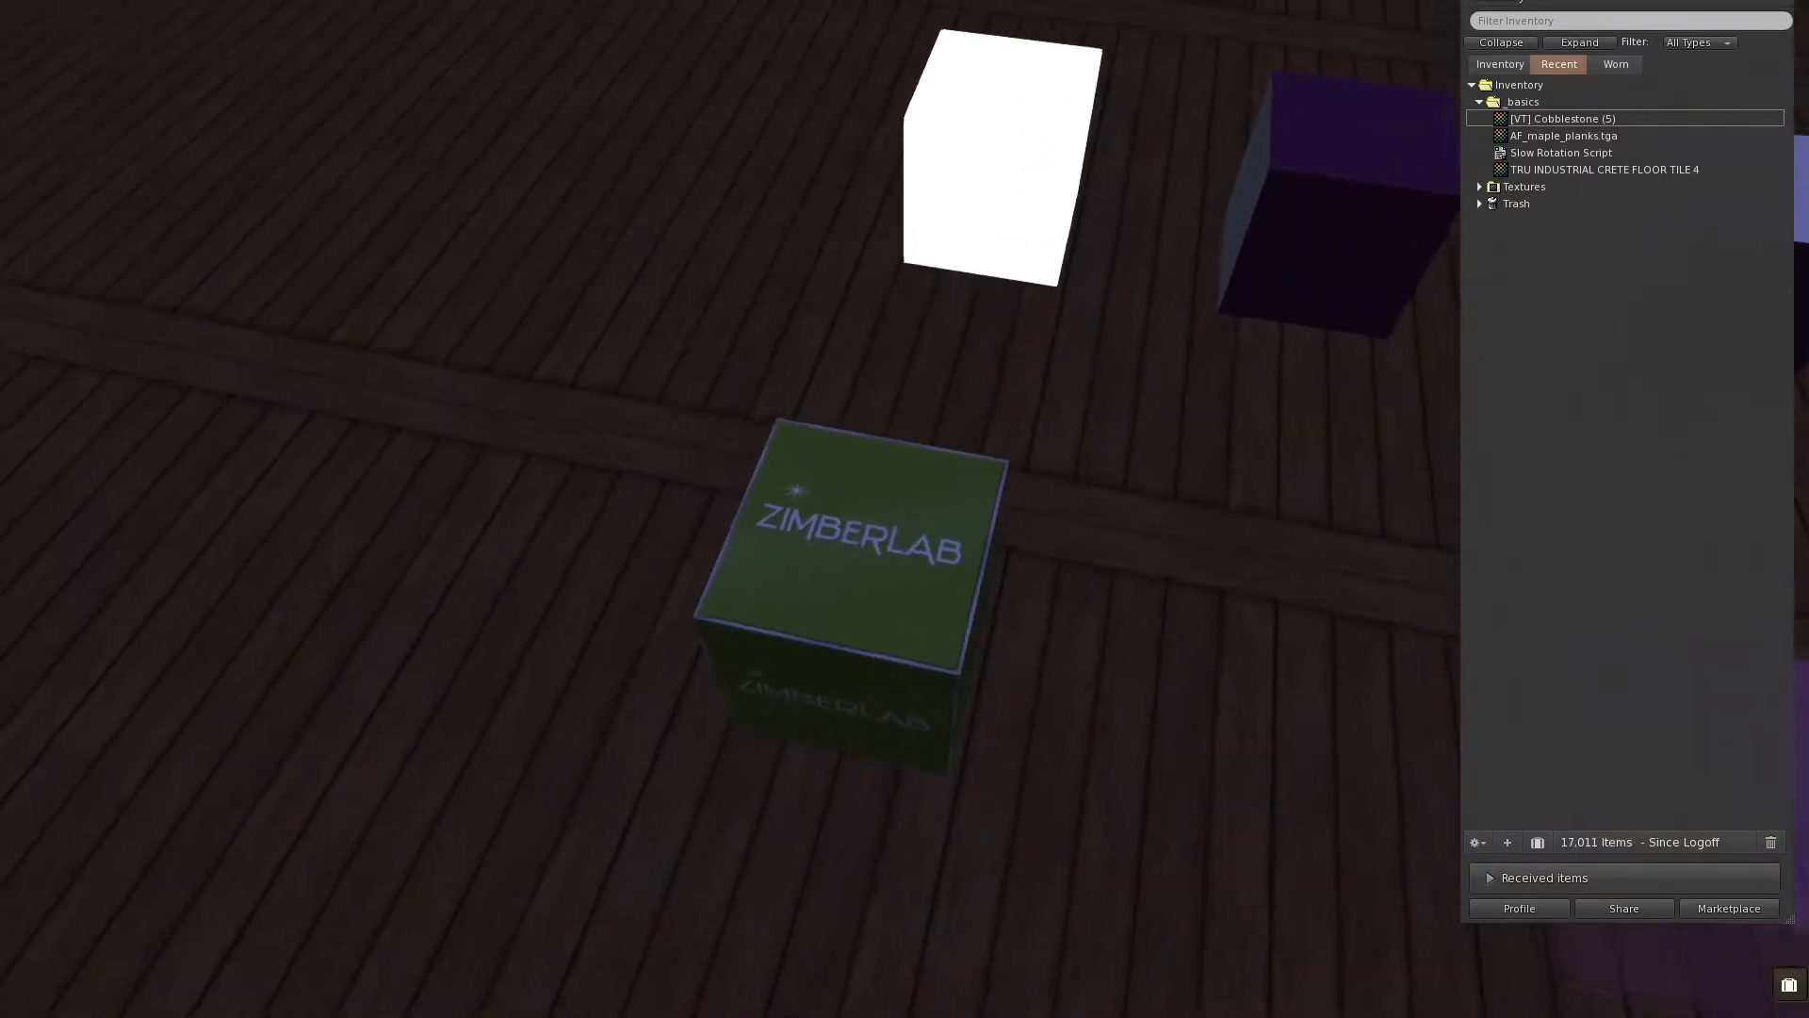
# Step: Select a single face of the ZIMBERLAB logo cube with Select Face
pyautogui.click(859, 542)
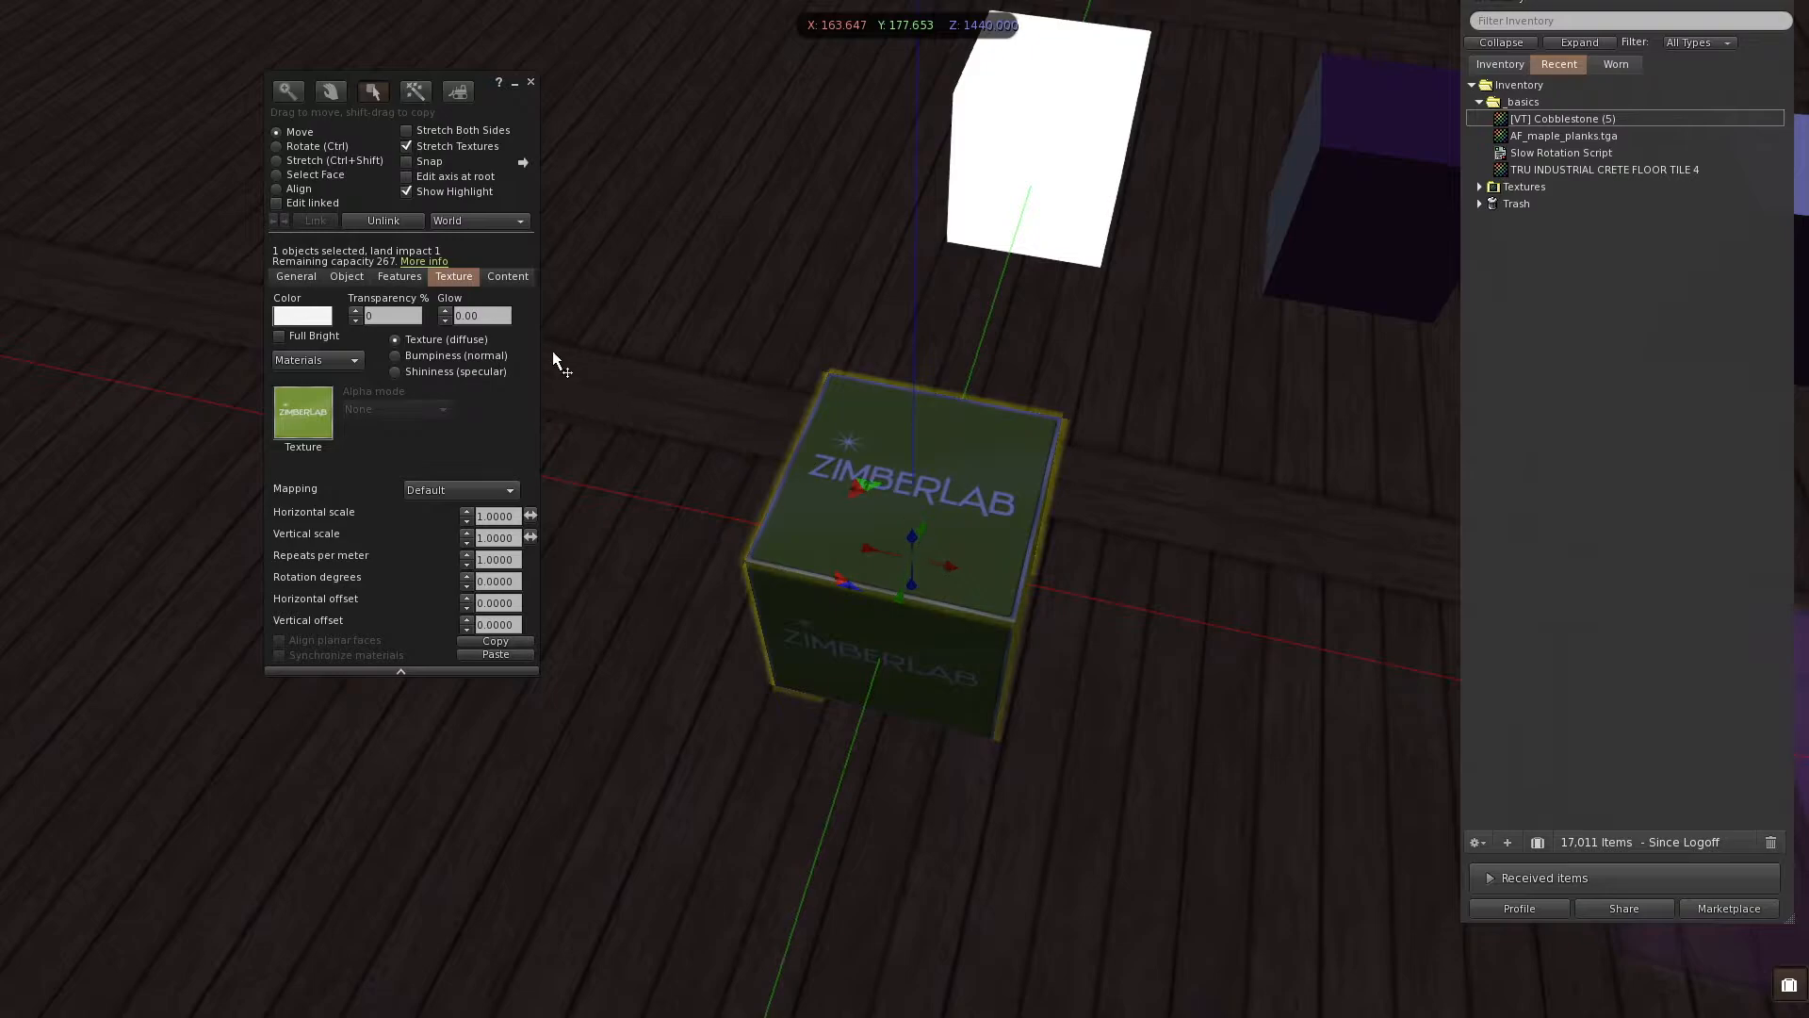
pyautogui.click(277, 175)
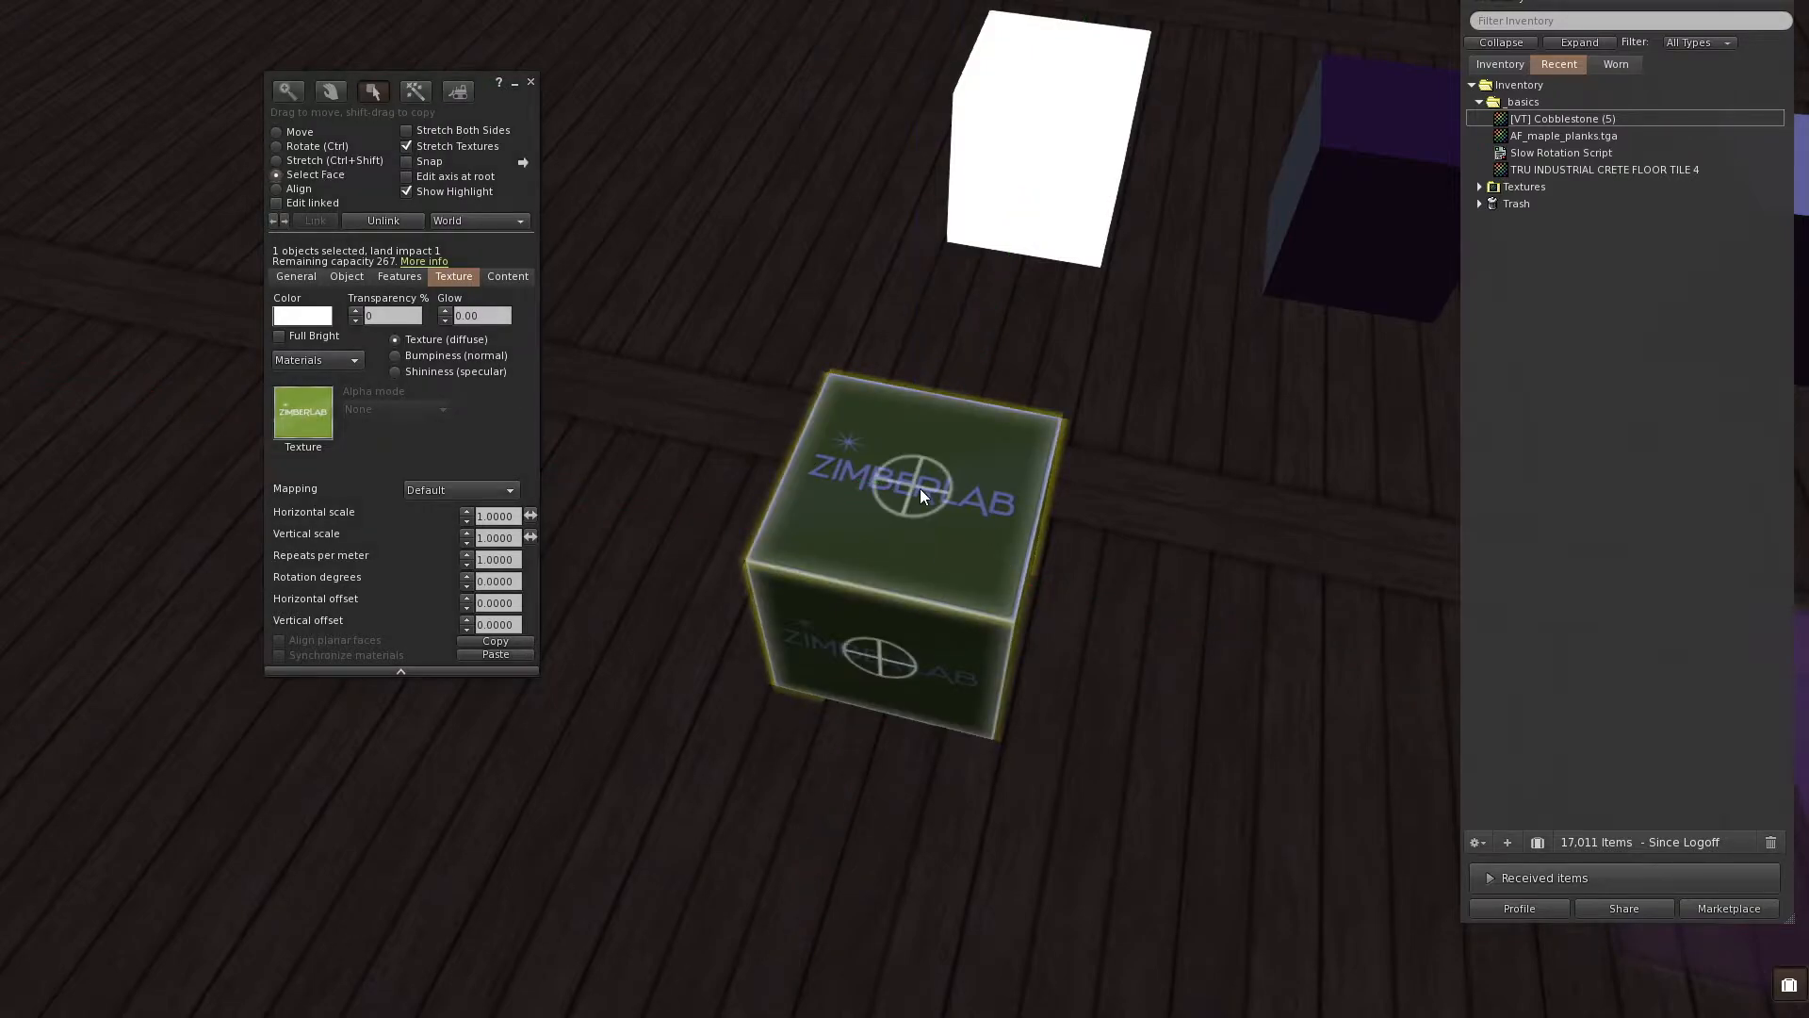
pyautogui.click(278, 334)
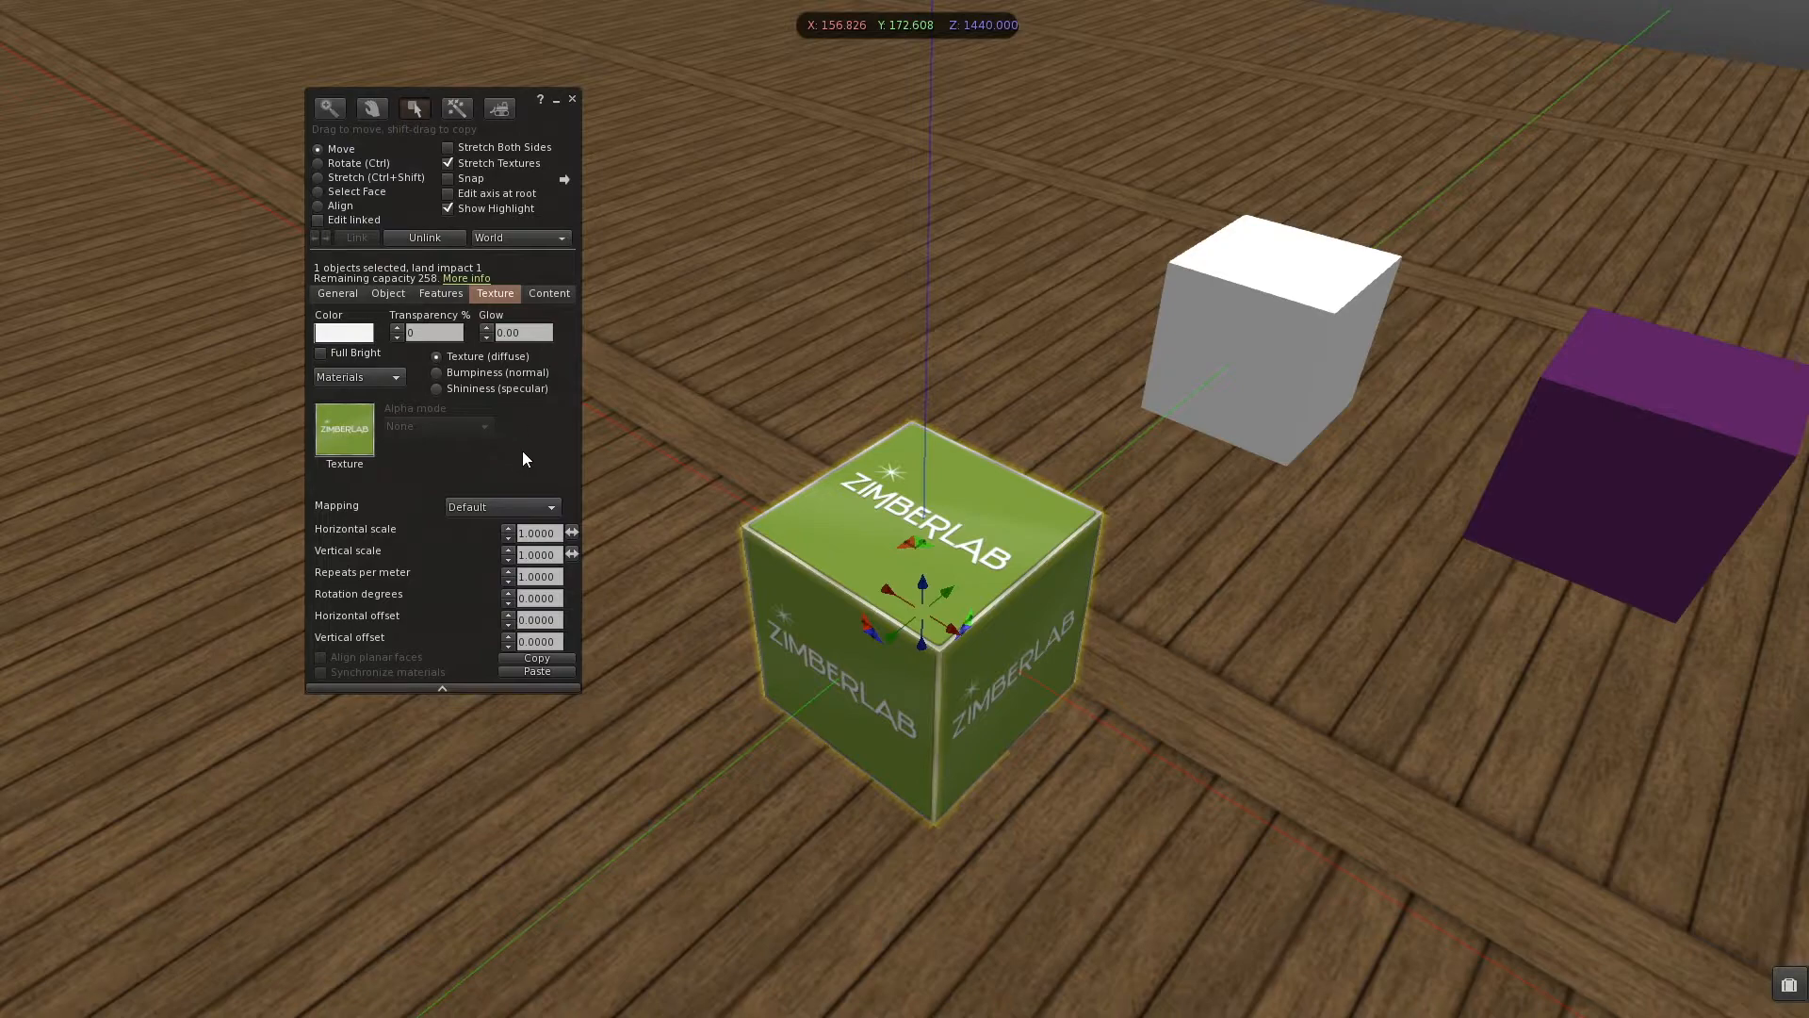
# Step: Rotate the logo texture 90 degrees and set both offsets to 0.5
pyautogui.moveTo(438, 97); pyautogui.dragTo(473, 62)
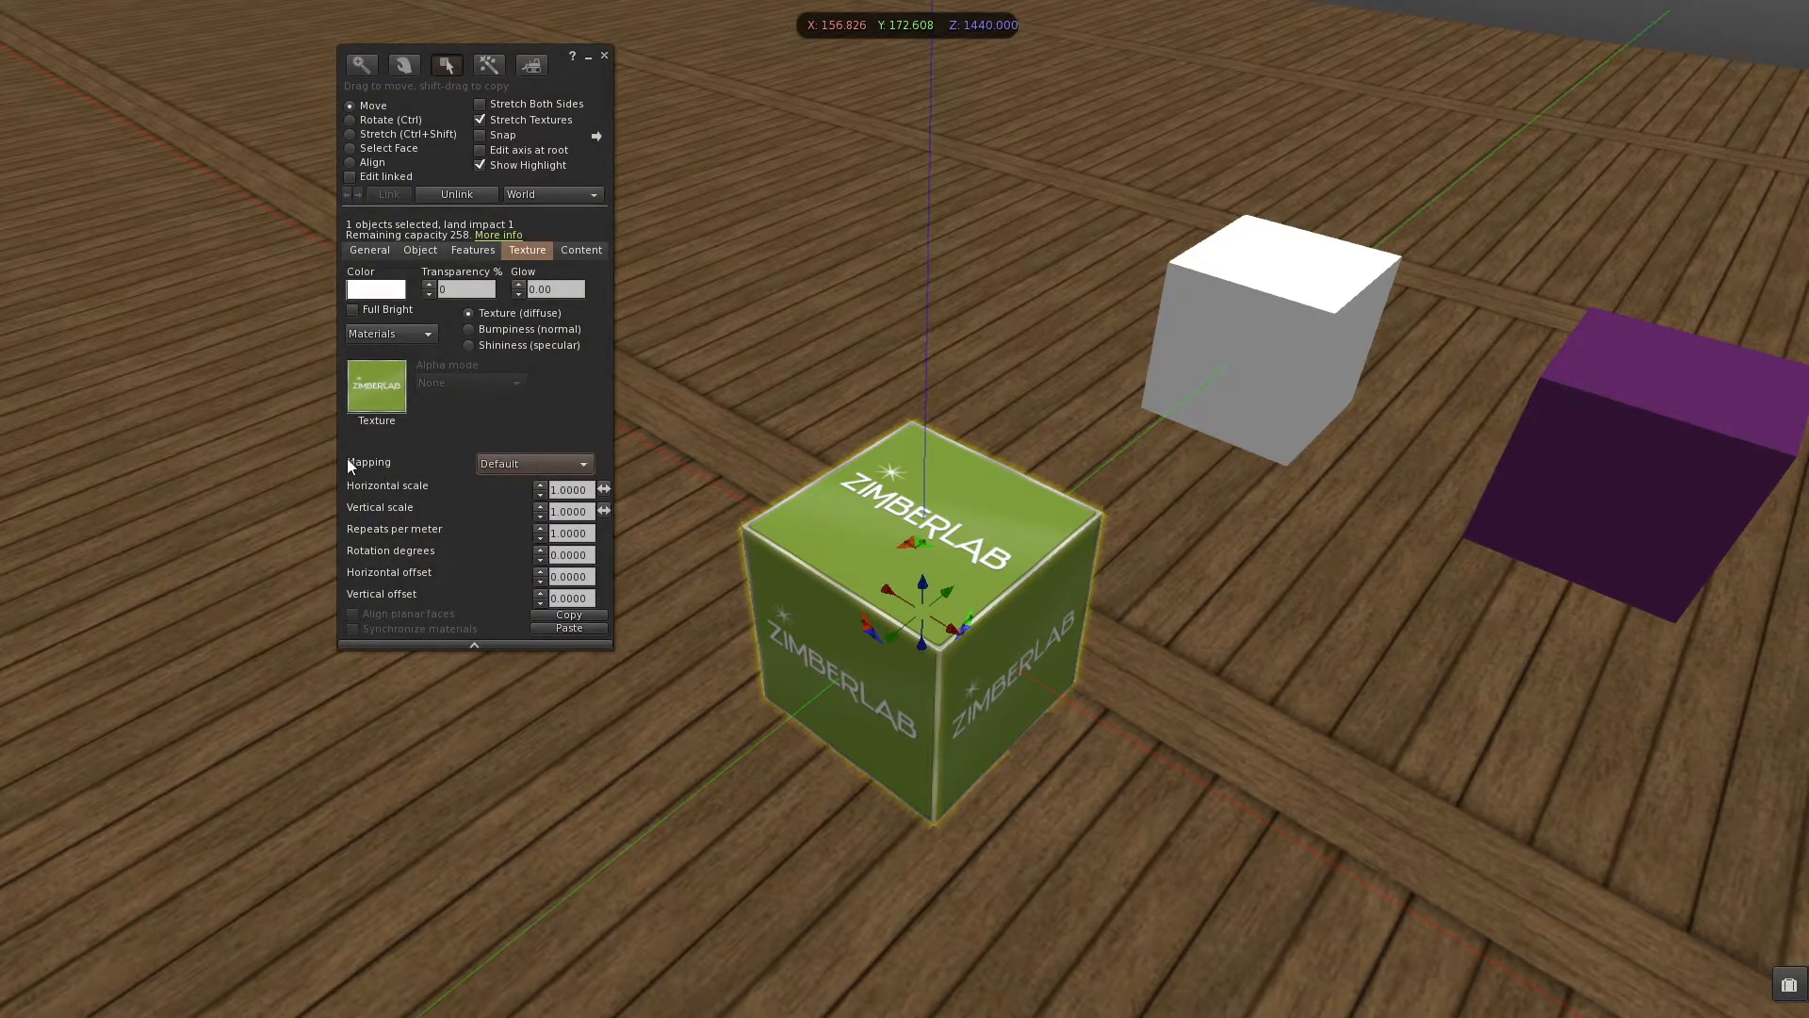
pyautogui.moveTo(454, 506)
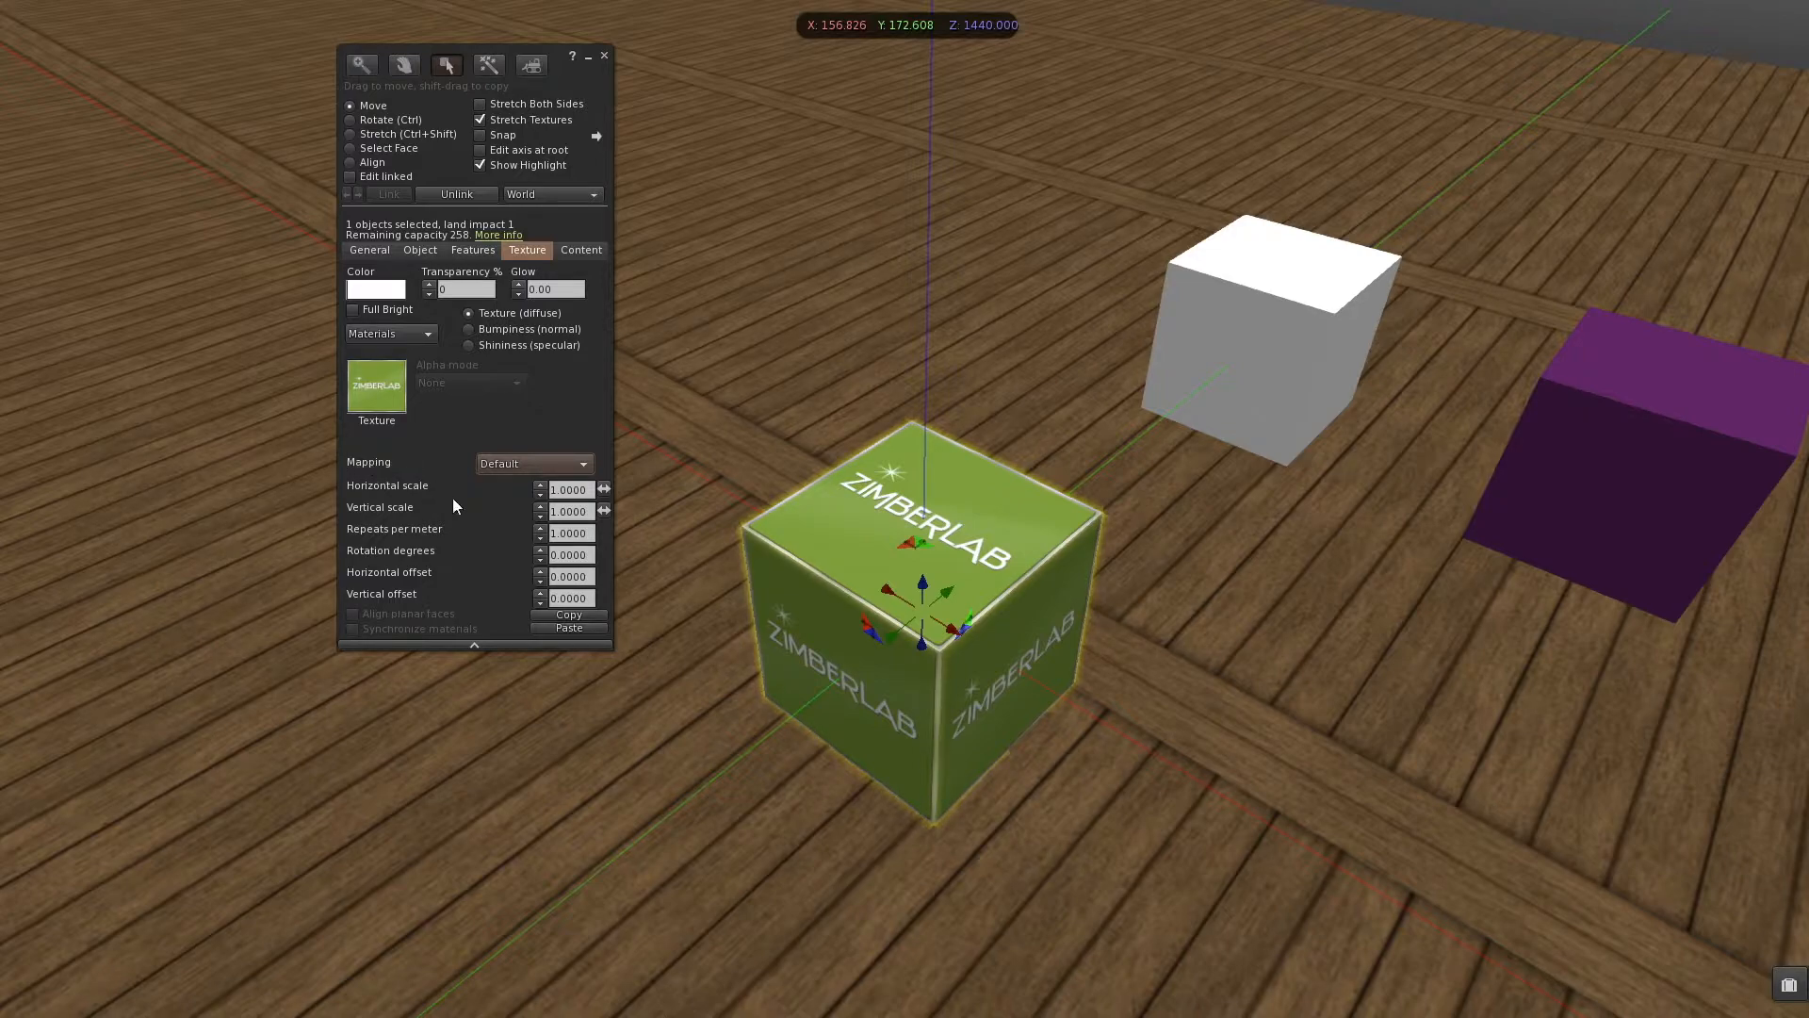
pyautogui.moveTo(372, 508)
pyautogui.write('2.0000')
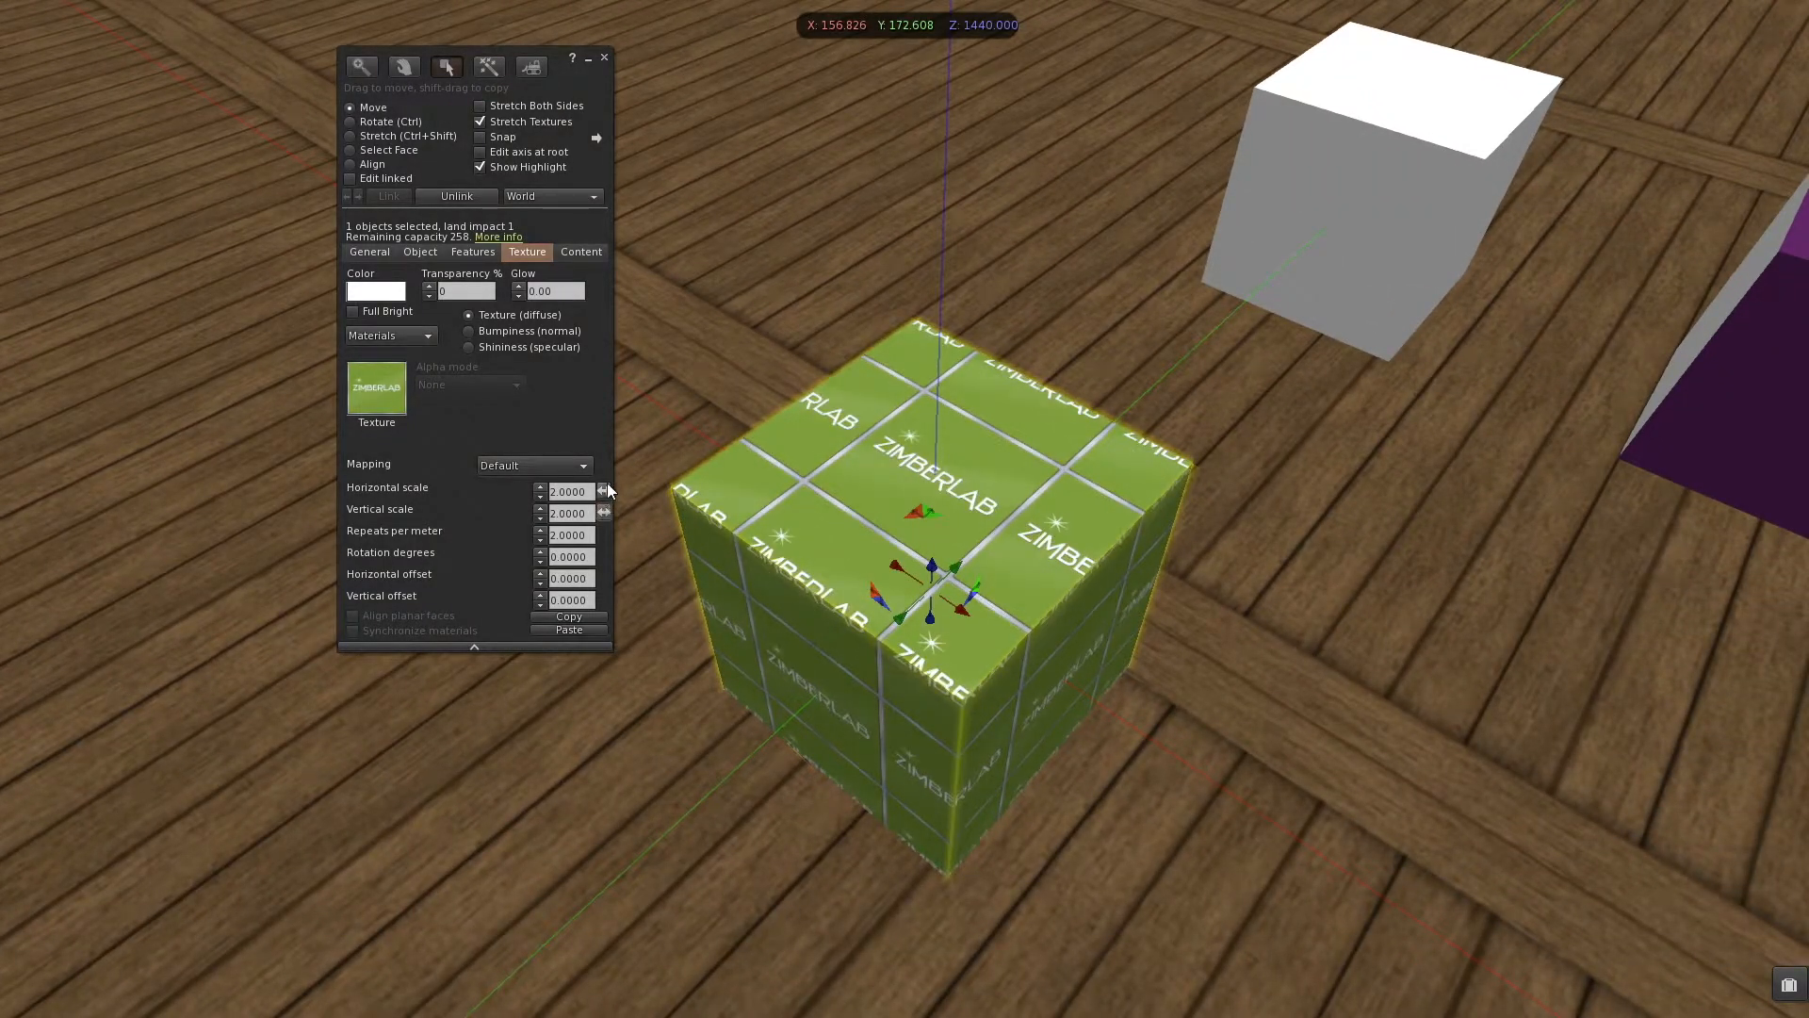
pyautogui.moveTo(436, 532)
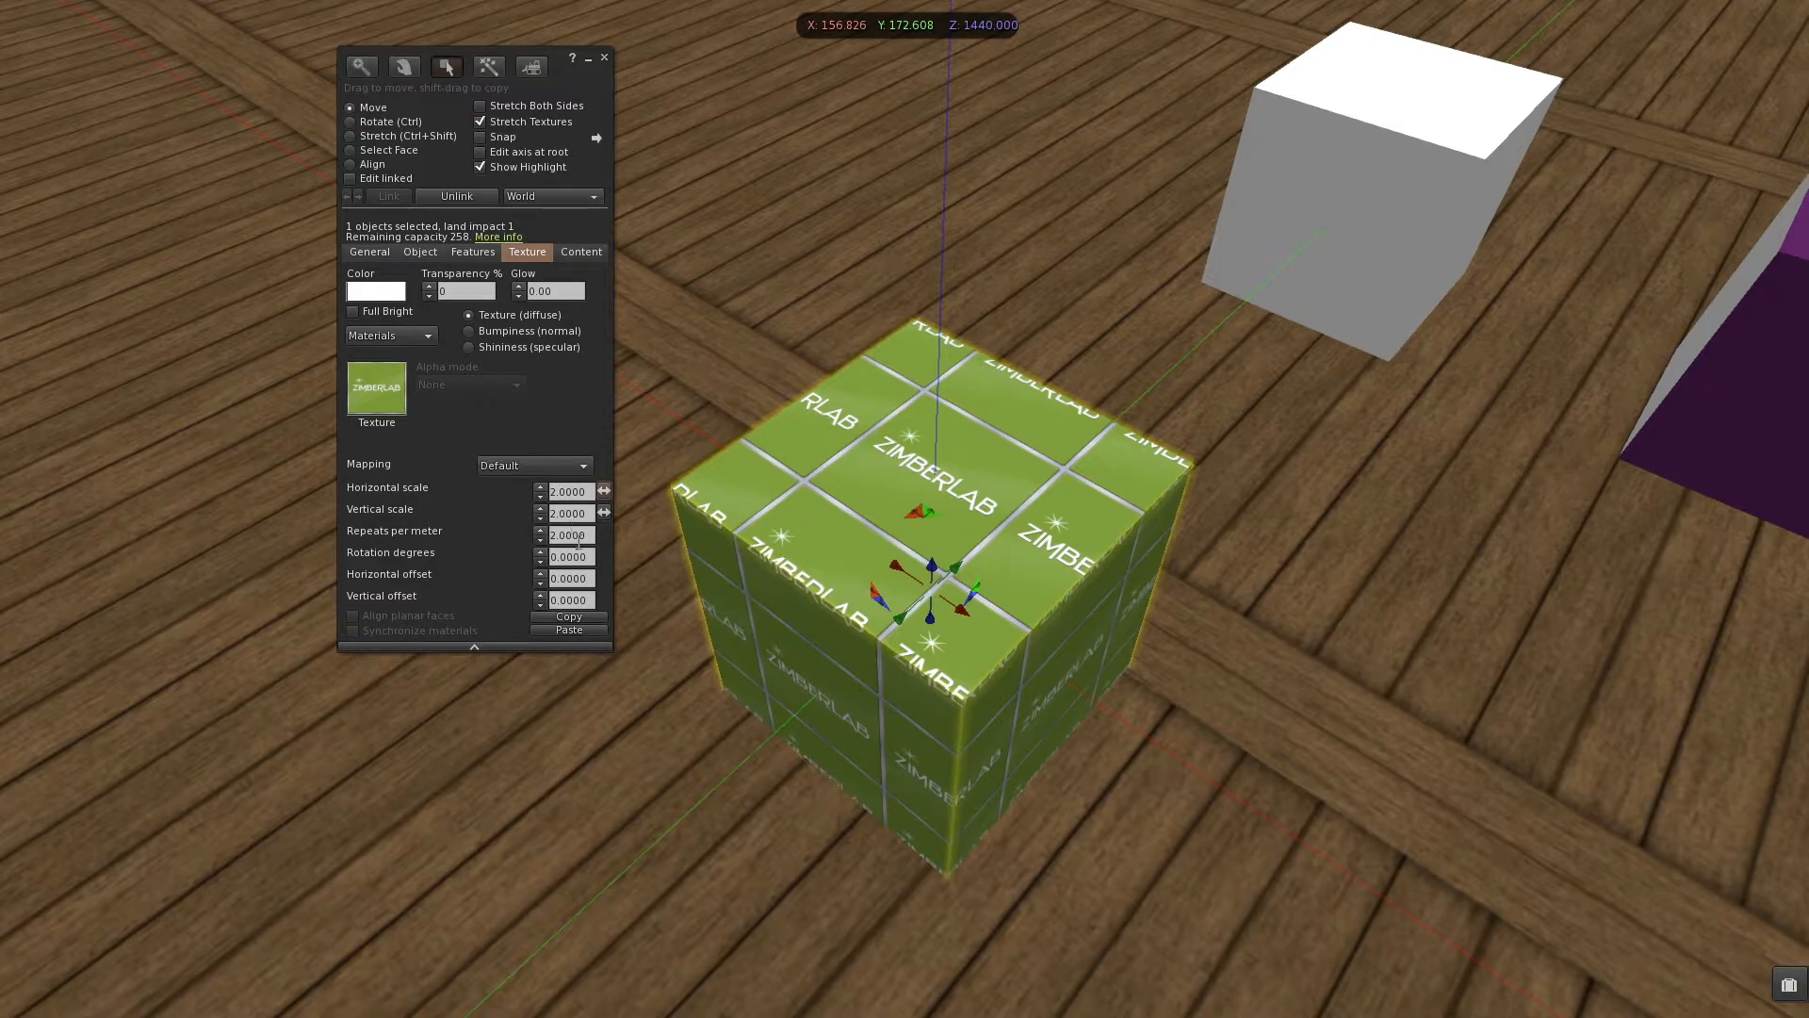
pyautogui.click(567, 556)
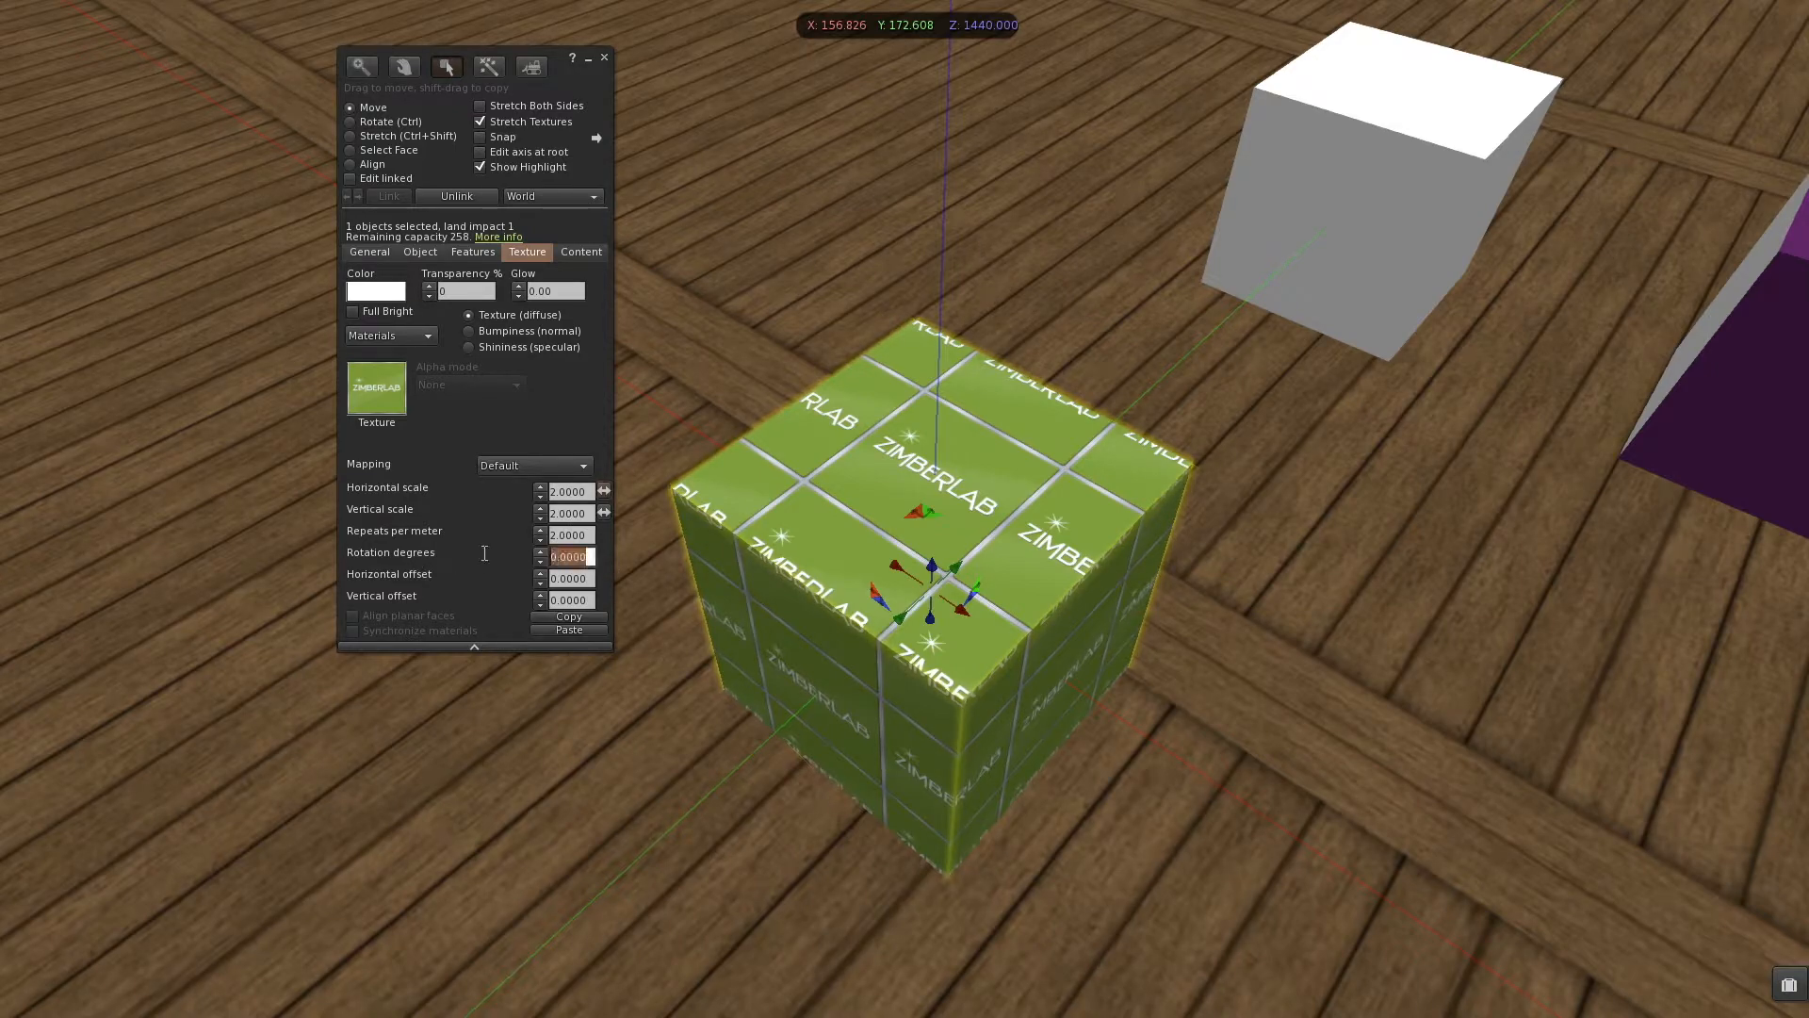
pyautogui.write('90')
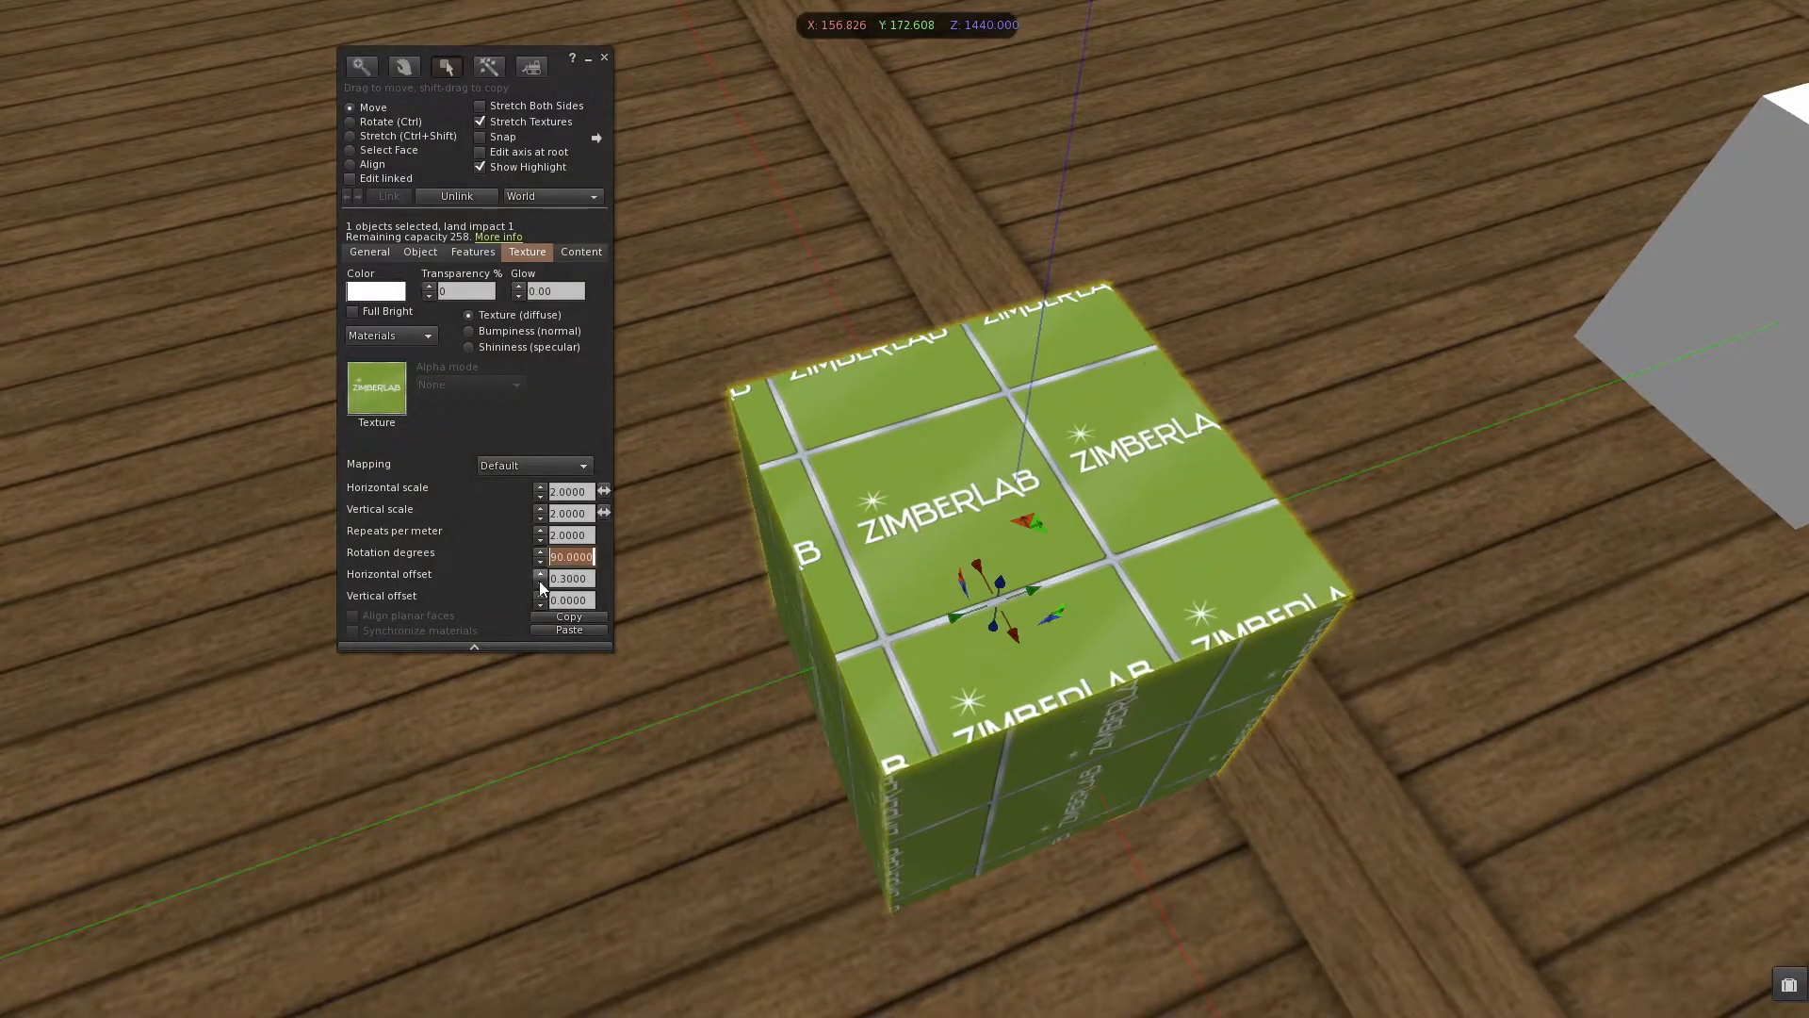
pyautogui.click(540, 595)
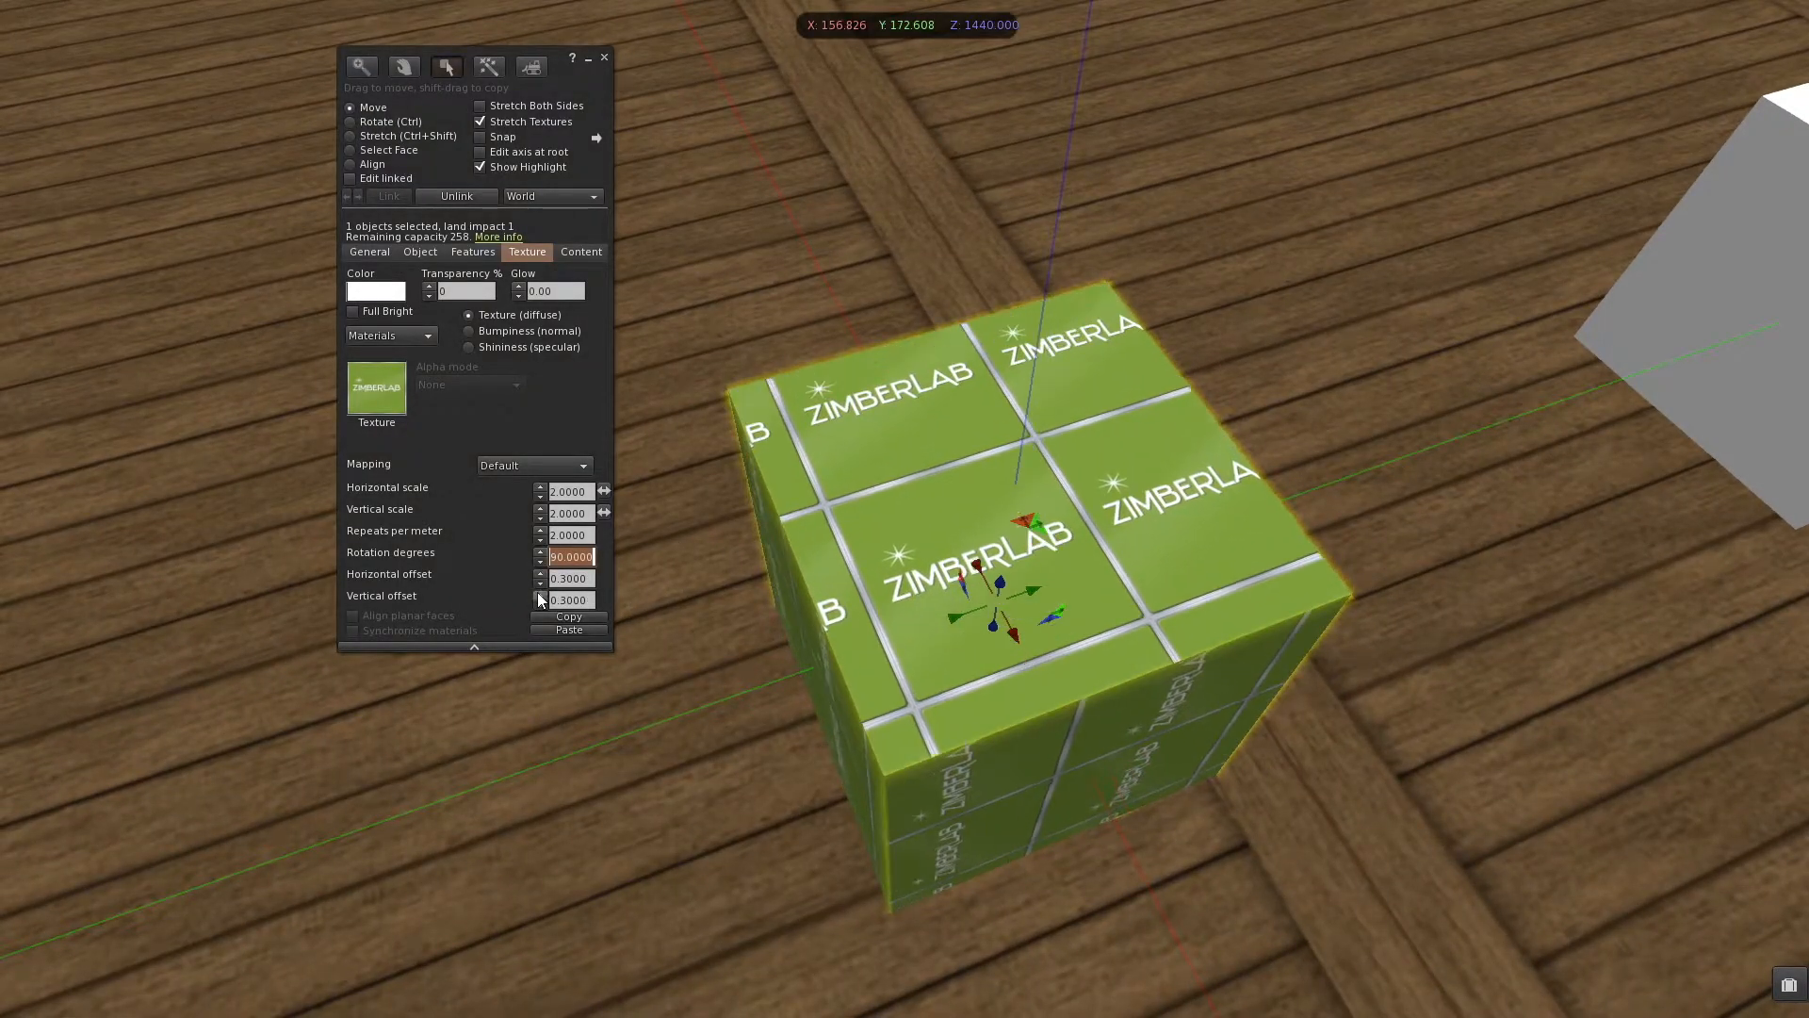
pyautogui.click(569, 578)
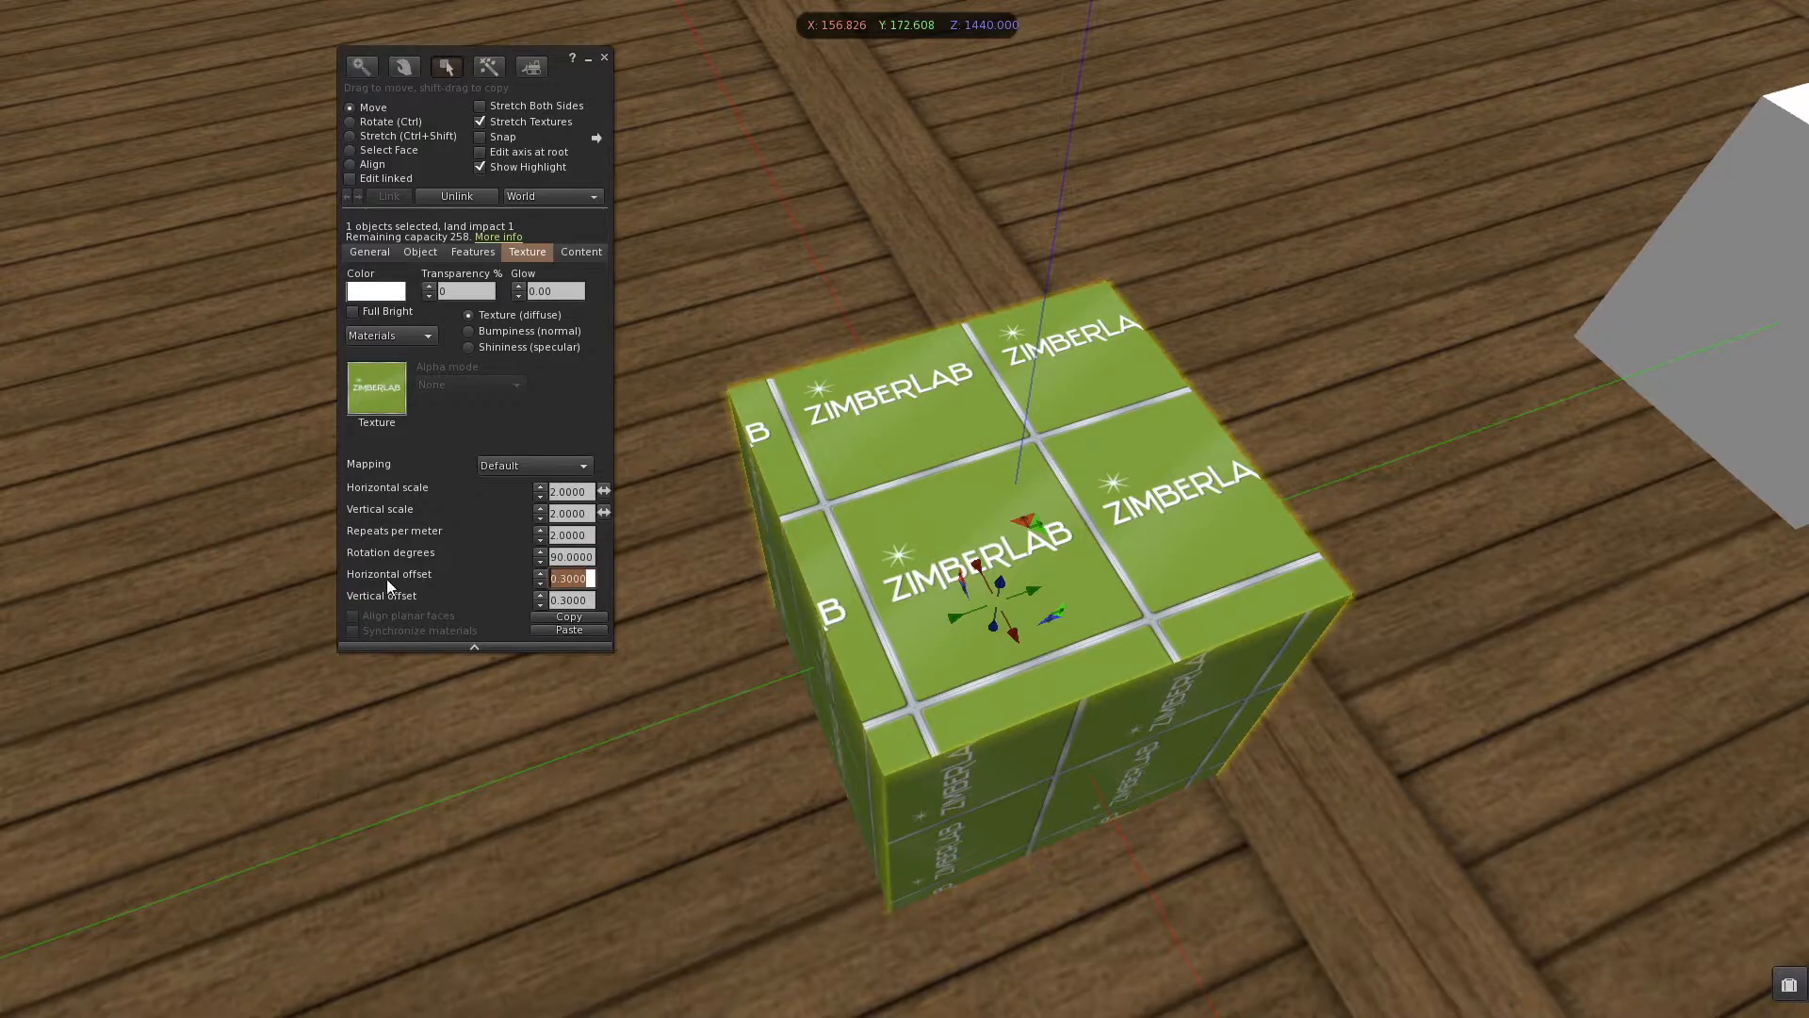
pyautogui.write('0.5000')
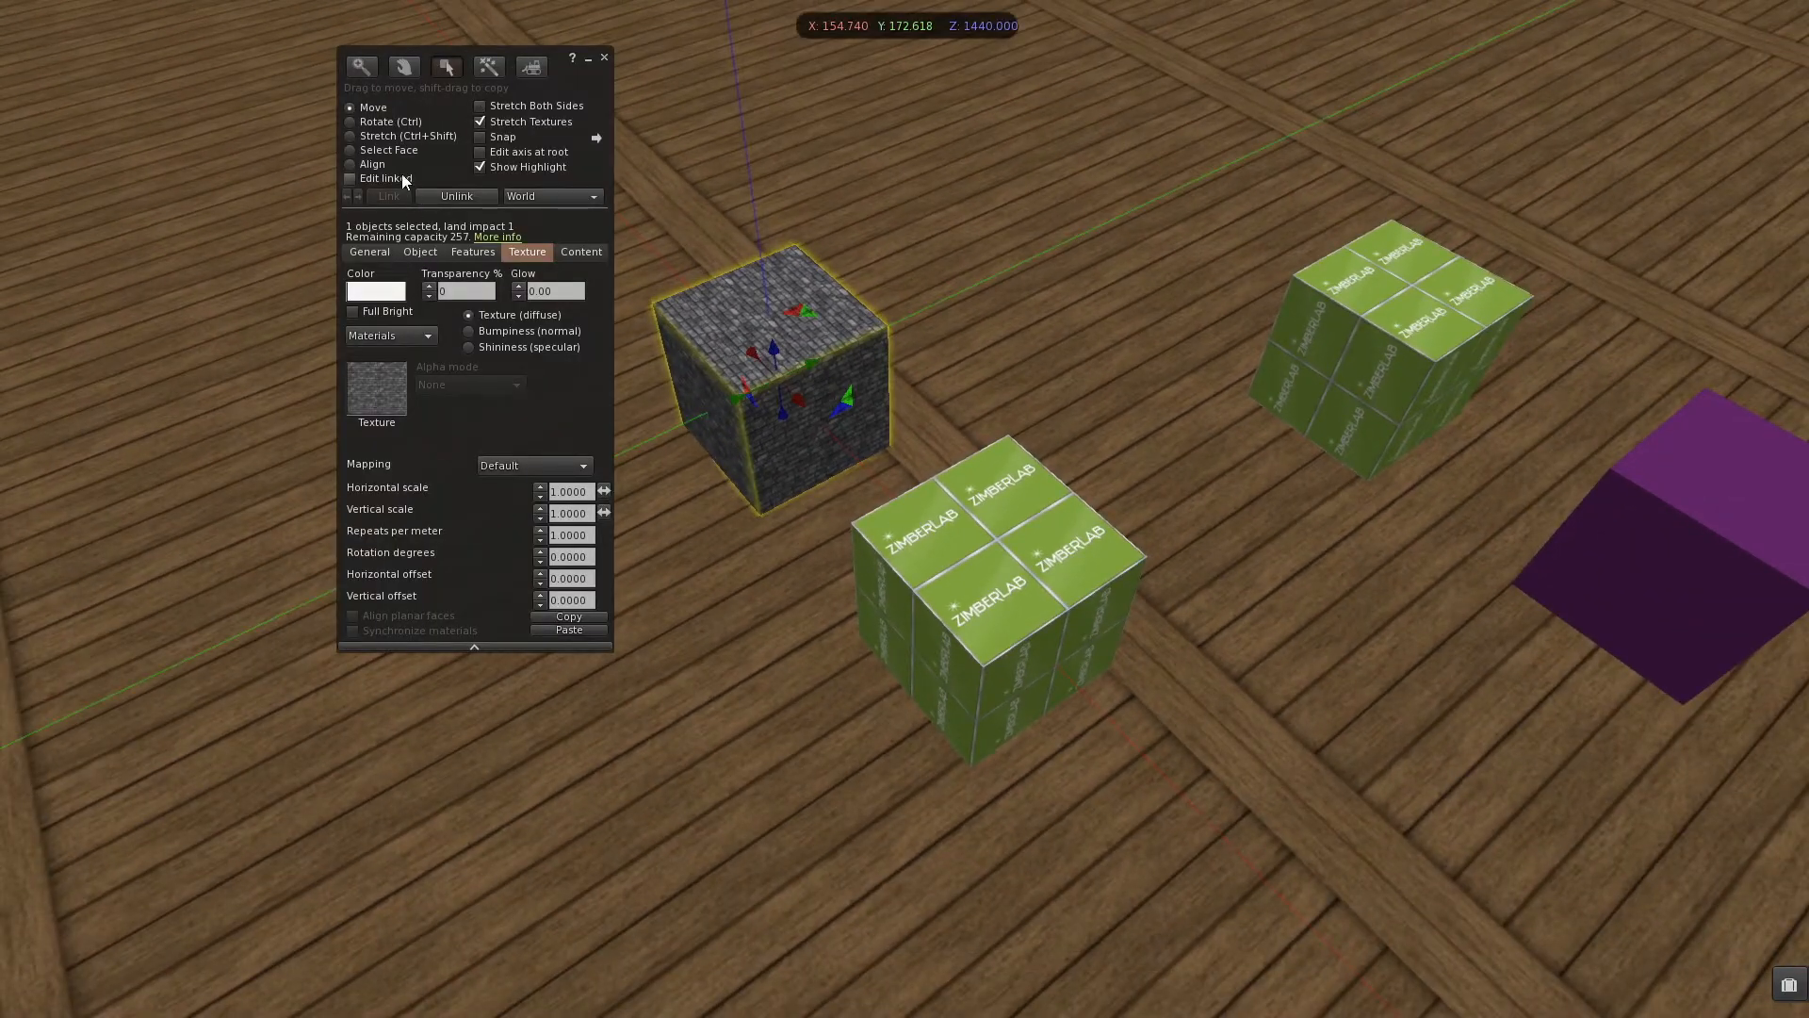
# Step: Select the stone cube's face and set its horizontal texture repeat to 2
pyautogui.click(350, 150)
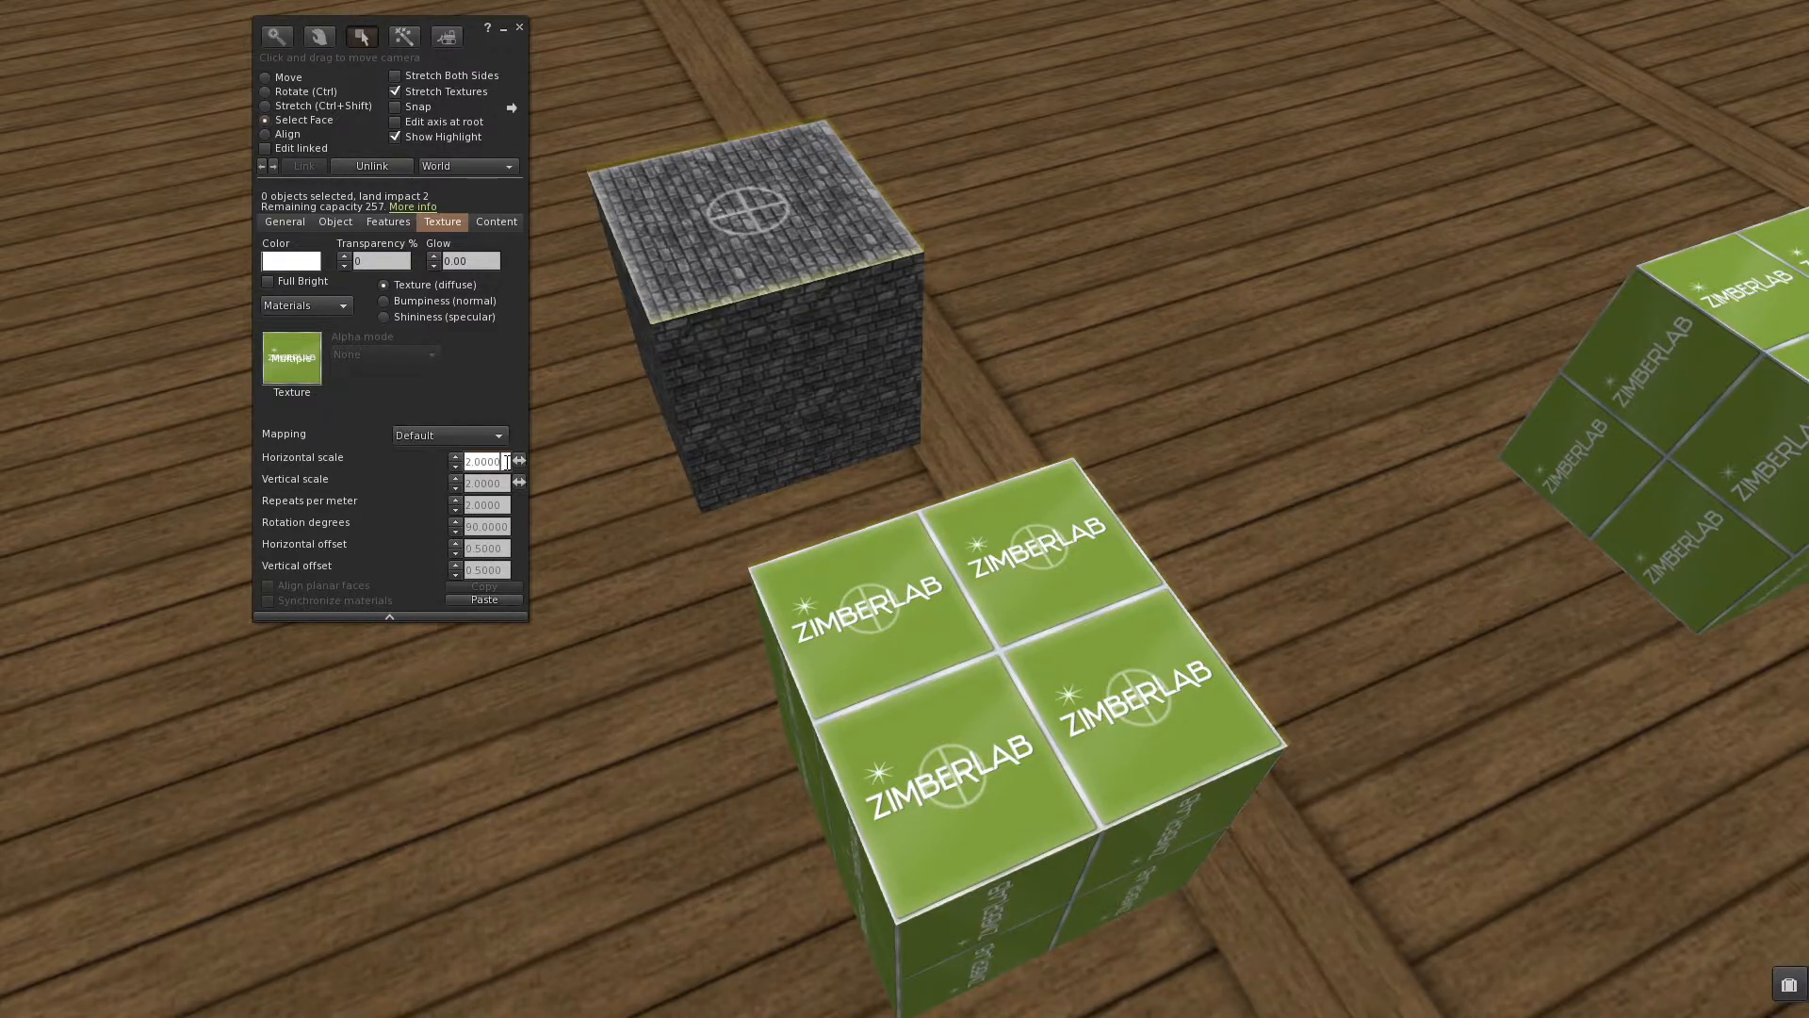
pyautogui.tripleClick(479, 462)
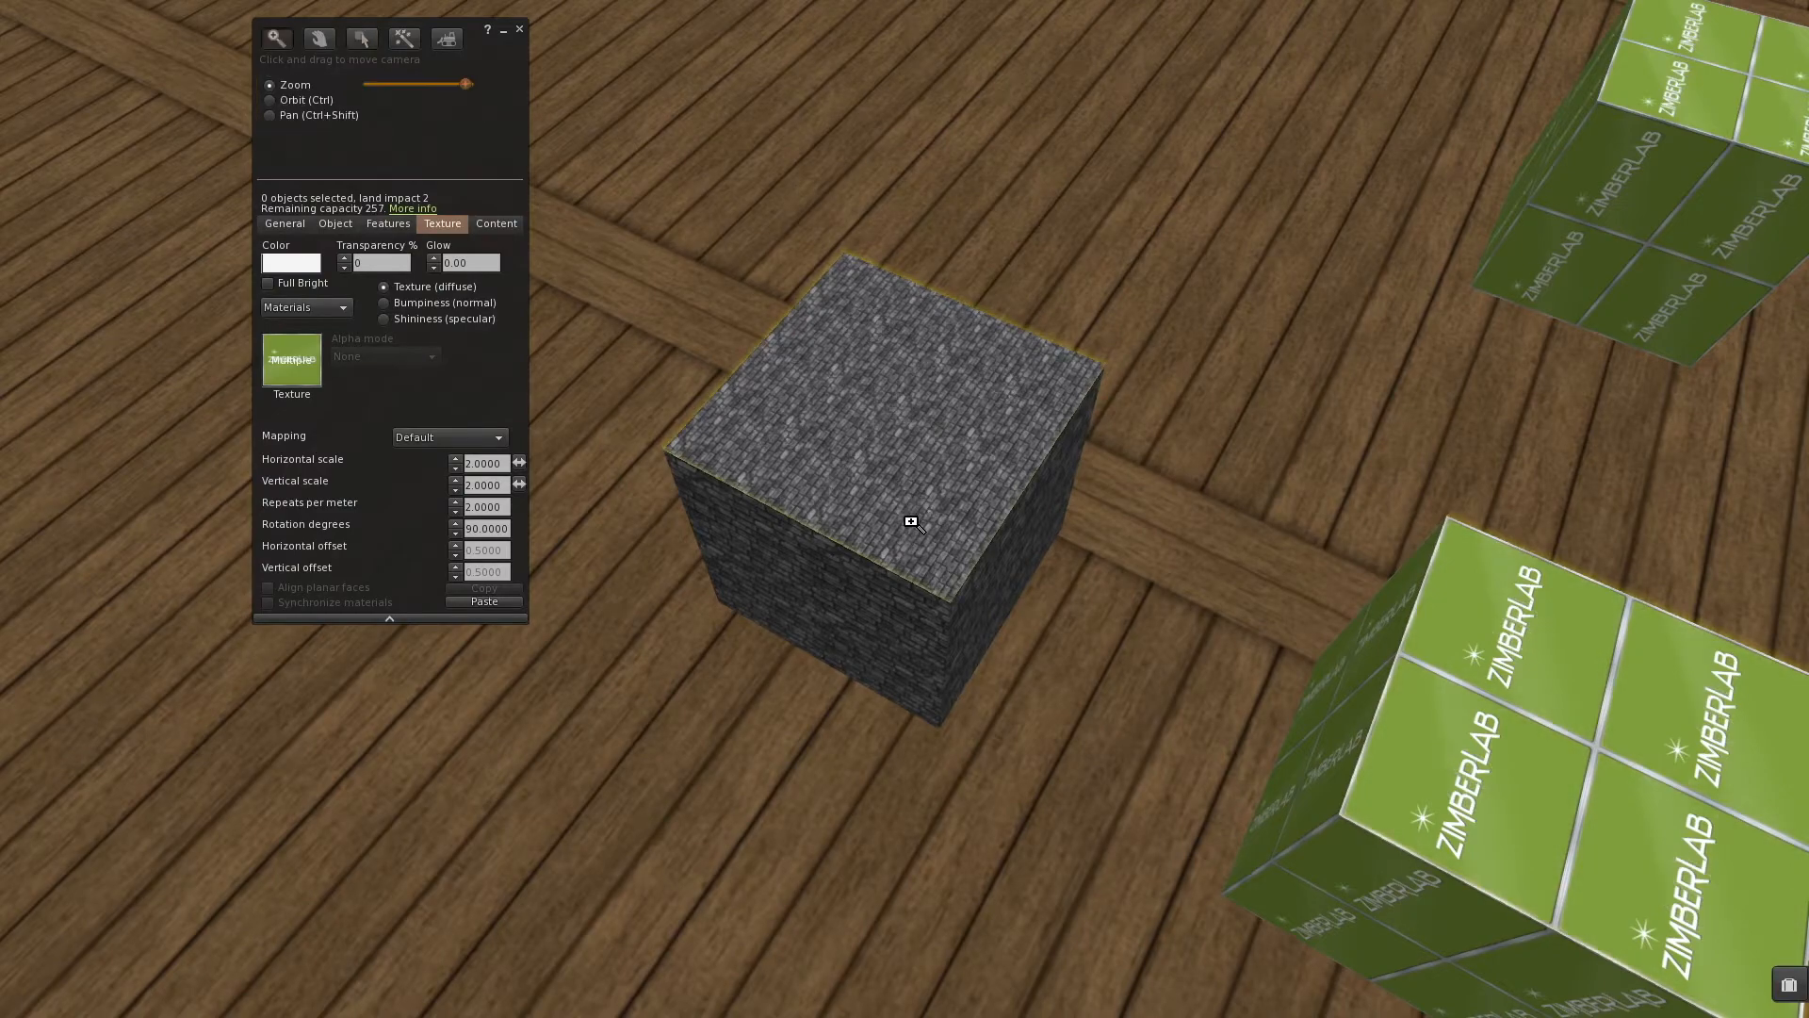
# Step: Select the stone and ZIMBERLAB cubes, try Planar mapping, then revert to Default
pyautogui.click(359, 37)
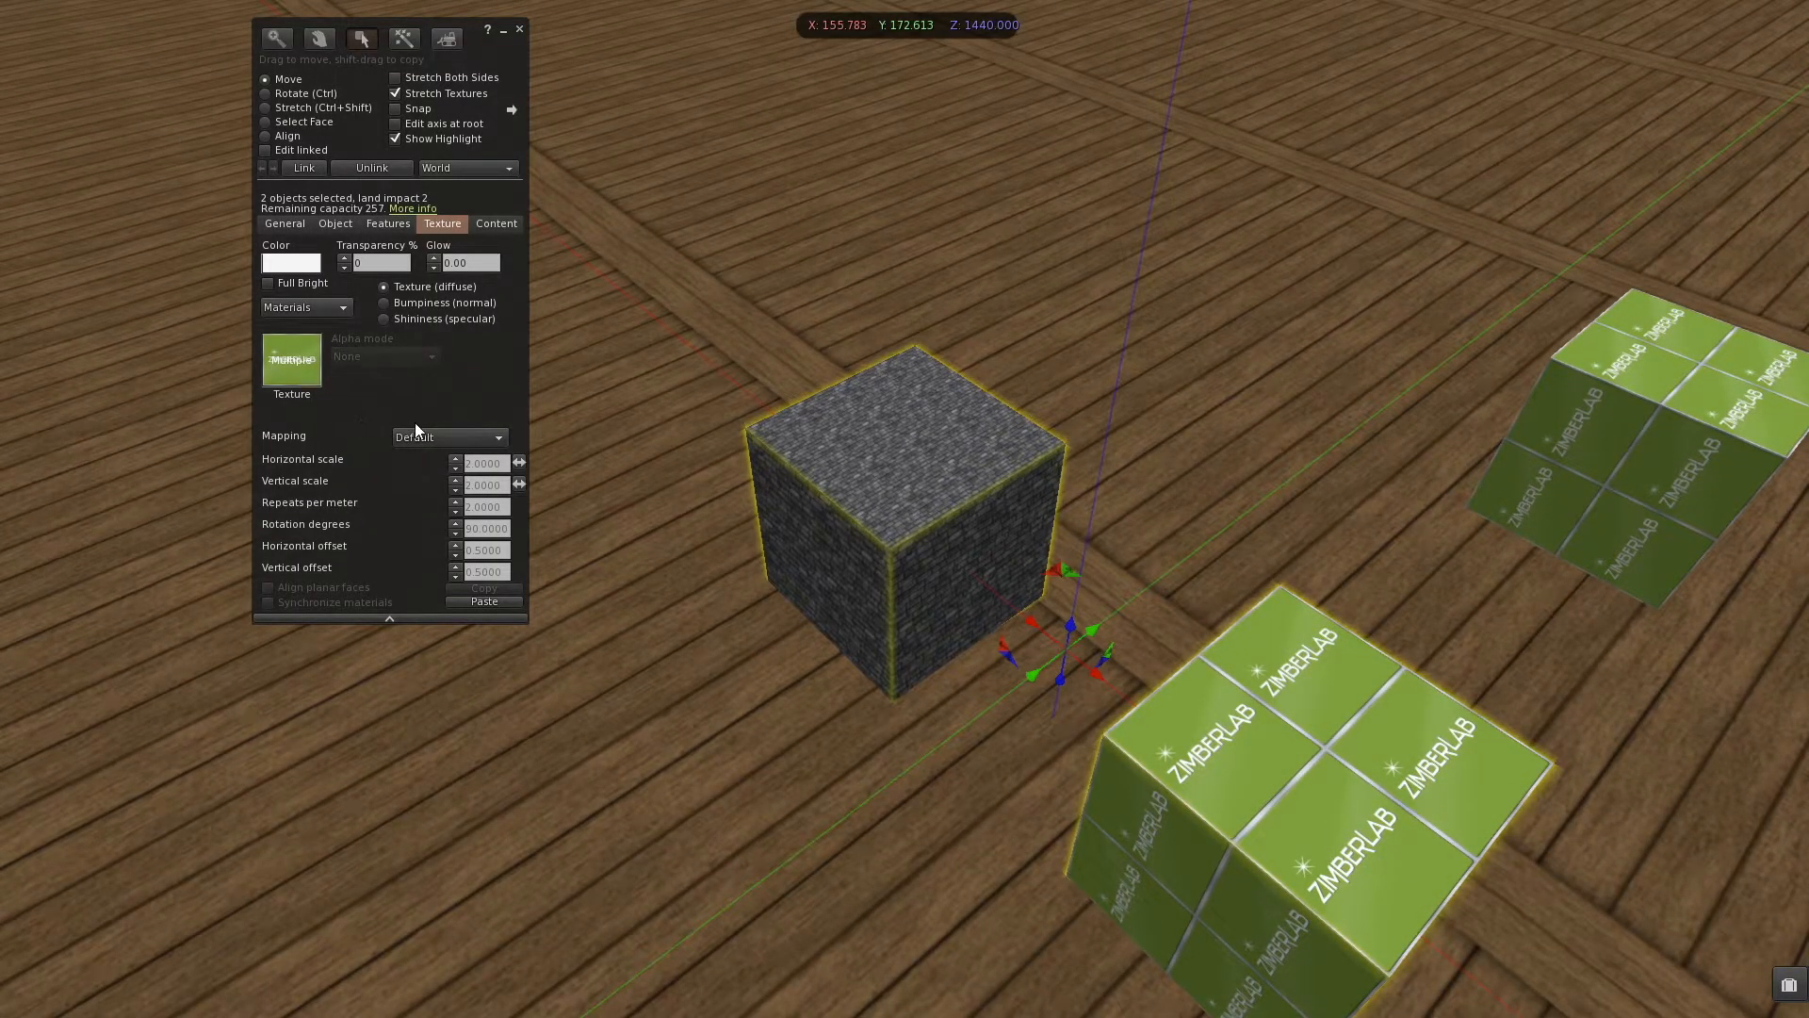
pyautogui.click(447, 436)
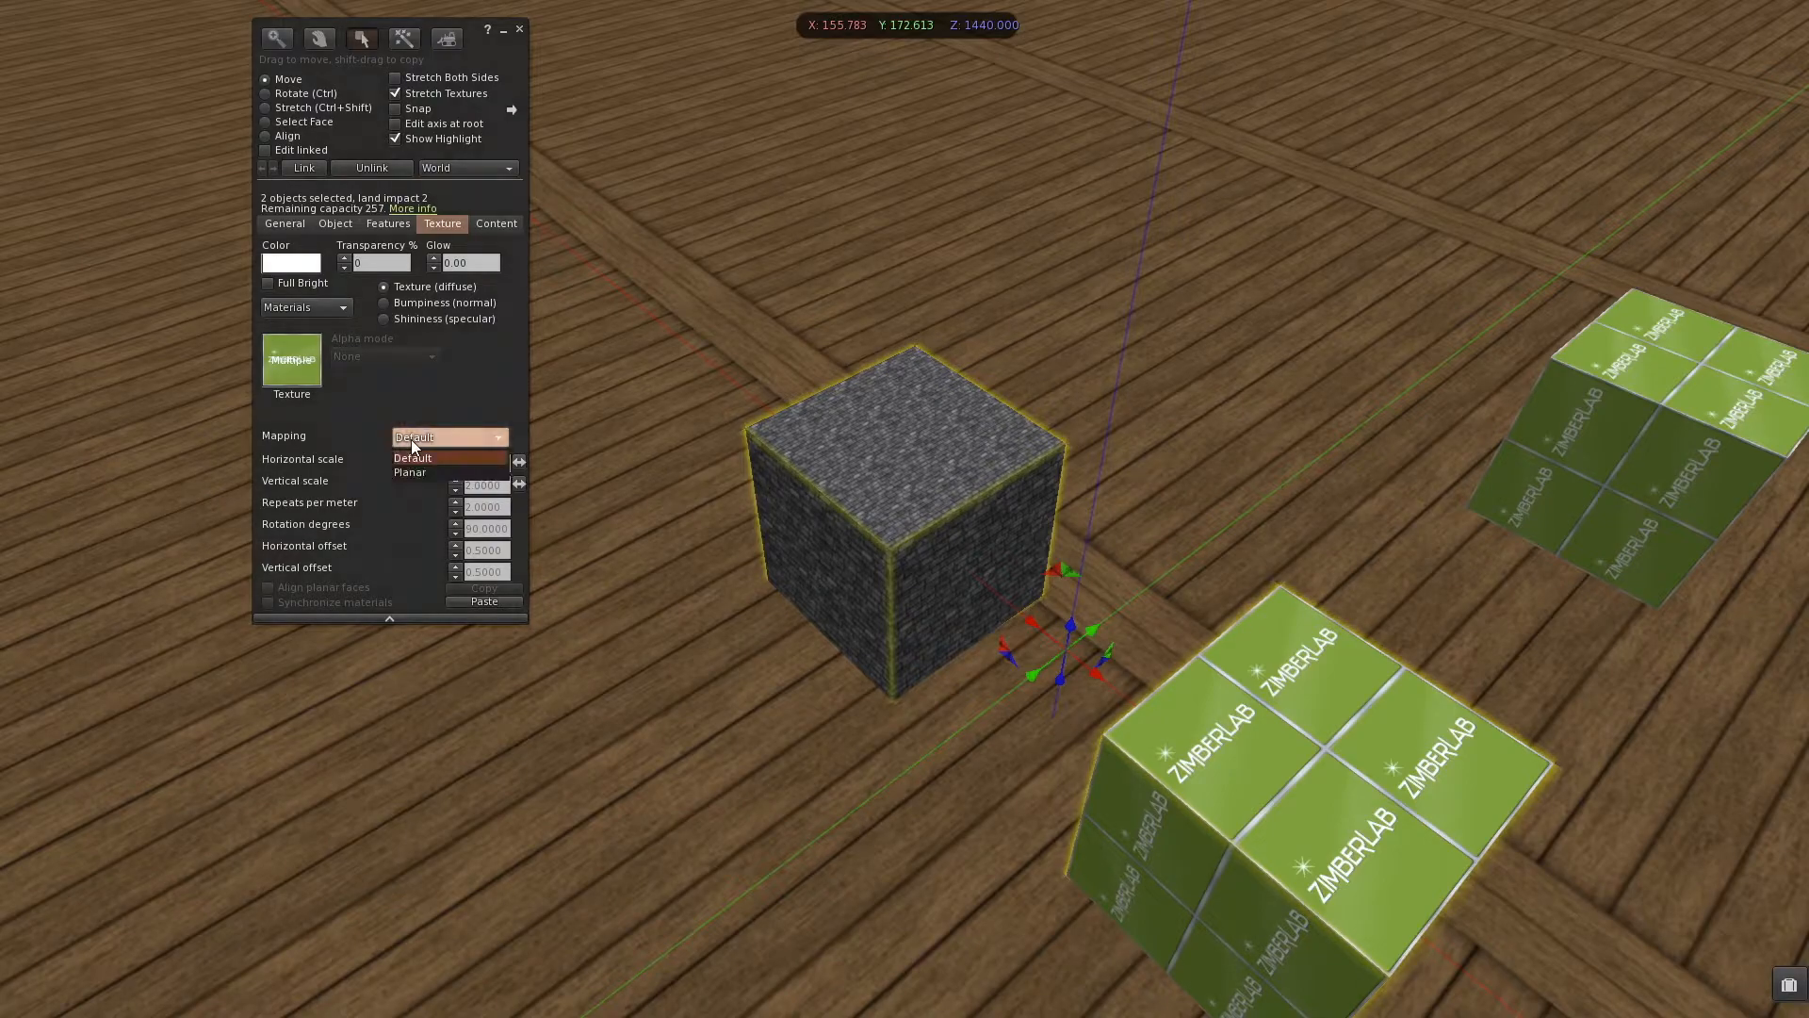
pyautogui.moveTo(416, 473)
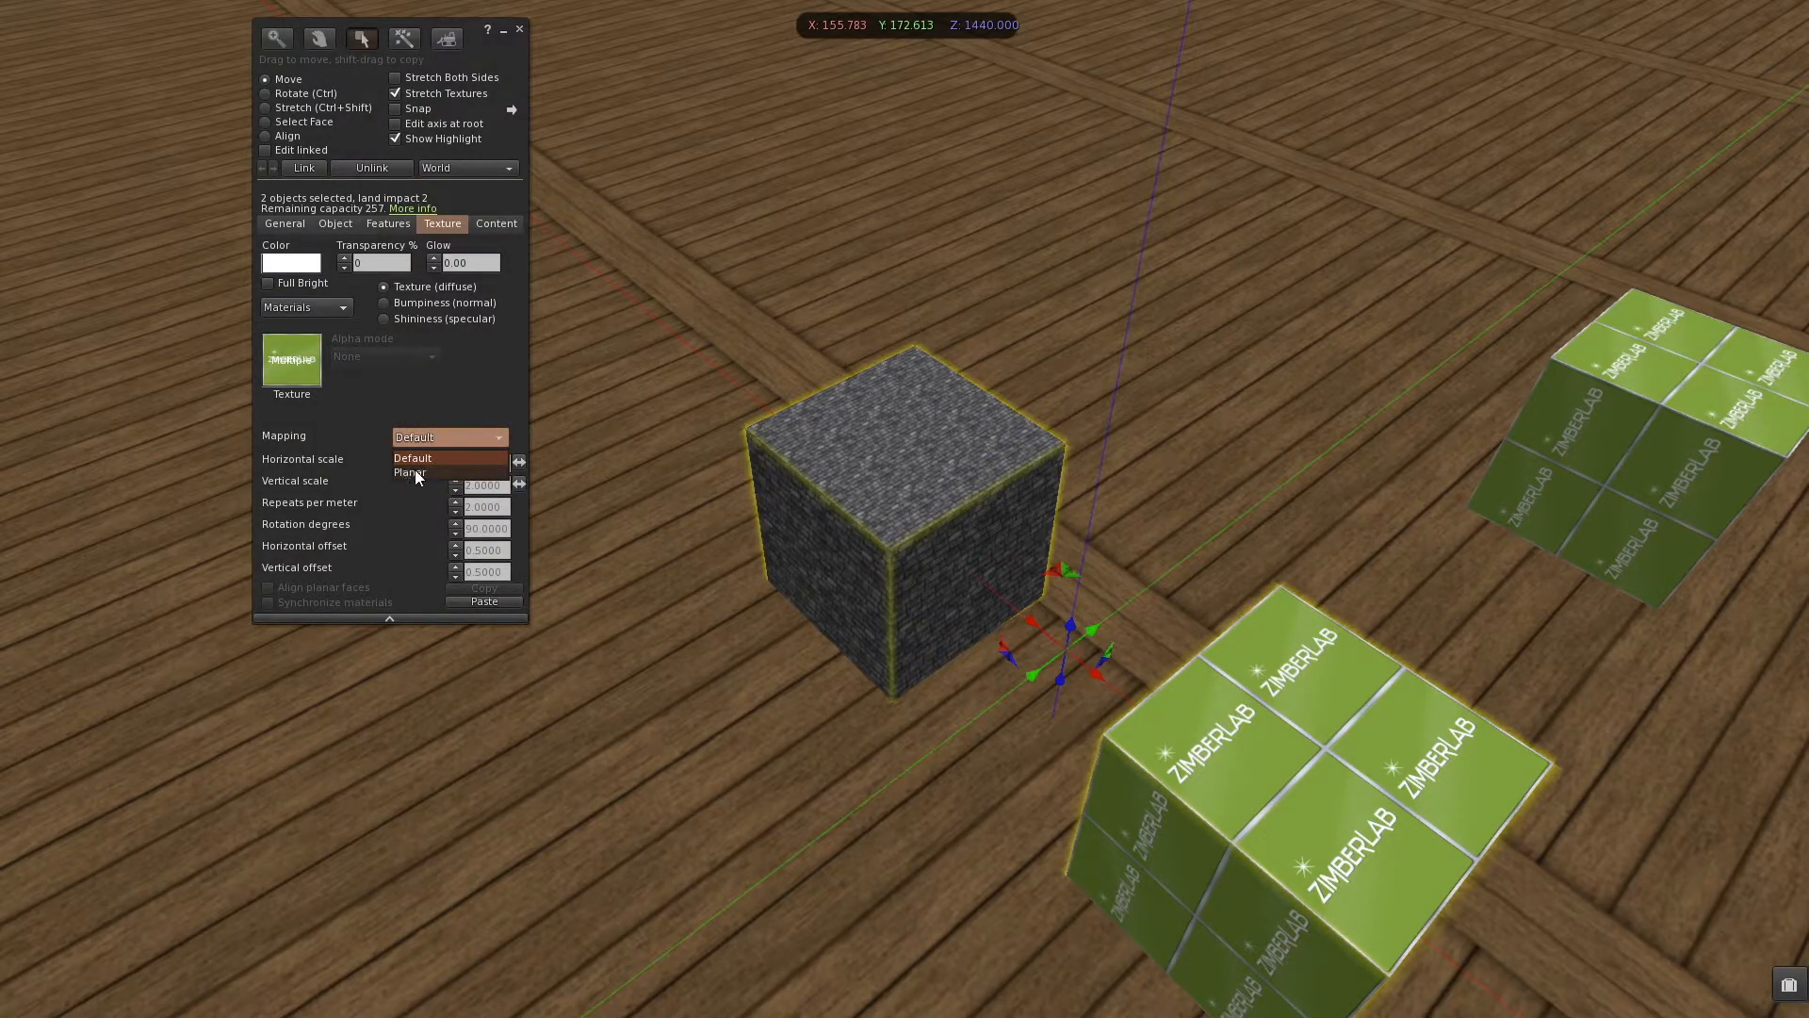
pyautogui.click(412, 472)
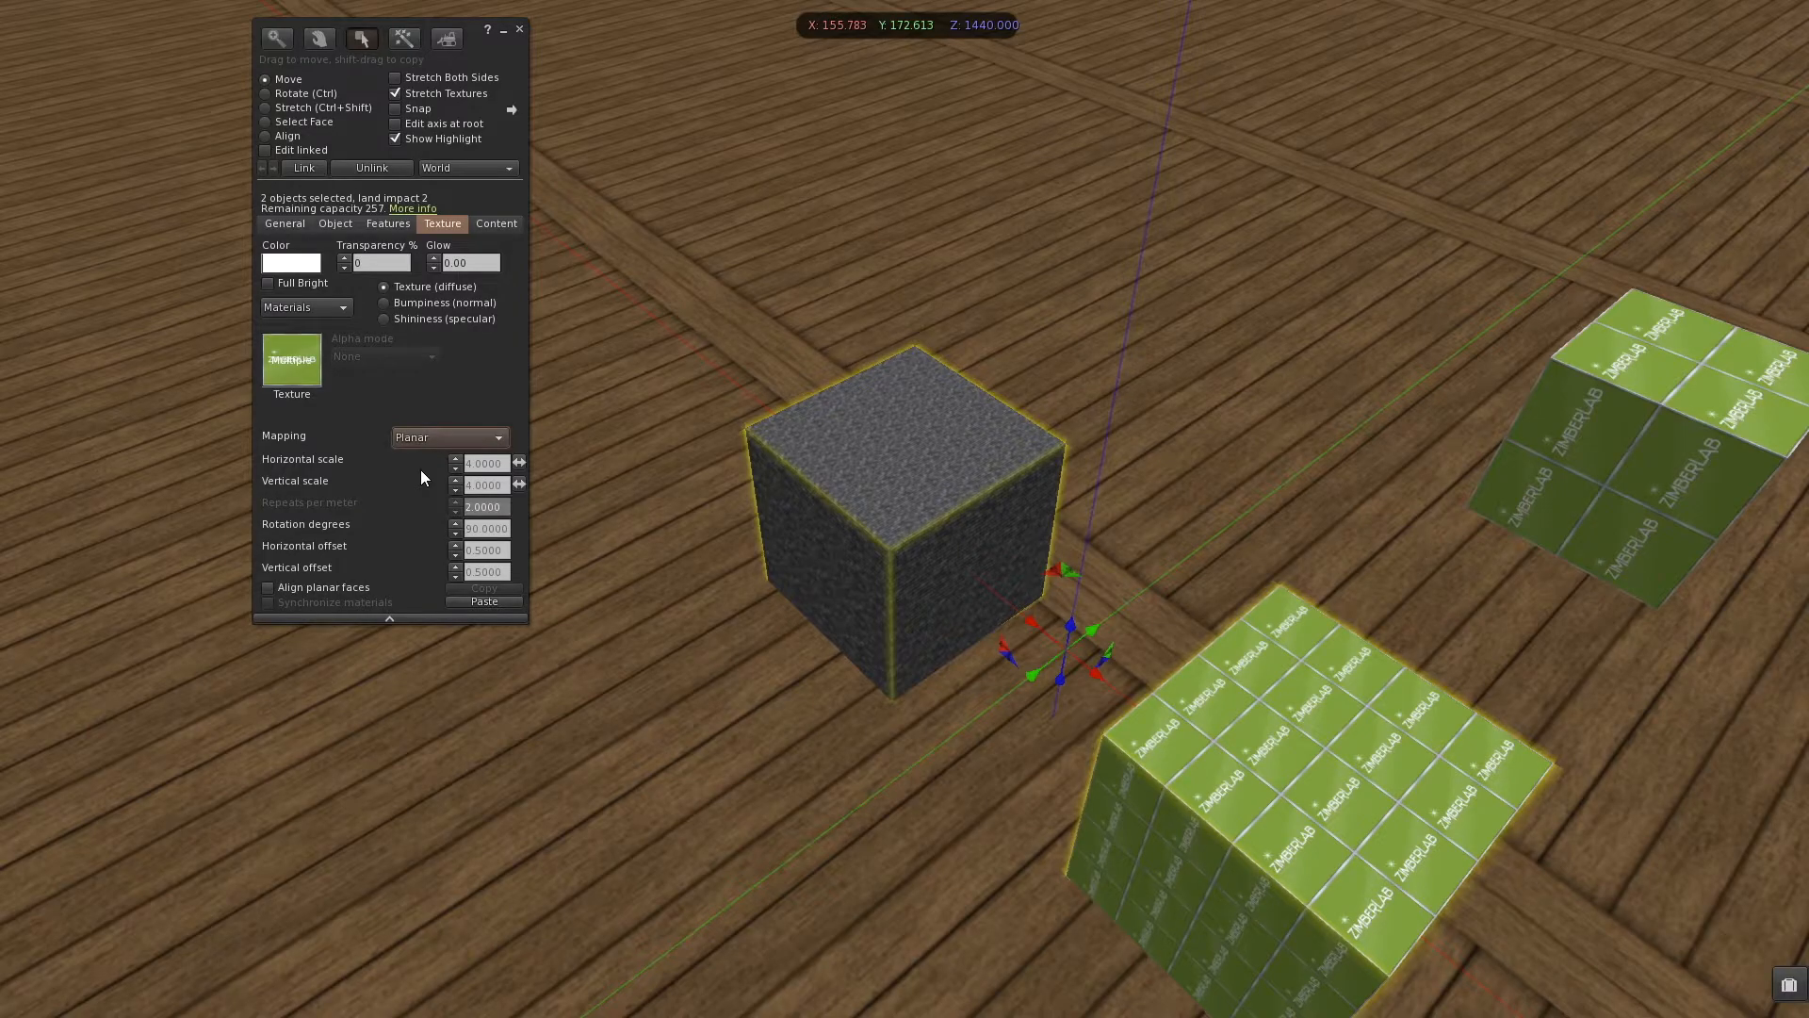
pyautogui.click(448, 436)
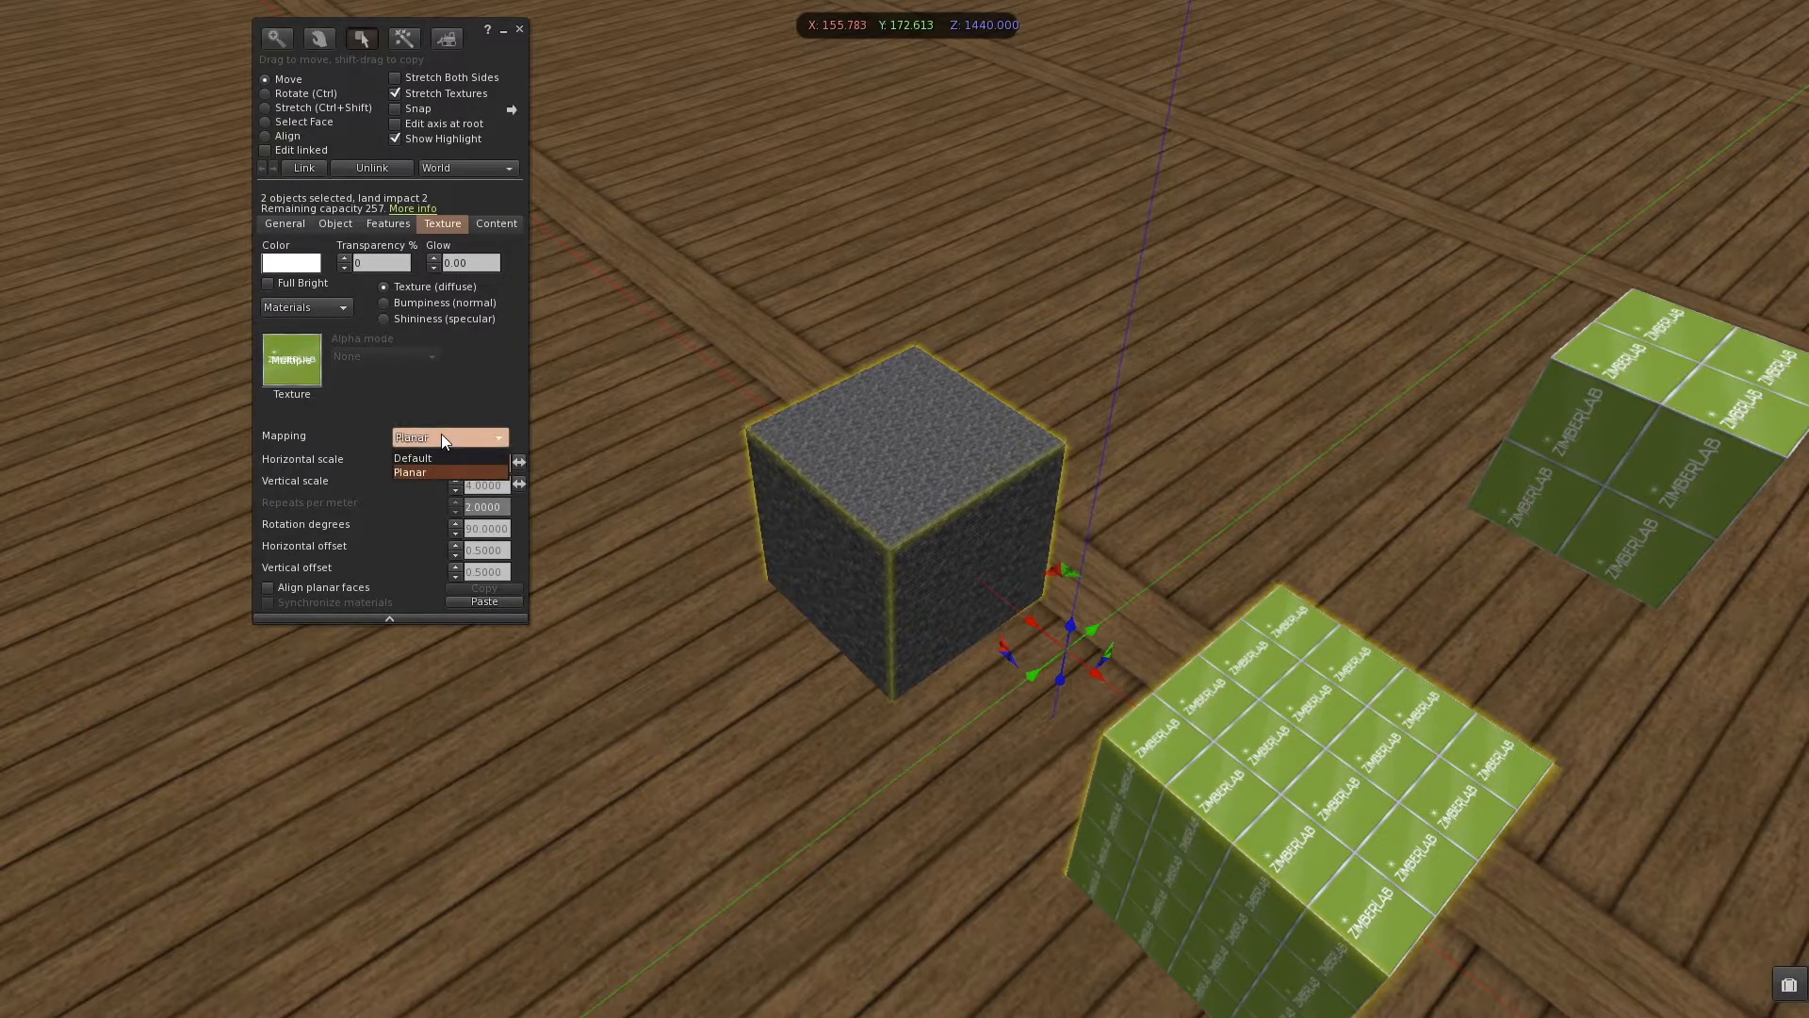
pyautogui.moveTo(436, 451)
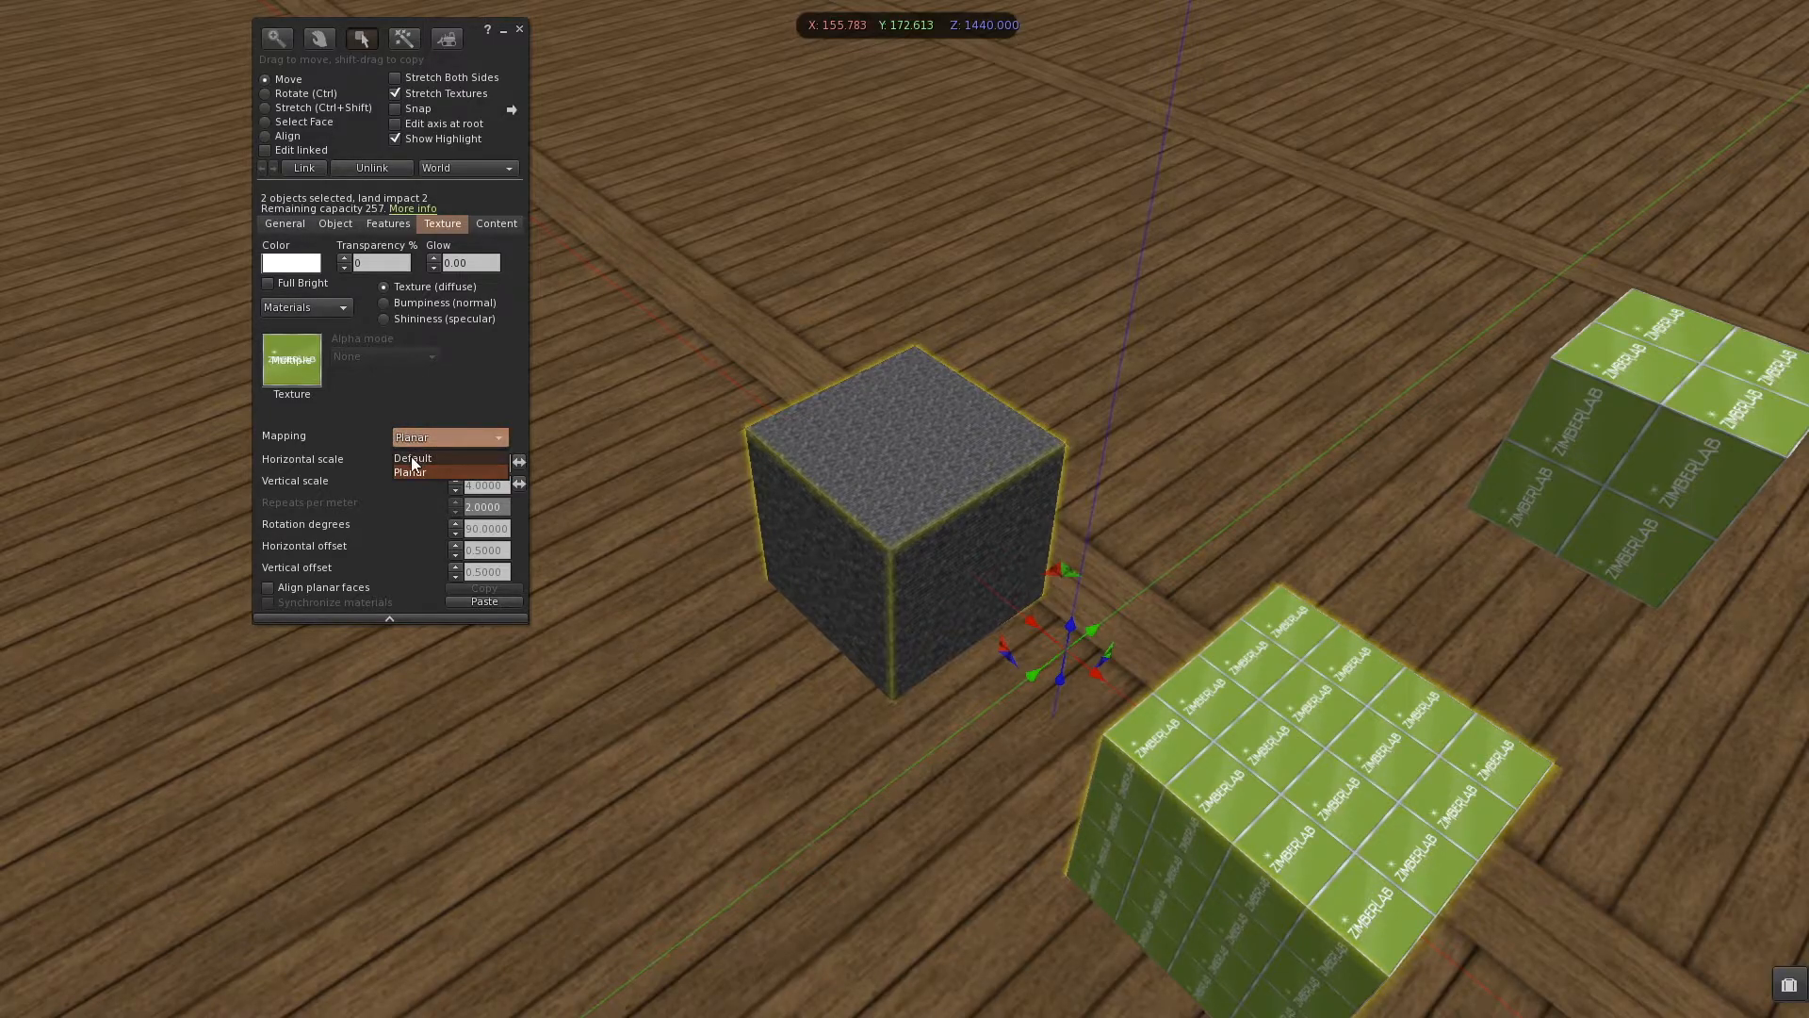
pyautogui.click(411, 457)
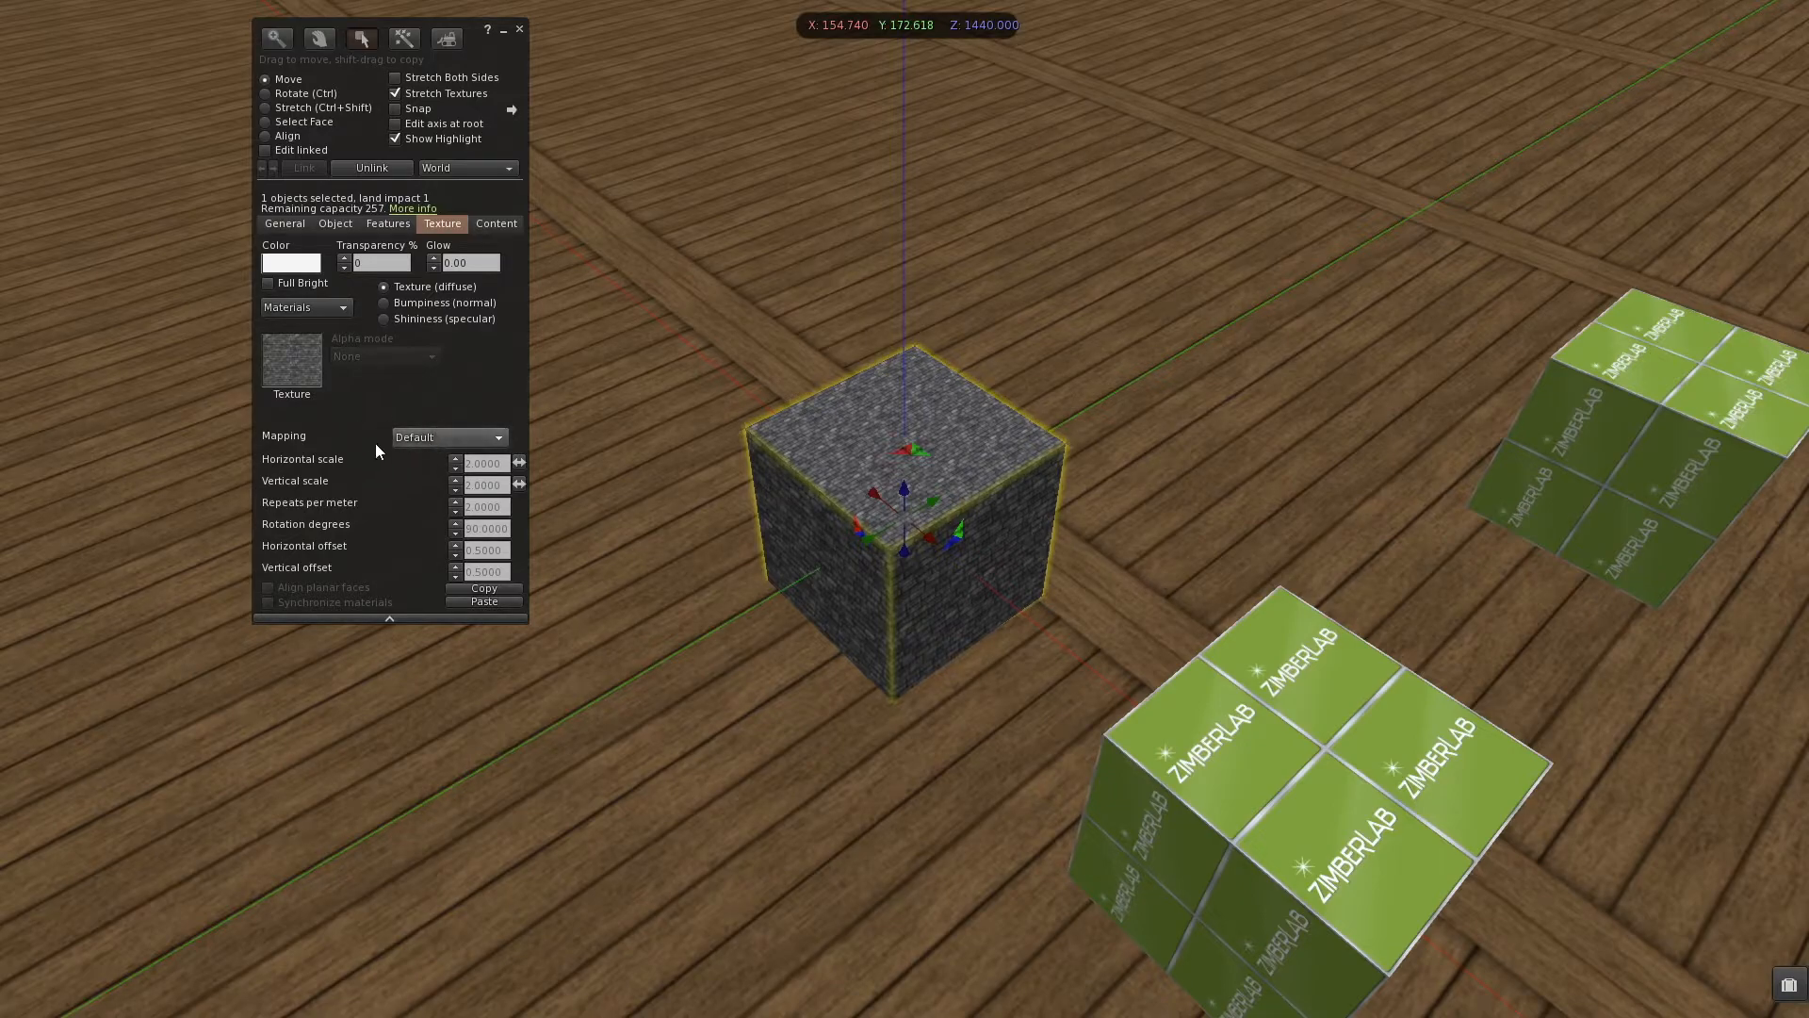
pyautogui.moveTo(945, 508)
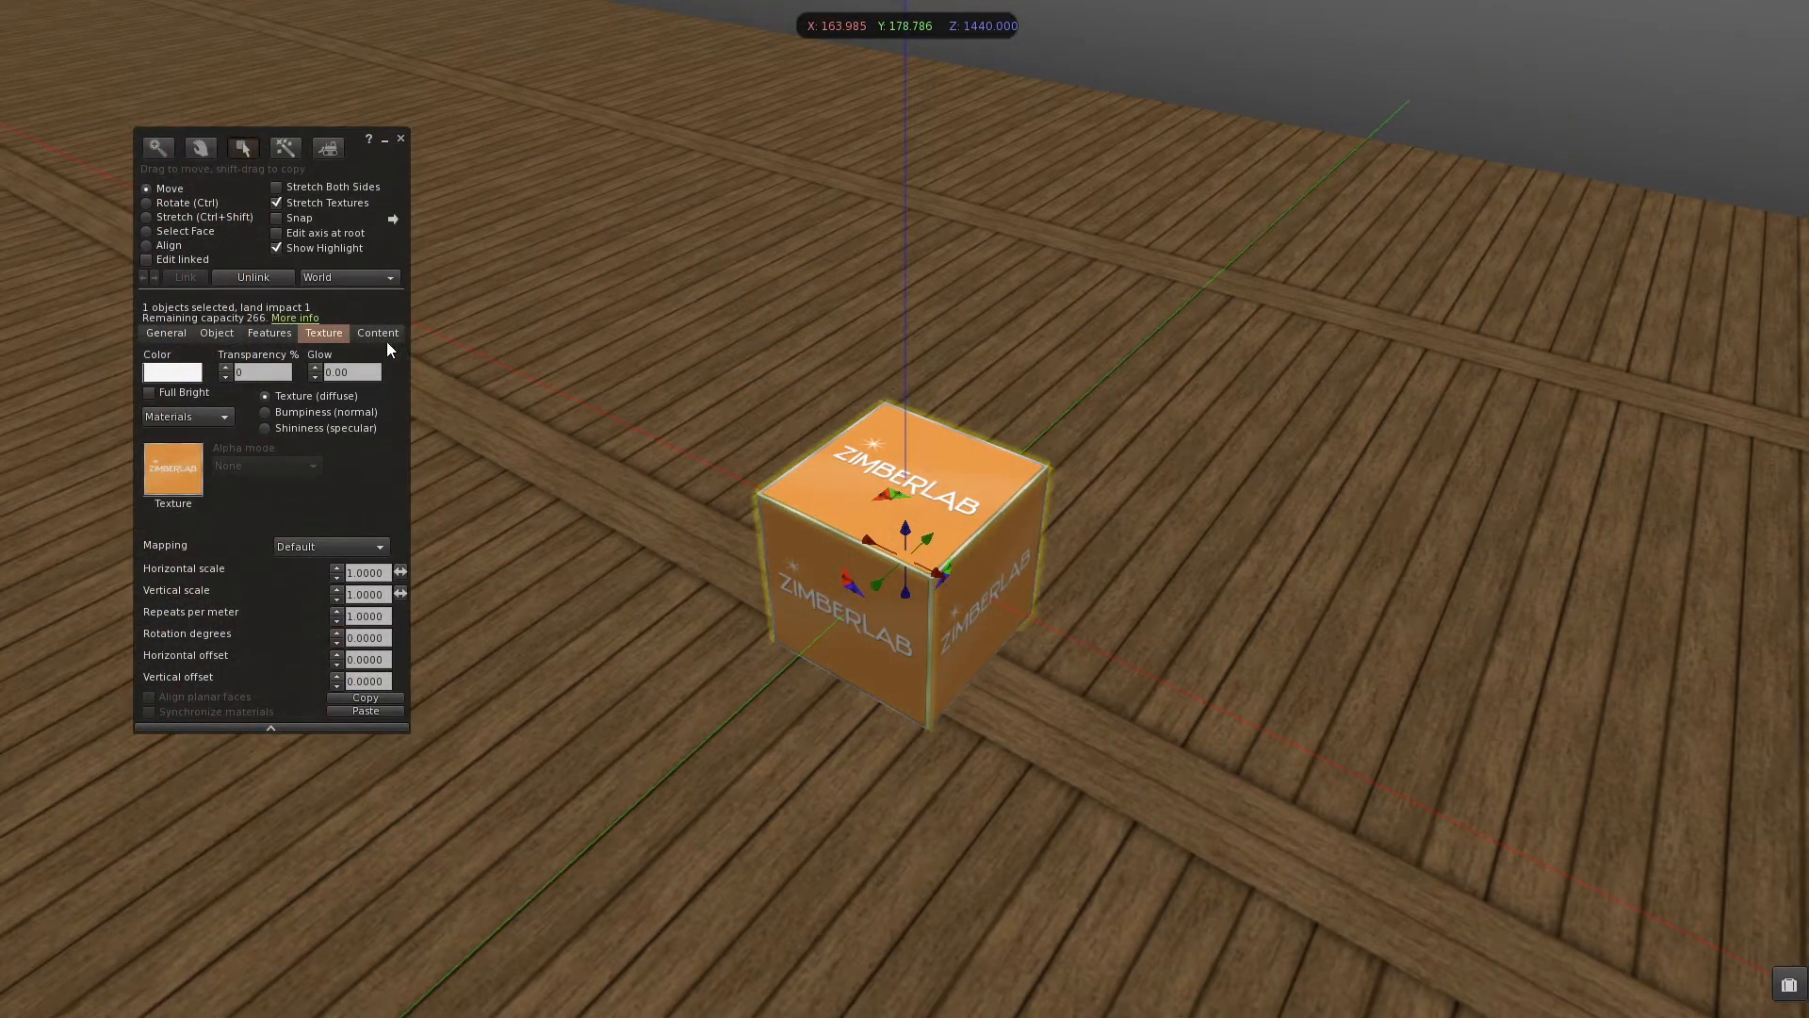
# Step: Drag cobblestone and maple textures, a note and two objects from basics into the orange cube's Contents
pyautogui.click(376, 333)
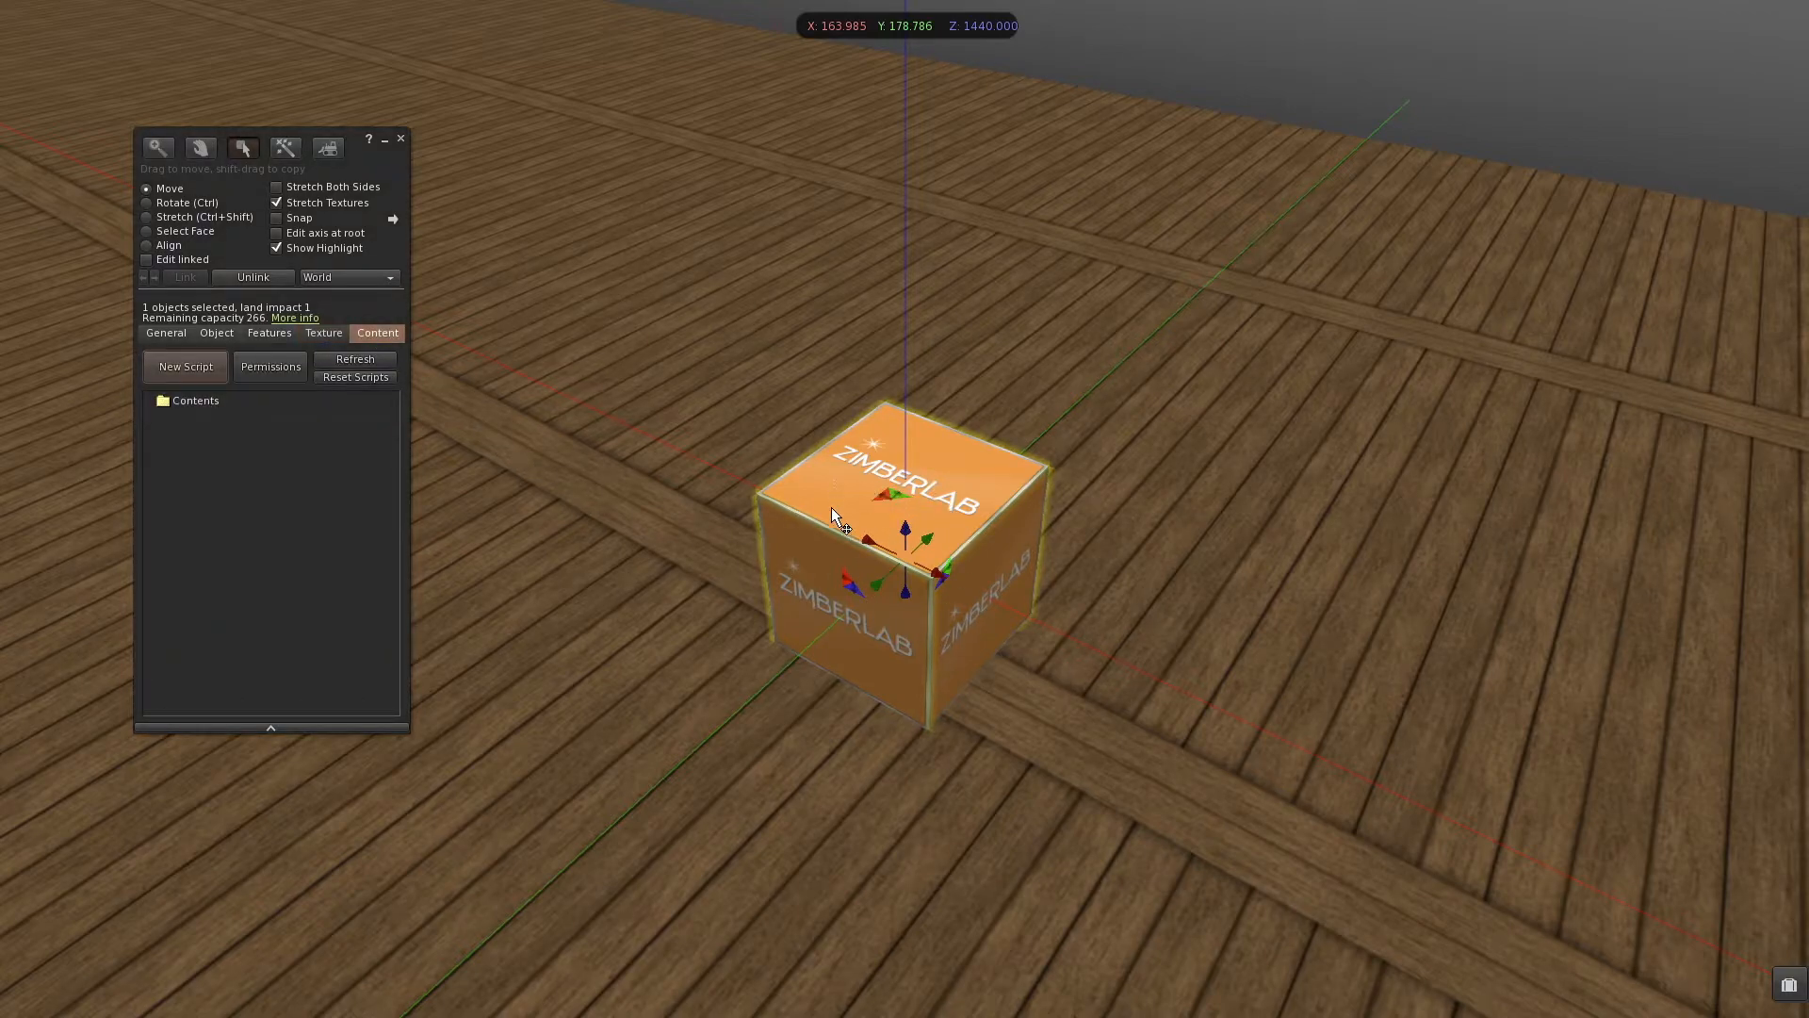
pyautogui.moveTo(1719, 940)
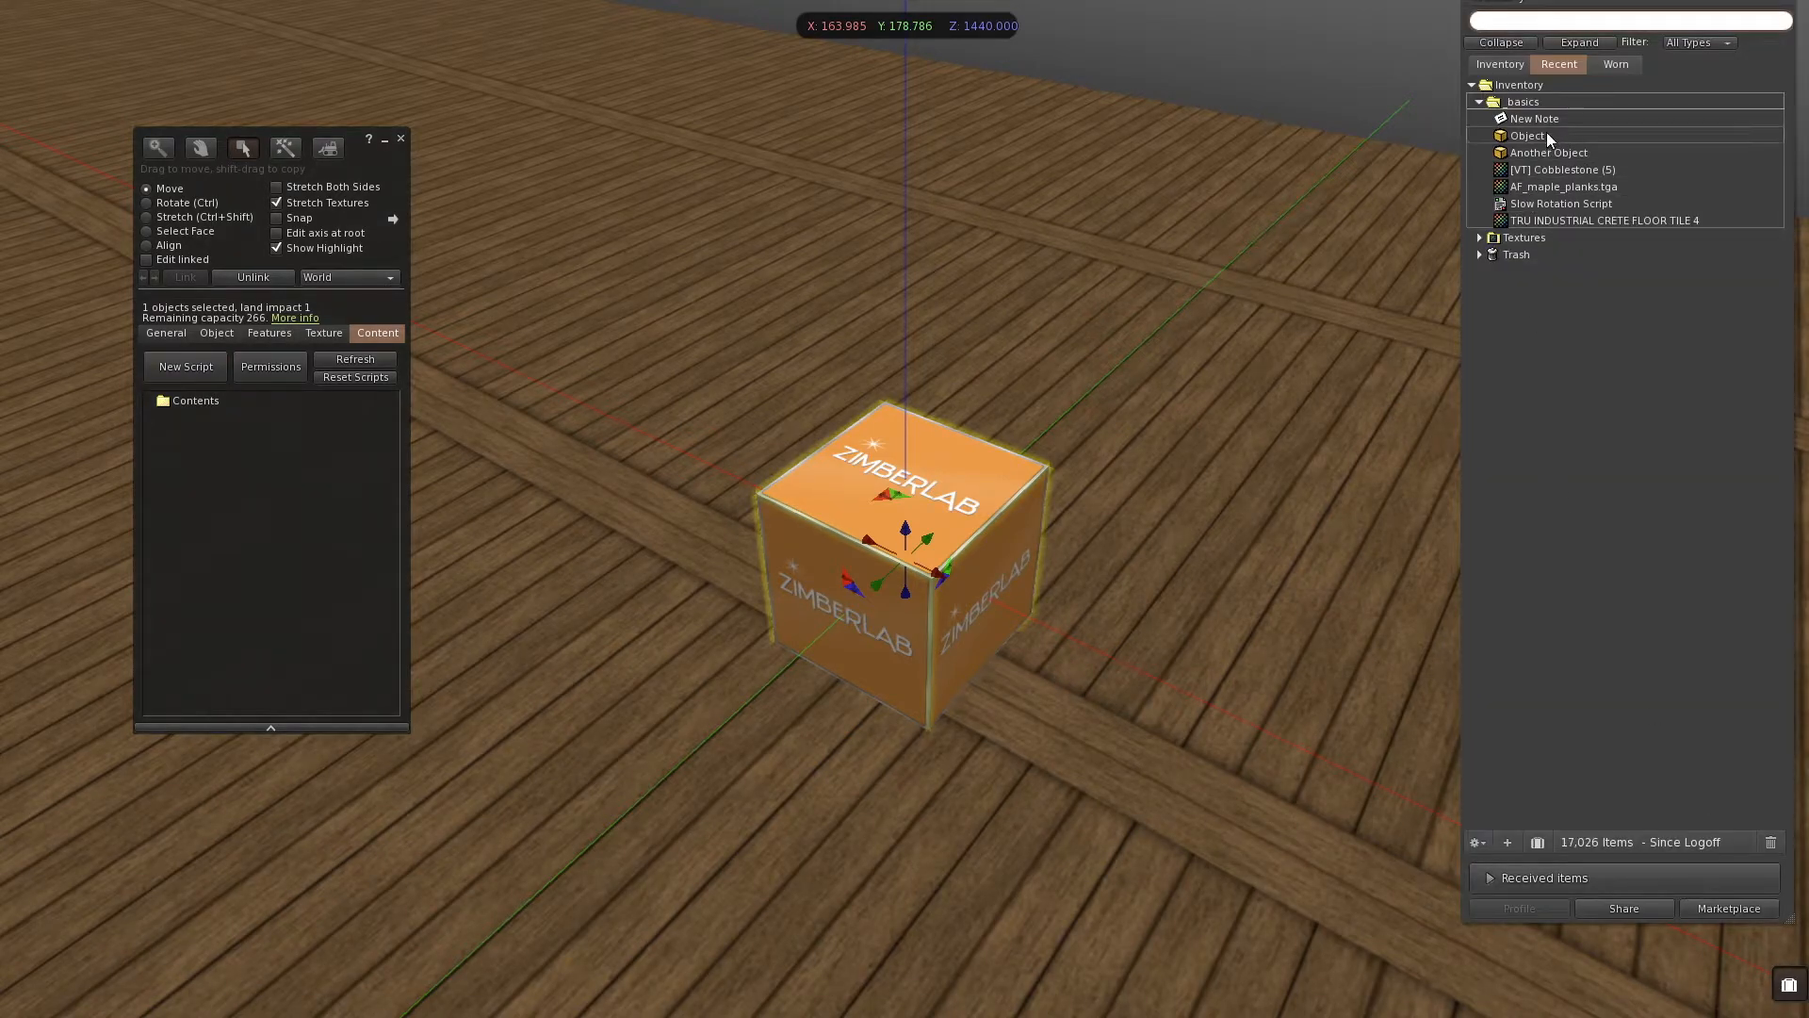
pyautogui.click(1535, 118)
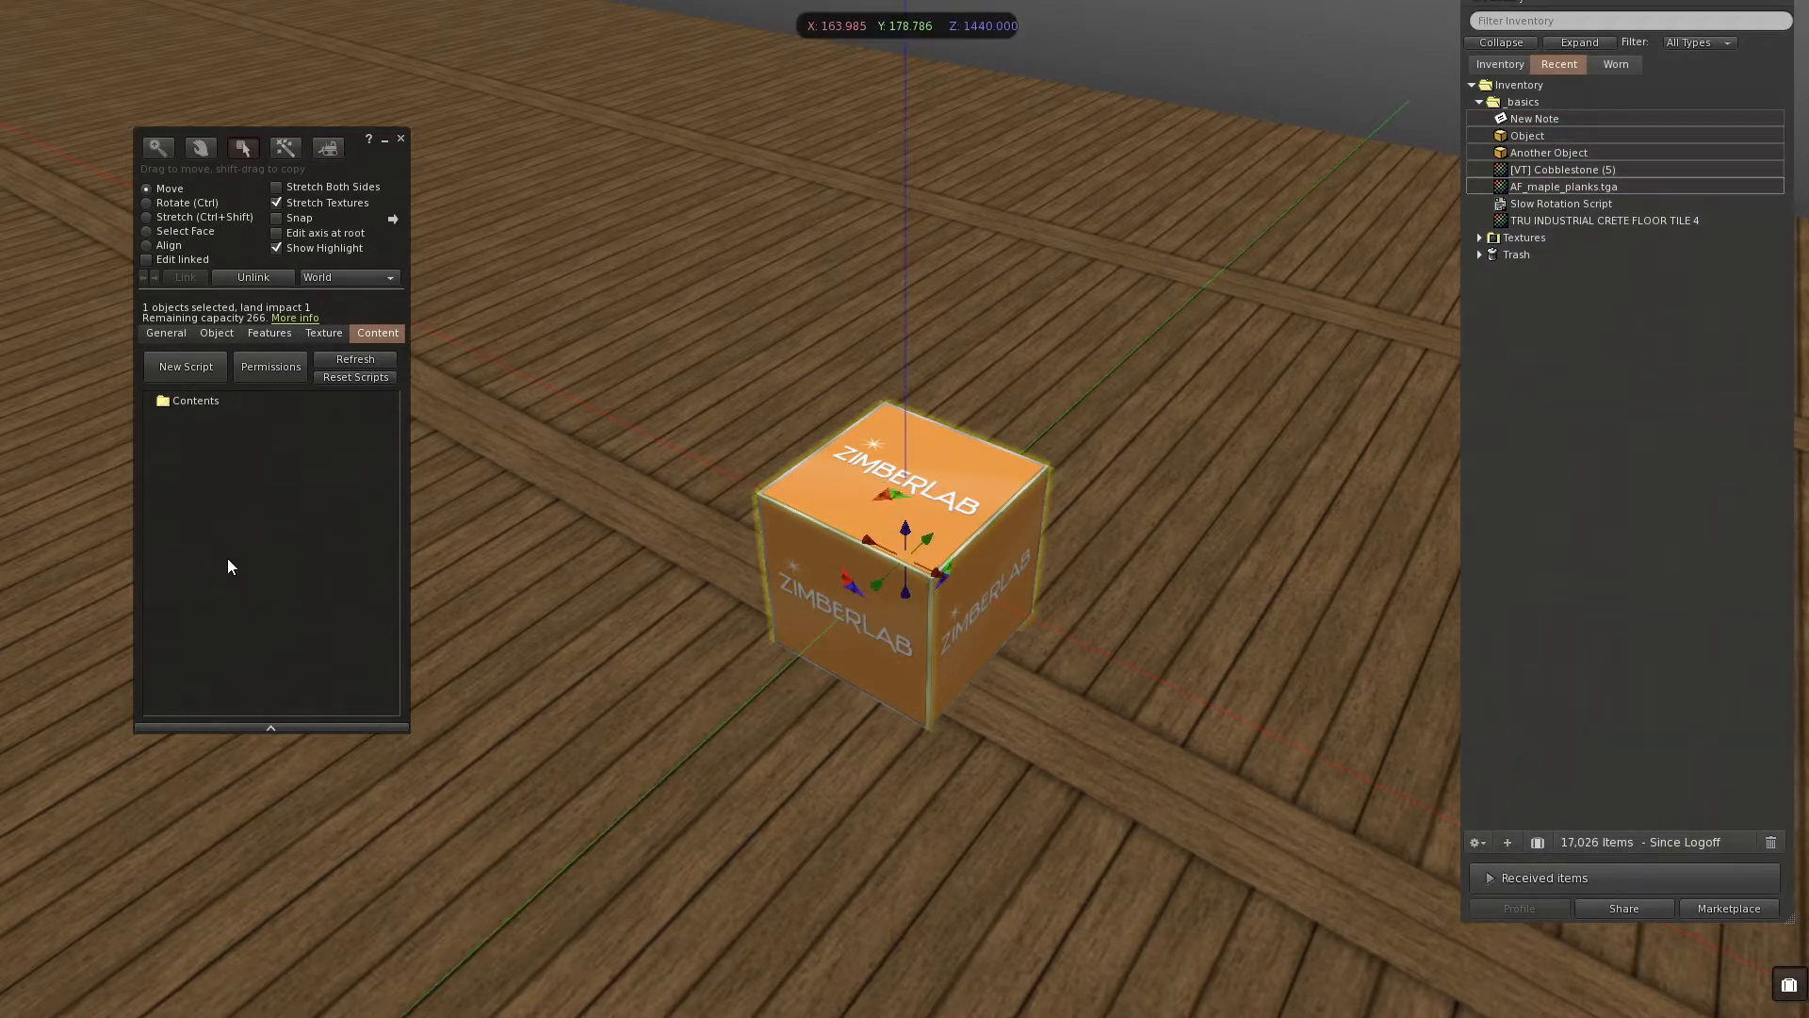
pyautogui.click(162, 401)
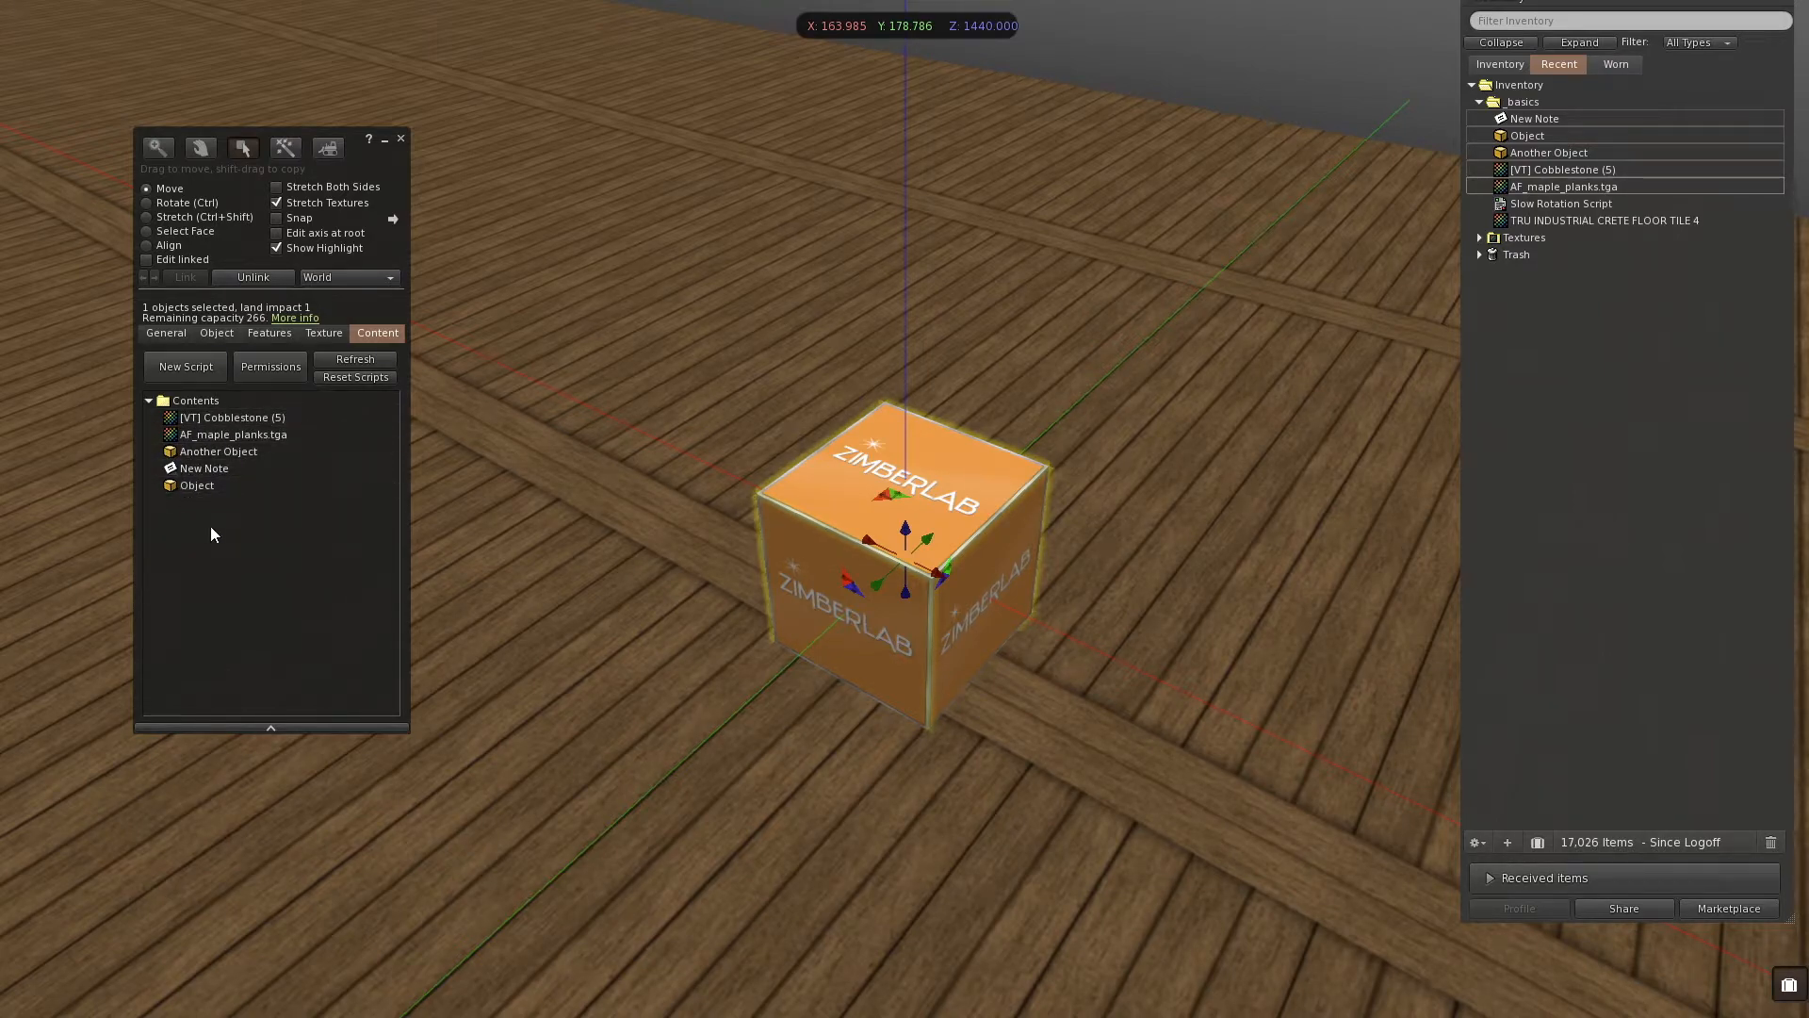
pyautogui.click(1563, 204)
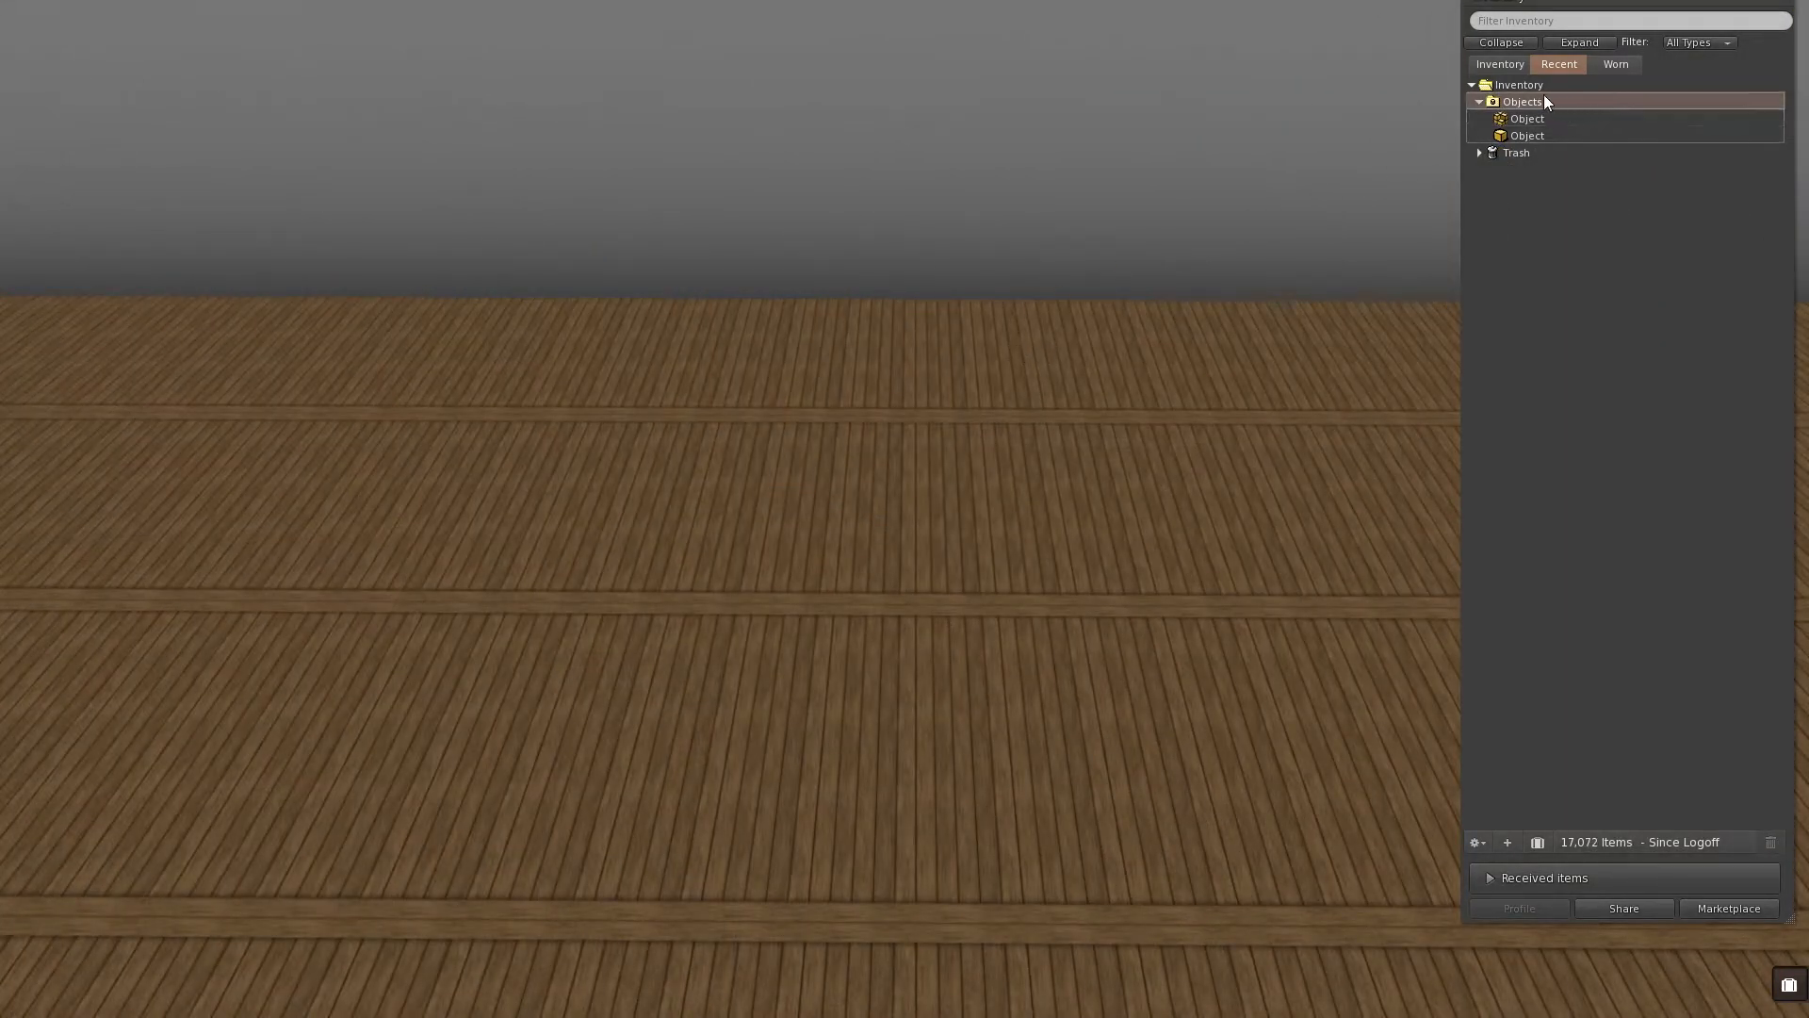
pyautogui.moveTo(1569, 106)
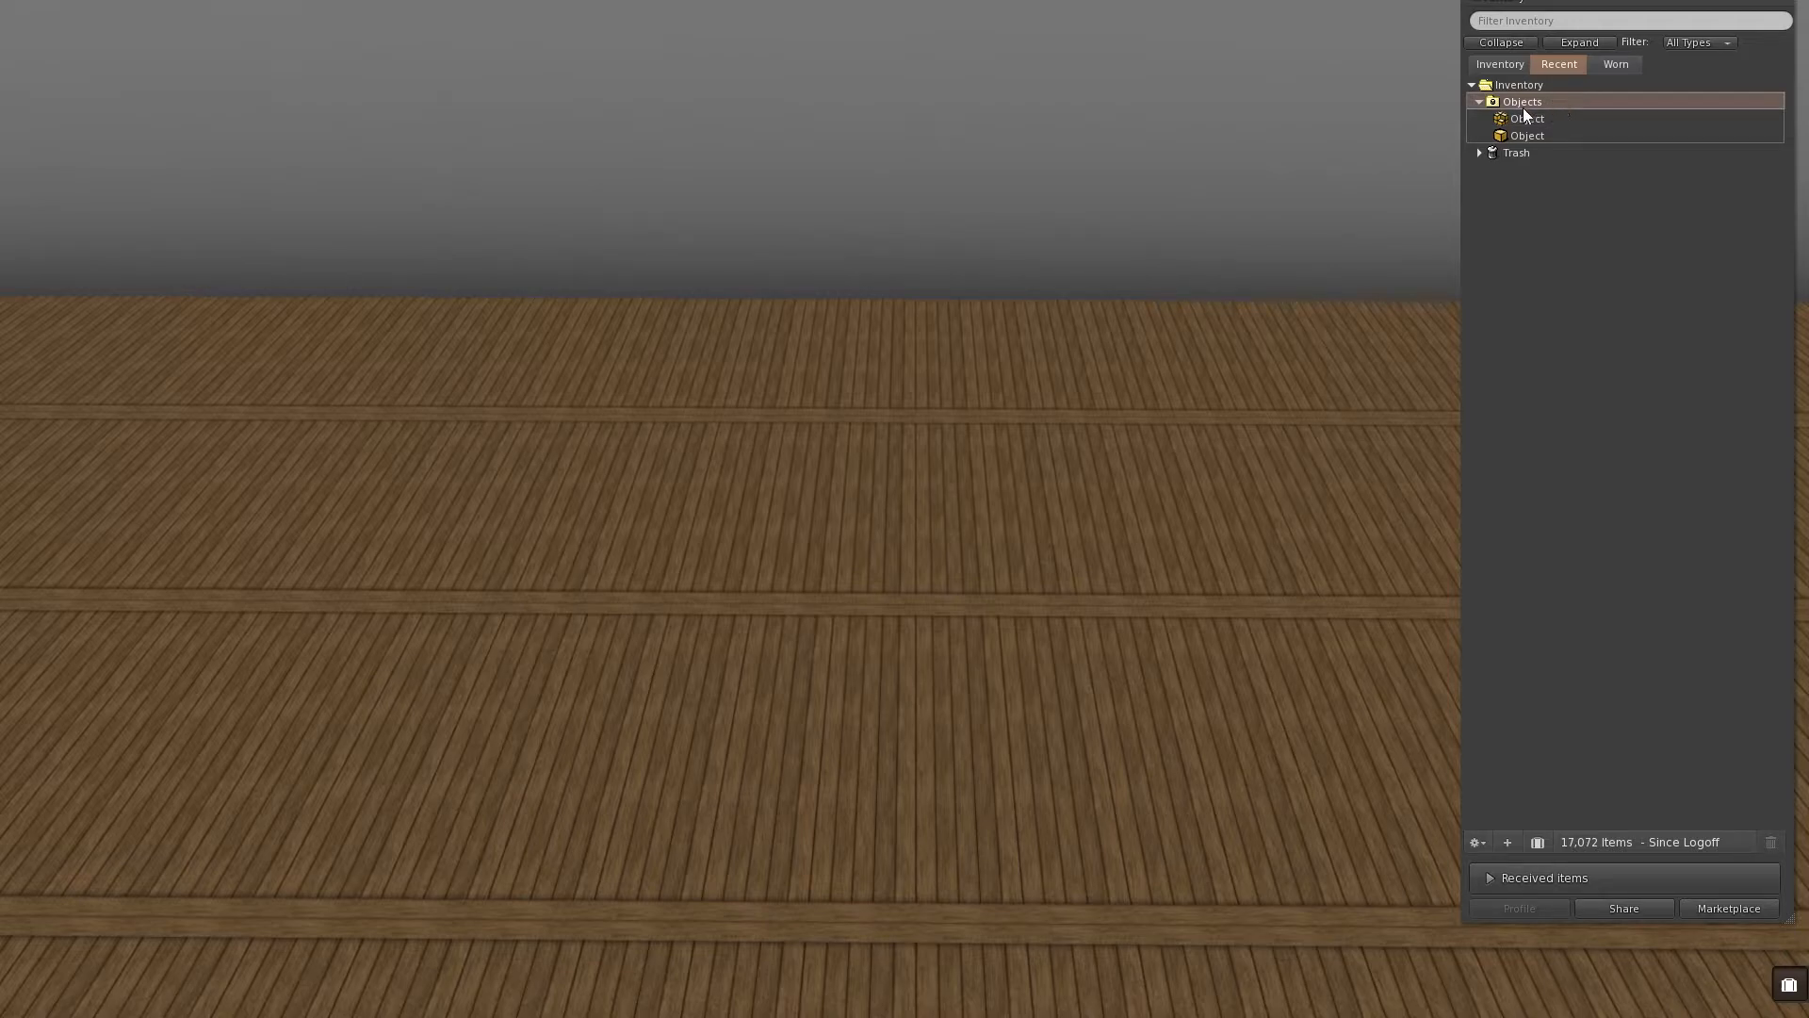
# Step: Drag the saved logo cube objects from the Objects folder onto the wooden platform
pyautogui.click(1526, 135)
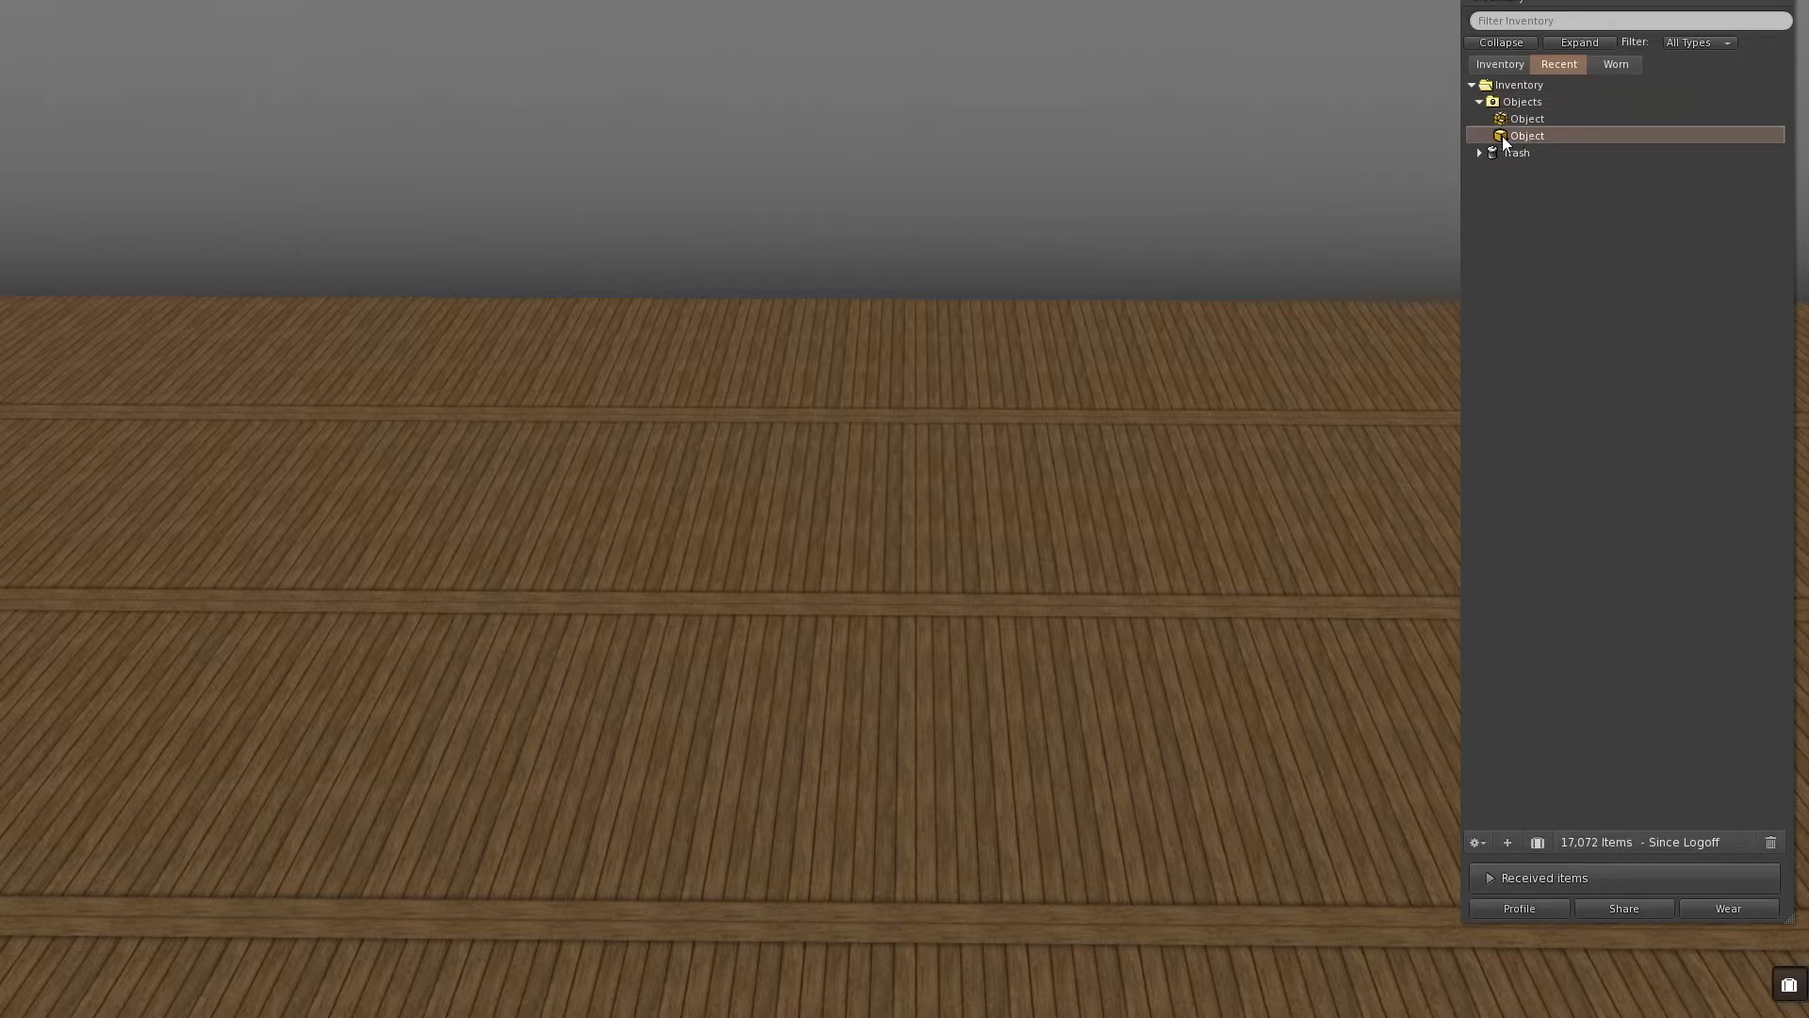
pyautogui.click(1526, 118)
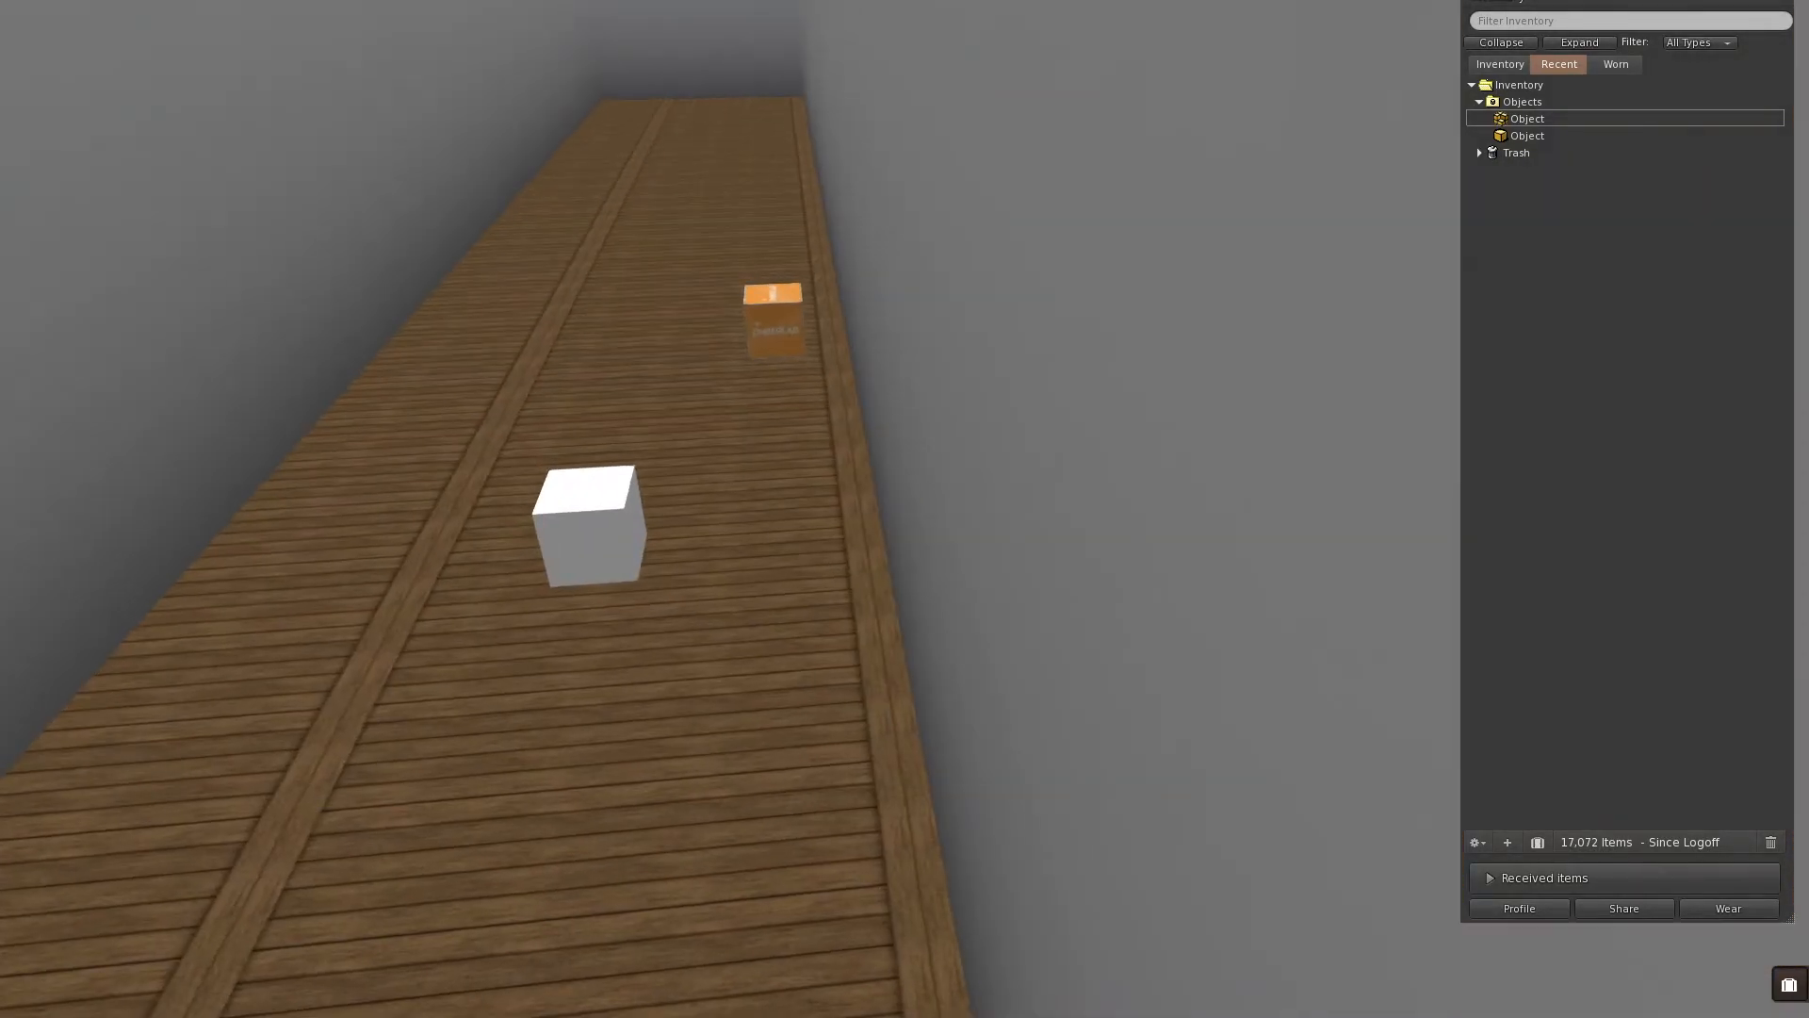
pyautogui.click(588, 523)
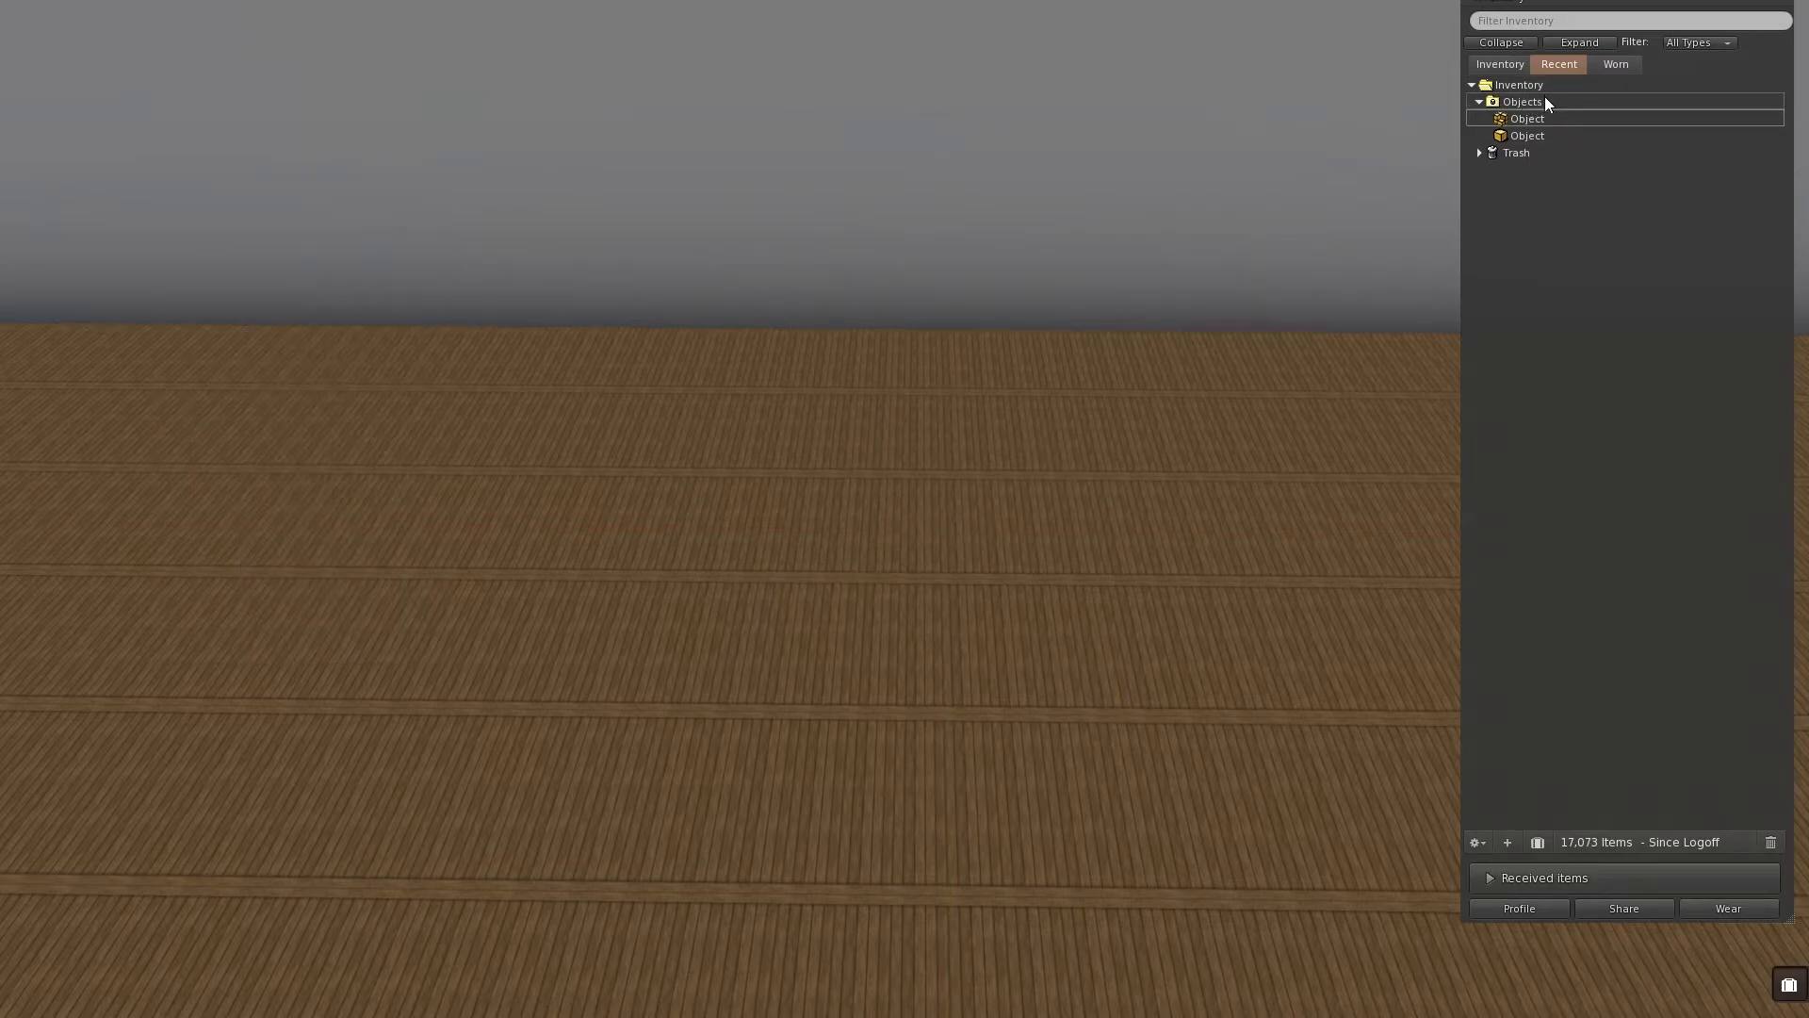
pyautogui.click(1526, 117)
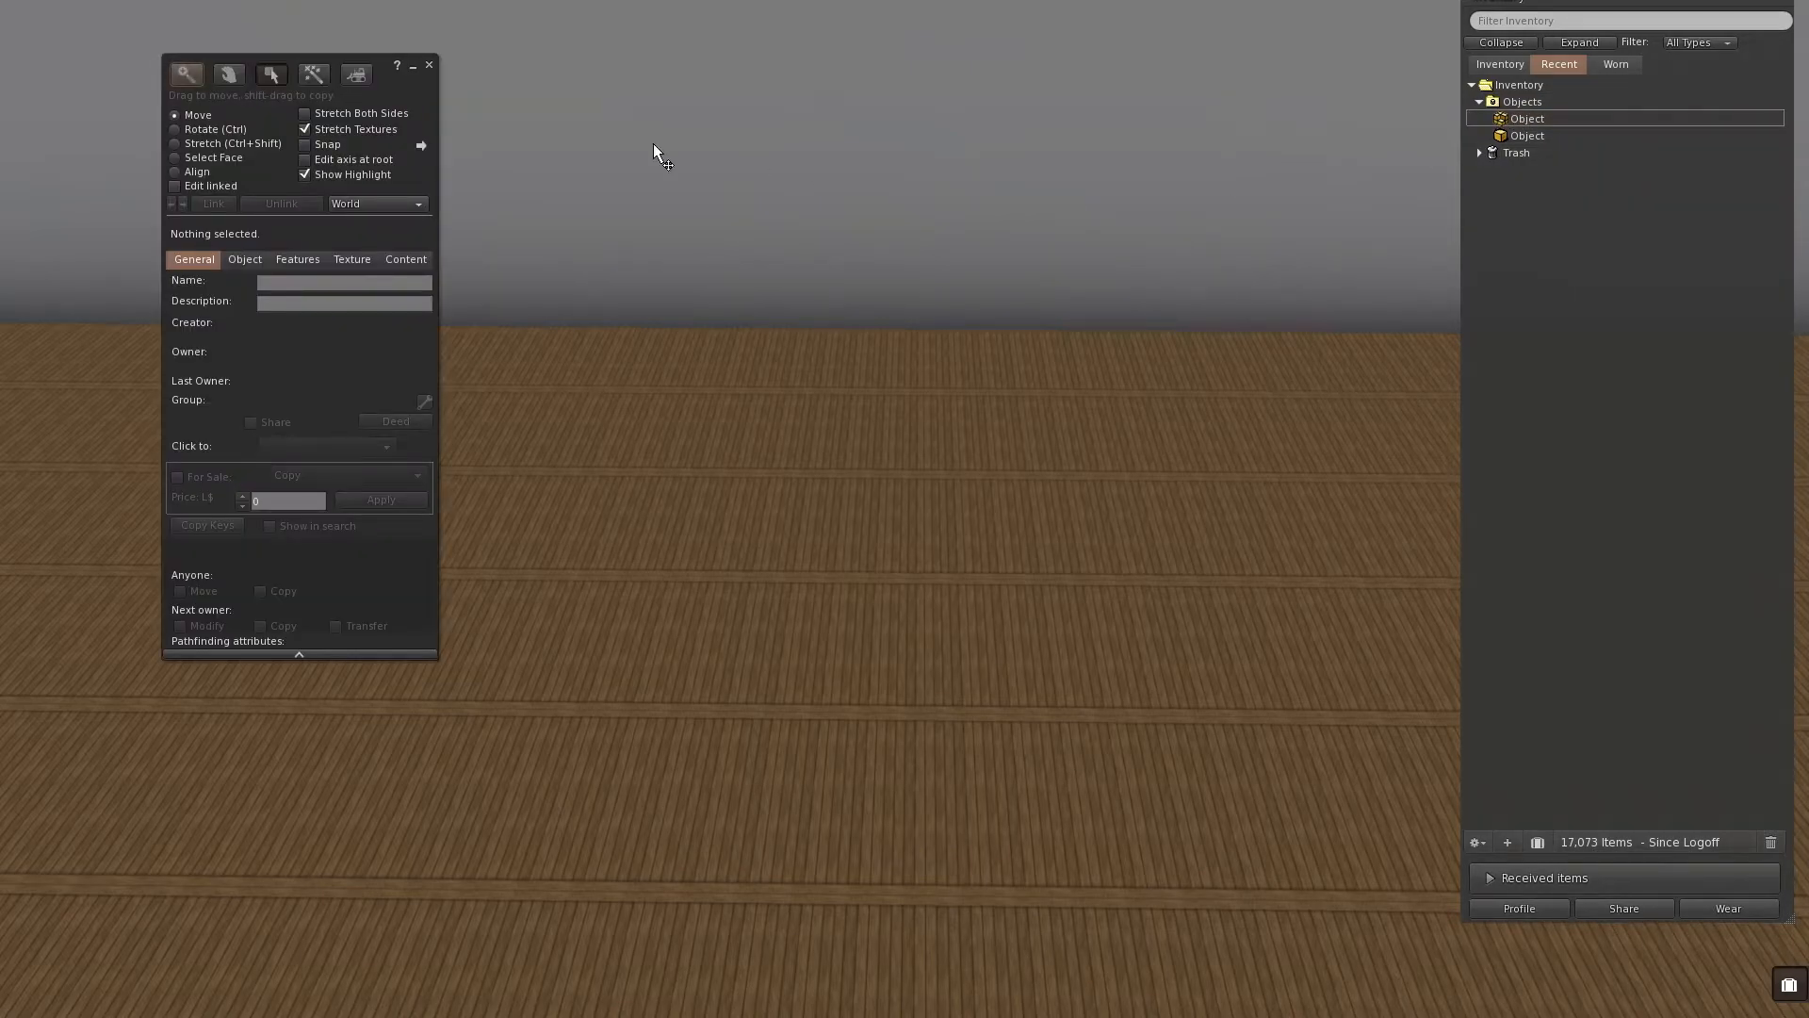
pyautogui.click(1526, 118)
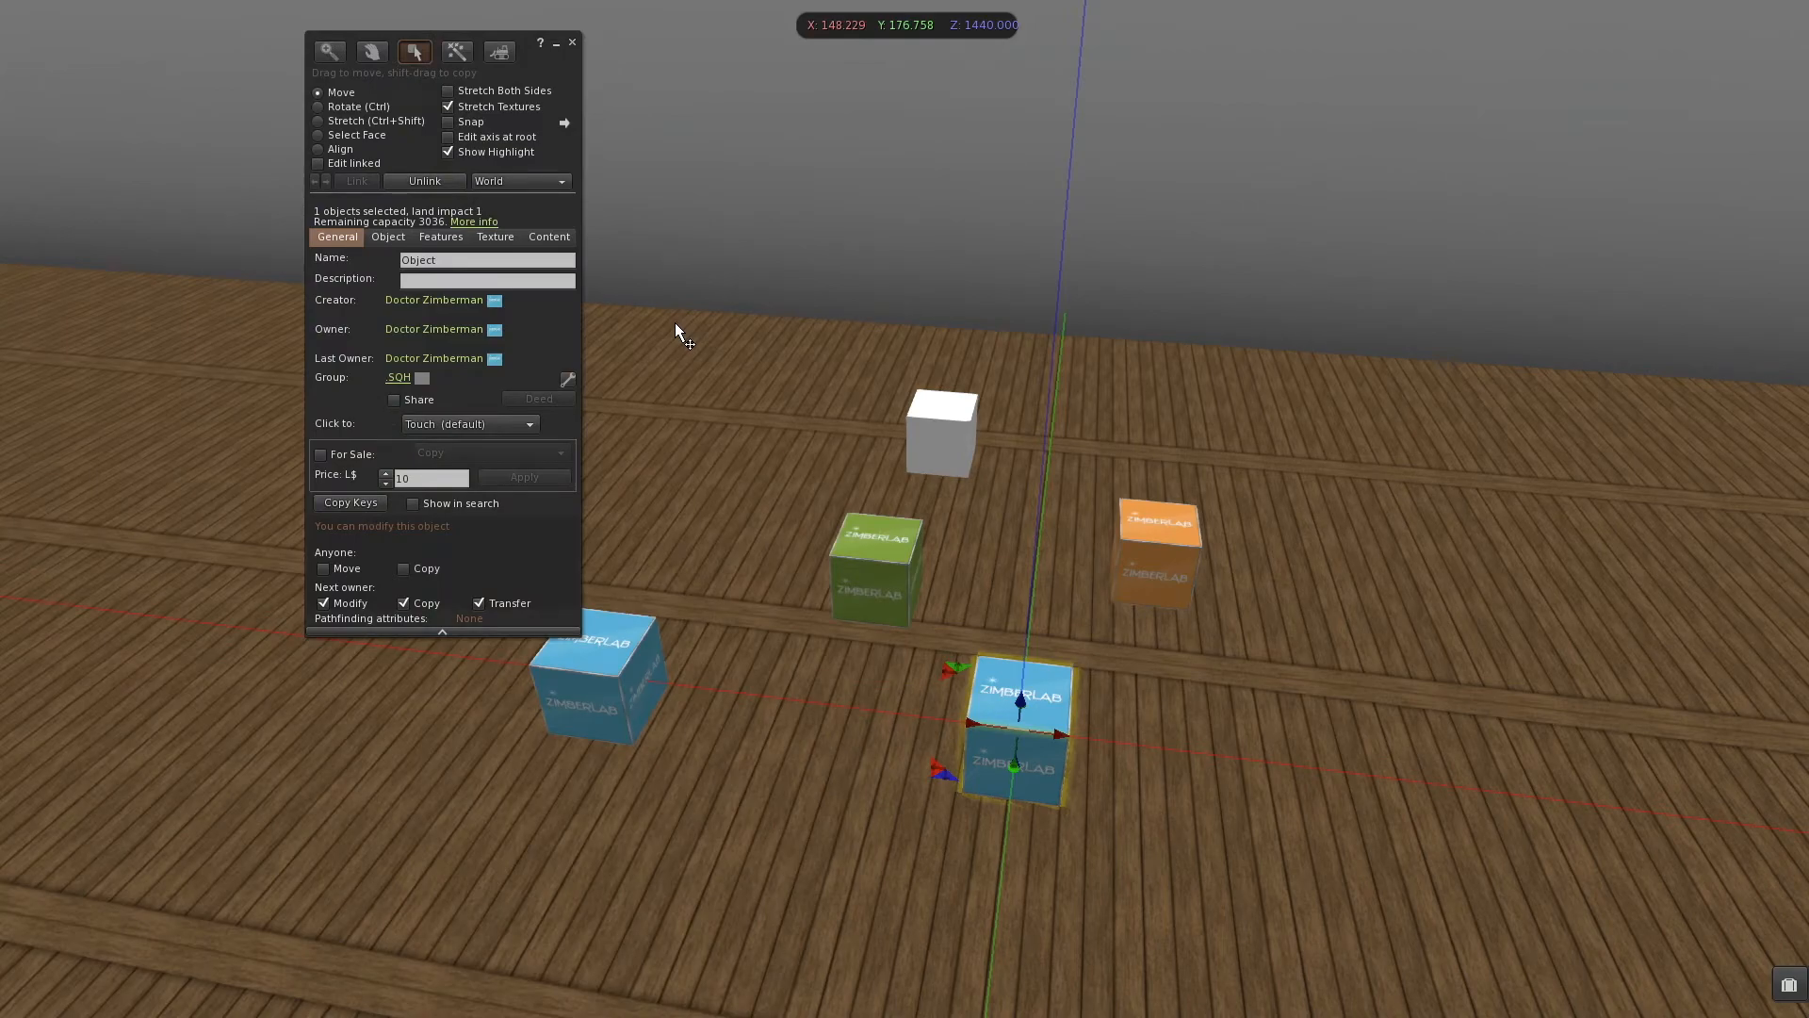
pyautogui.moveTo(680, 344)
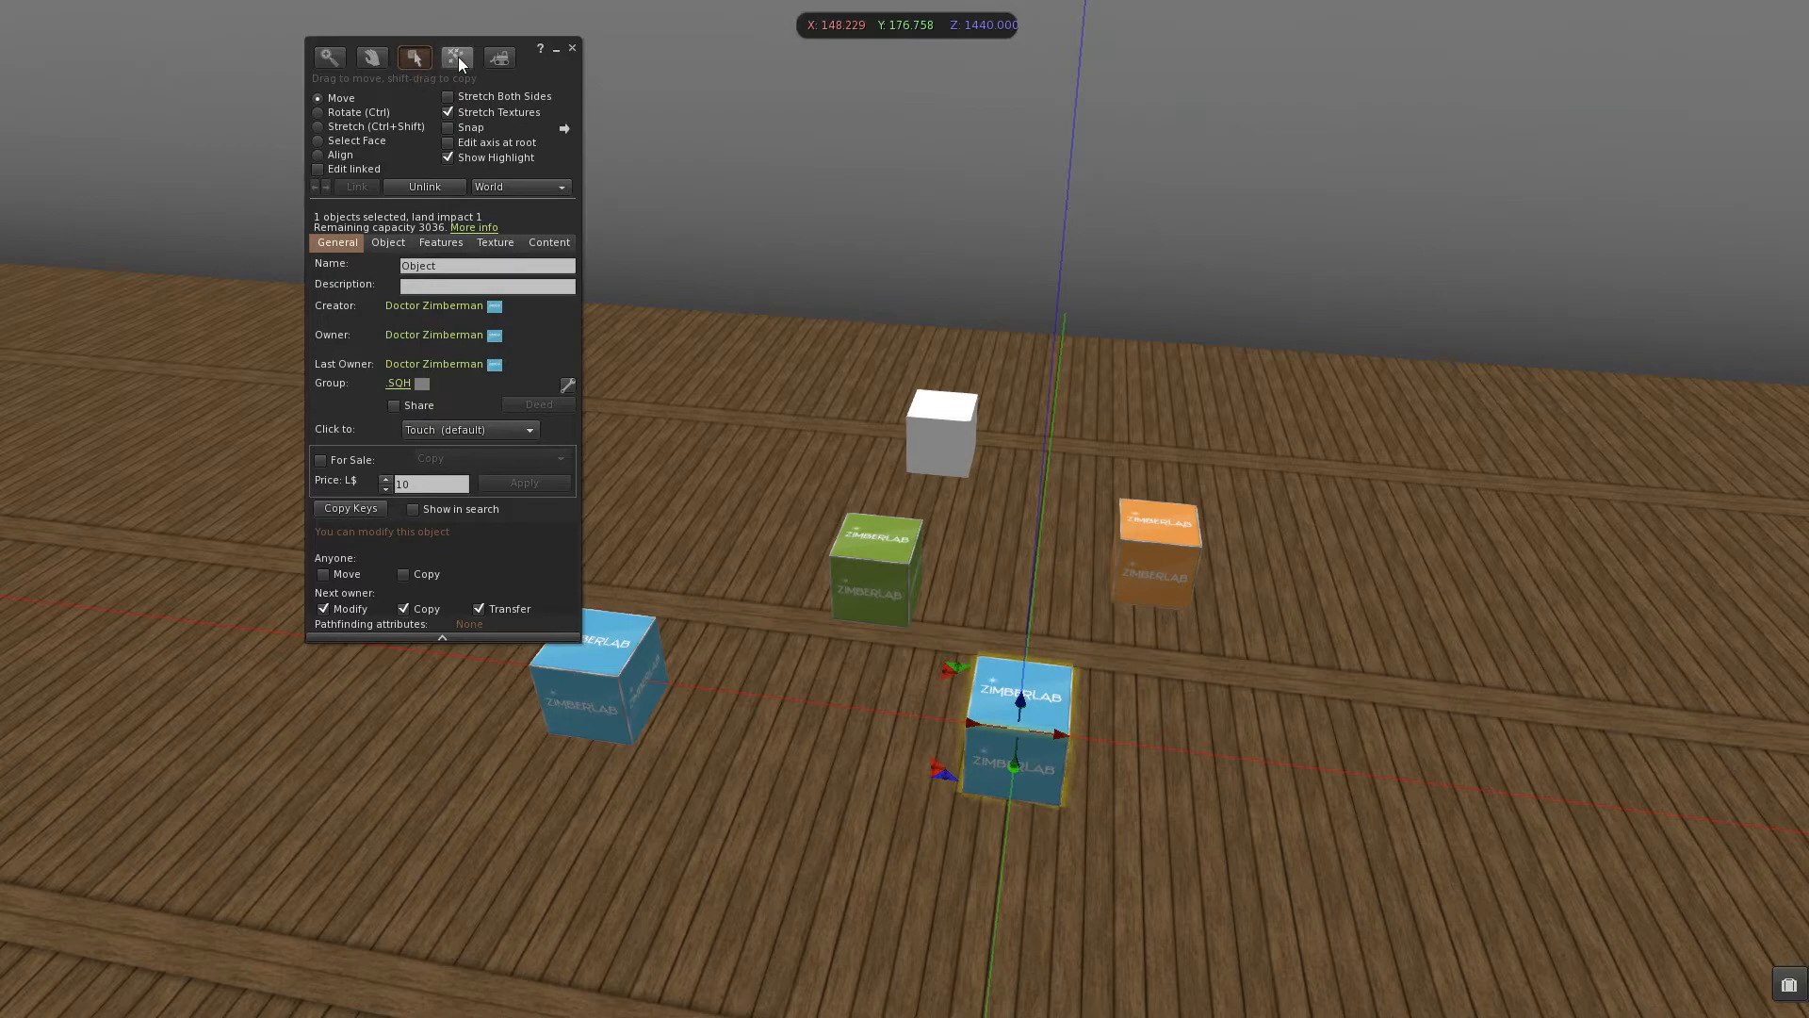
# Step: Rez a new cube prim on the platform beside the blue logo cube
pyautogui.click(458, 57)
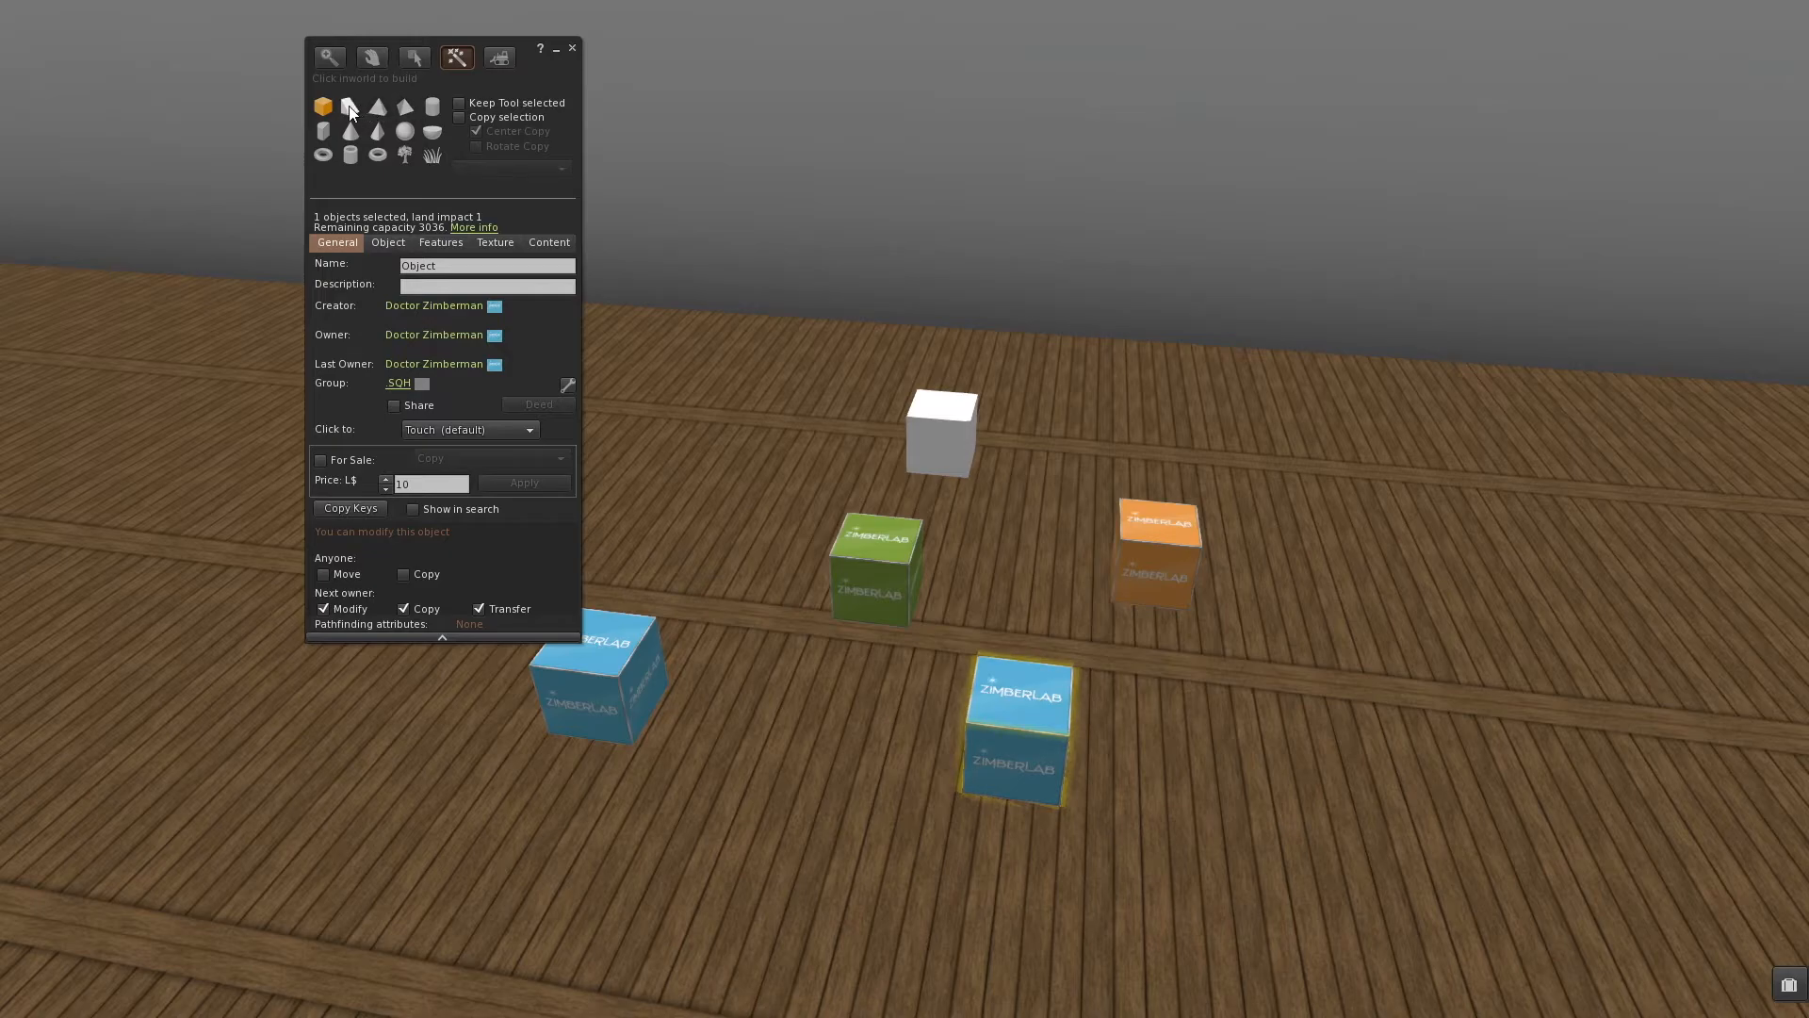
pyautogui.click(323, 107)
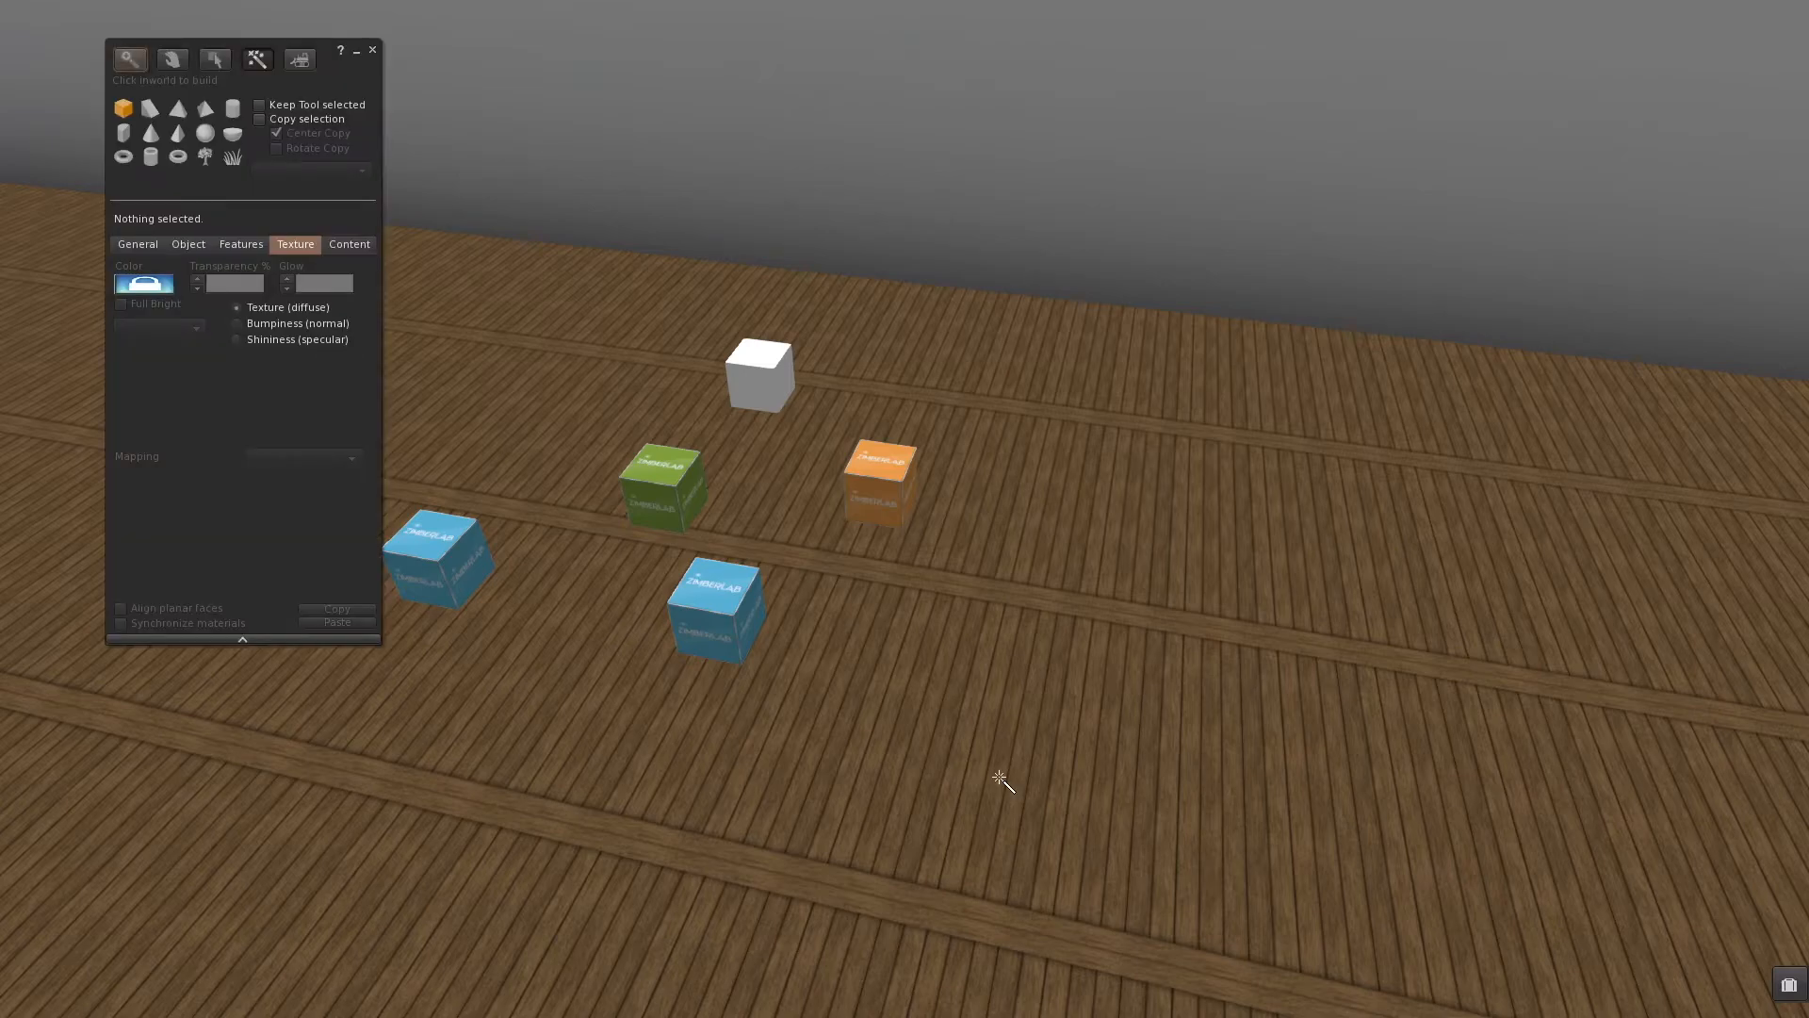
pyautogui.click(993, 669)
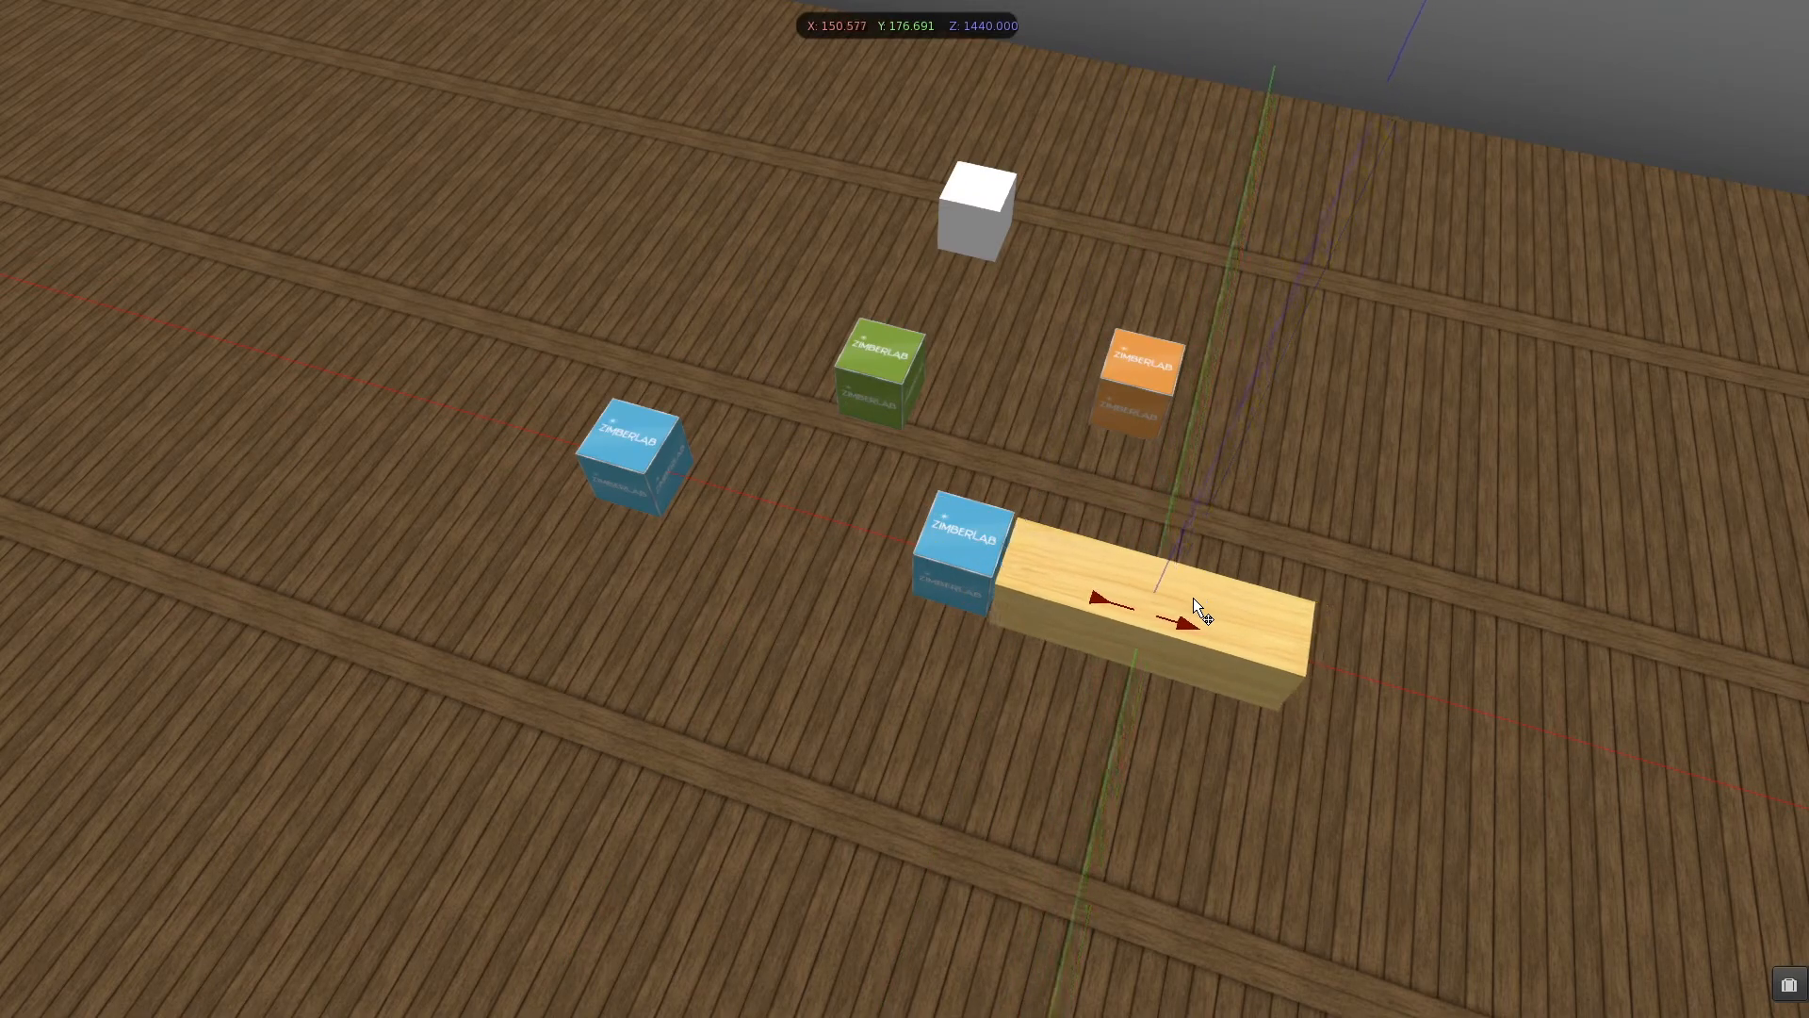
# Step: Select the new wooden box on the platform
pyautogui.click(1153, 600)
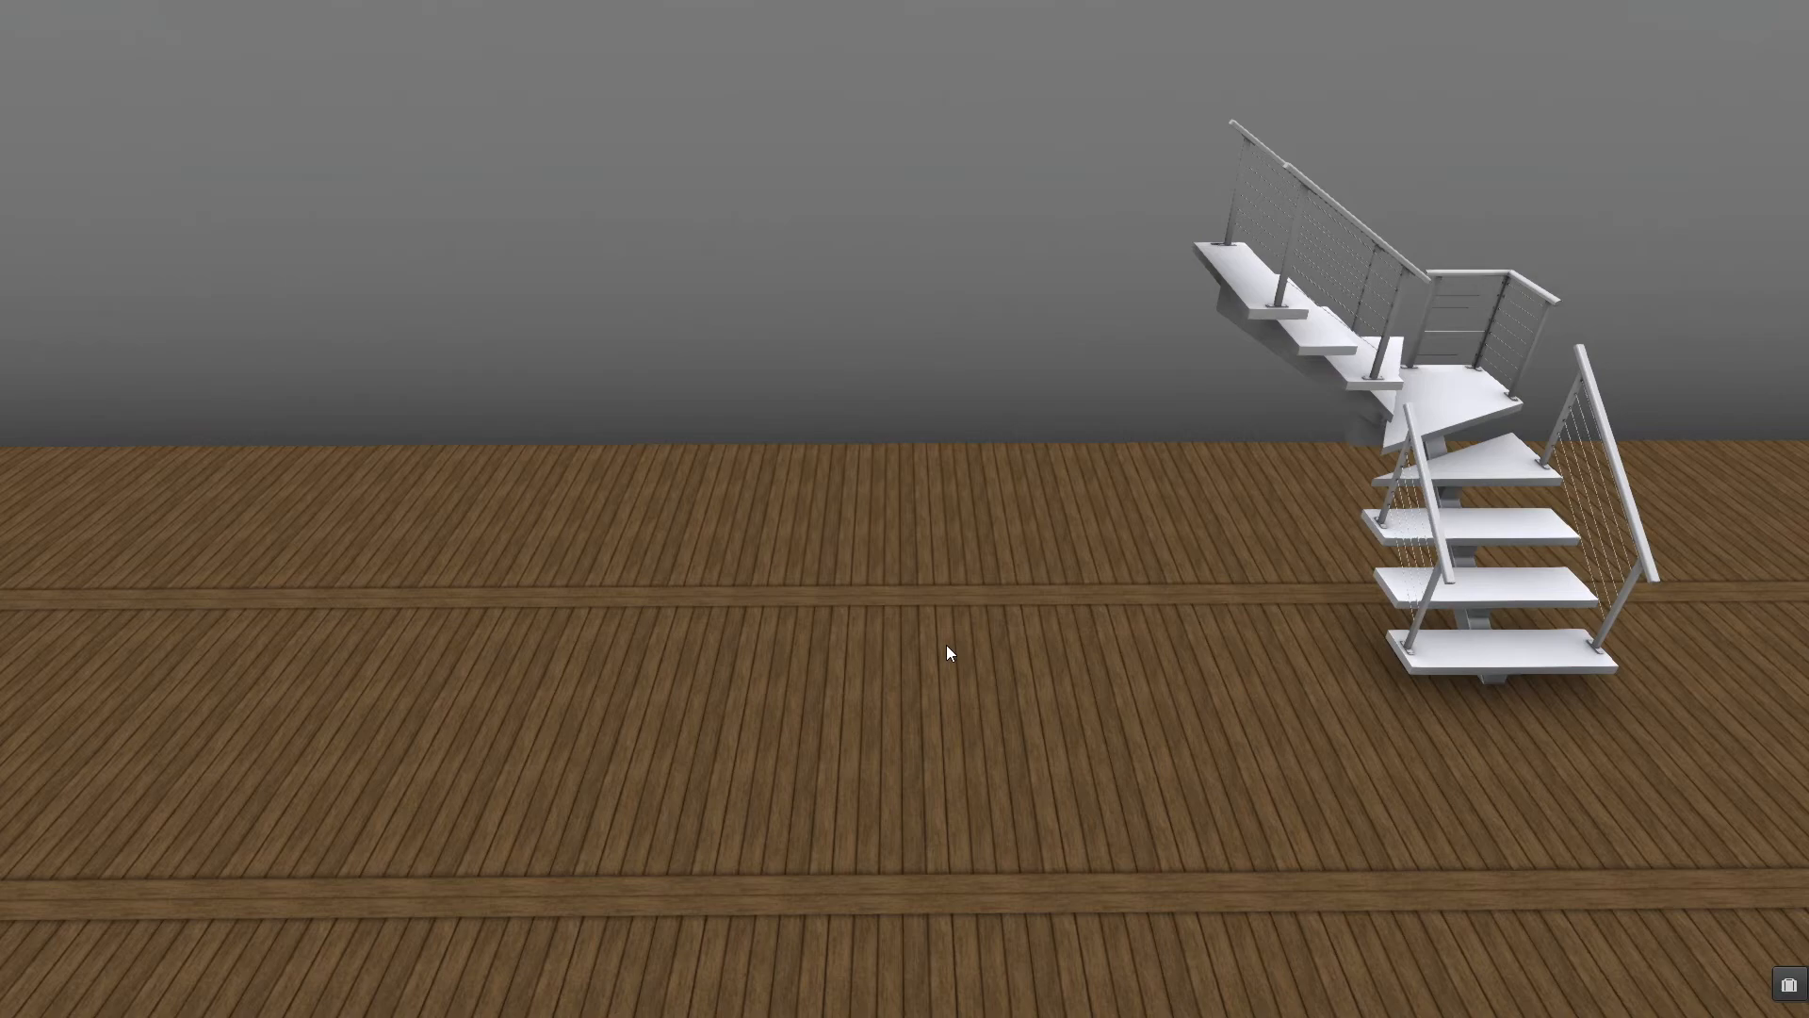
pyautogui.moveTo(1523, 618)
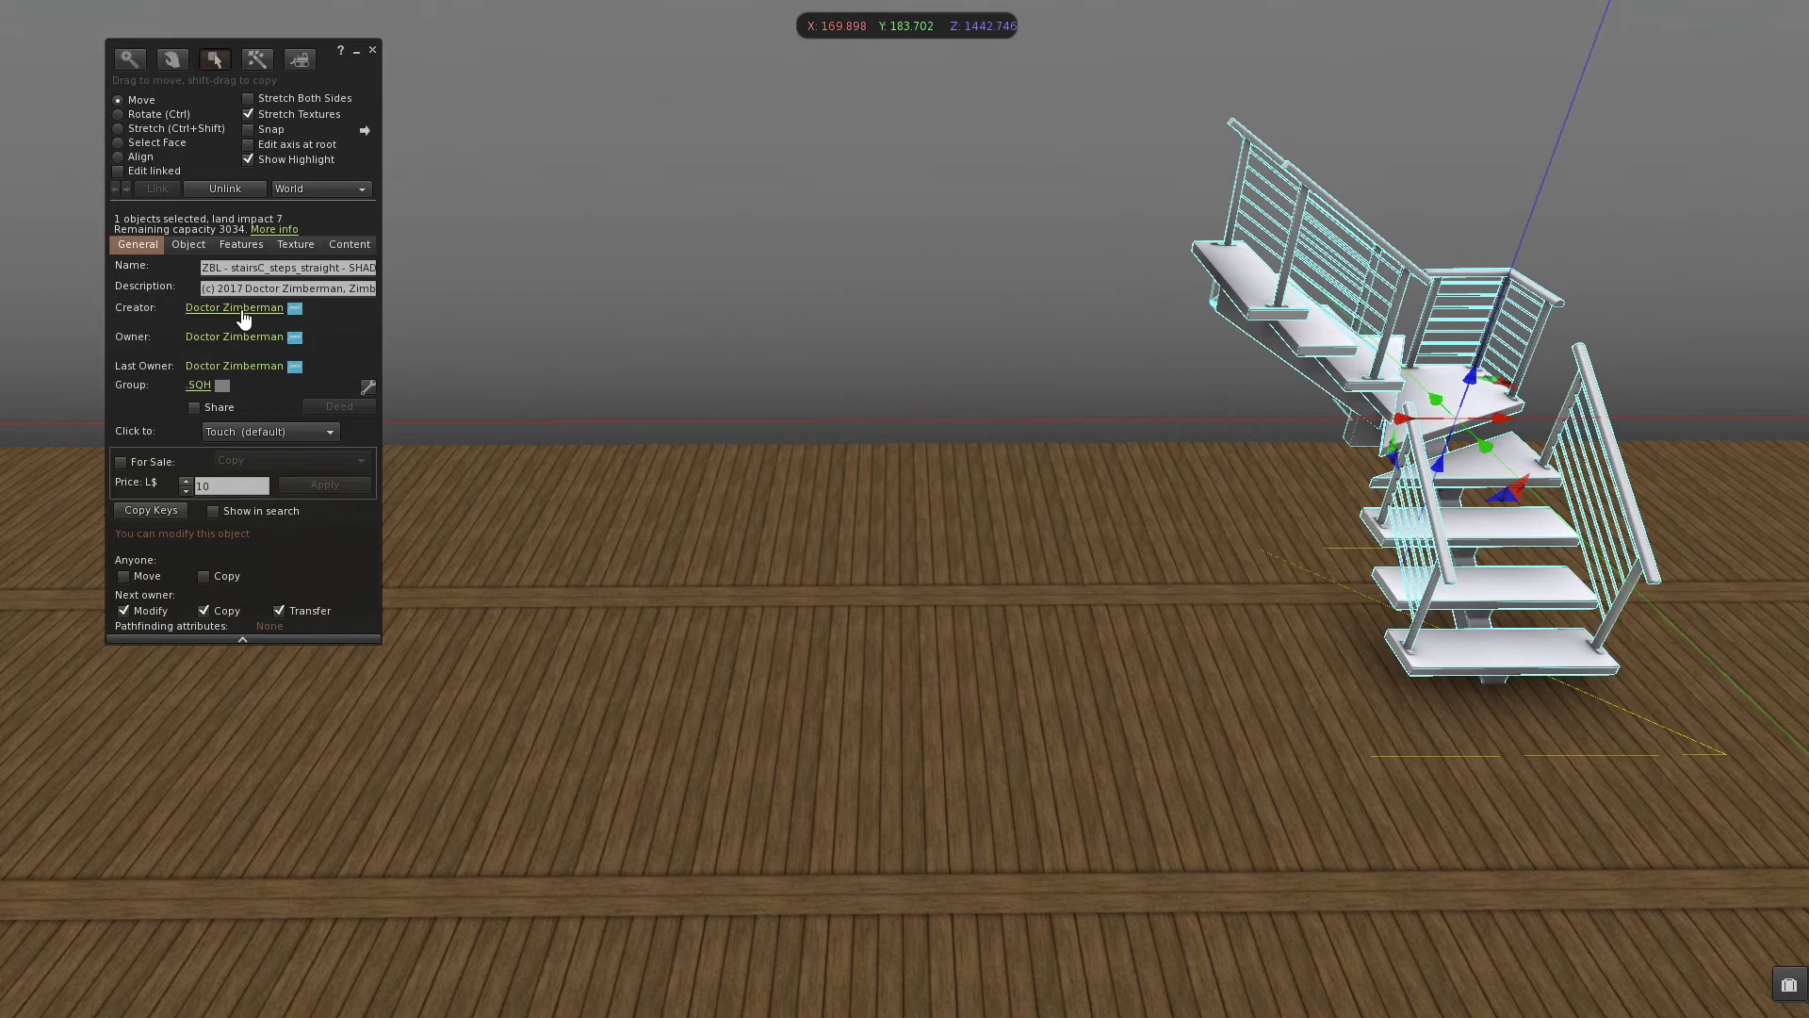
pyautogui.moveTo(161, 323)
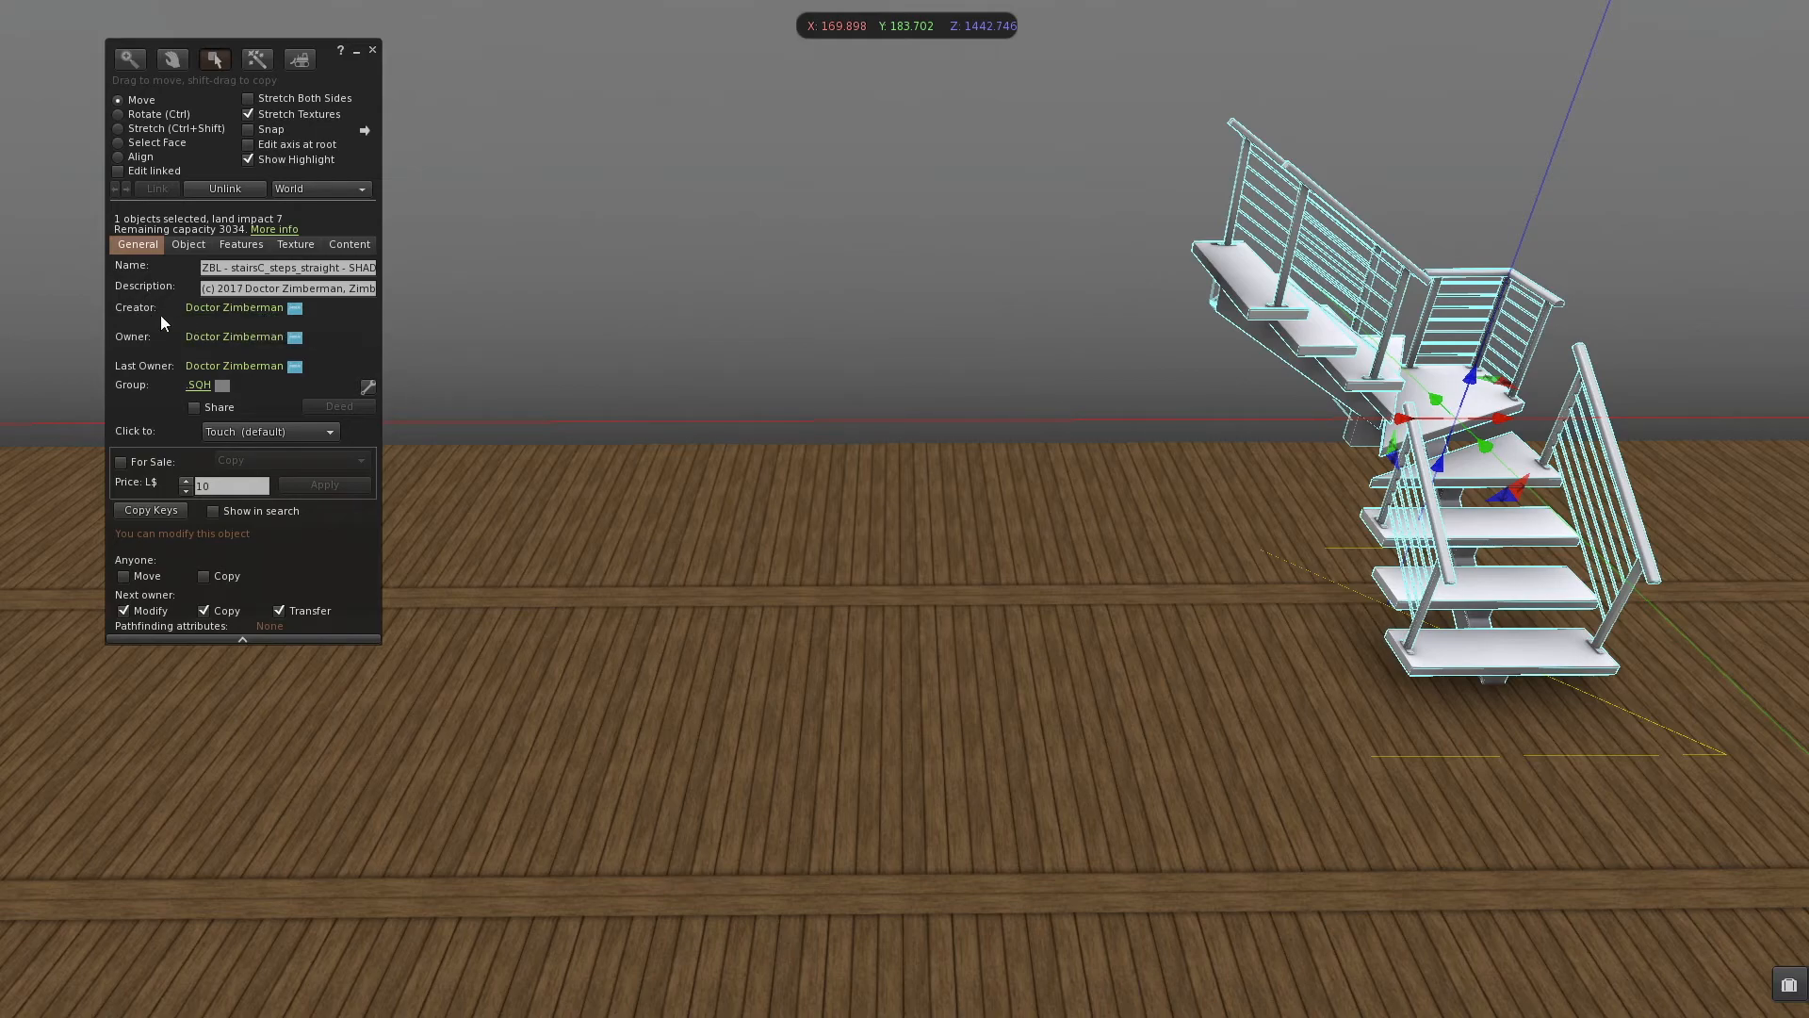
# Step: Show the staircase's General tab details, including creator and land impact 7
pyautogui.click(118, 114)
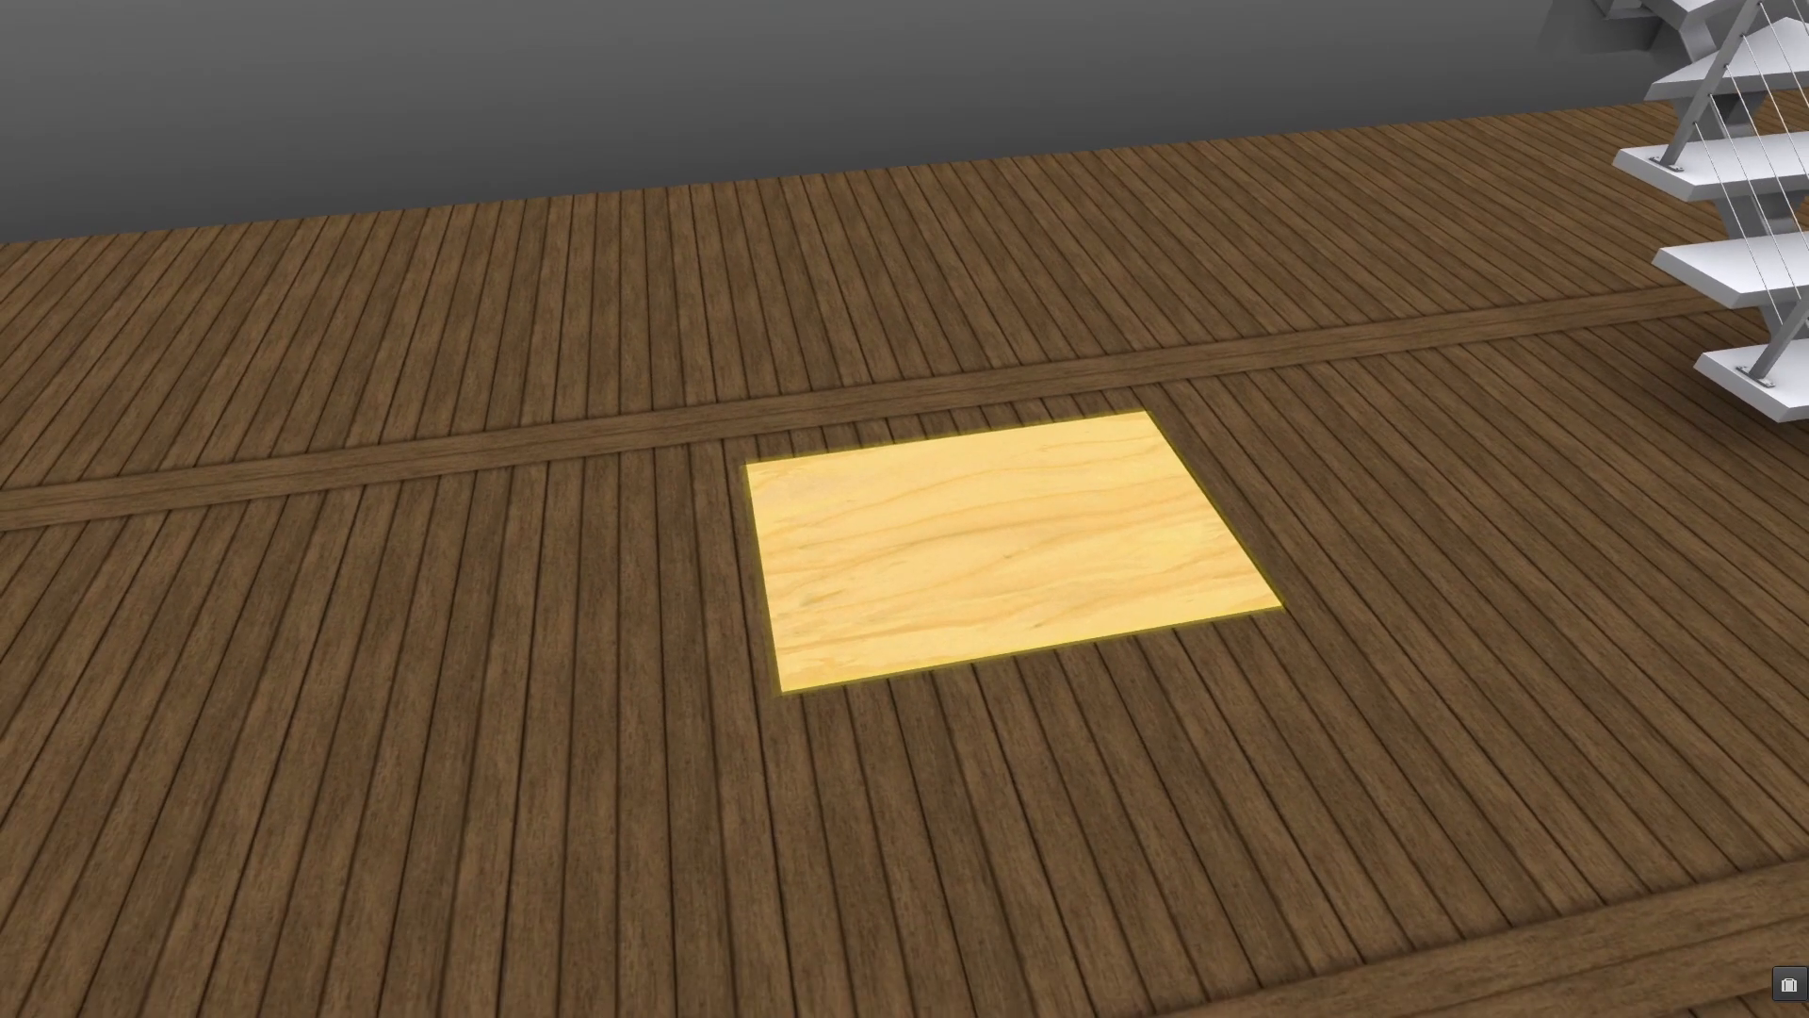
# Step: Apply the Default Transparent Texture to the square wooden panel
pyautogui.click(992, 554)
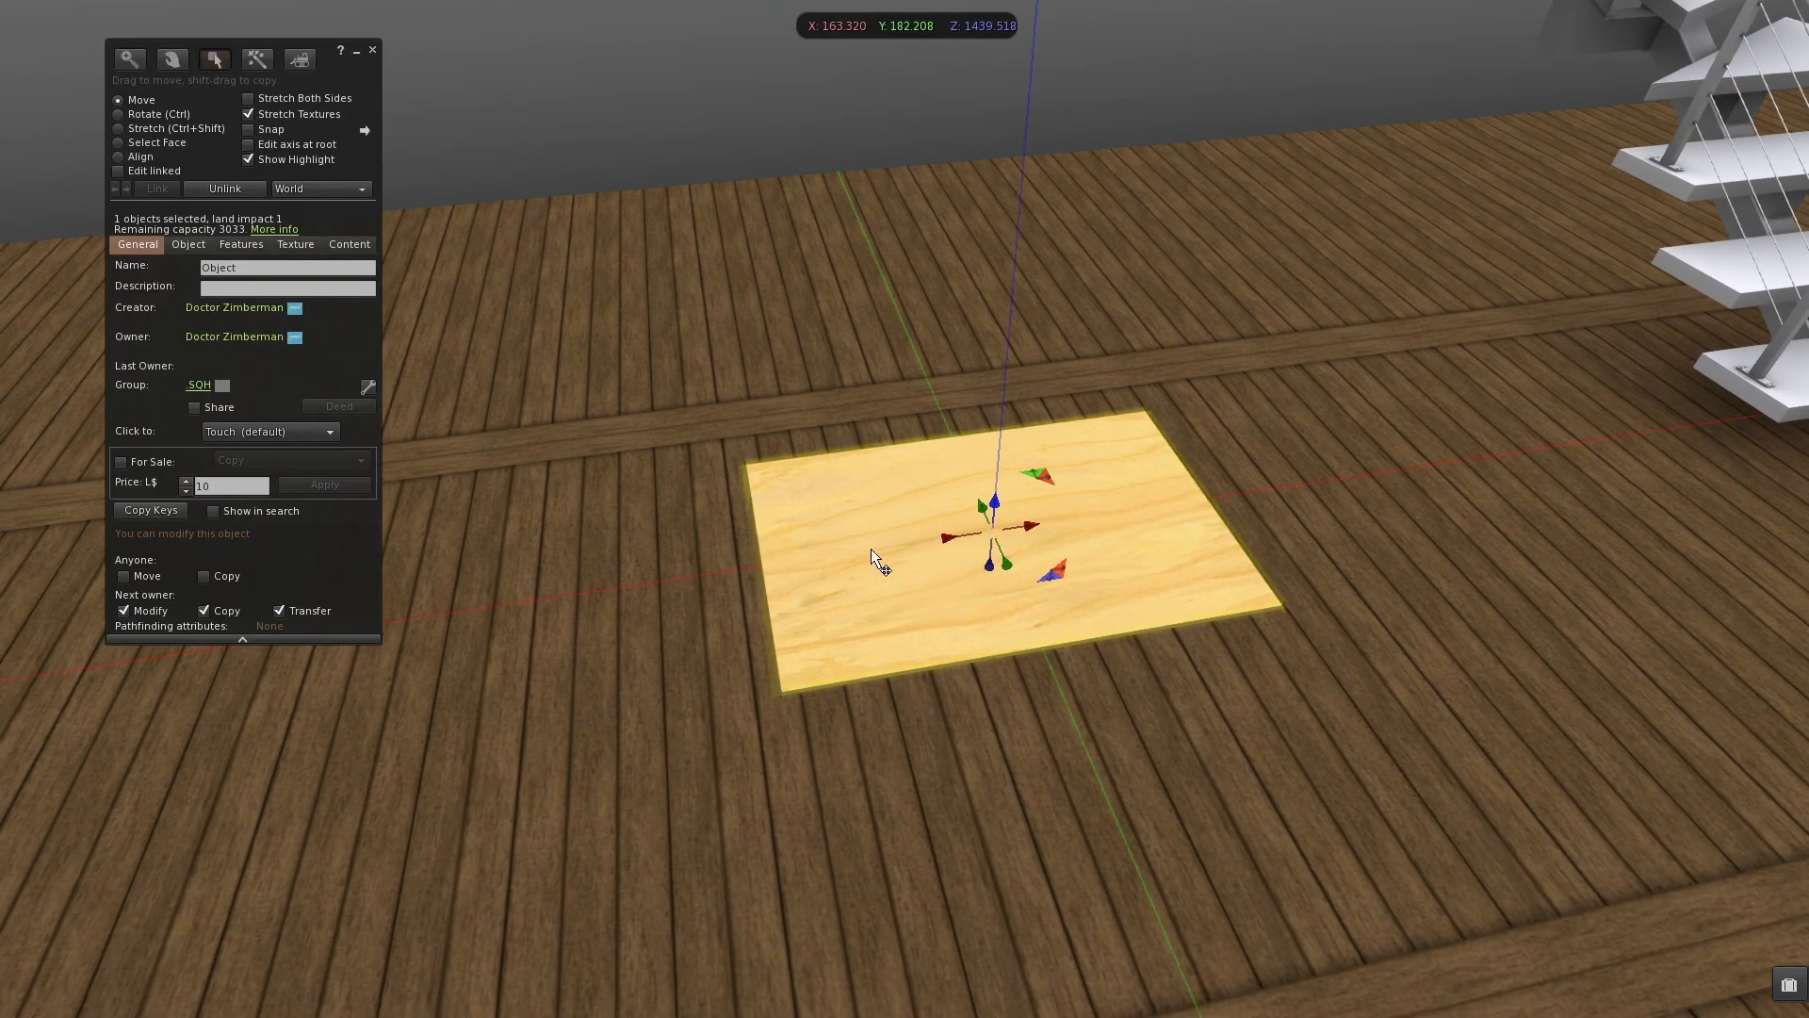
pyautogui.click(294, 243)
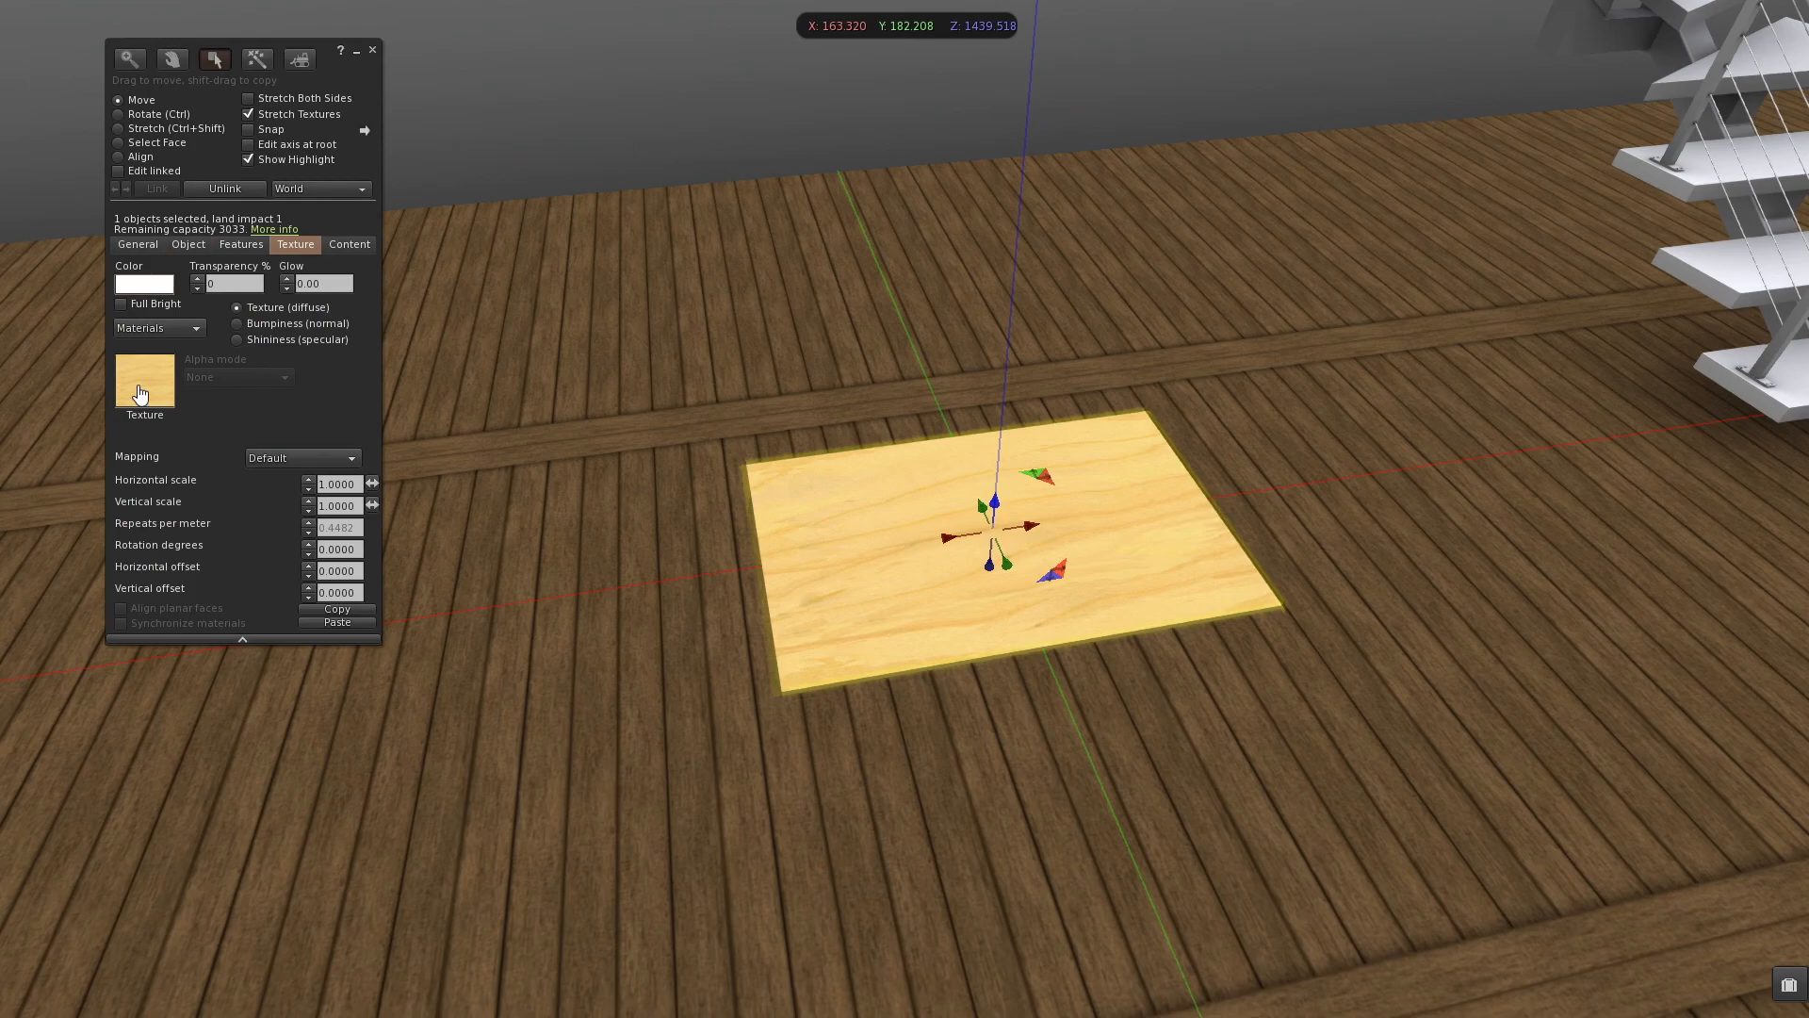
pyautogui.click(143, 381)
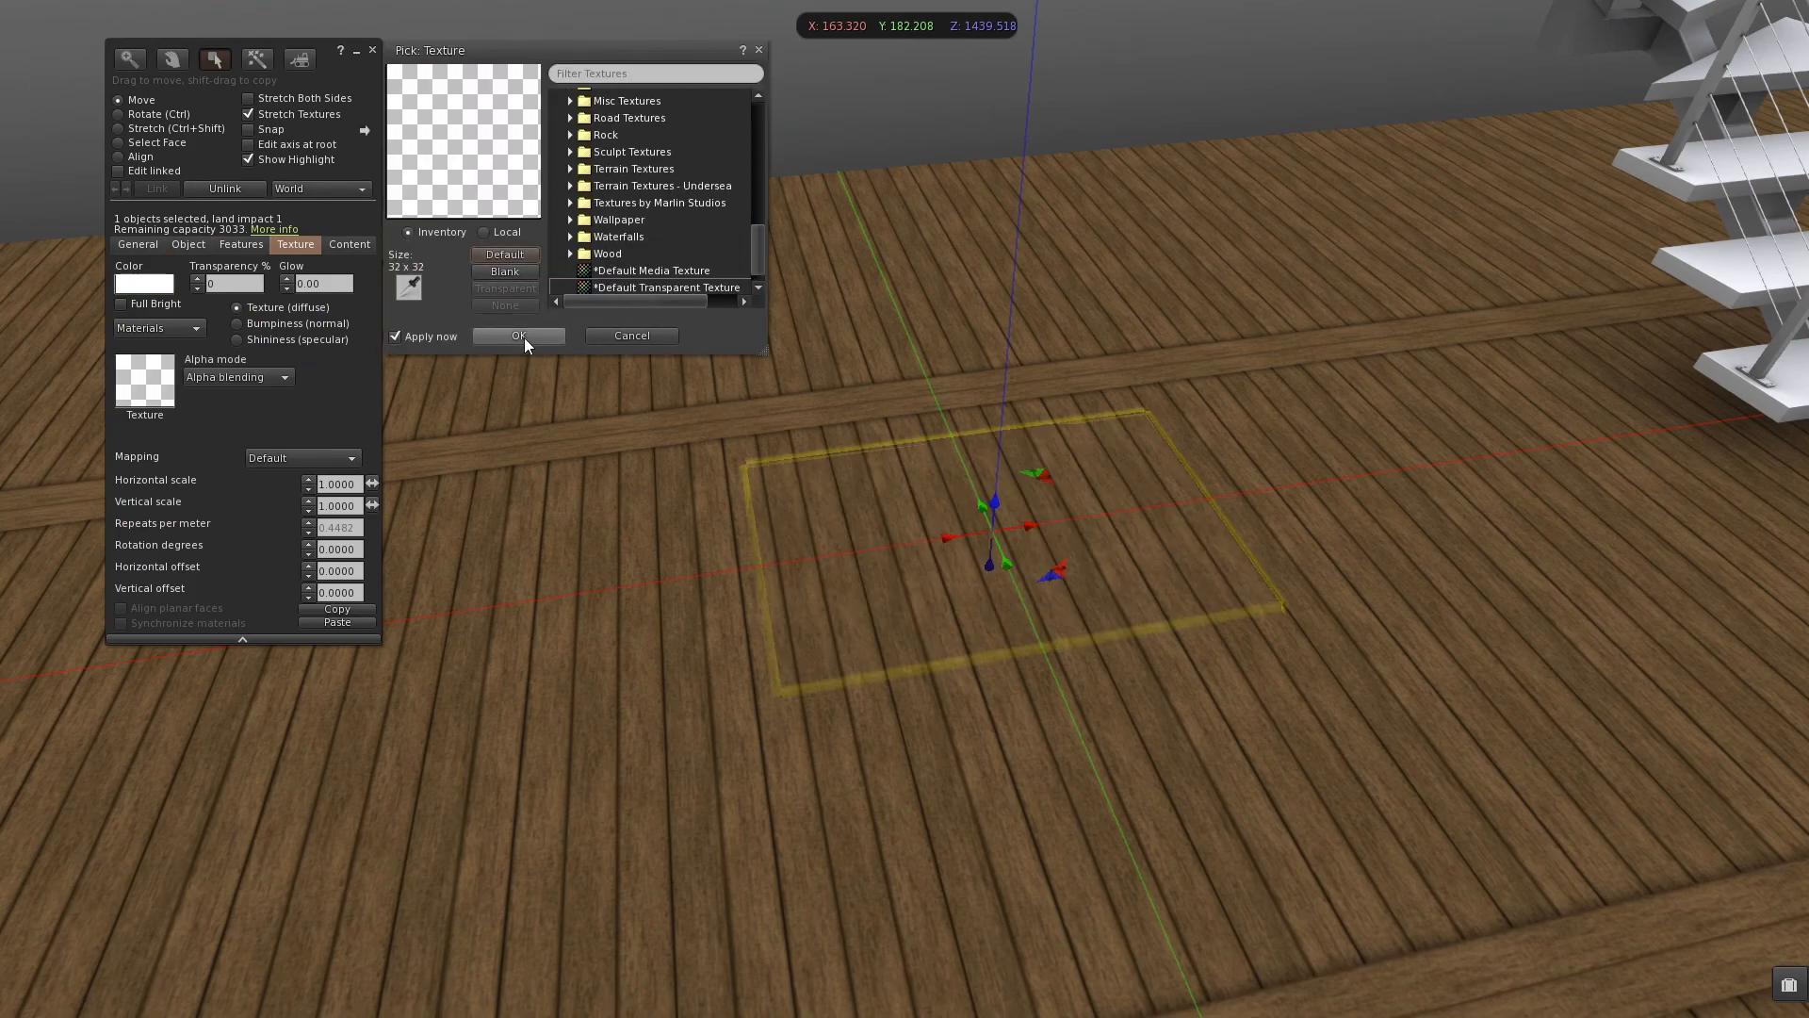
pyautogui.click(515, 336)
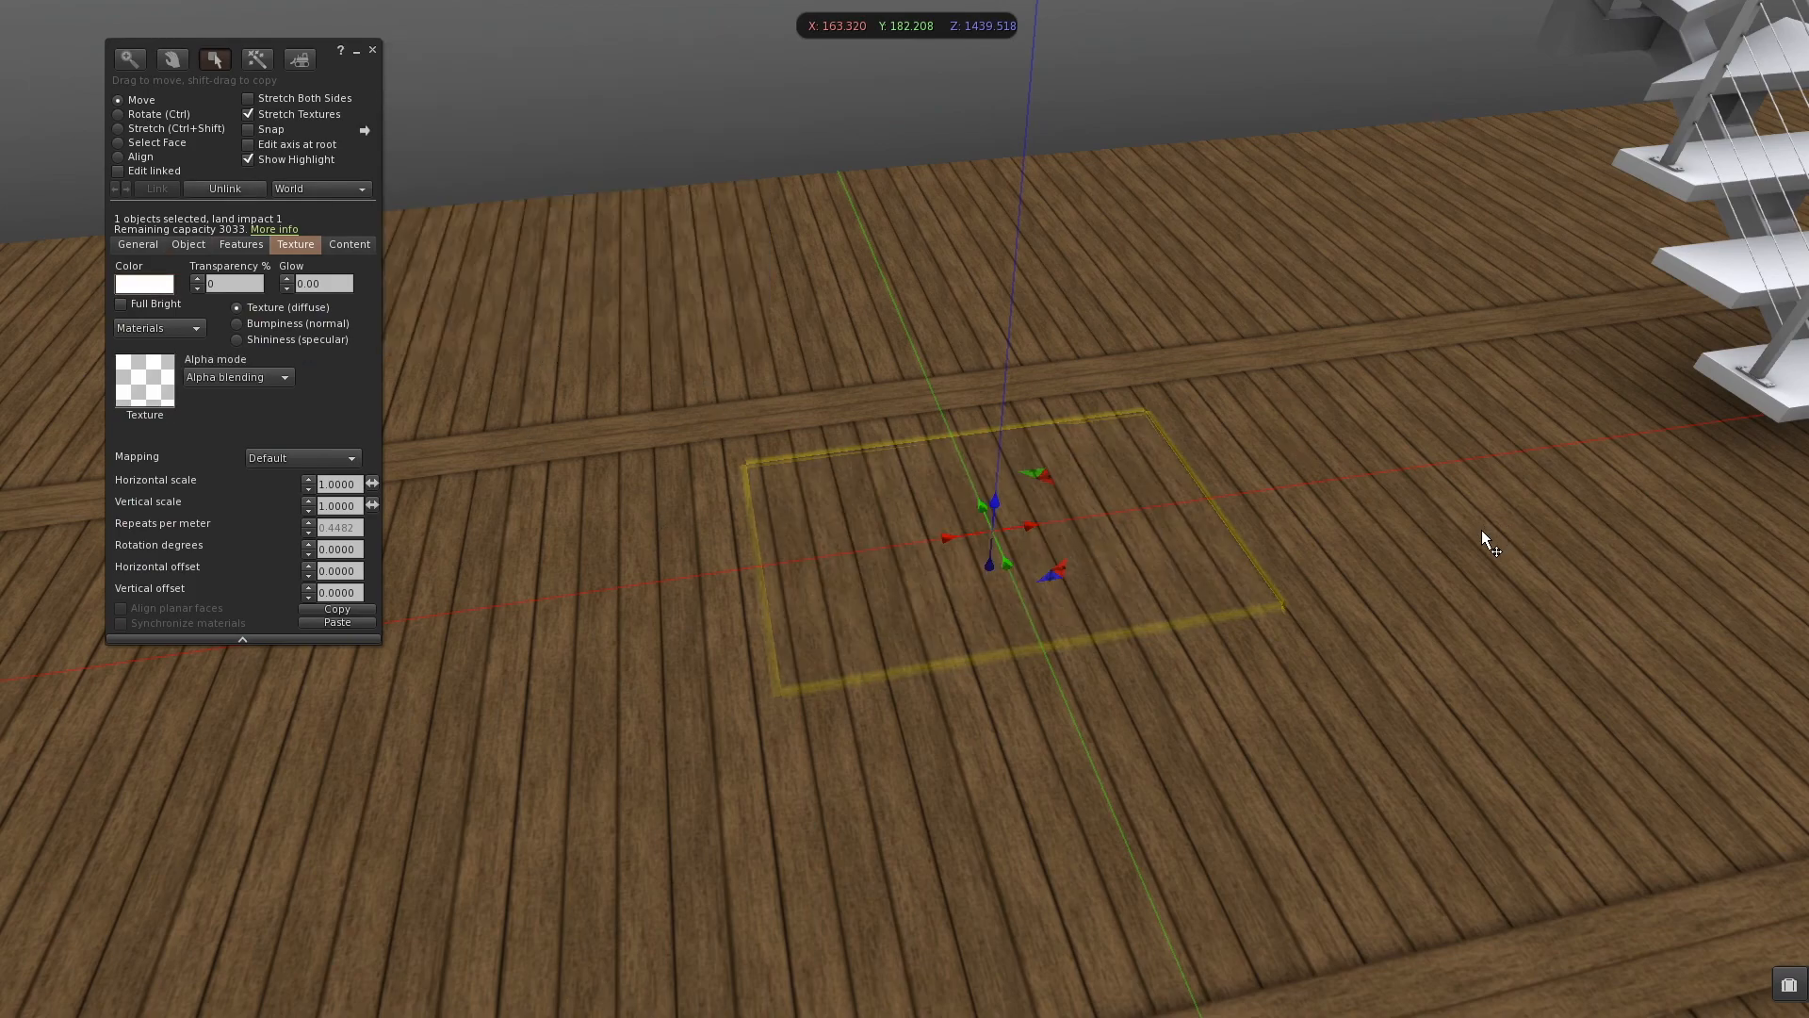